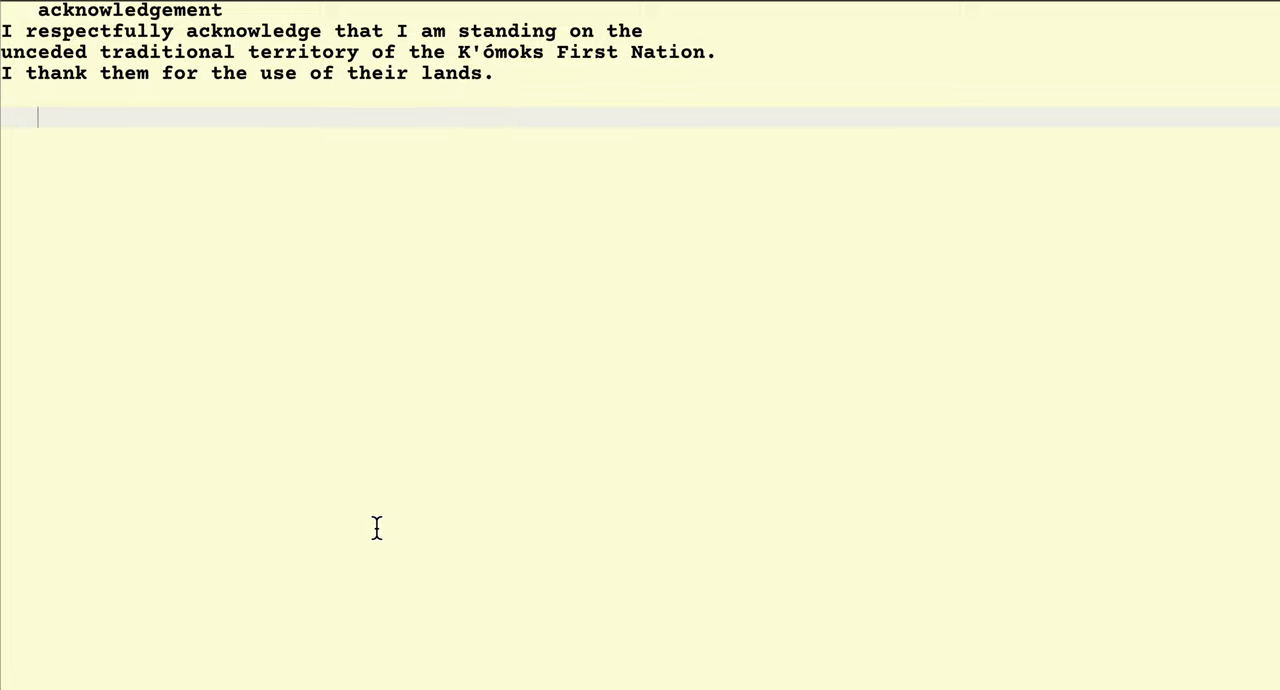
Step: Print the 7-by-7 spiral array t1 of the numbers 1 to 49
text(t1)
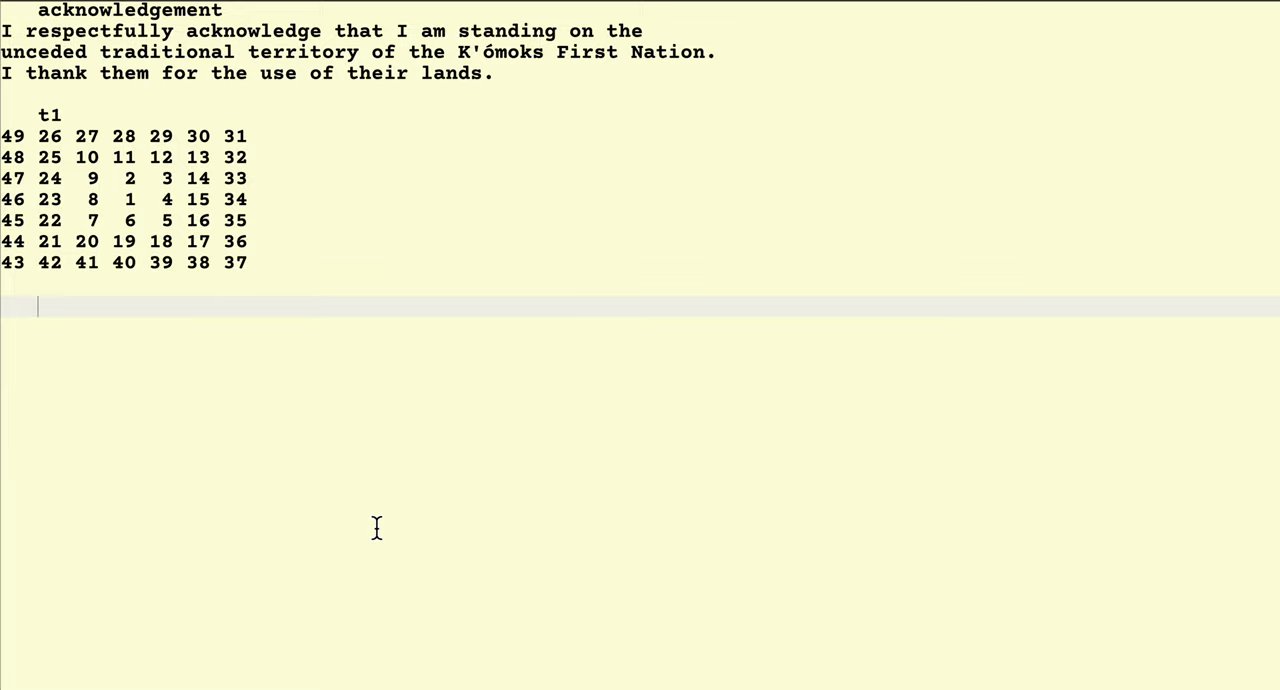
mouse_move(380, 554)
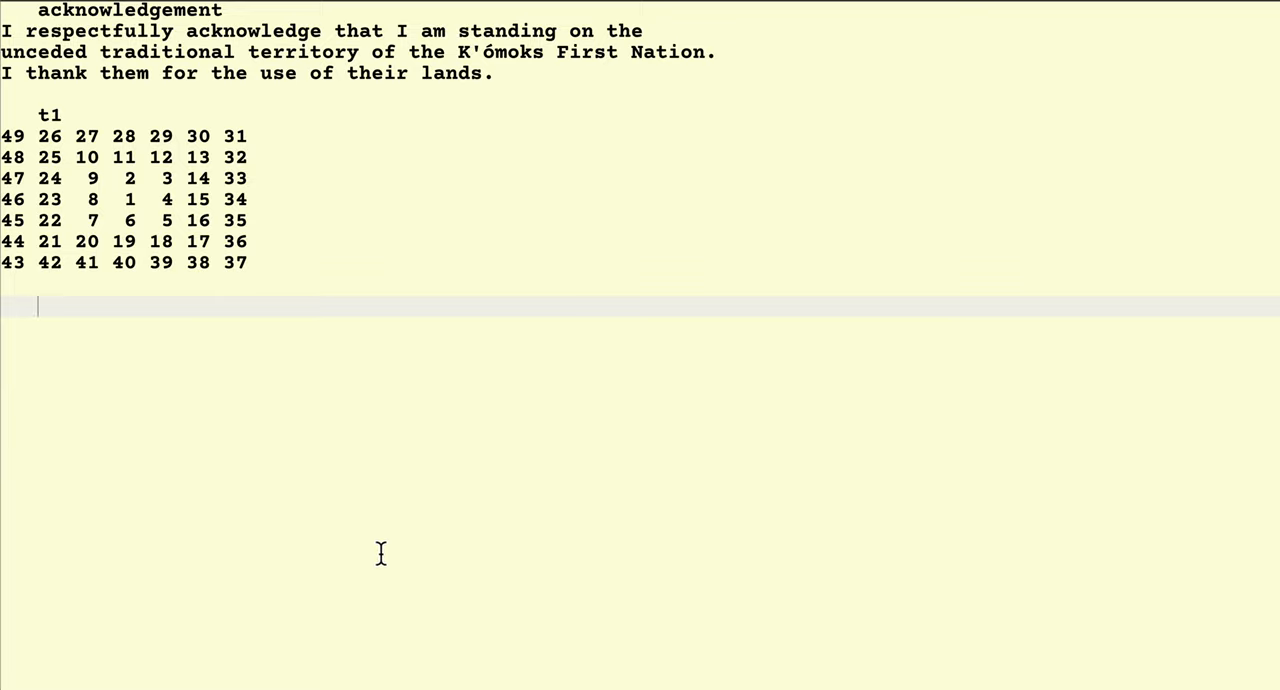
mouse_move(136, 214)
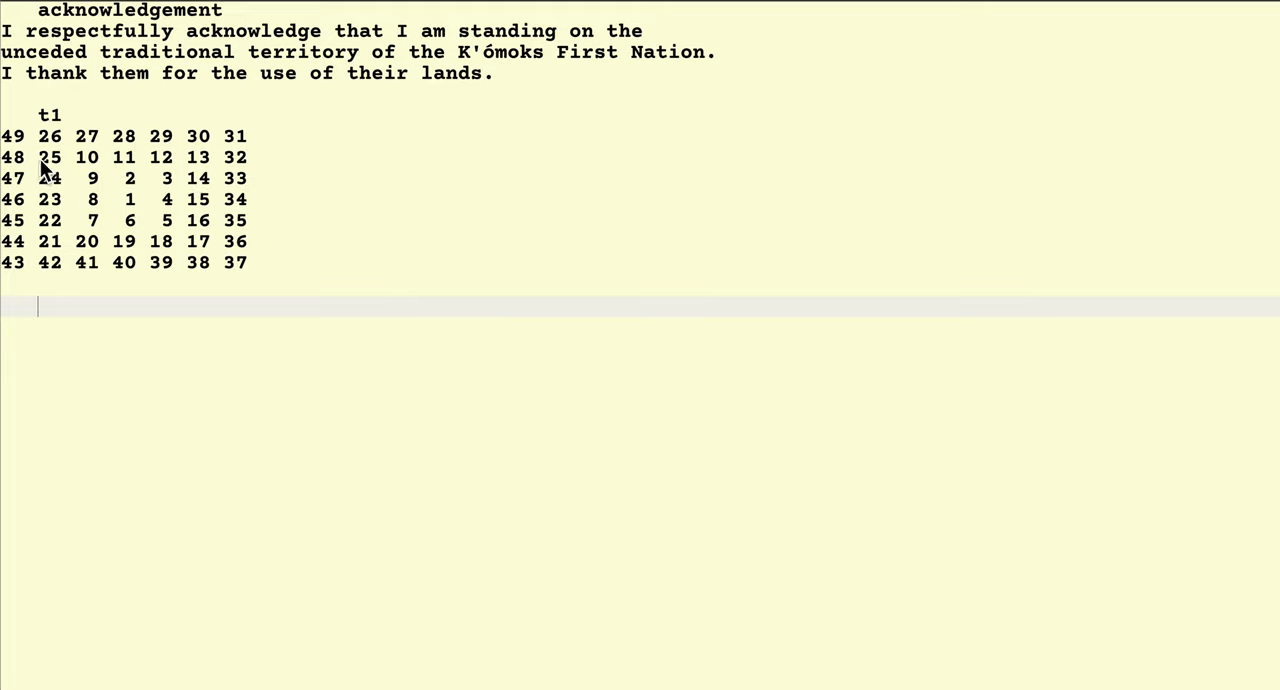
mouse_move(110, 248)
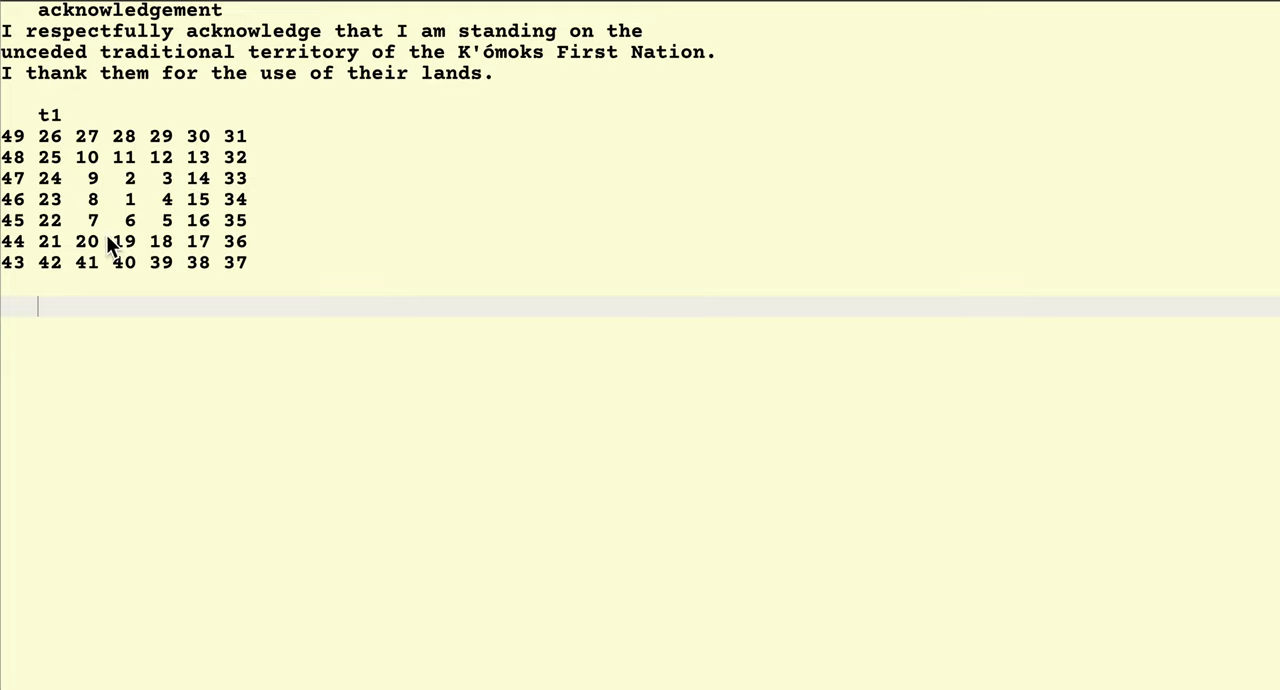
mouse_move(142, 254)
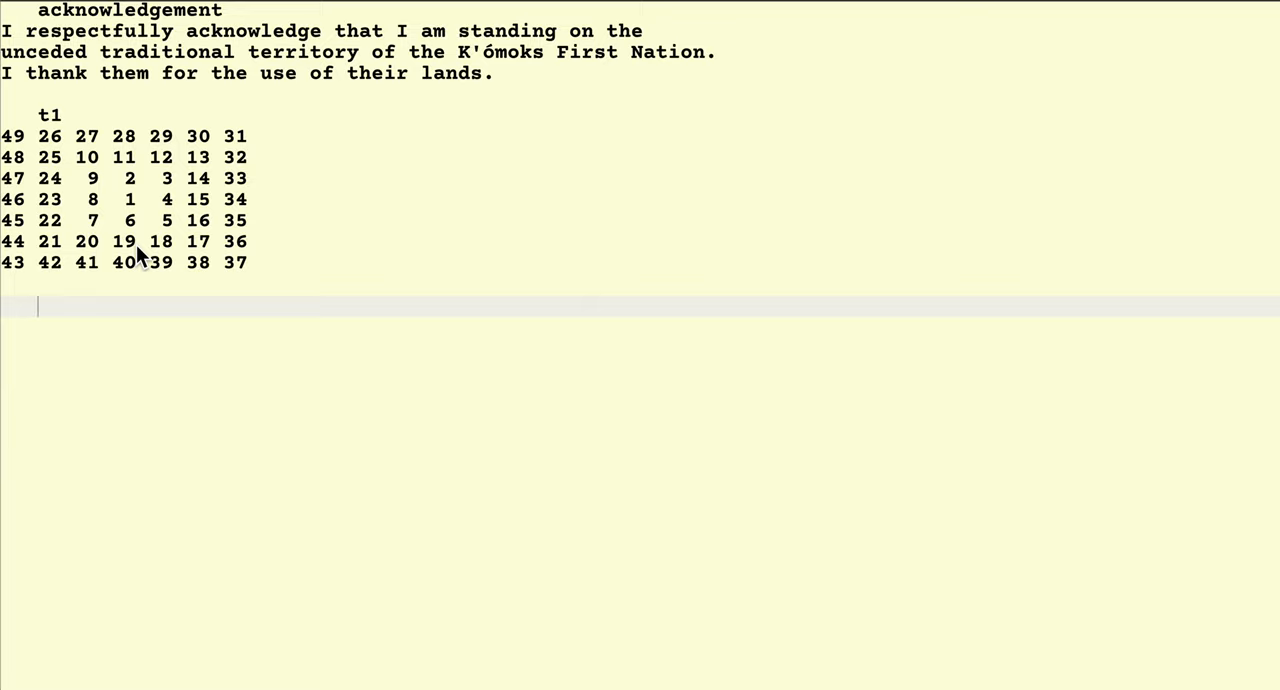
mouse_move(138, 220)
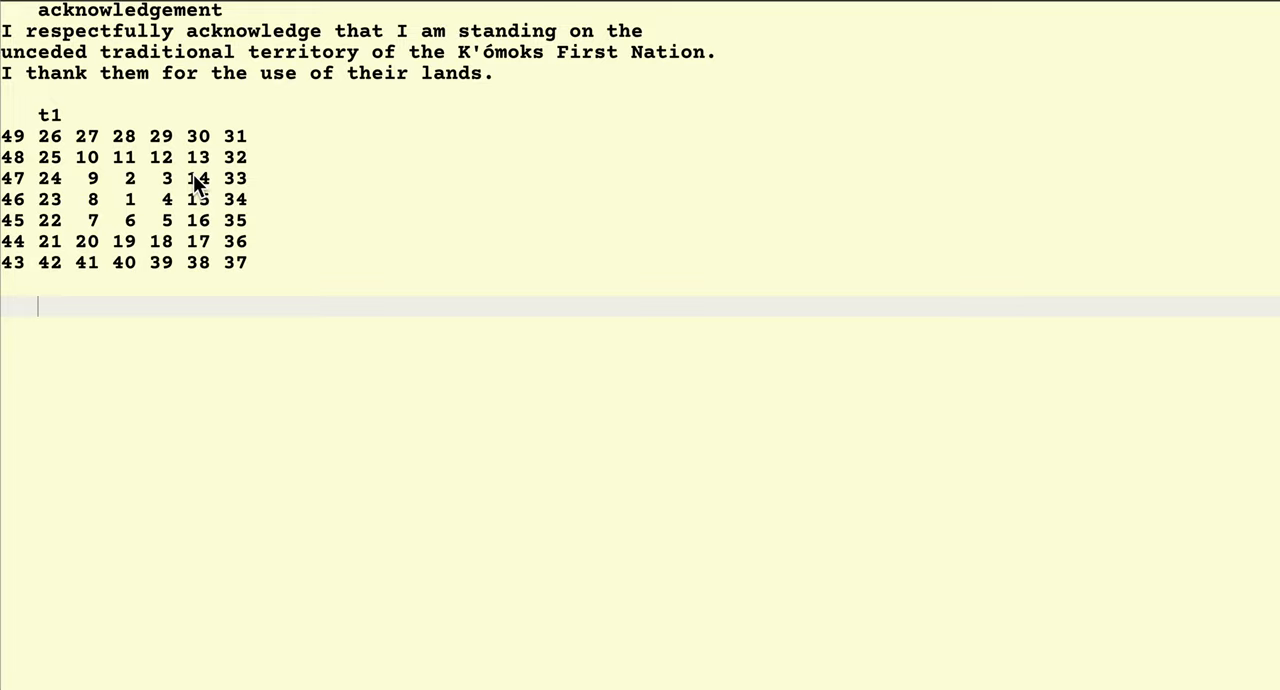
mouse_move(92, 220)
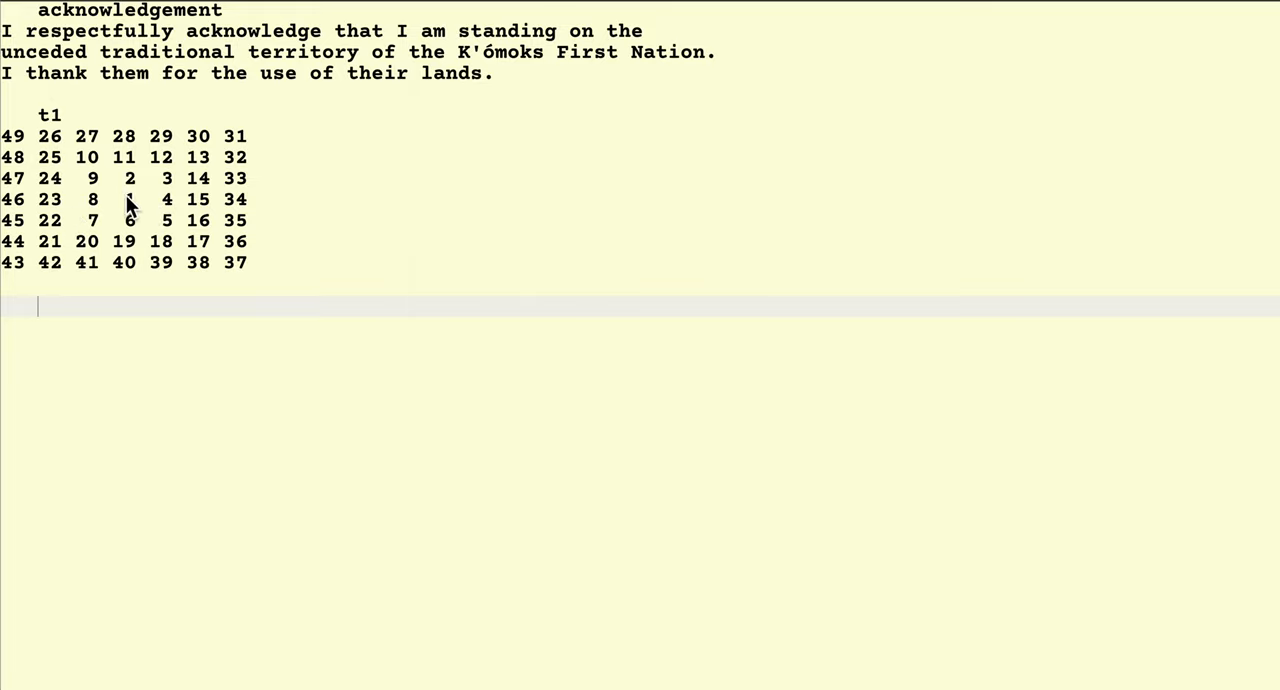
mouse_move(60, 204)
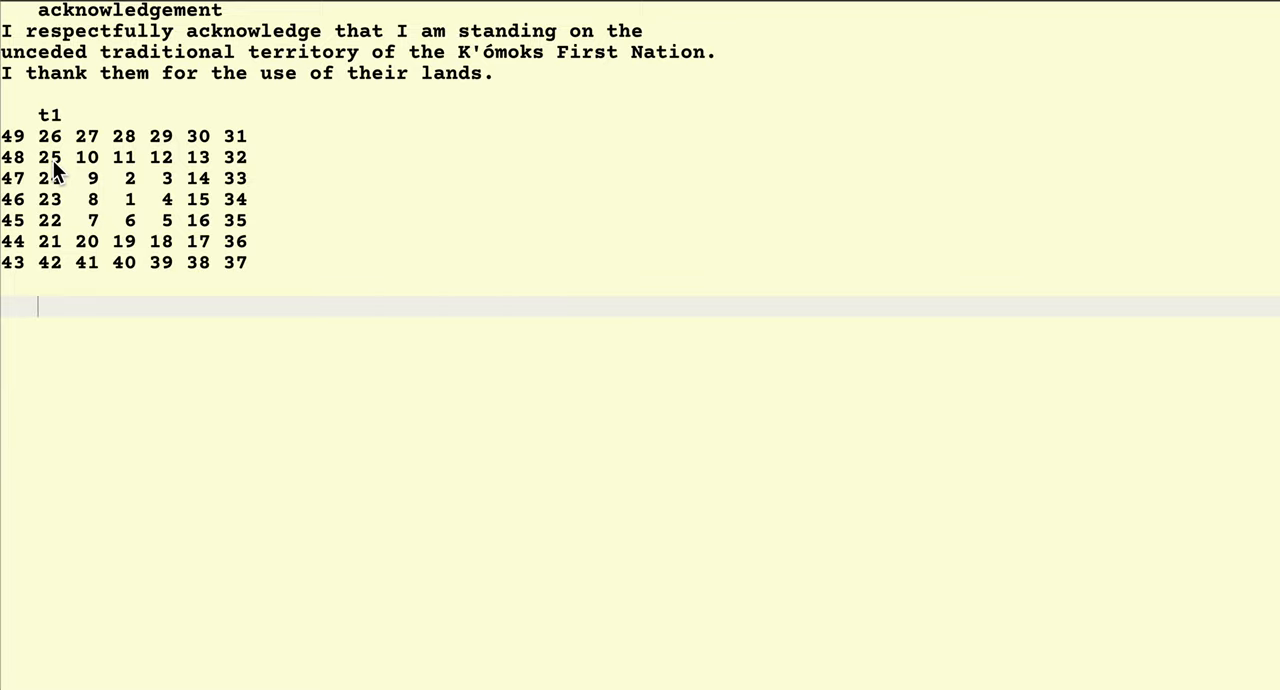
Step: Evaluate spiral 29, returning 1 3 beneath the grid
text(spir)
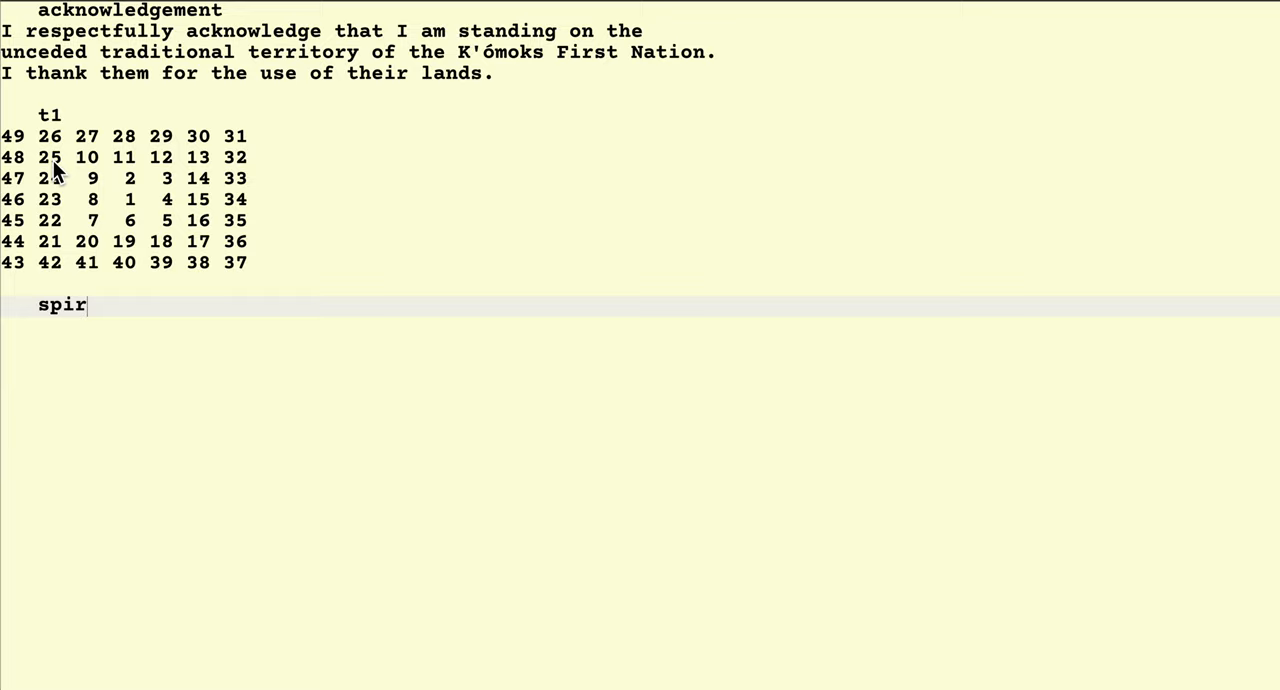
text(al)
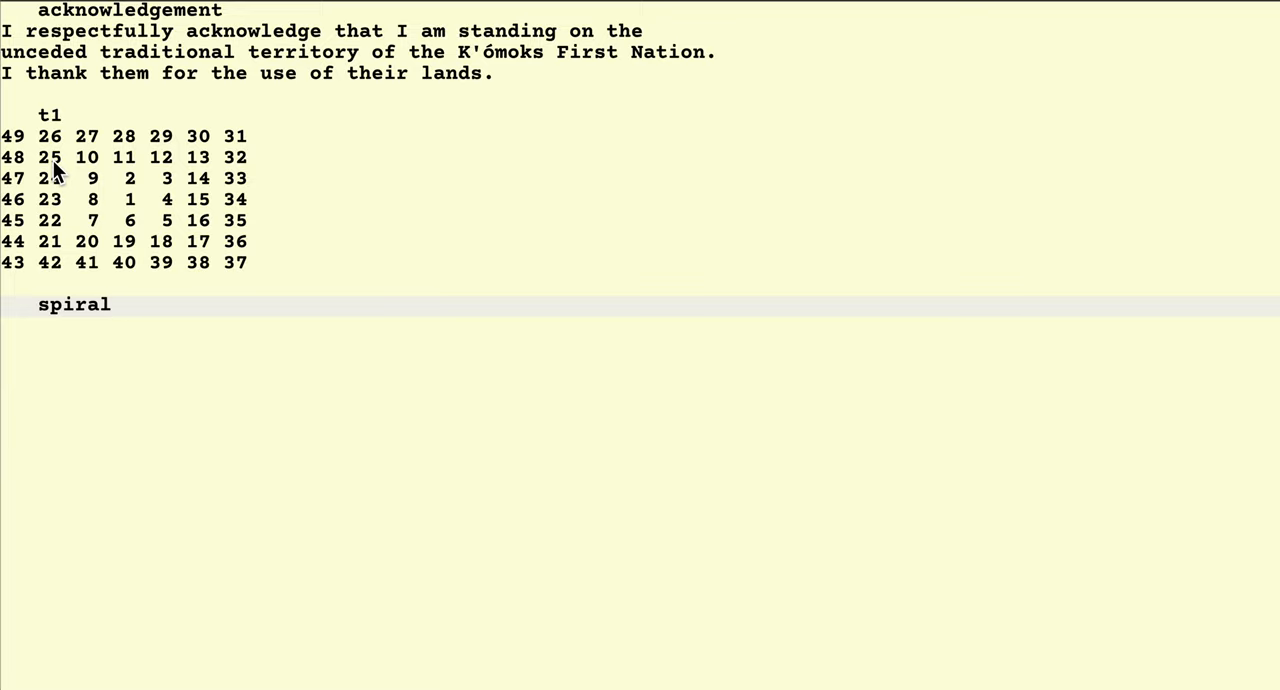
text(29)
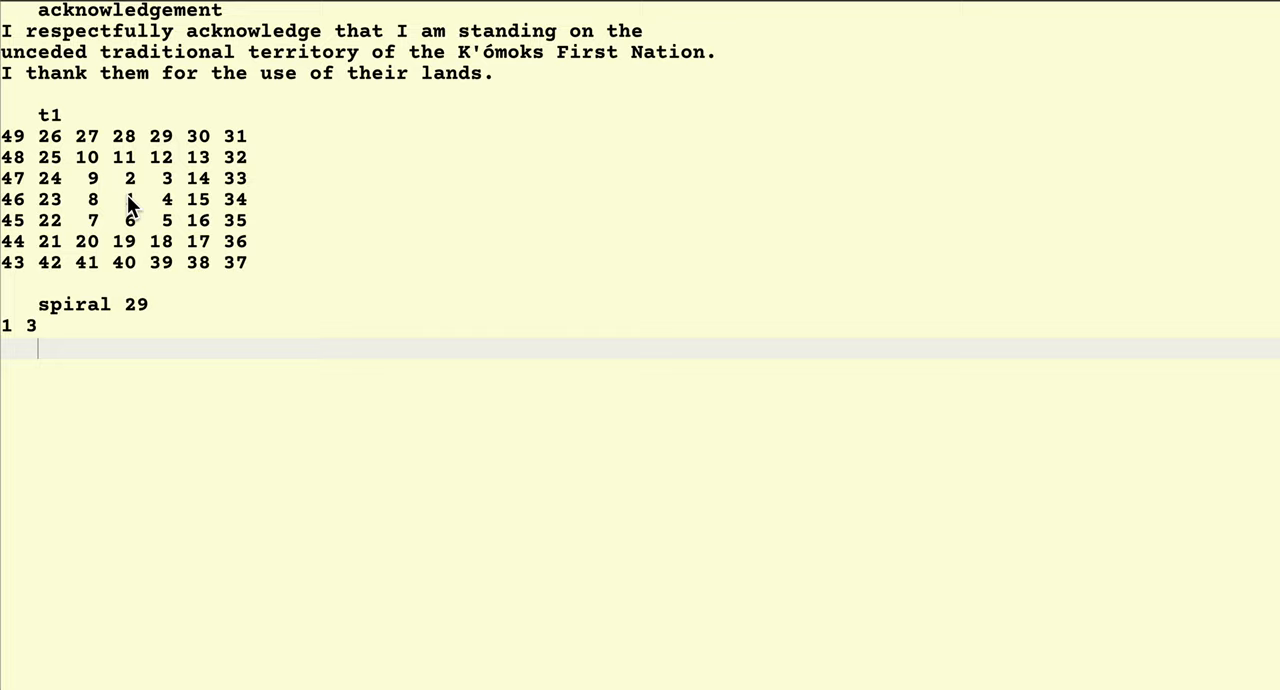
mouse_move(172, 204)
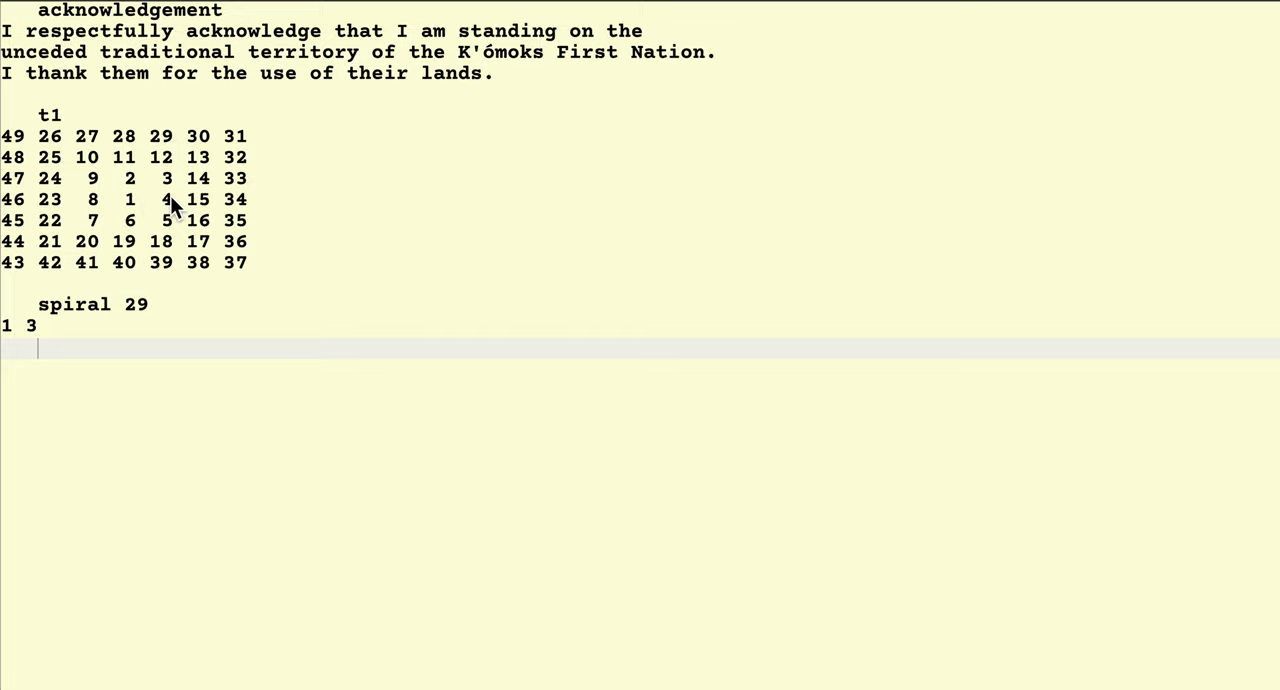
mouse_move(168, 140)
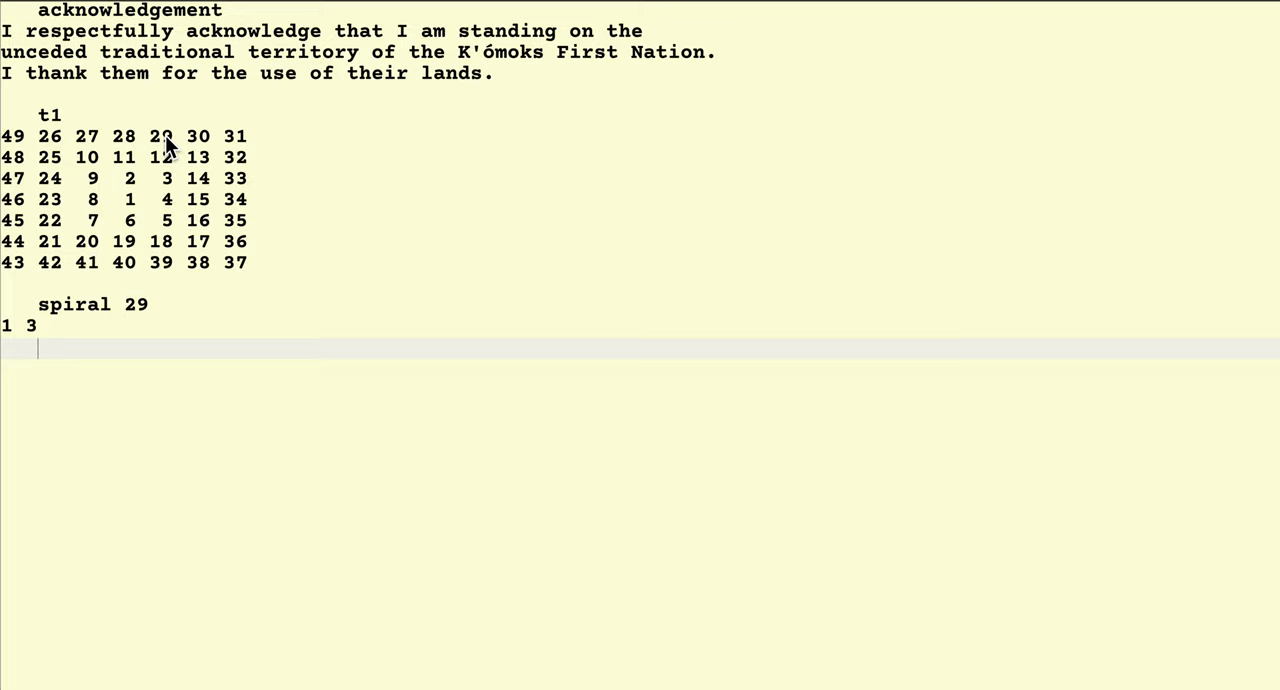
text(s)
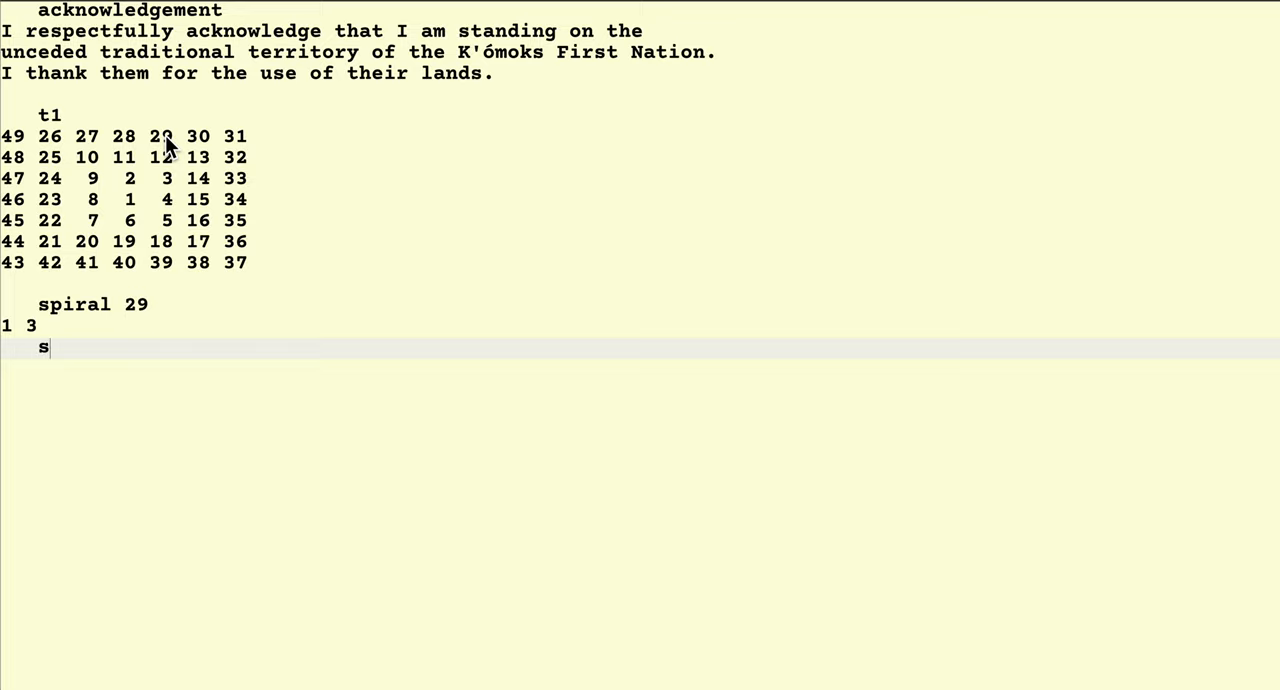
text(pira)
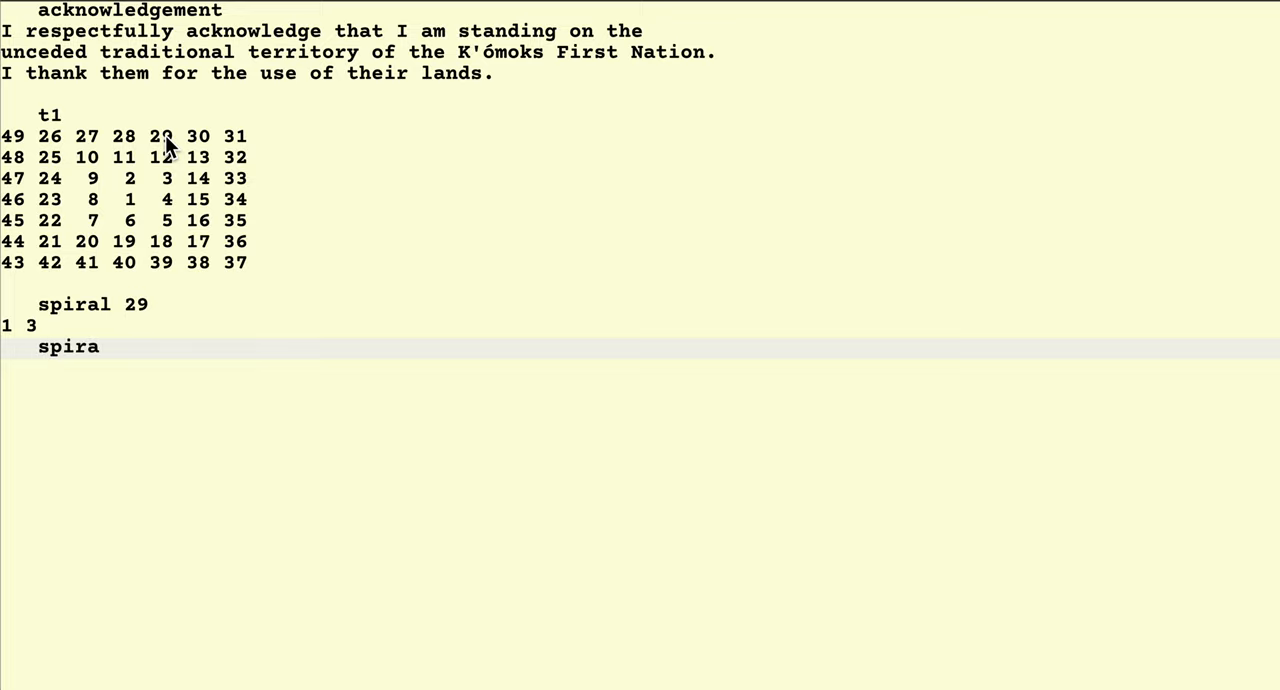
text(l)
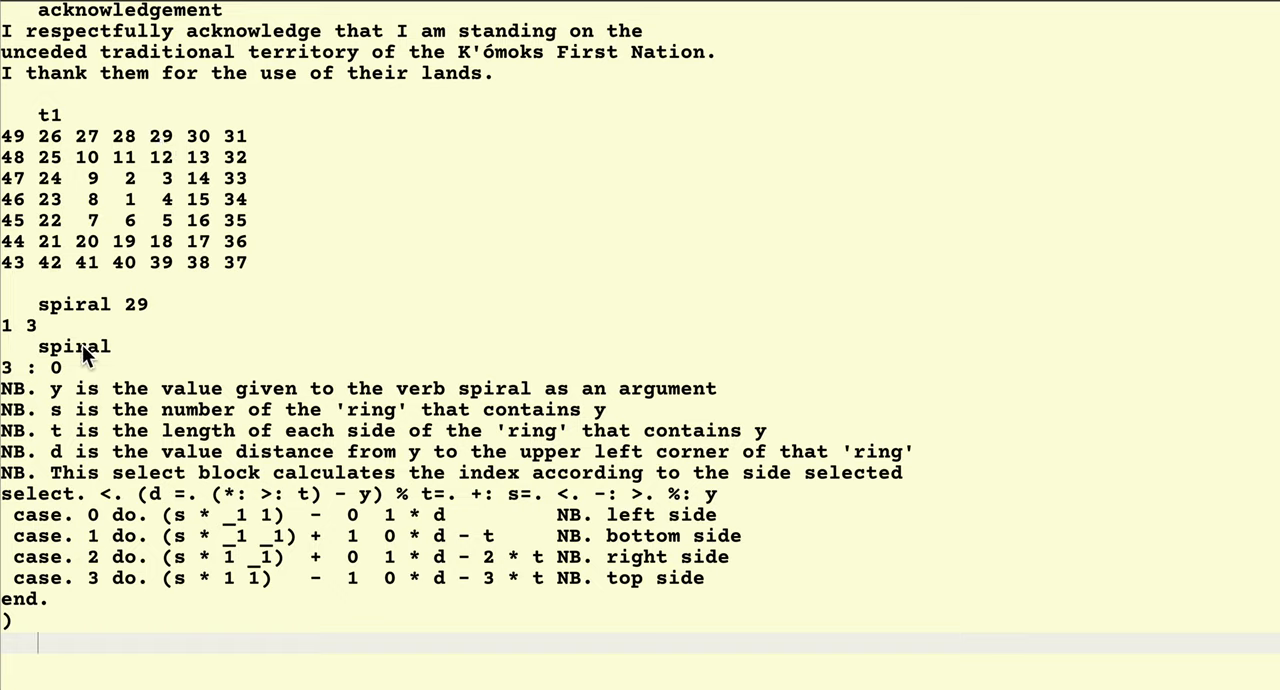
mouse_move(92, 356)
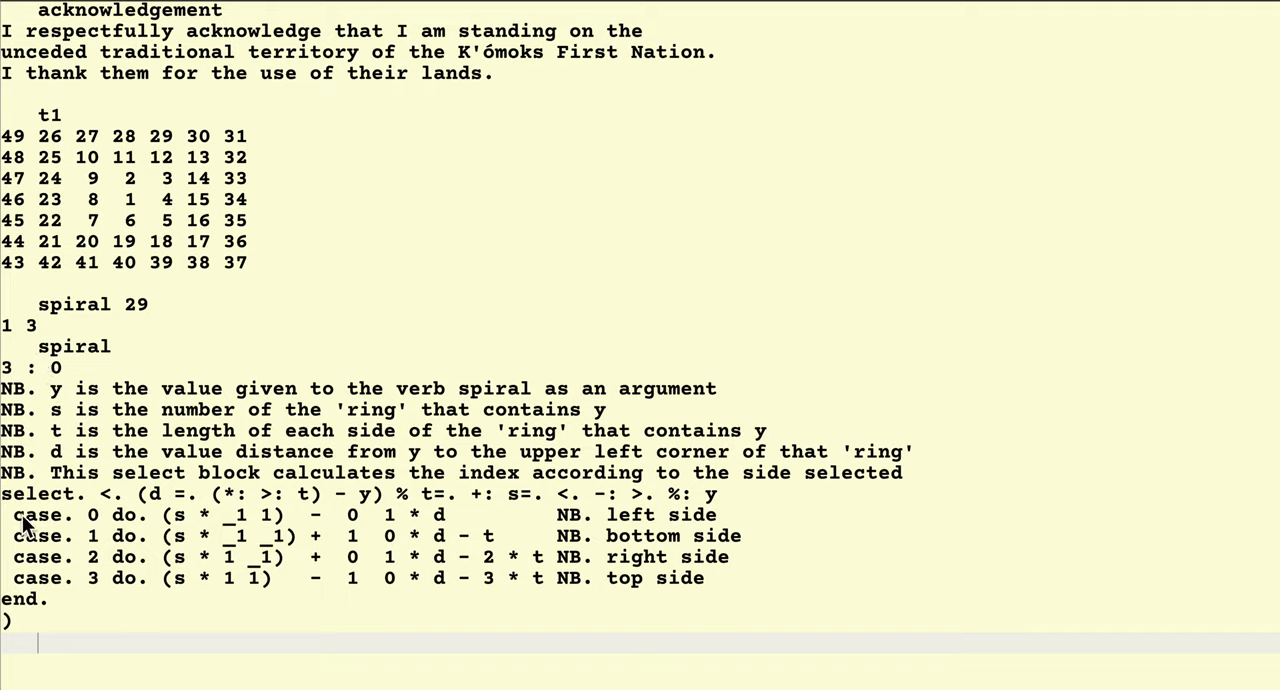
mouse_move(14, 632)
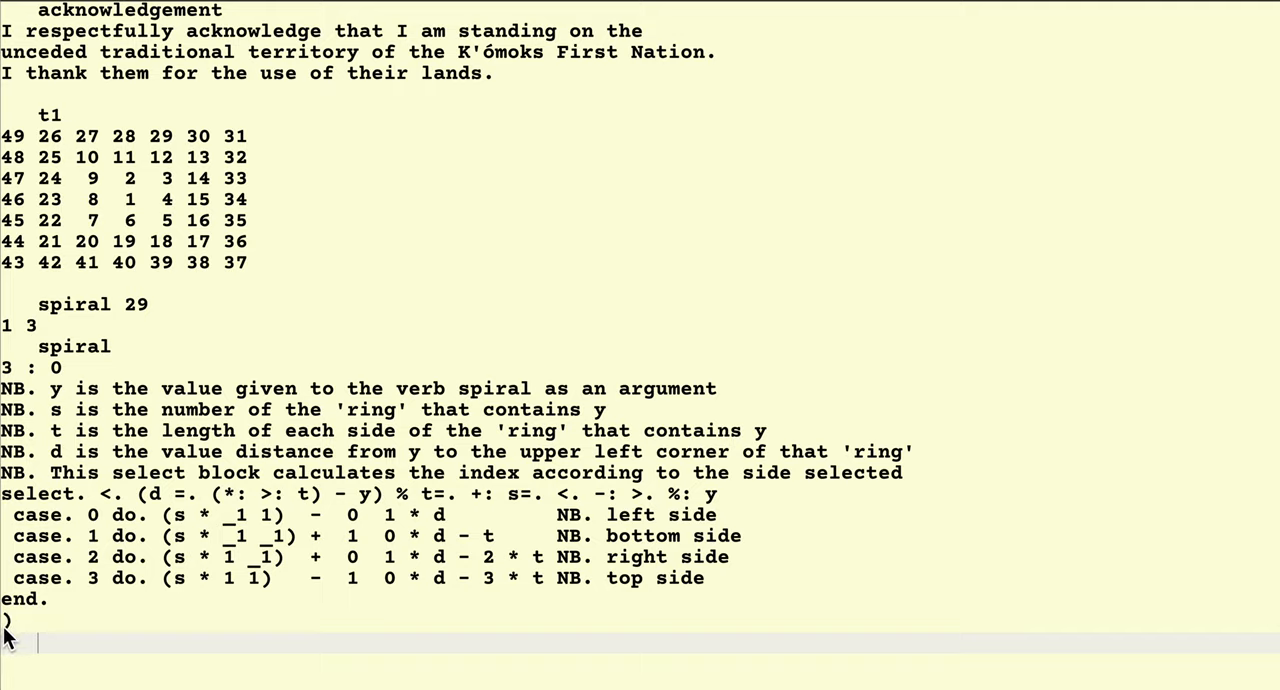
mouse_move(30, 384)
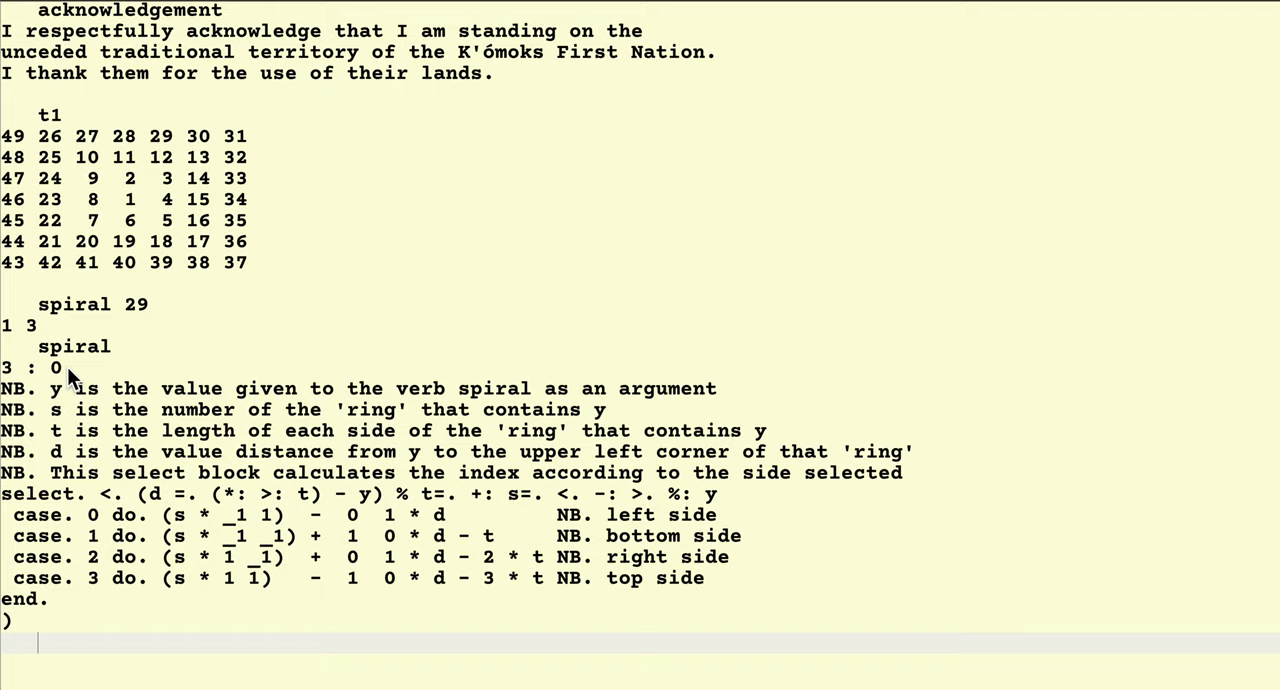
mouse_move(16, 452)
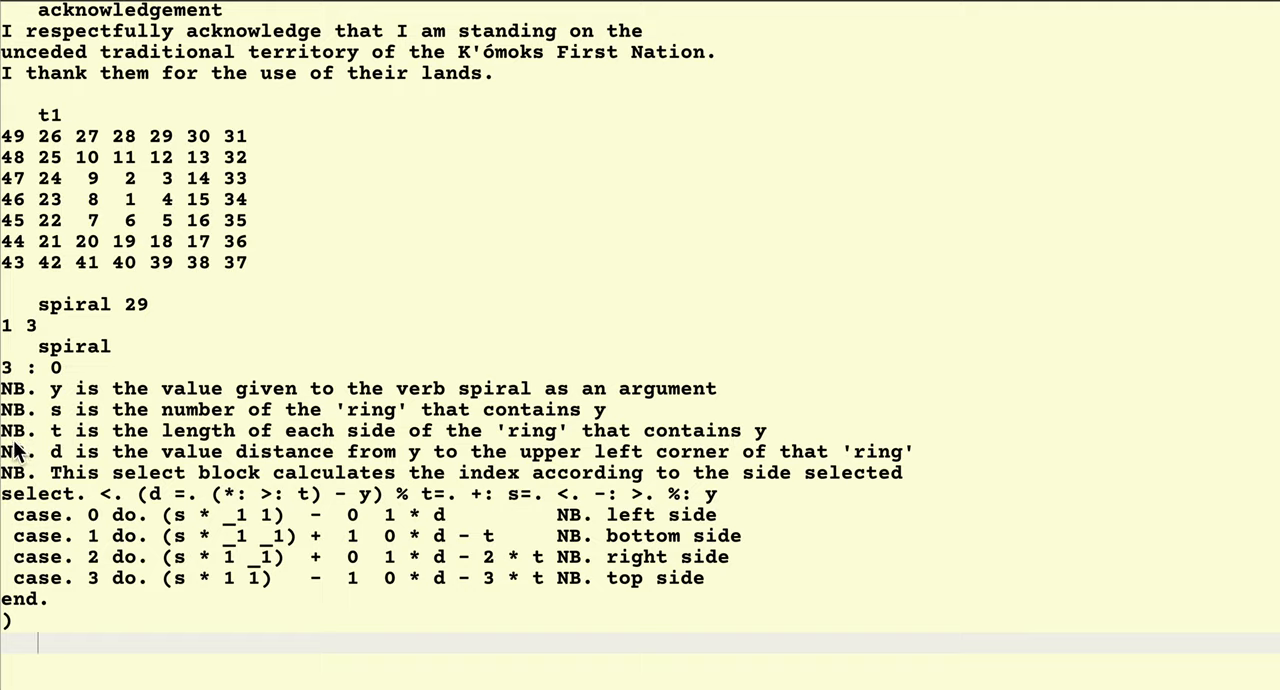
mouse_move(16, 624)
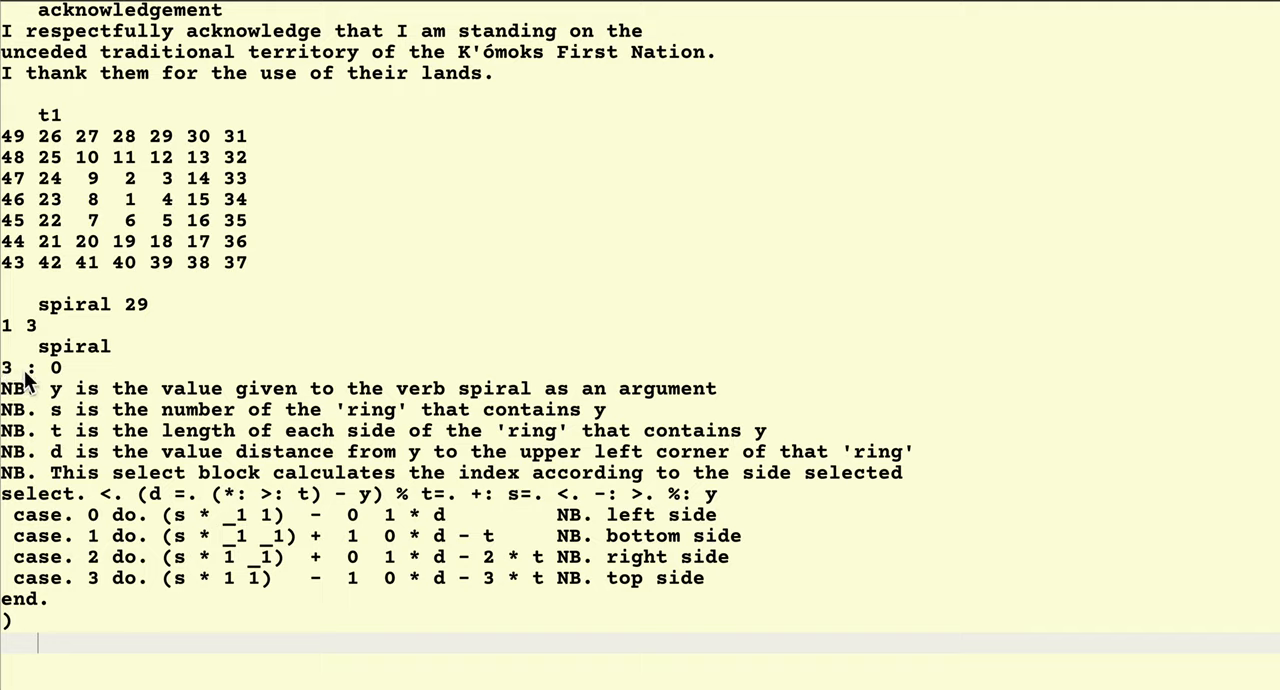
mouse_move(64, 380)
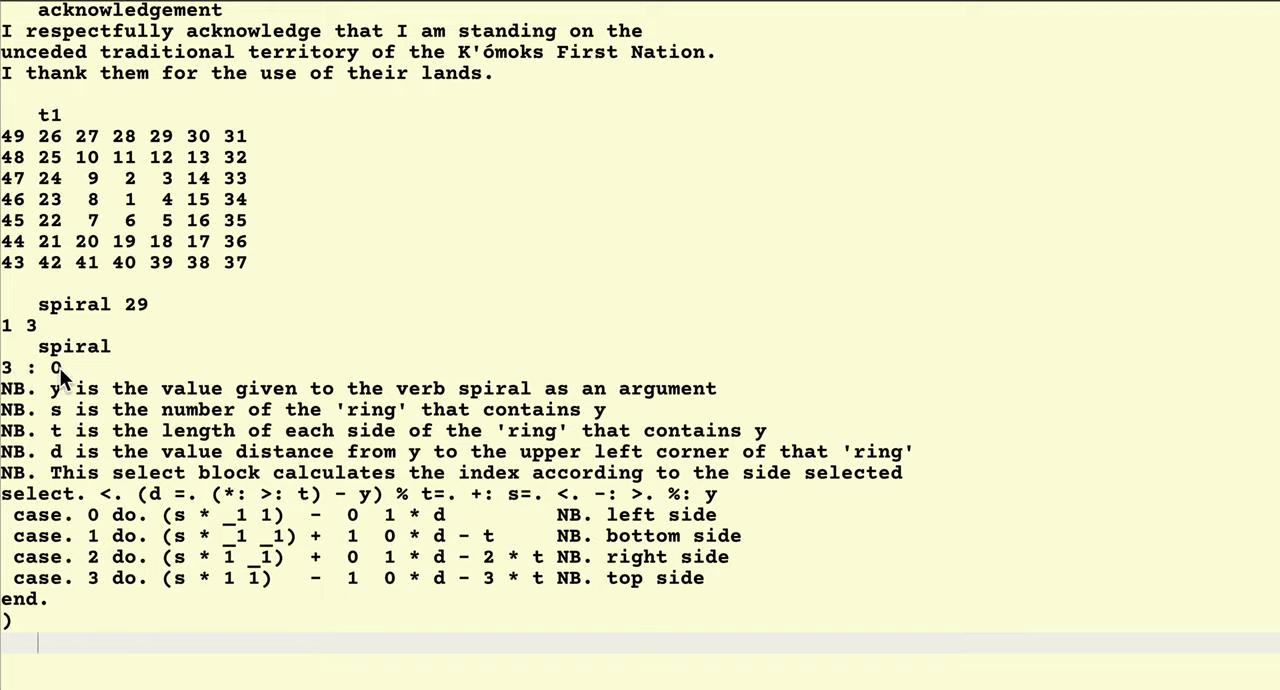
mouse_move(78, 380)
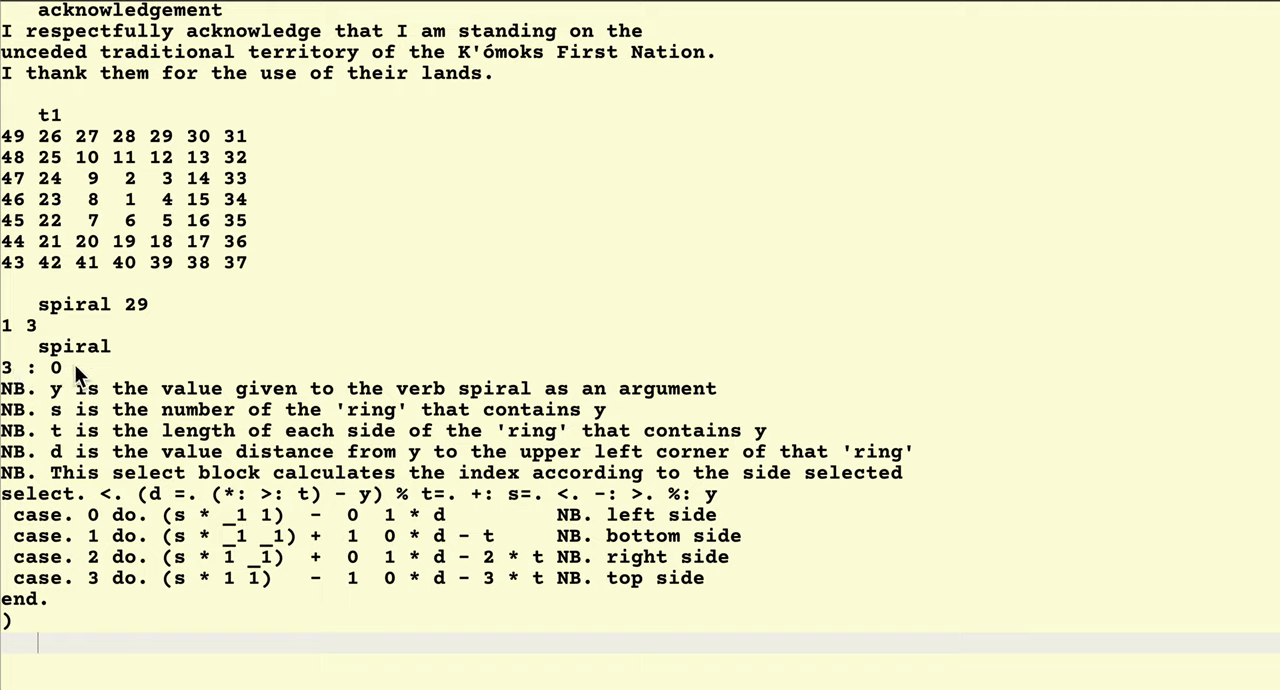
mouse_move(36, 378)
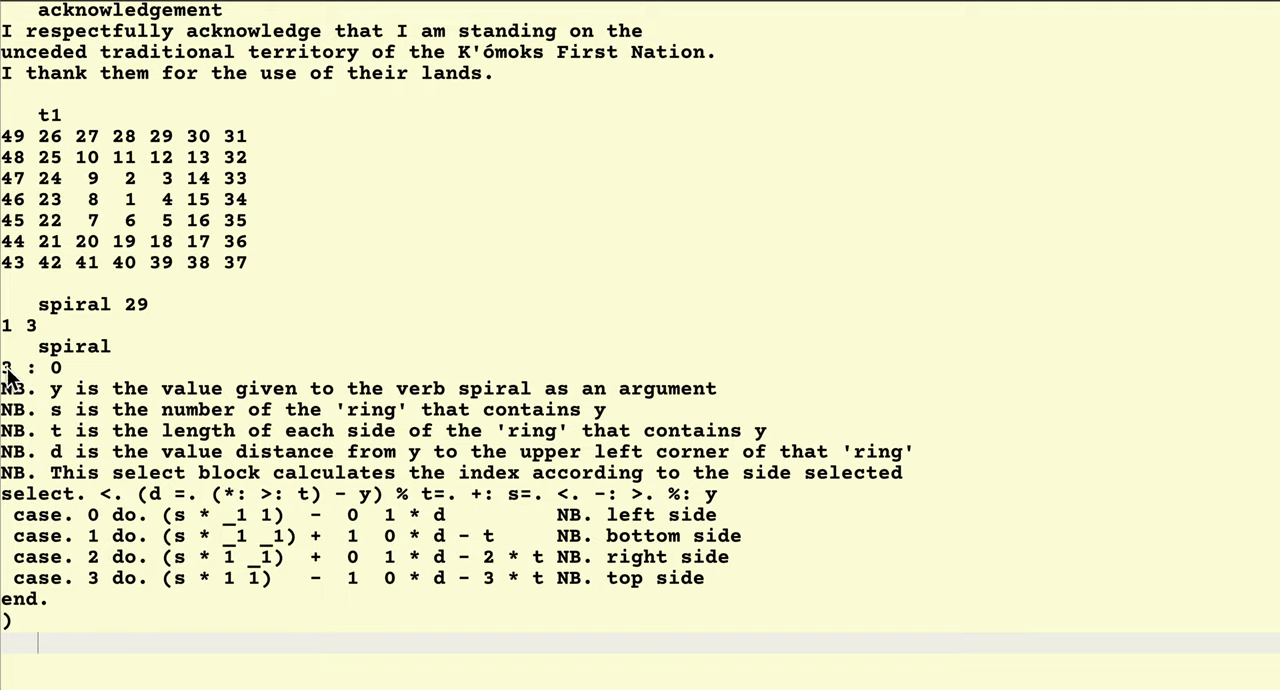
mouse_move(72, 384)
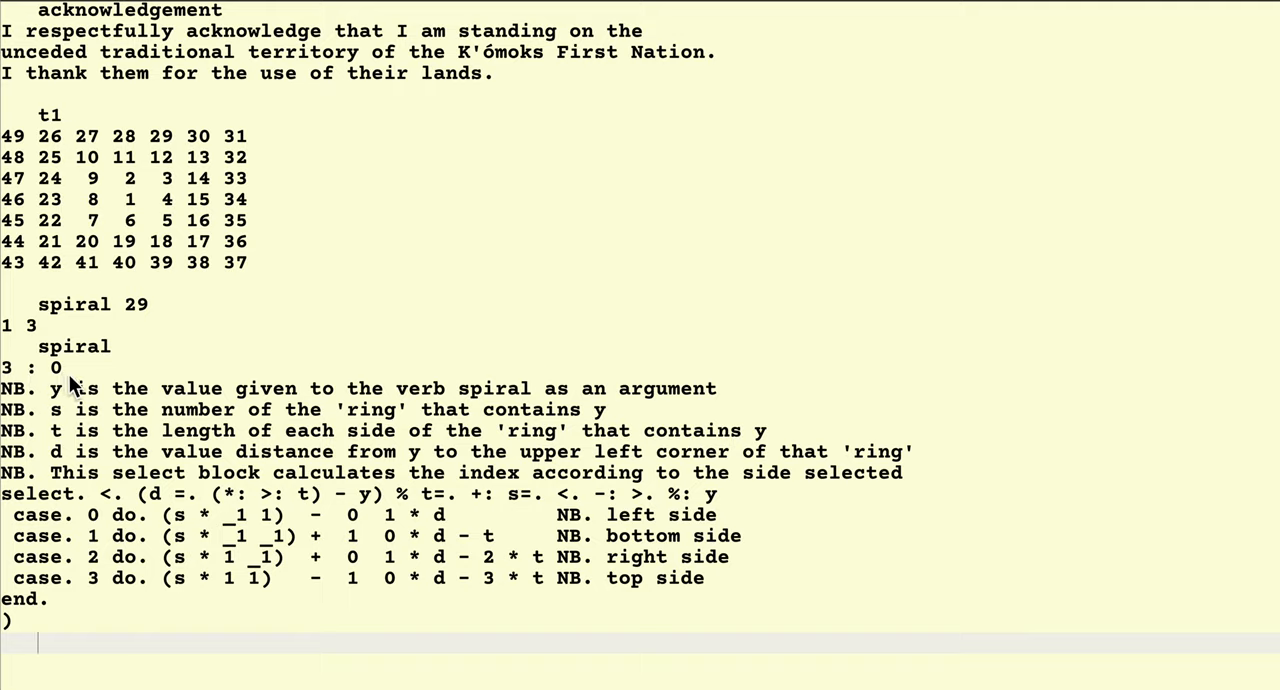
mouse_move(62, 612)
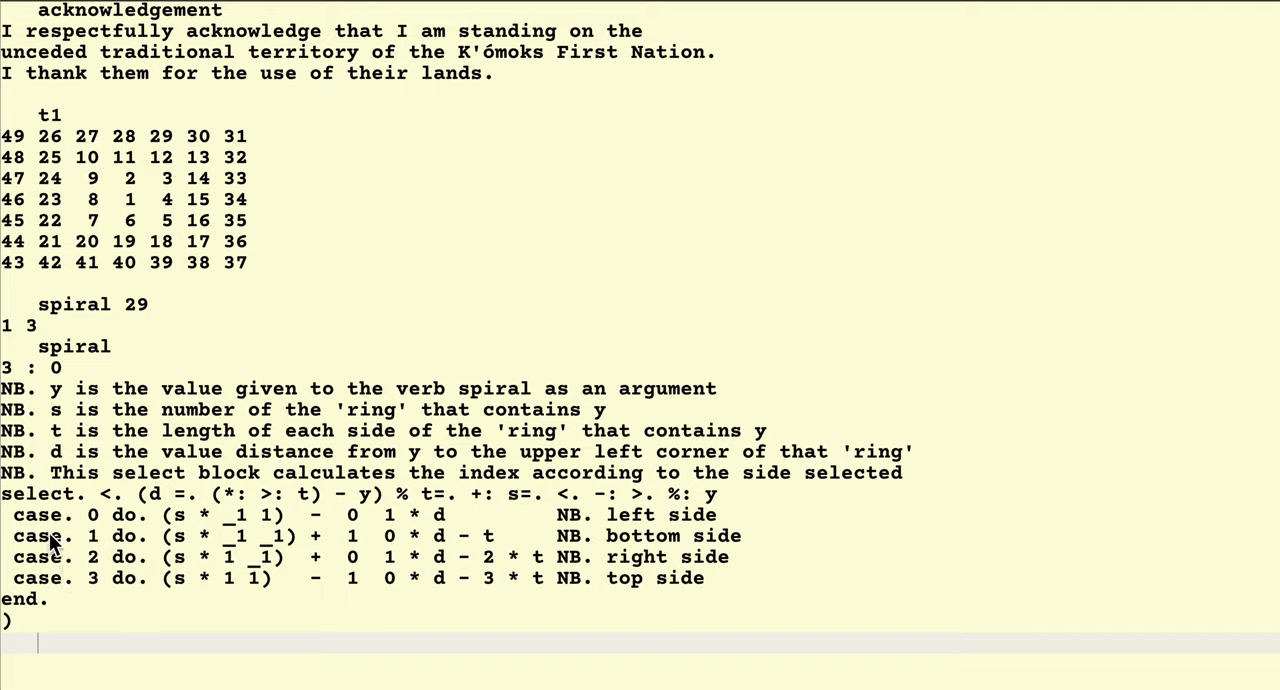
mouse_move(24, 406)
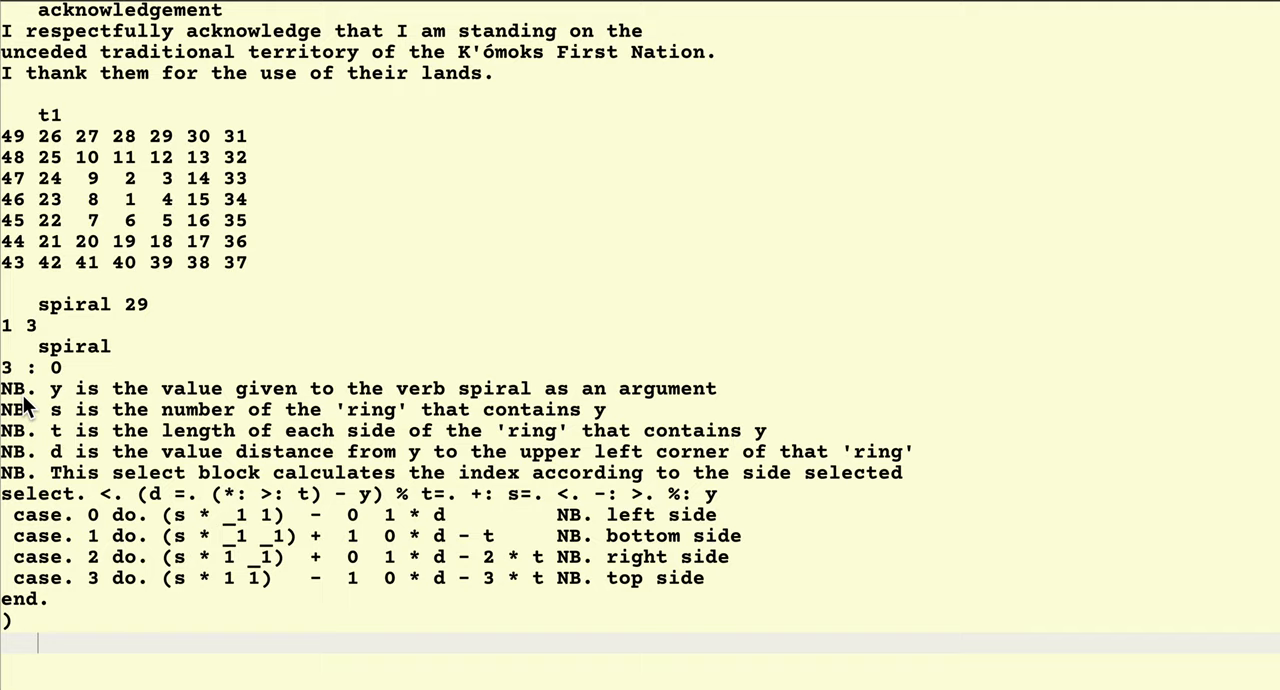
mouse_move(56, 402)
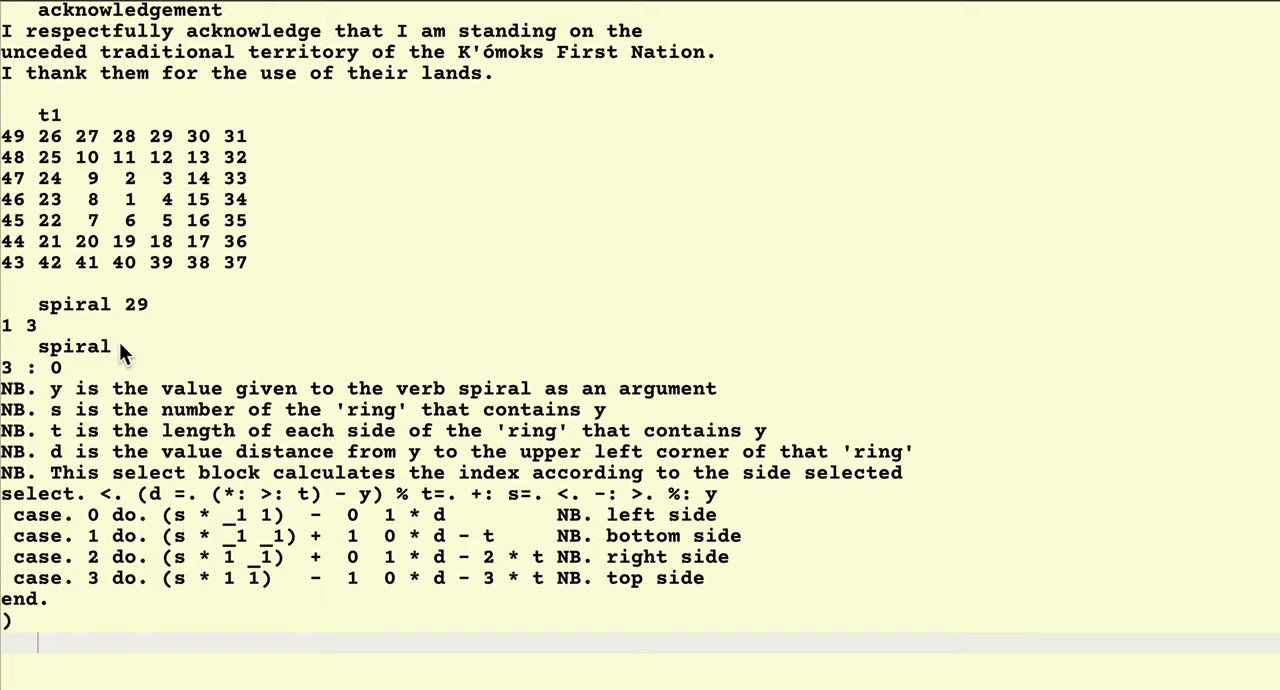
mouse_move(428, 402)
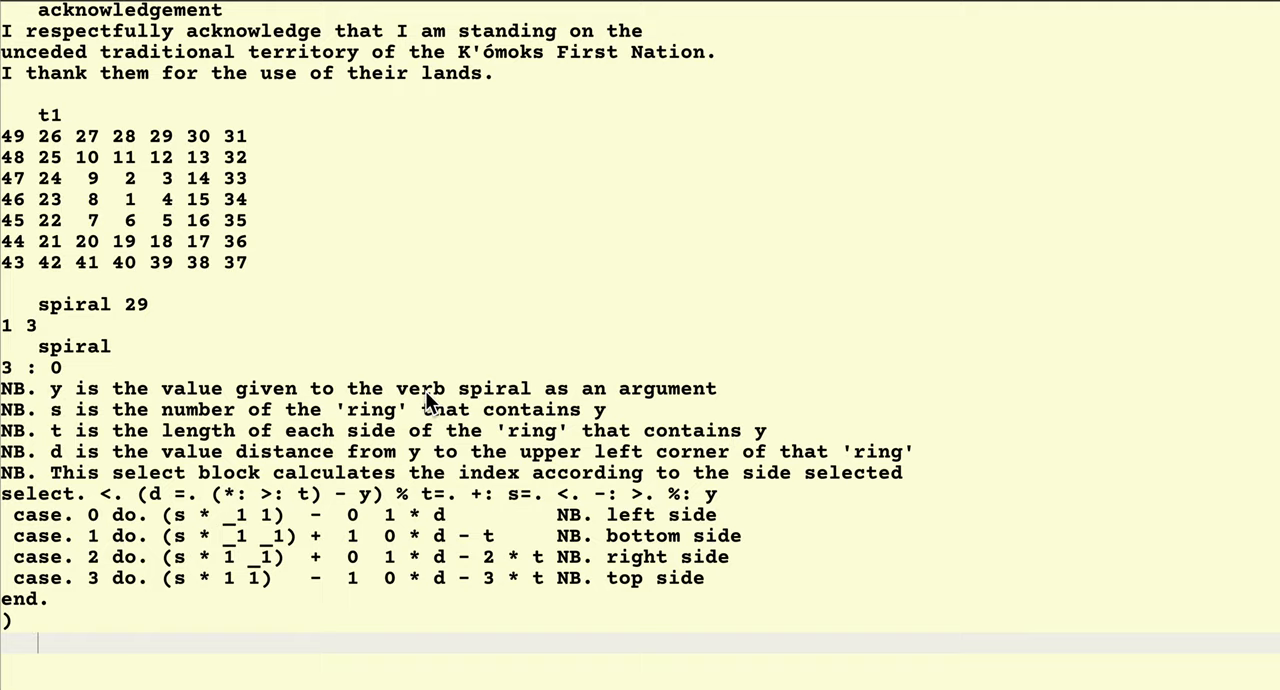
mouse_move(640, 390)
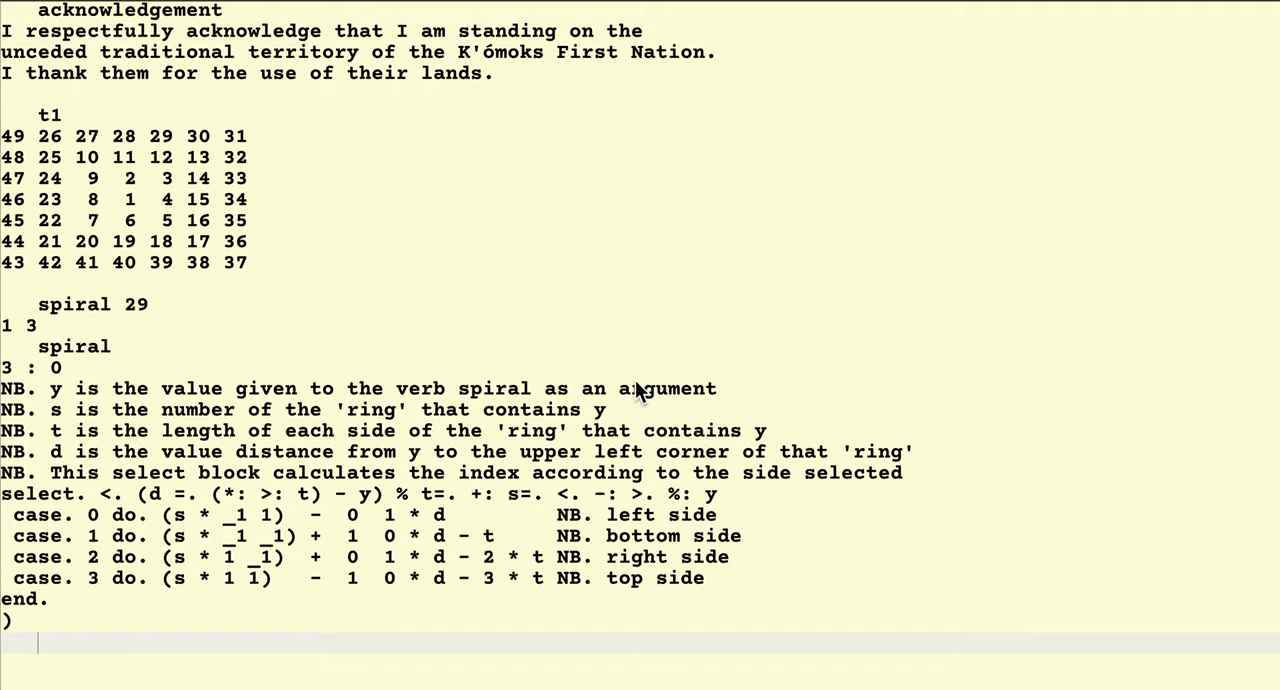
mouse_move(52, 424)
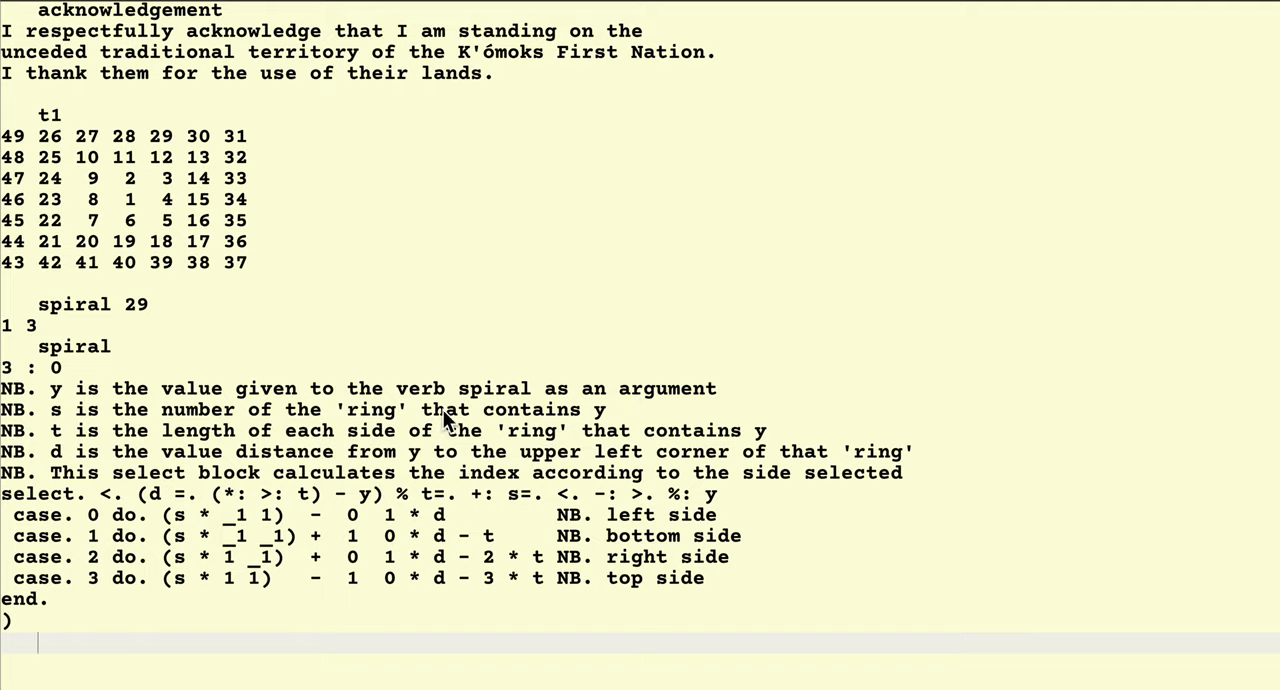
mouse_move(244, 412)
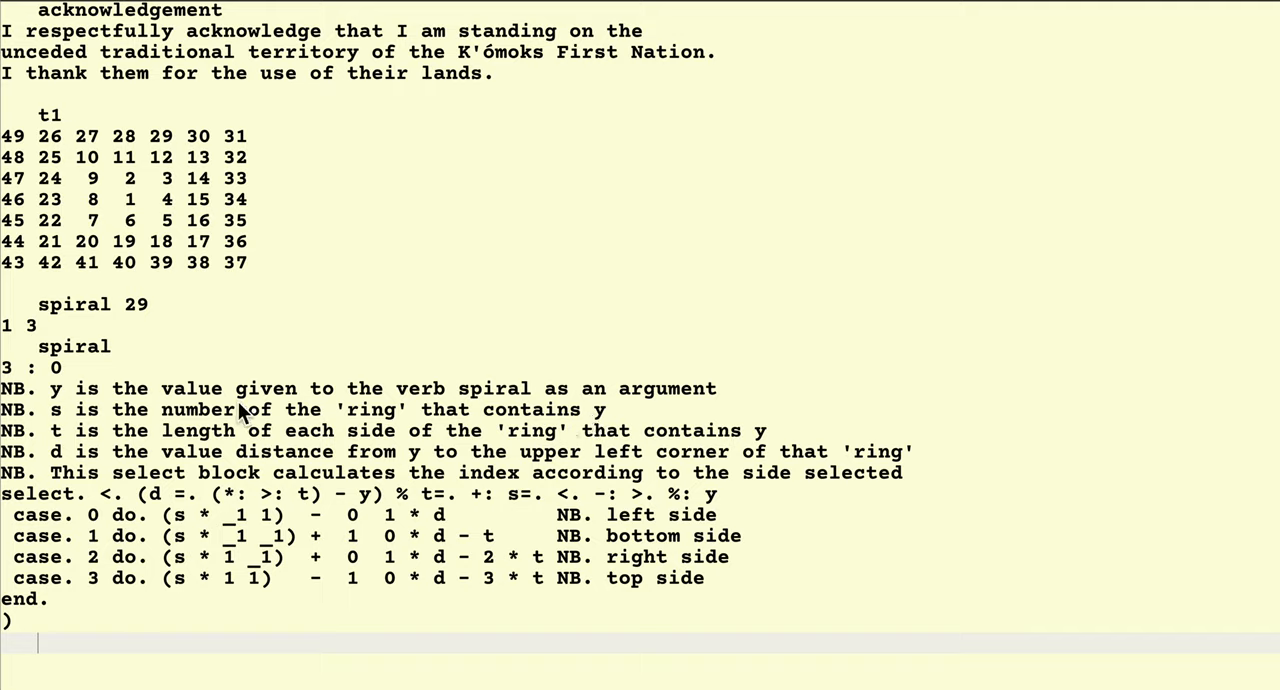
mouse_move(170, 150)
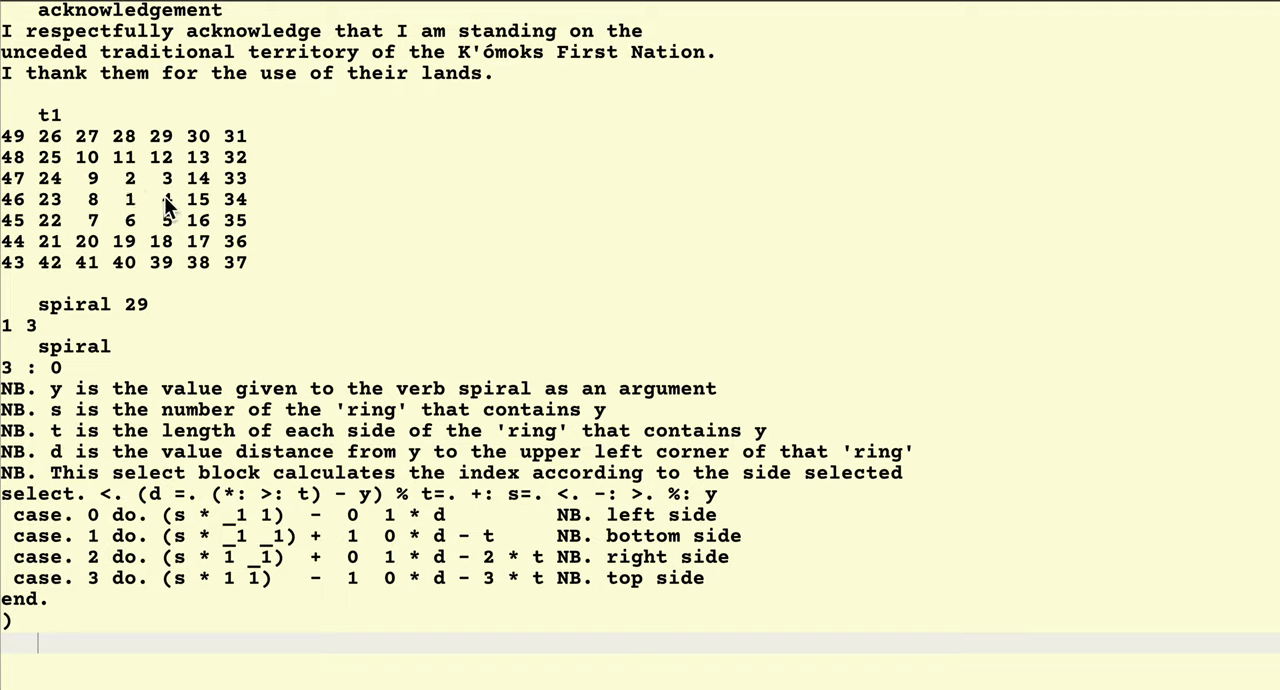
mouse_move(108, 168)
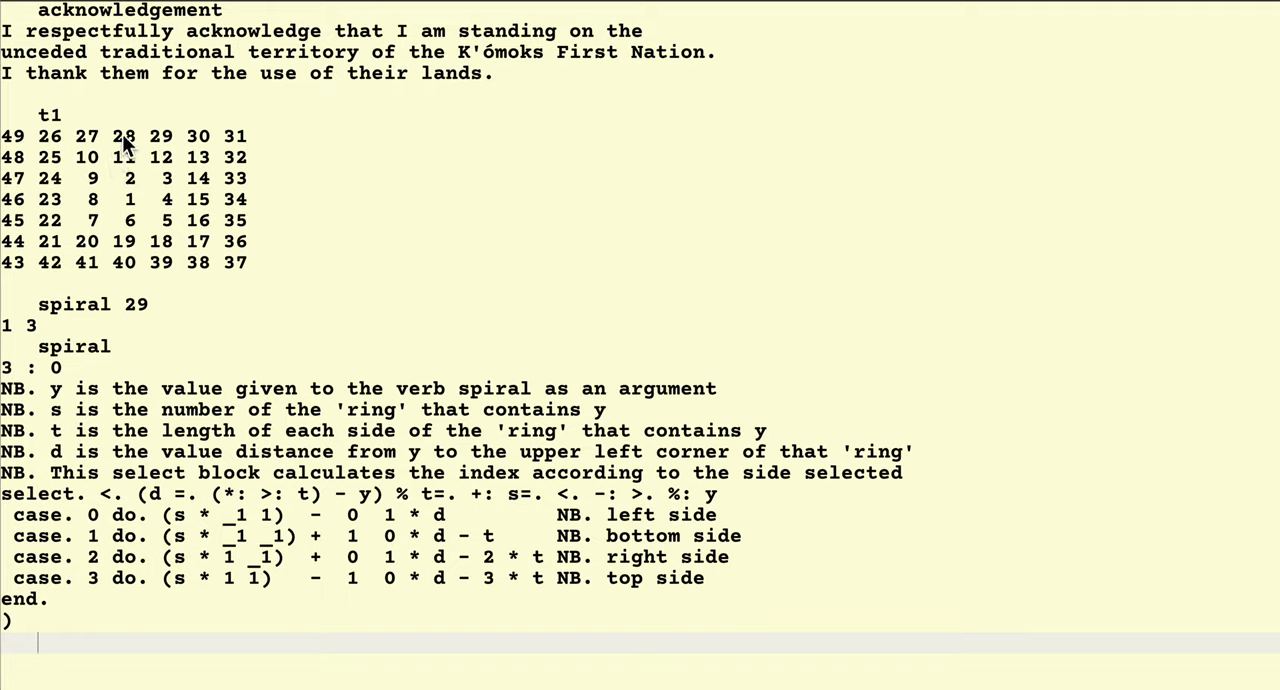
mouse_move(164, 148)
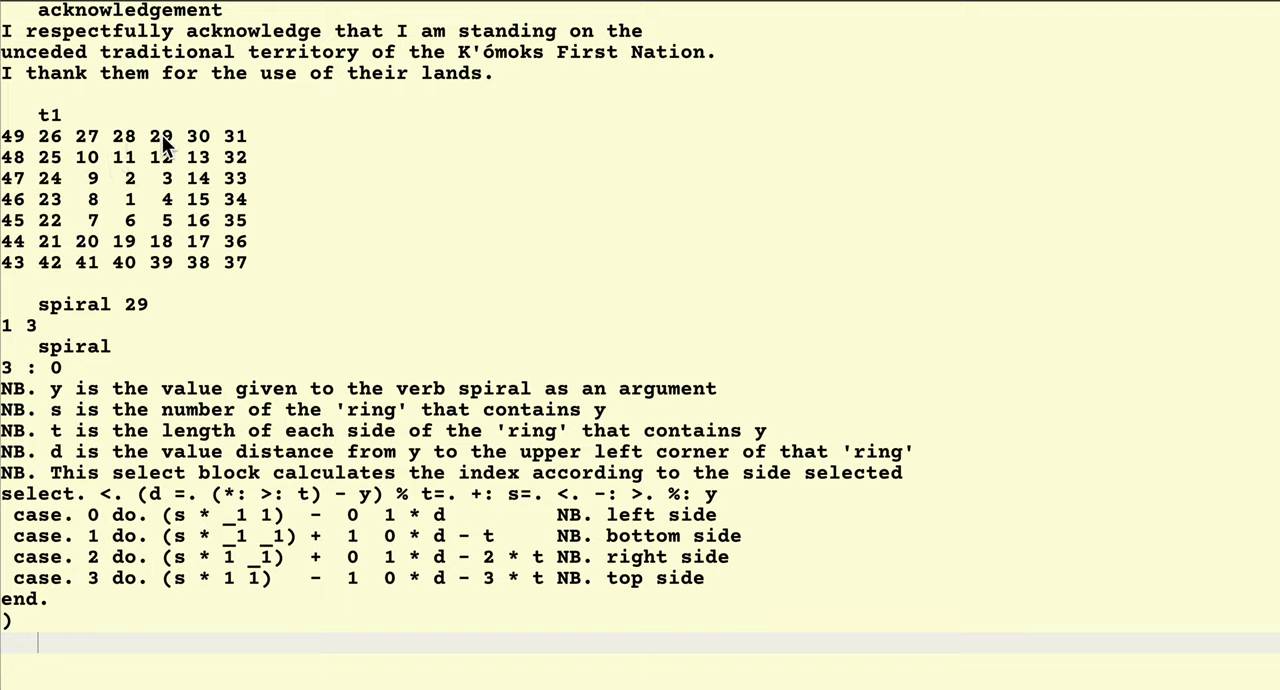
mouse_move(128, 600)
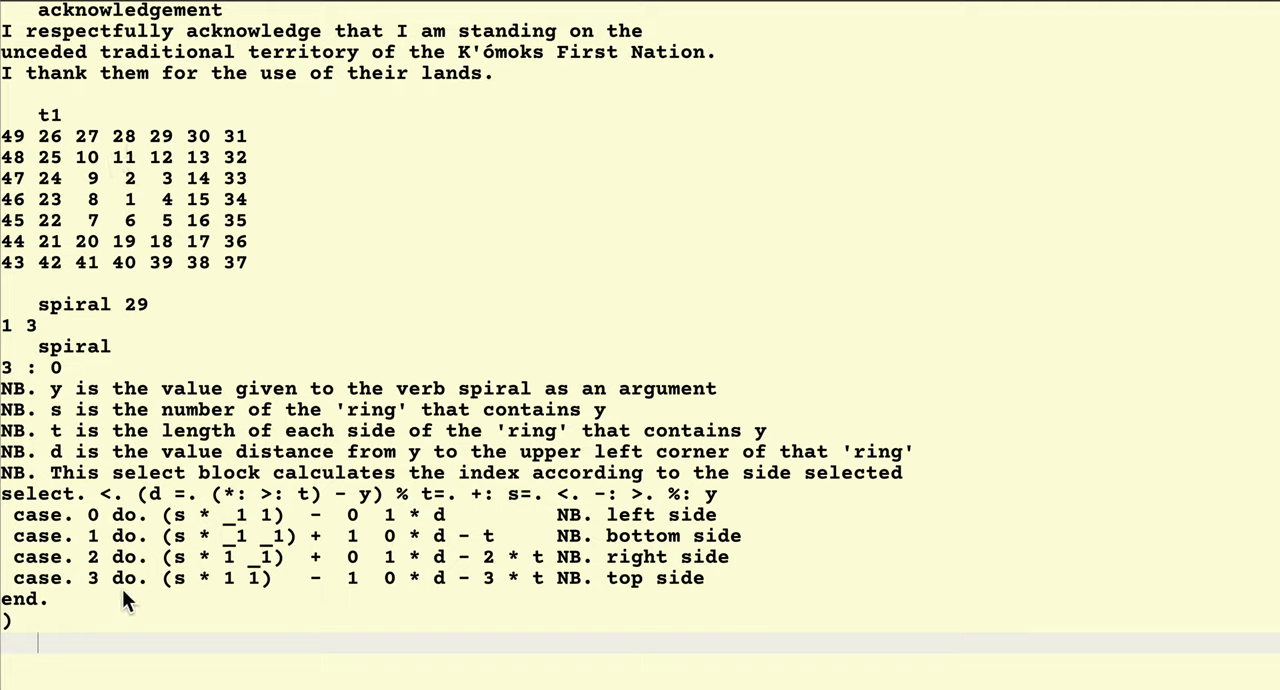
mouse_move(100, 464)
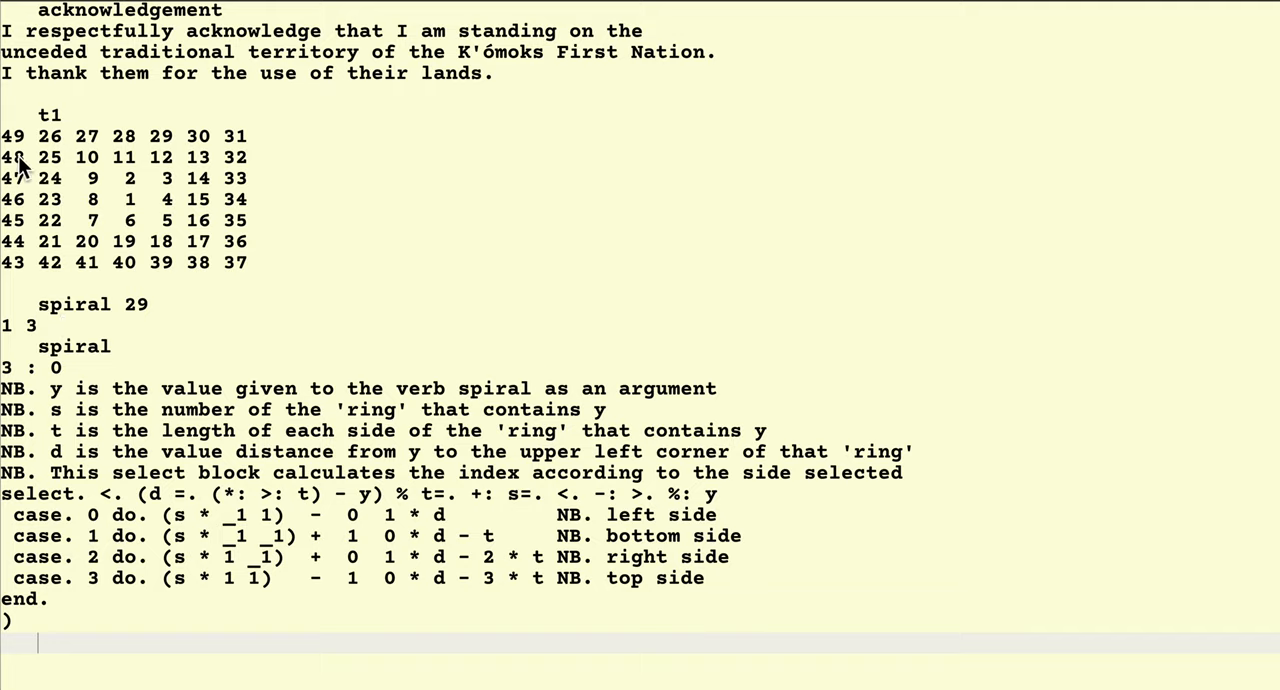
mouse_move(72, 148)
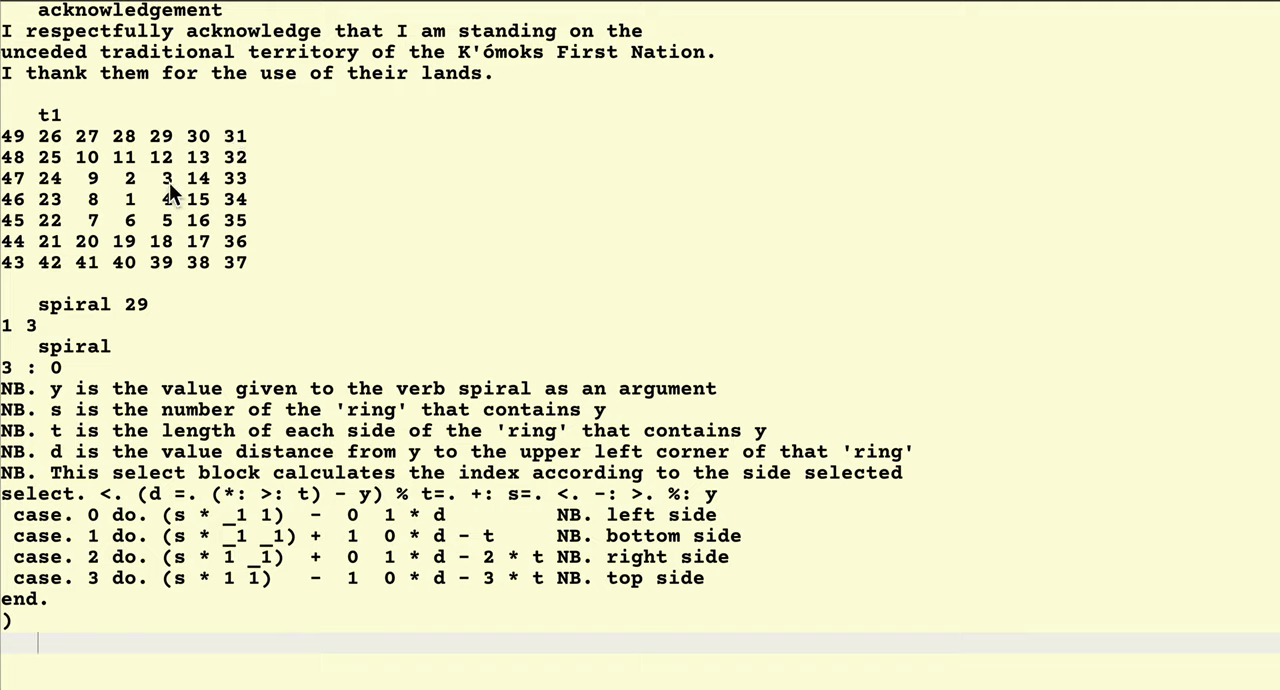
mouse_move(96, 496)
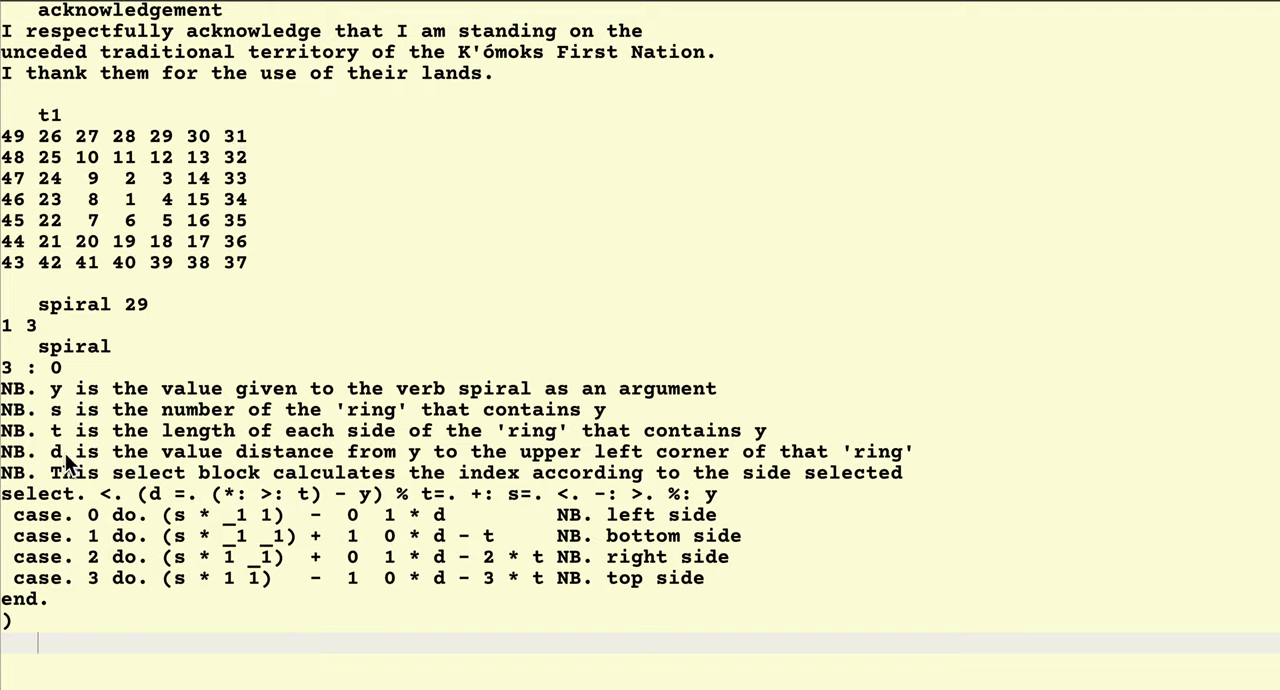
mouse_move(62, 468)
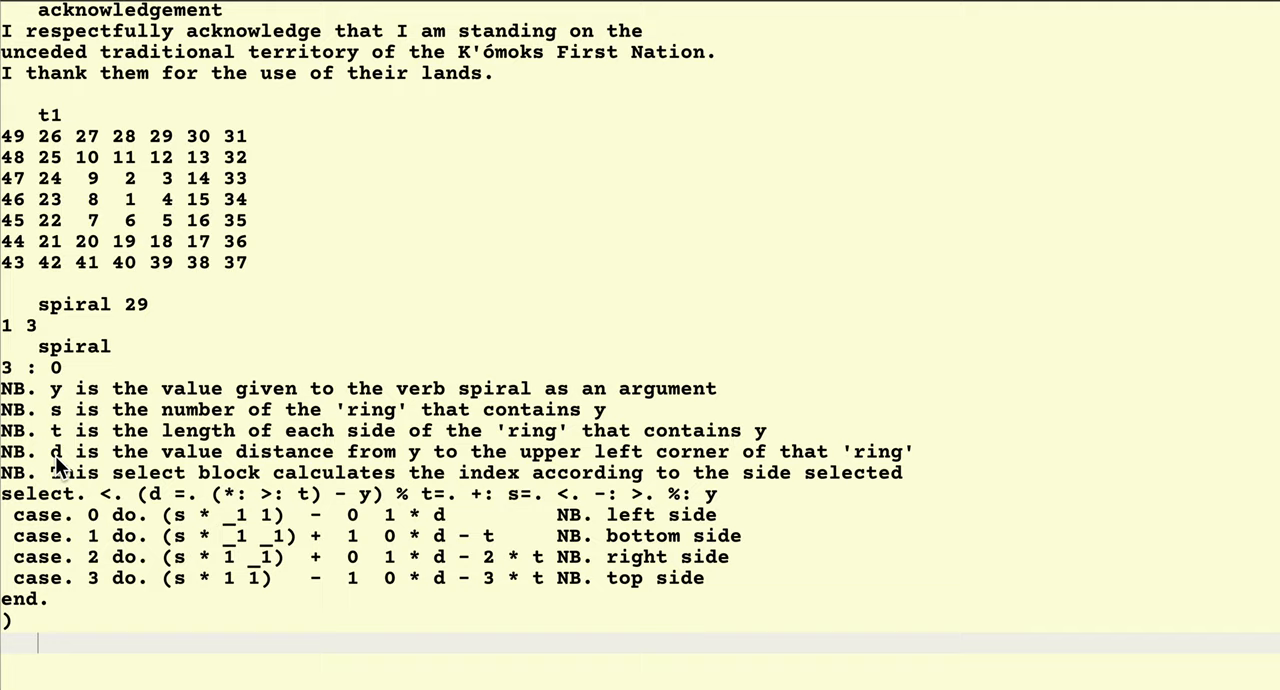
mouse_move(162, 402)
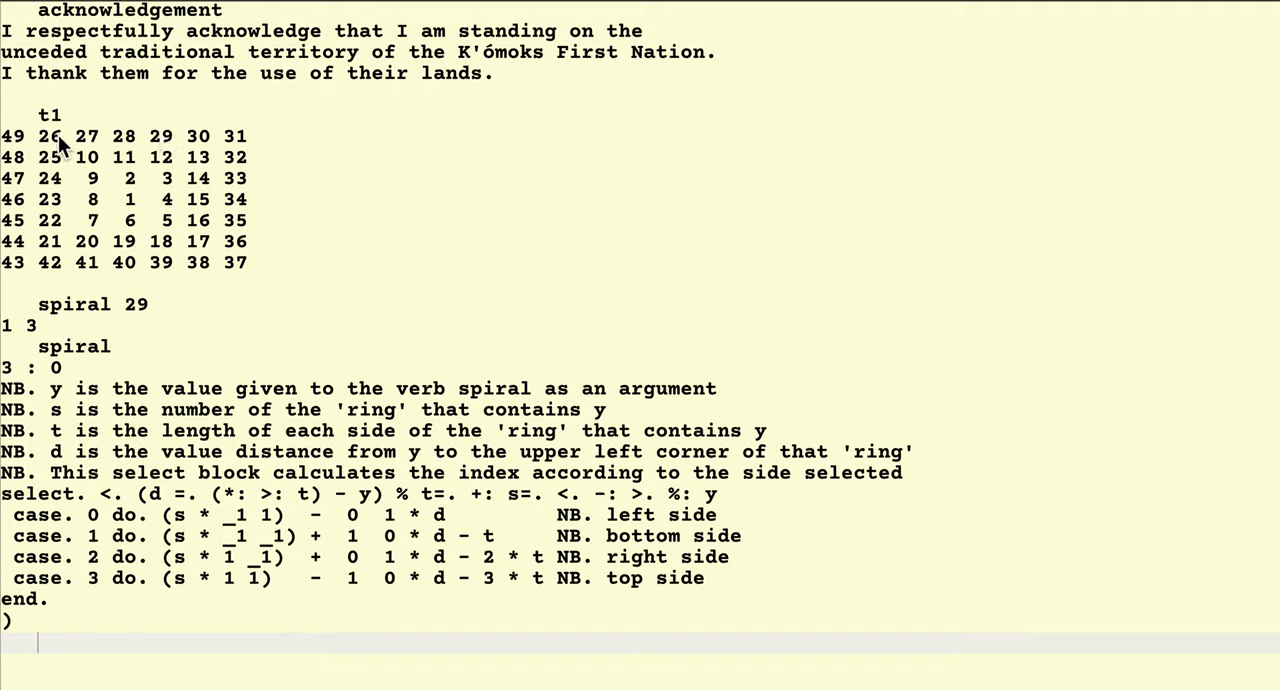
mouse_move(20, 140)
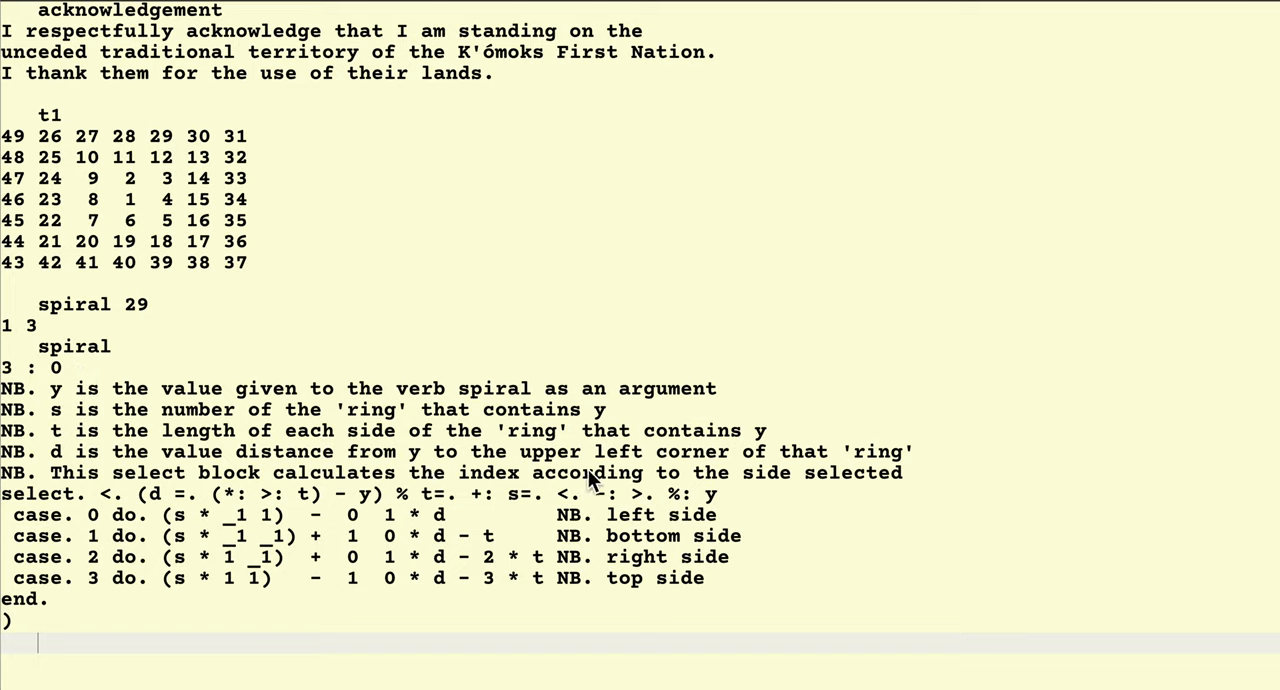
mouse_move(892, 480)
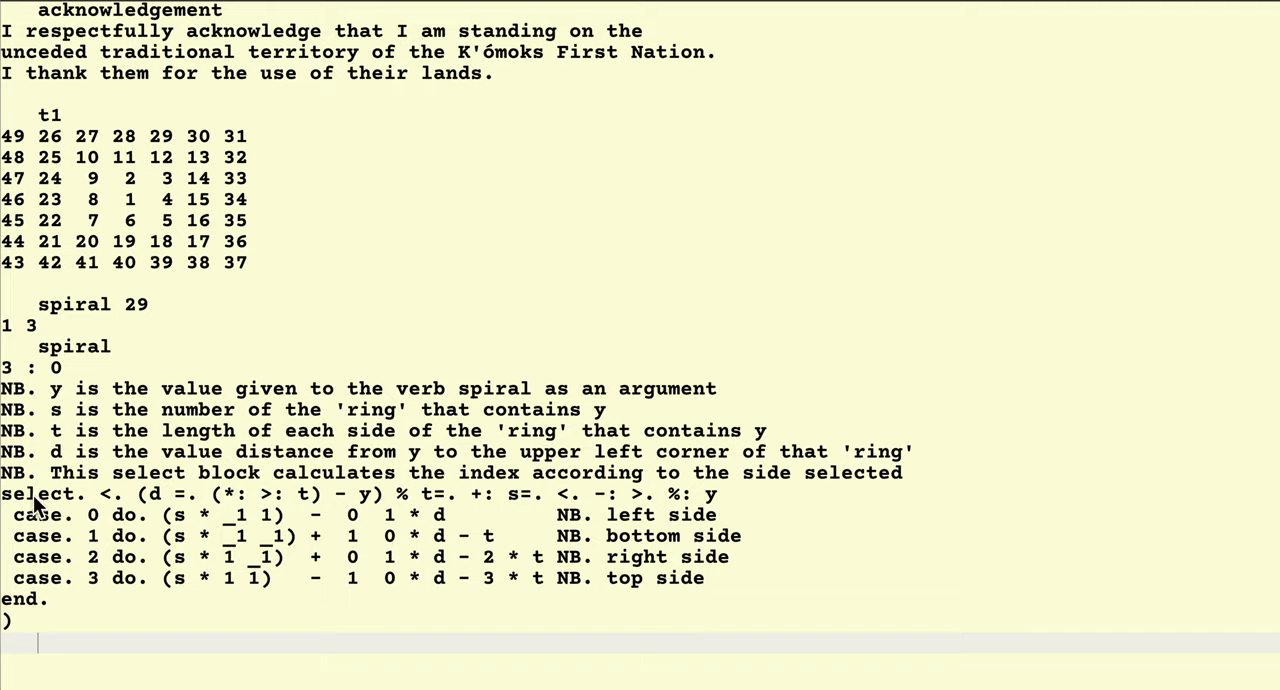
mouse_move(50, 608)
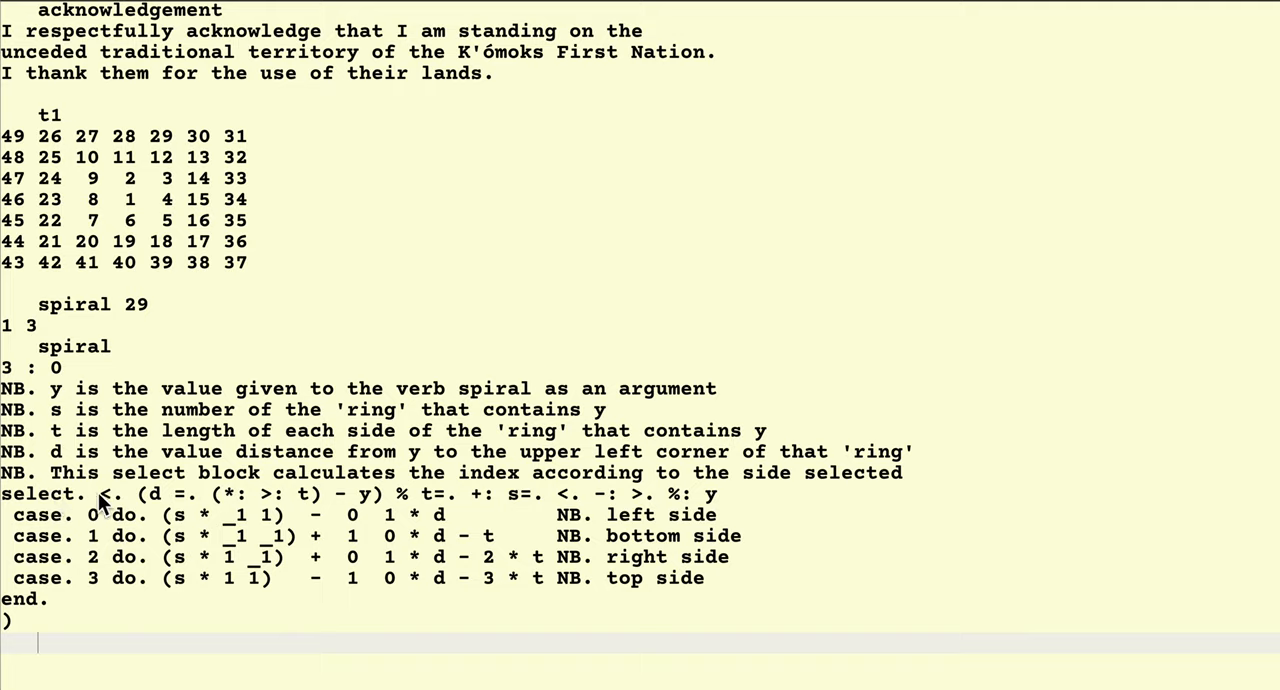
mouse_move(584, 490)
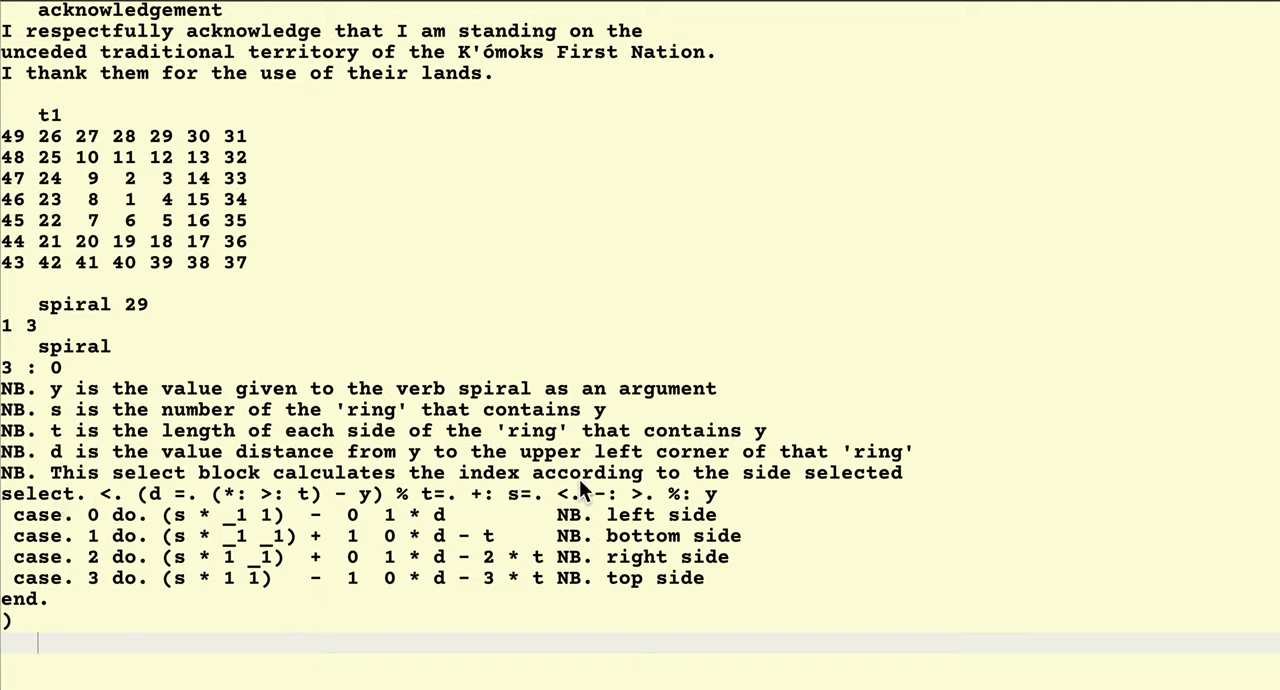
mouse_move(258, 510)
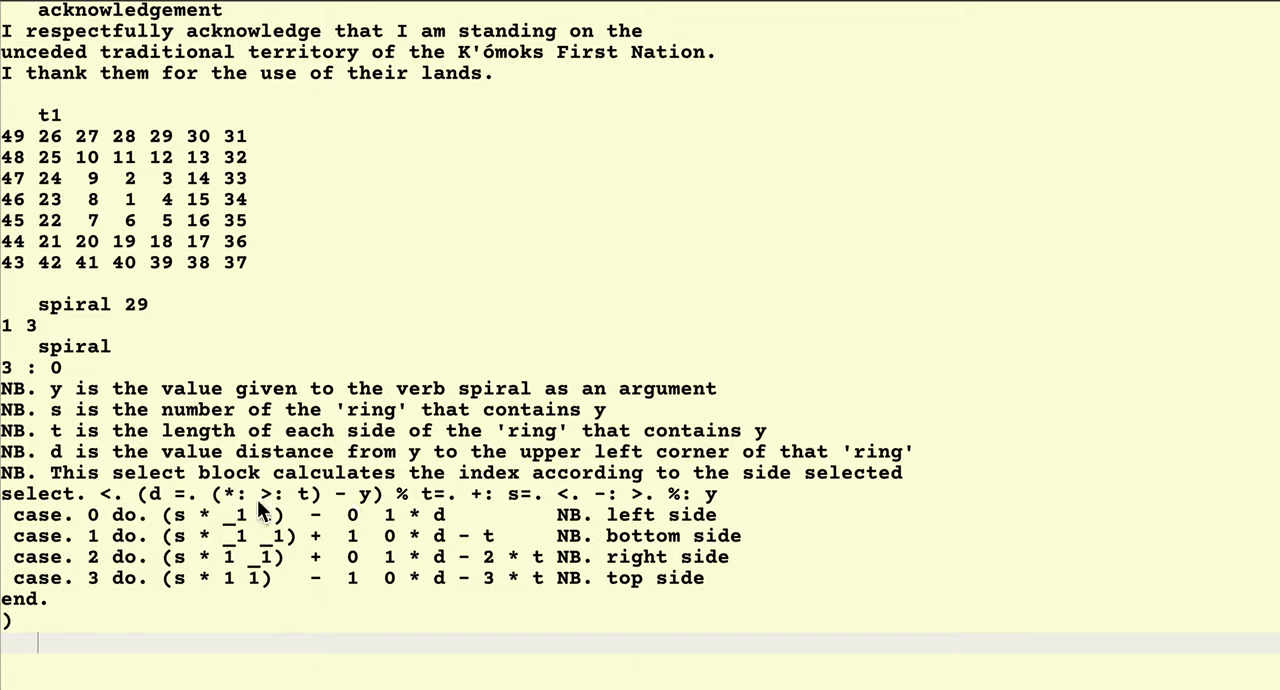
mouse_move(96, 550)
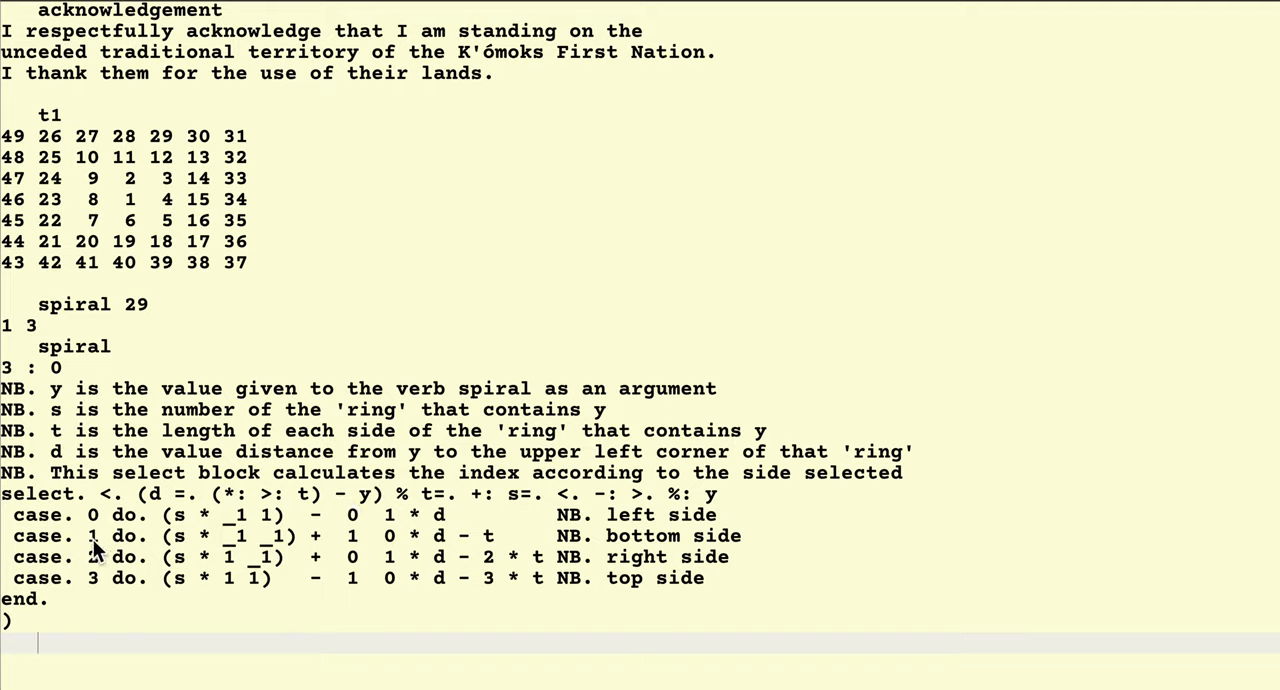
mouse_move(112, 518)
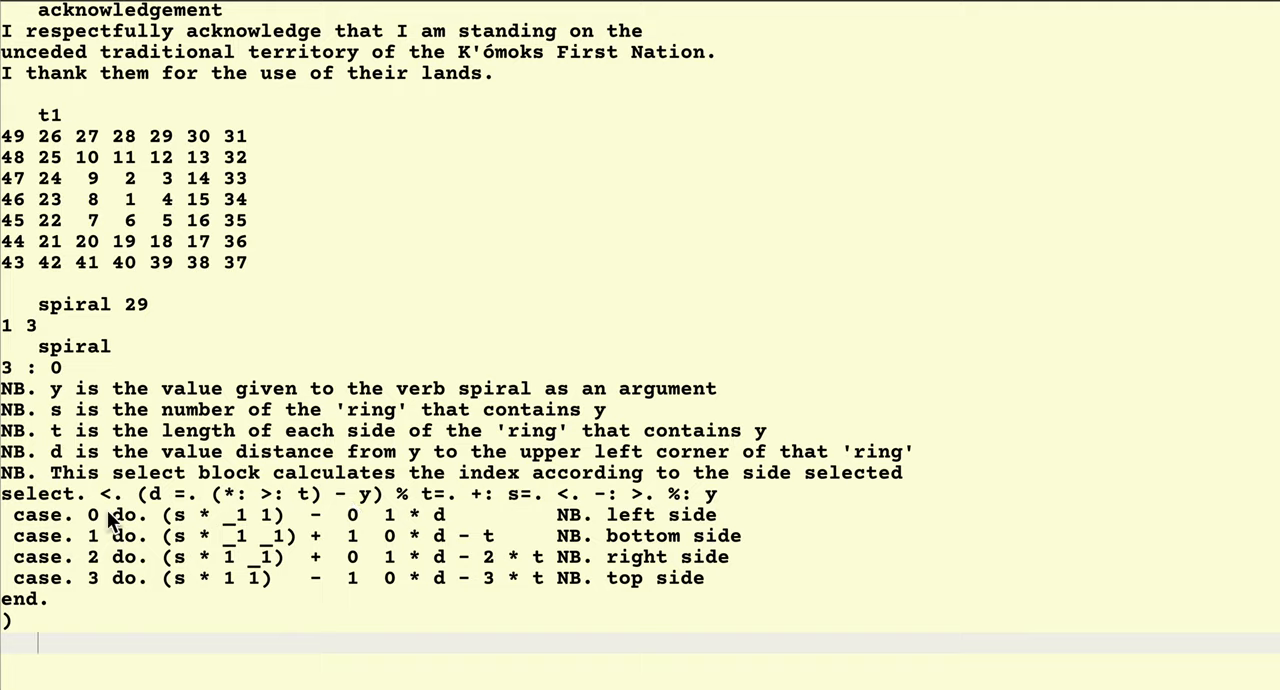
mouse_move(38, 524)
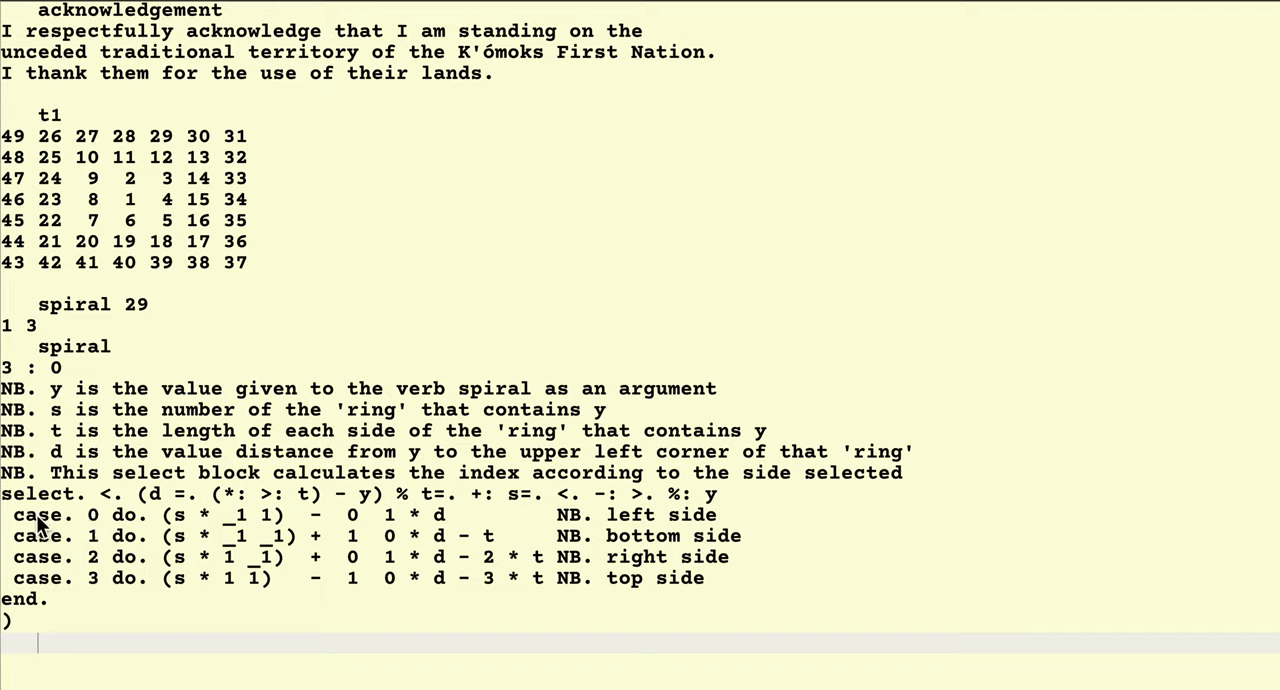
mouse_move(452, 526)
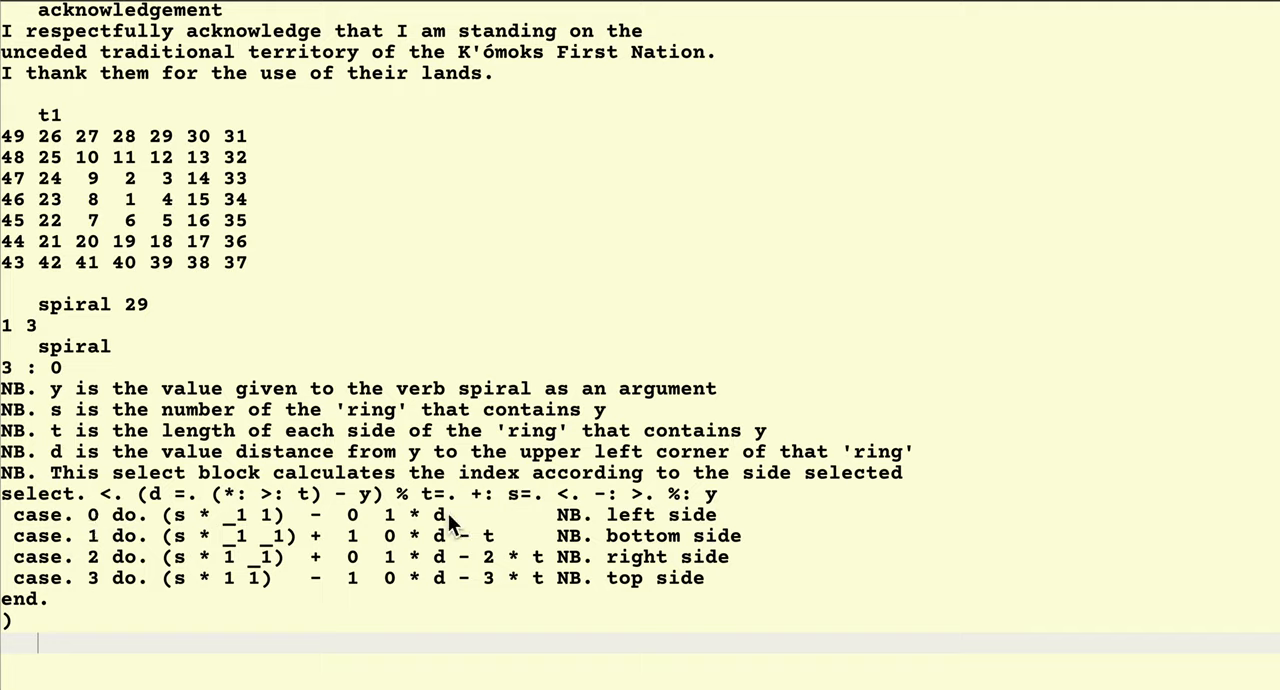
mouse_move(460, 528)
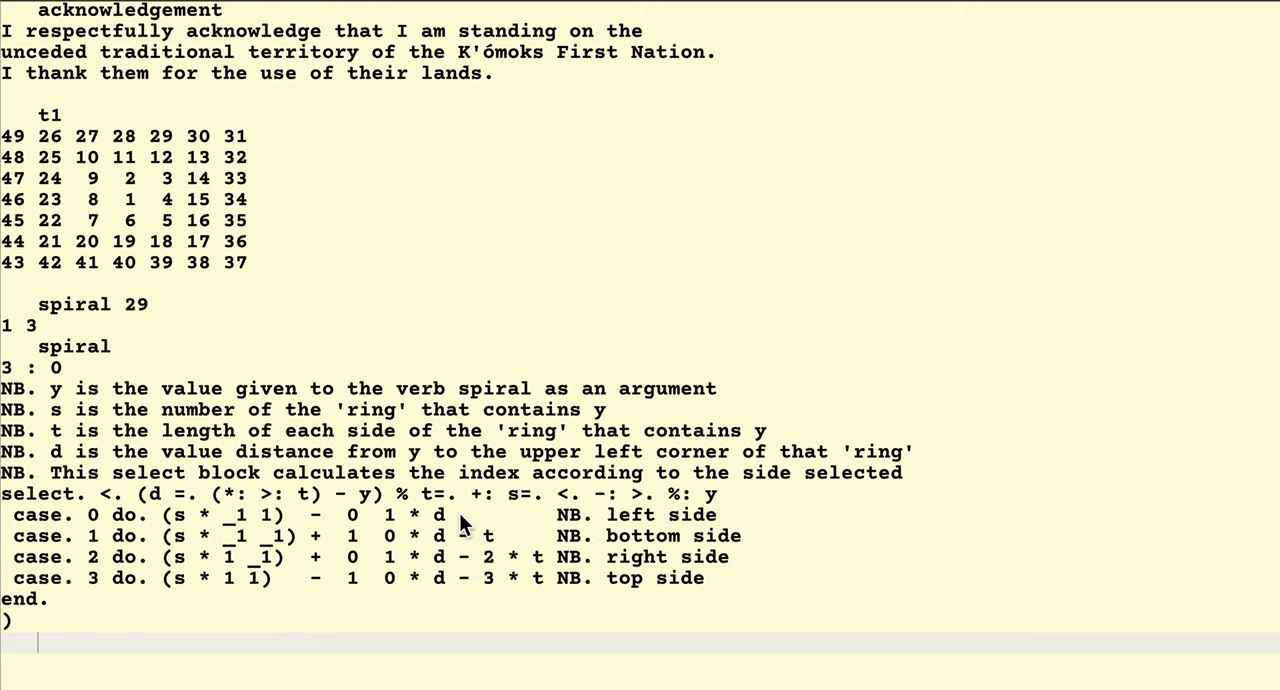
mouse_move(56, 416)
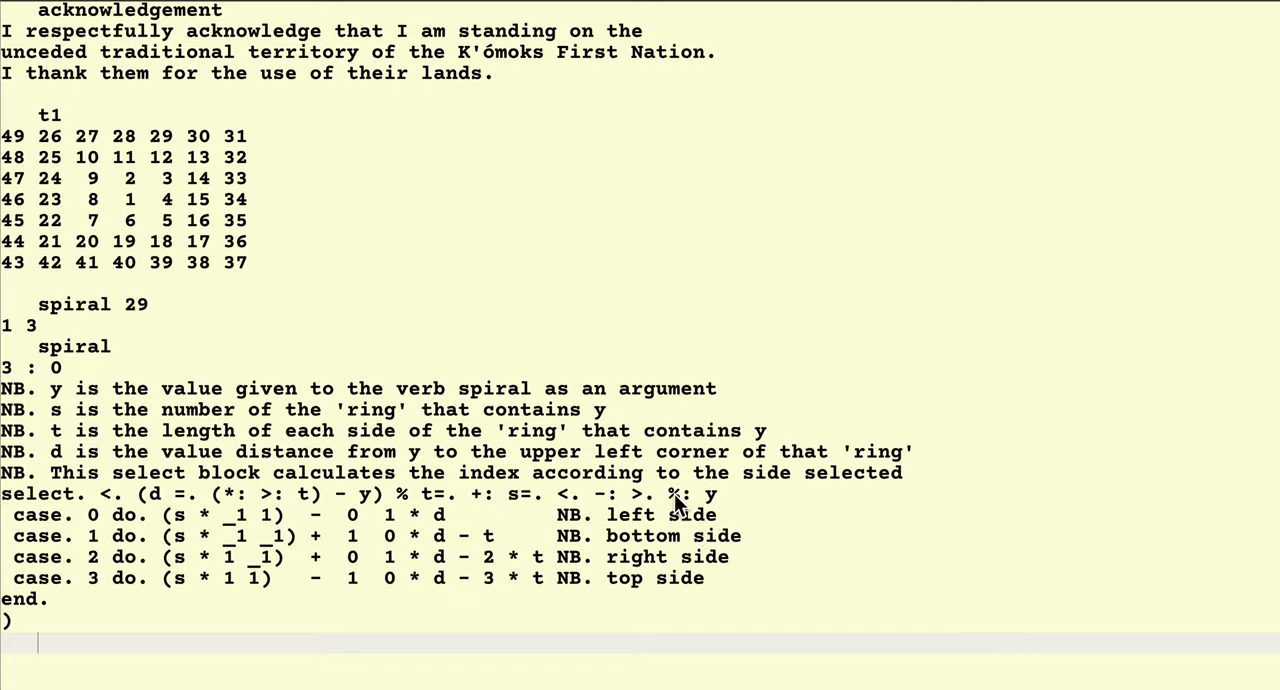
double_click(678, 494)
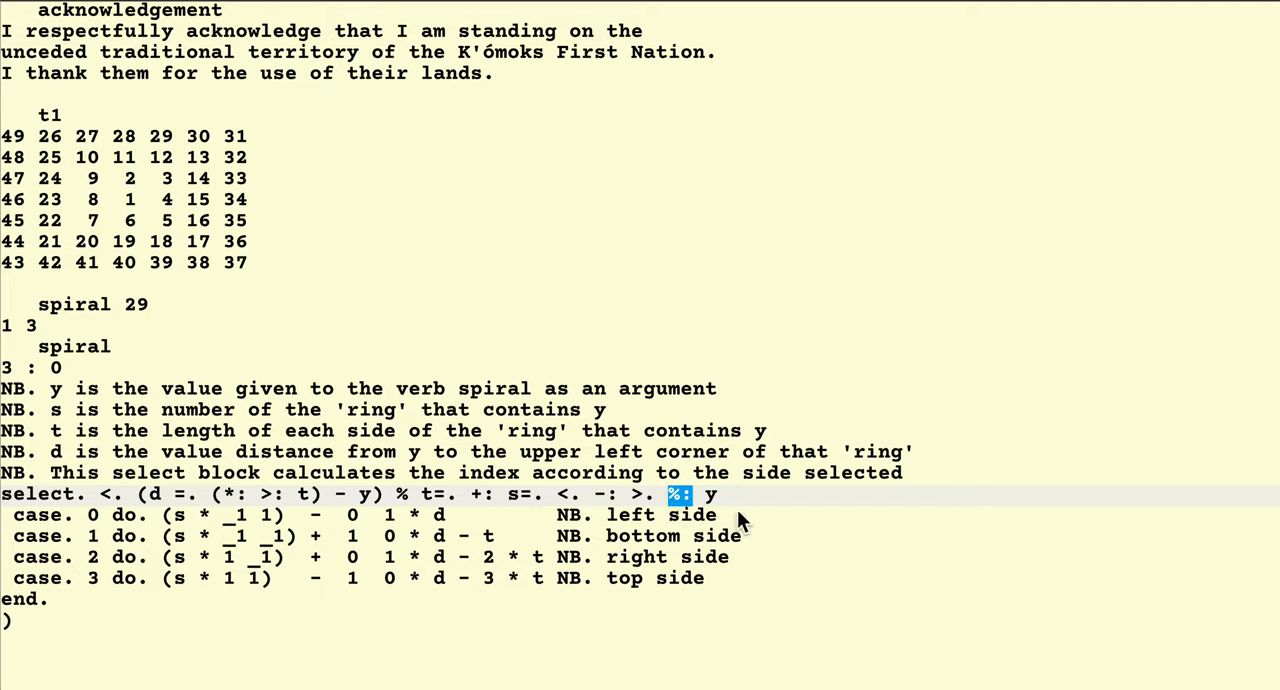
mouse_move(710, 504)
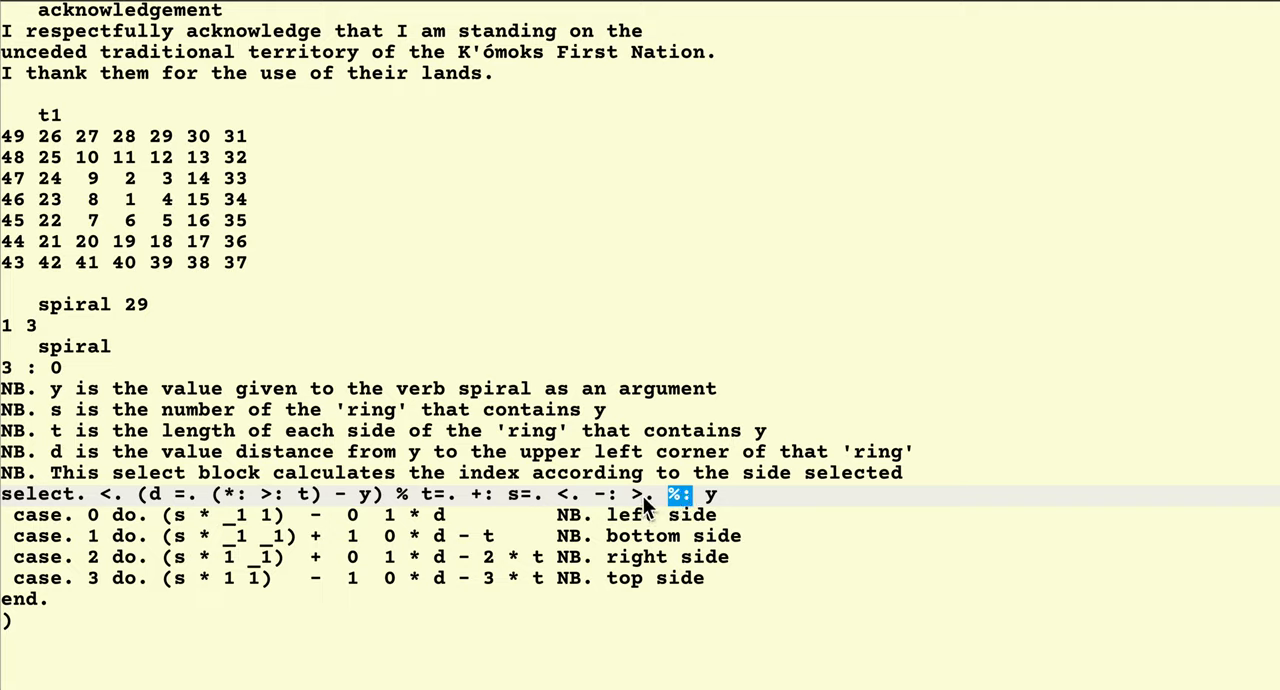
mouse_move(640, 504)
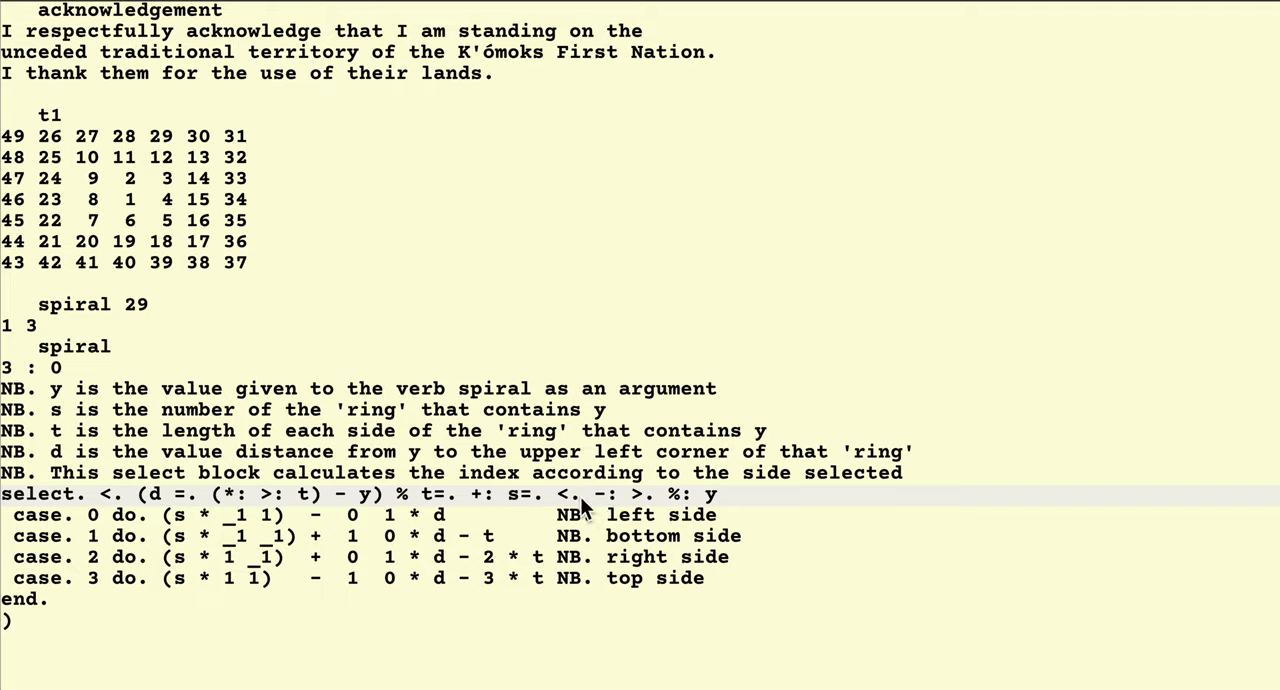
double_click(568, 494)
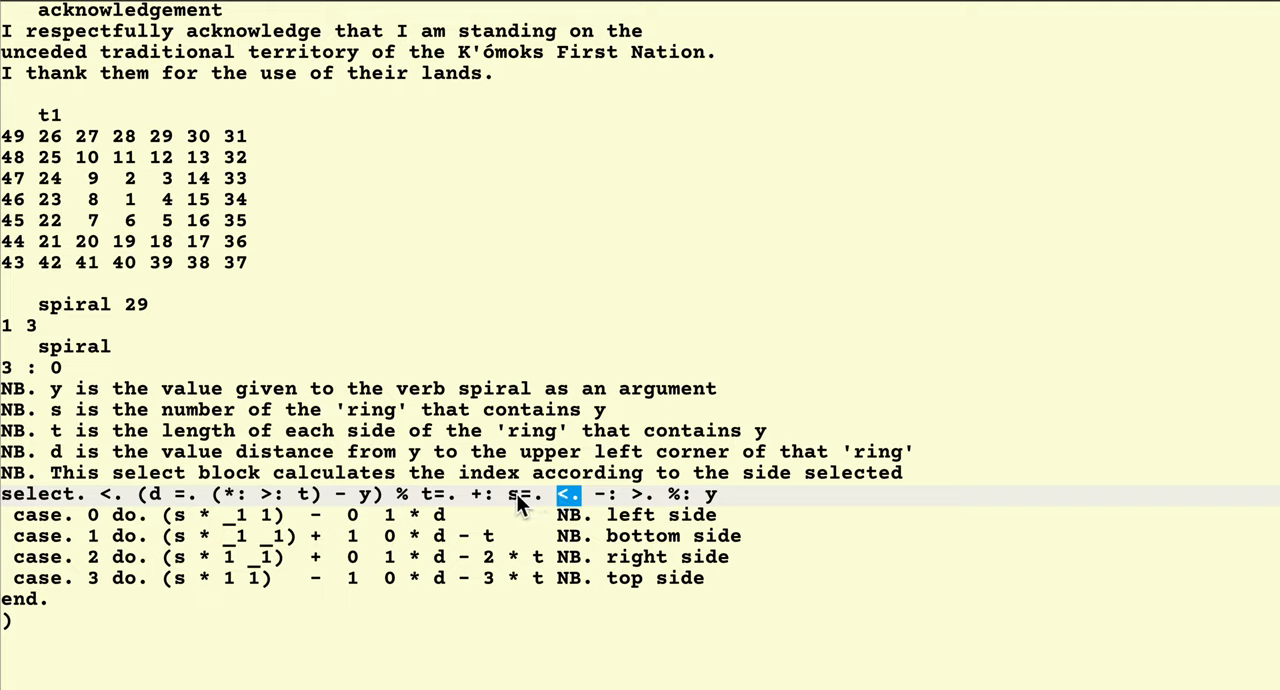
mouse_move(544, 508)
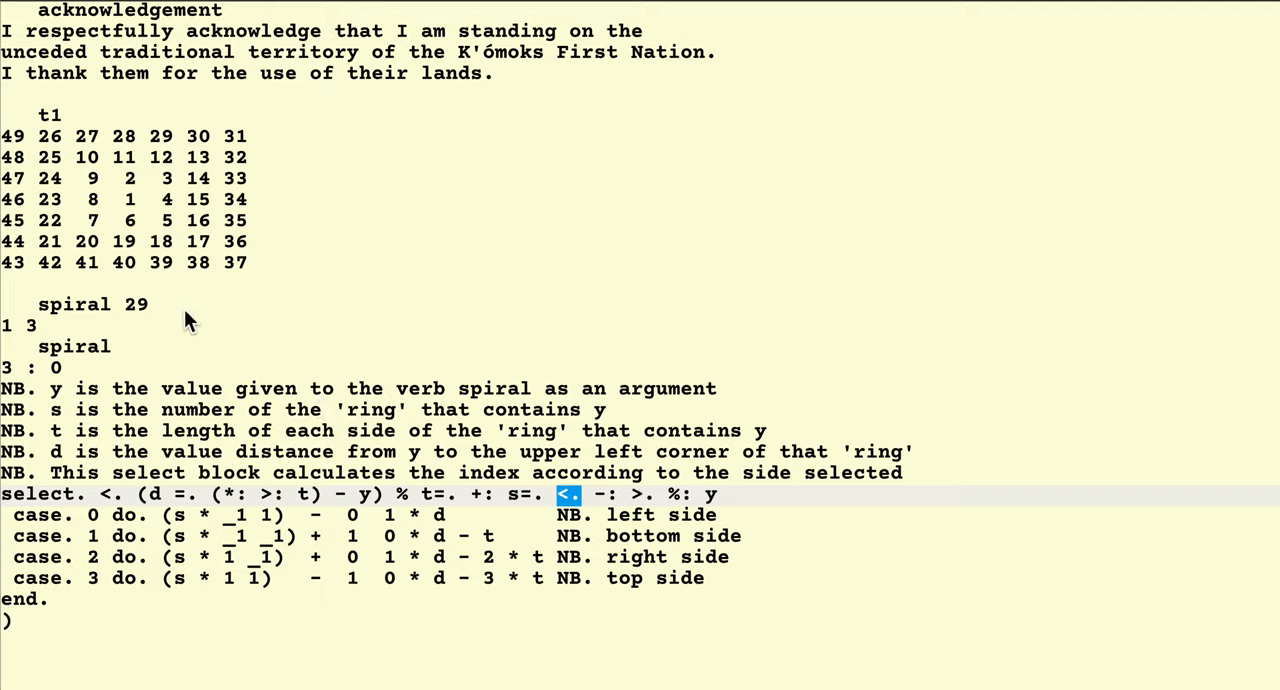
mouse_move(148, 232)
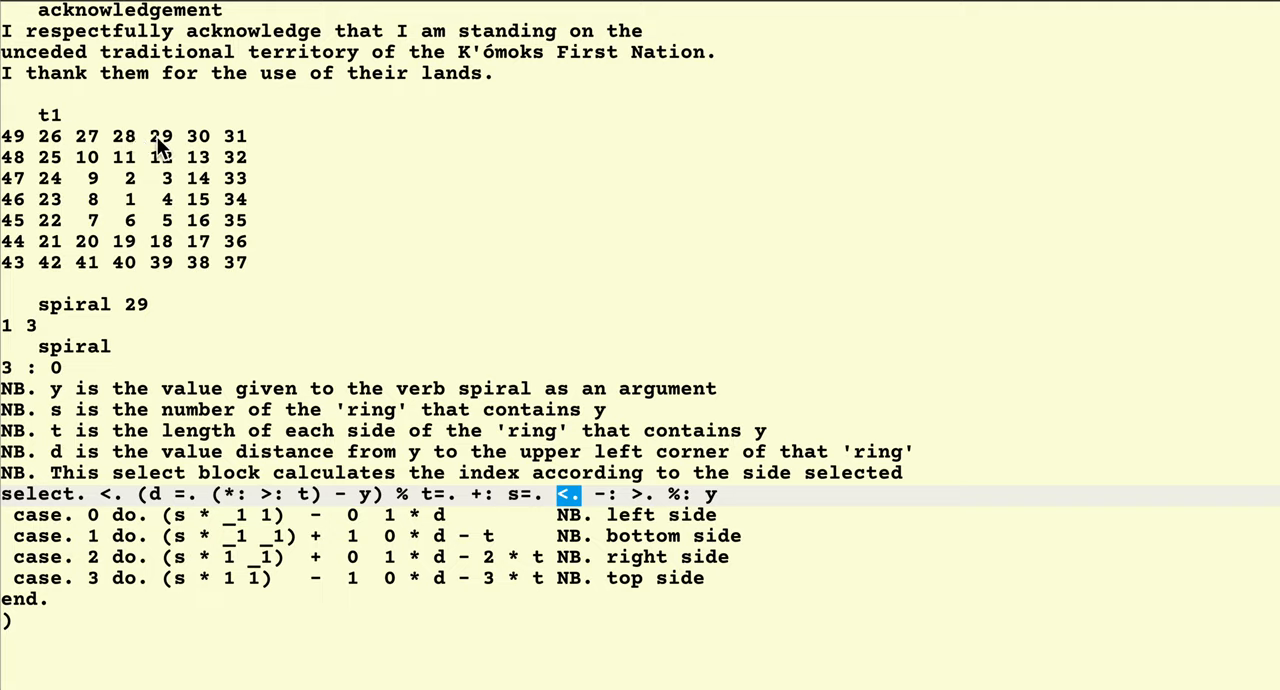
mouse_move(190, 150)
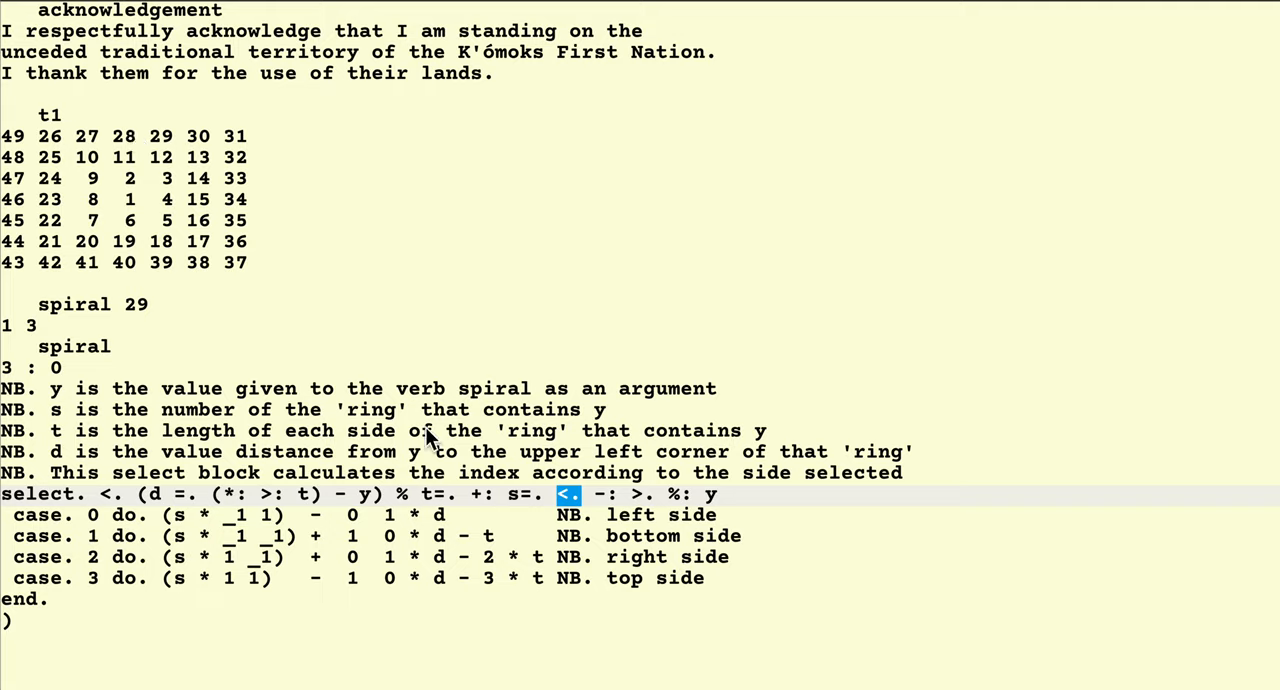
mouse_move(518, 508)
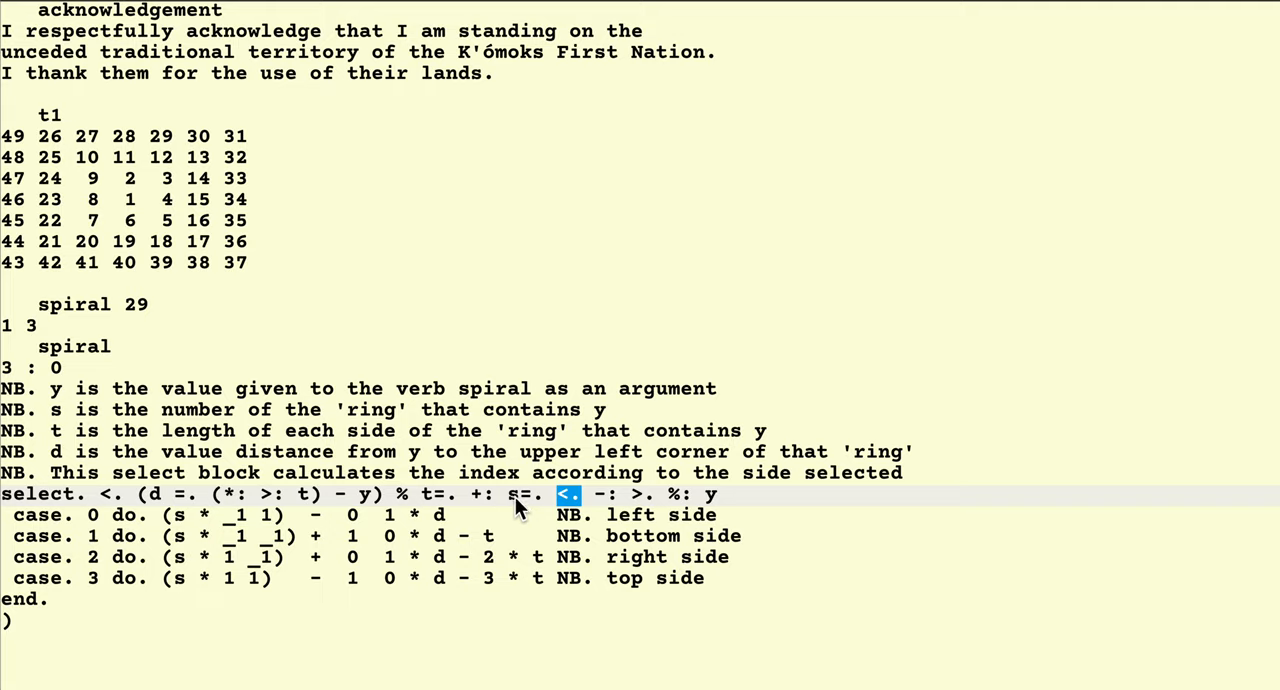
mouse_move(376, 440)
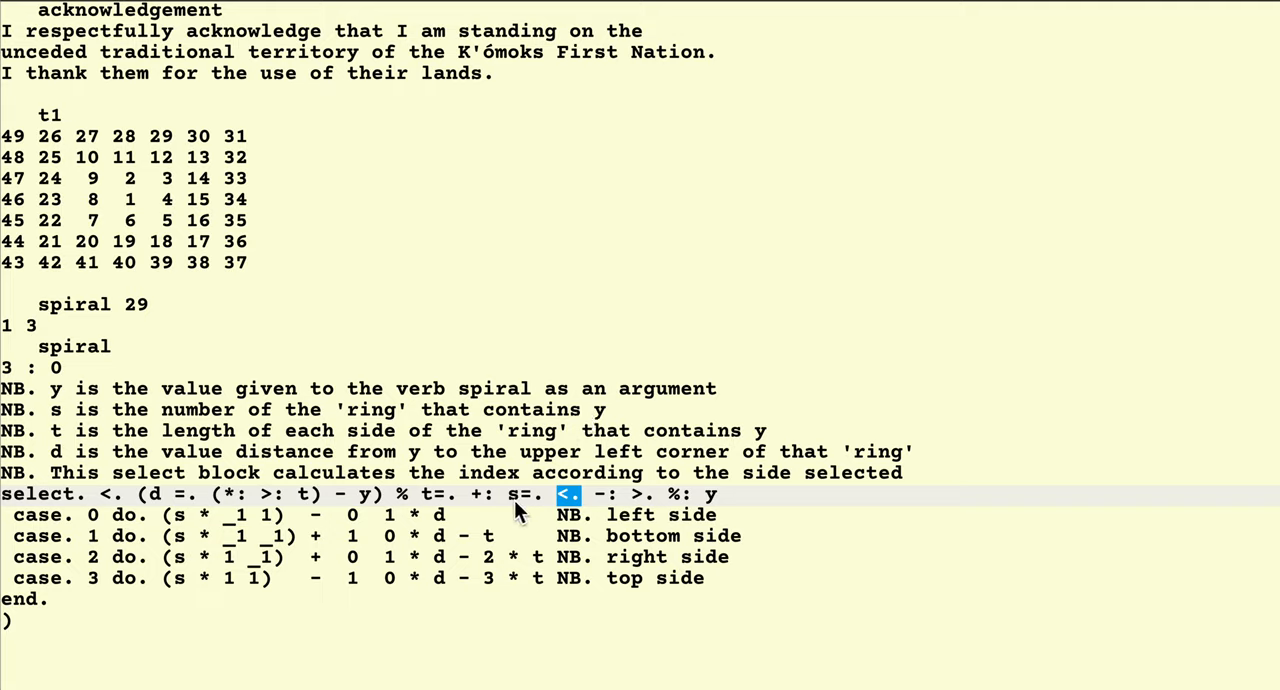
mouse_move(500, 504)
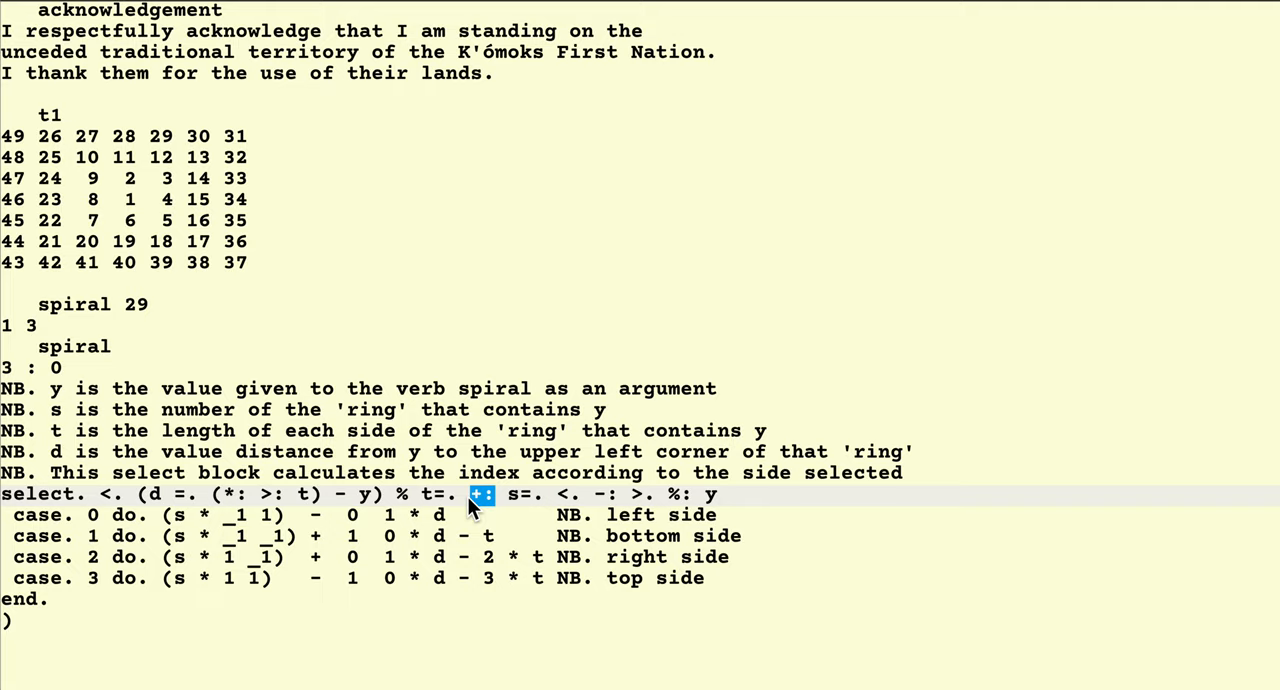
mouse_move(512, 510)
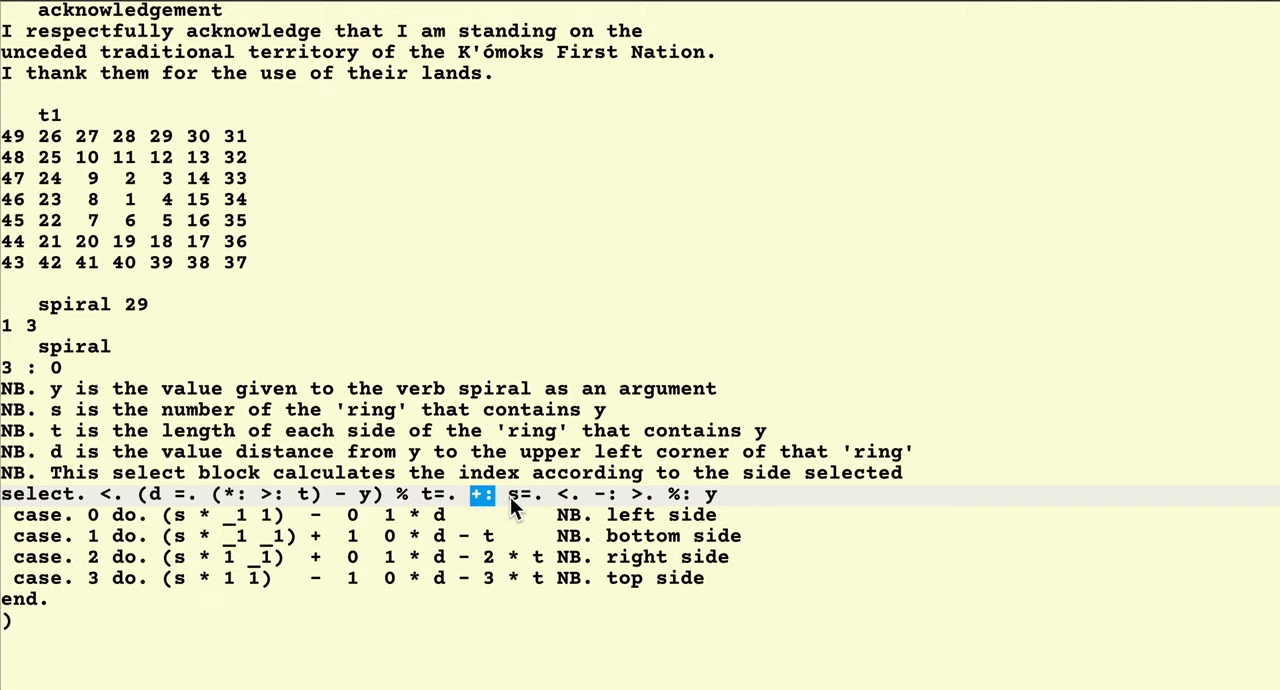
mouse_move(470, 504)
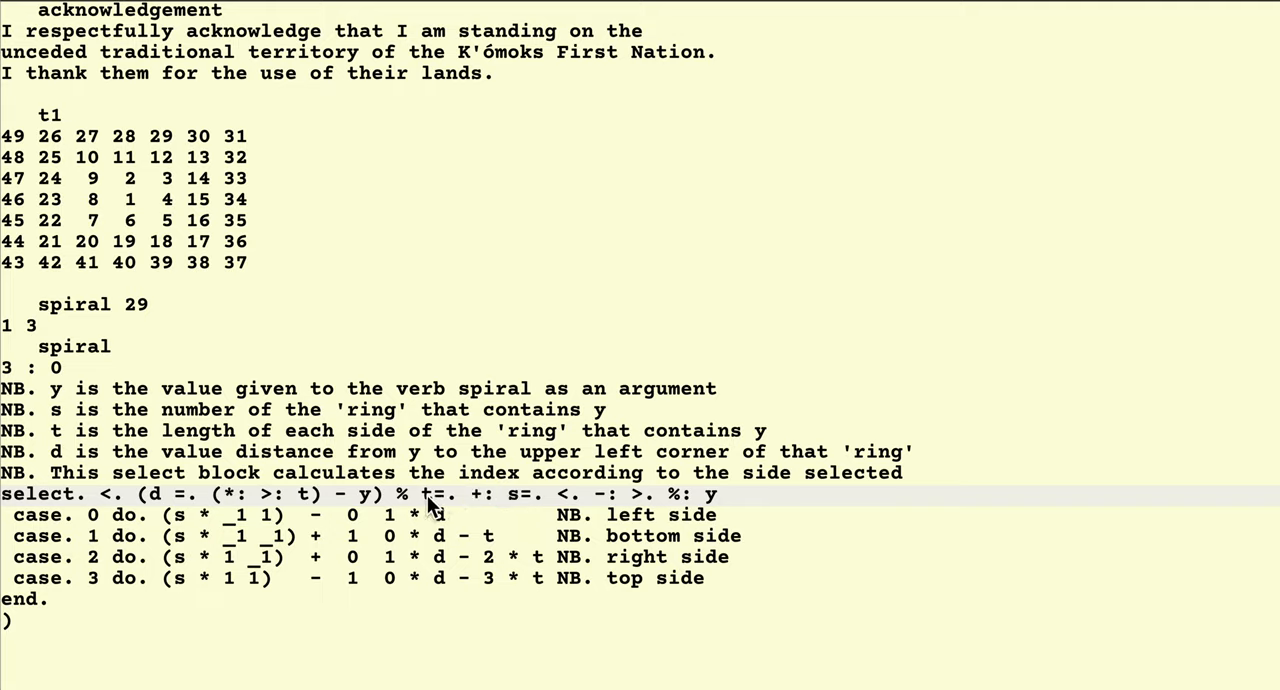
mouse_move(524, 504)
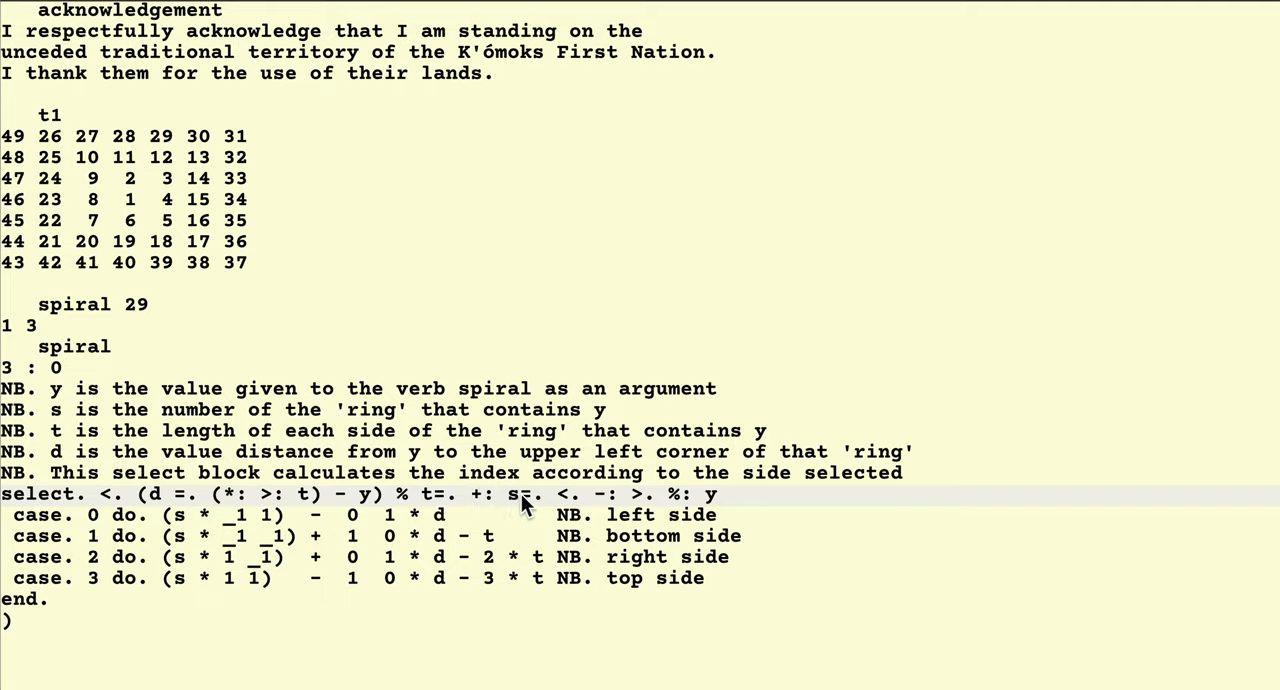
mouse_move(490, 500)
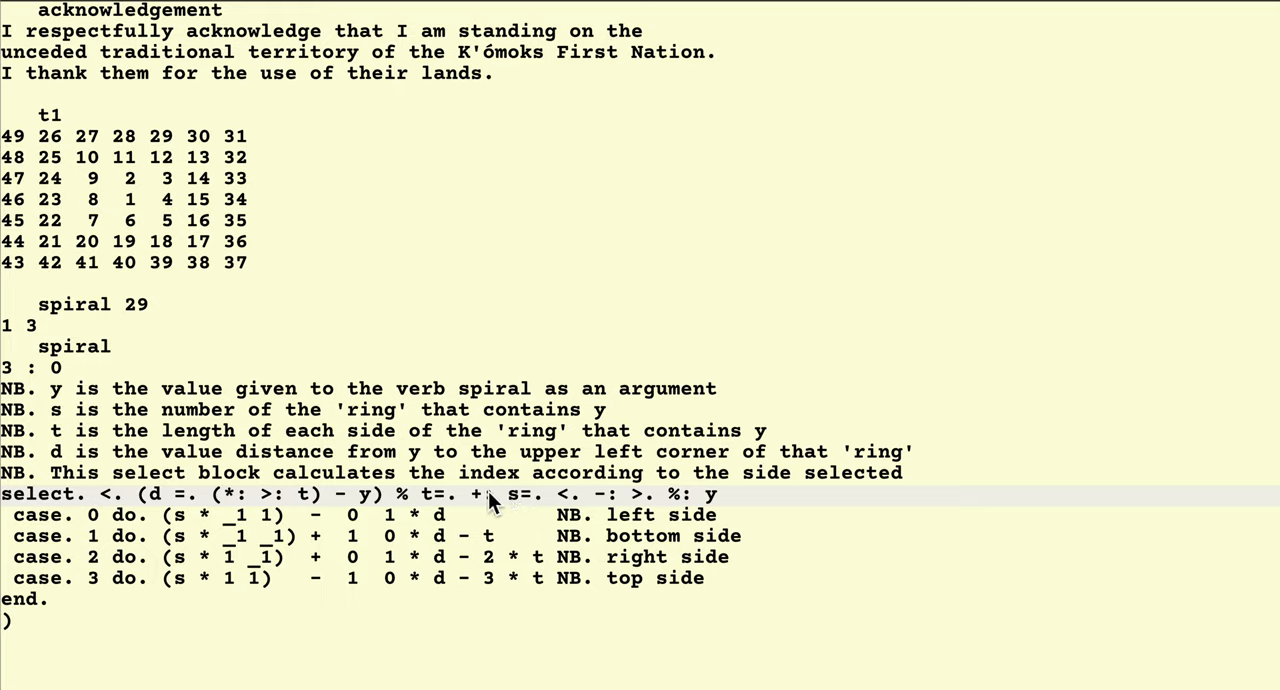
mouse_move(436, 504)
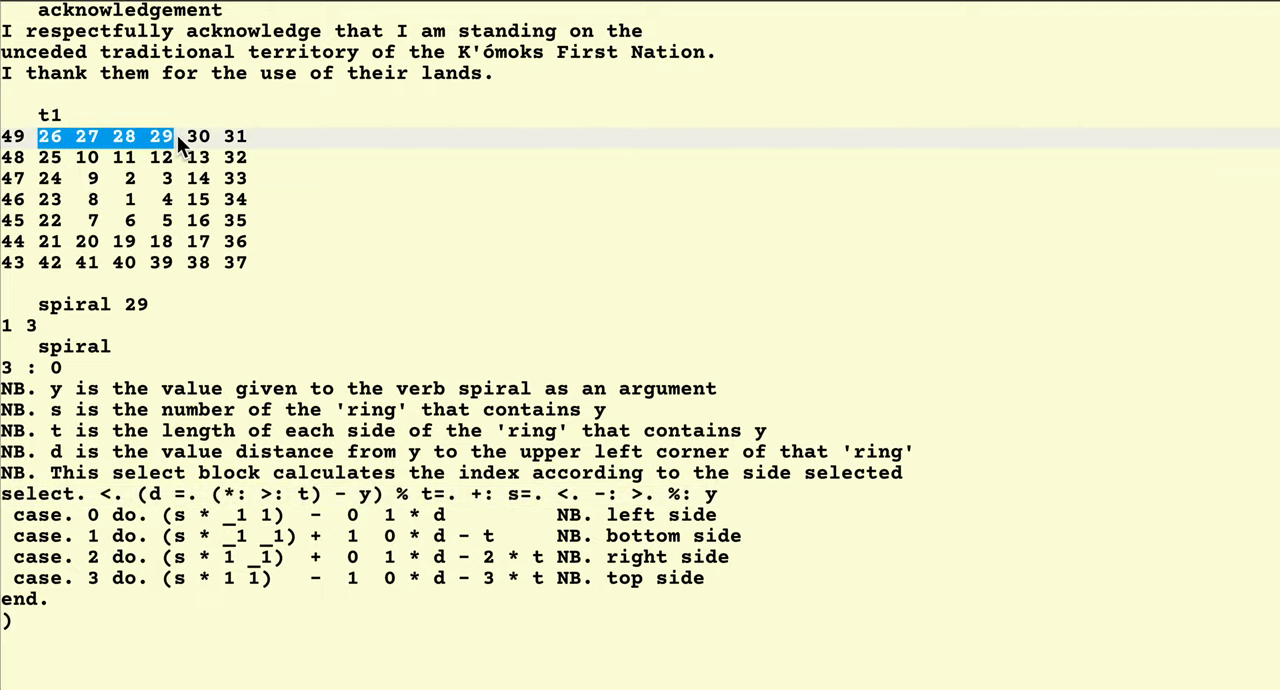
drag(180, 136, 244, 136)
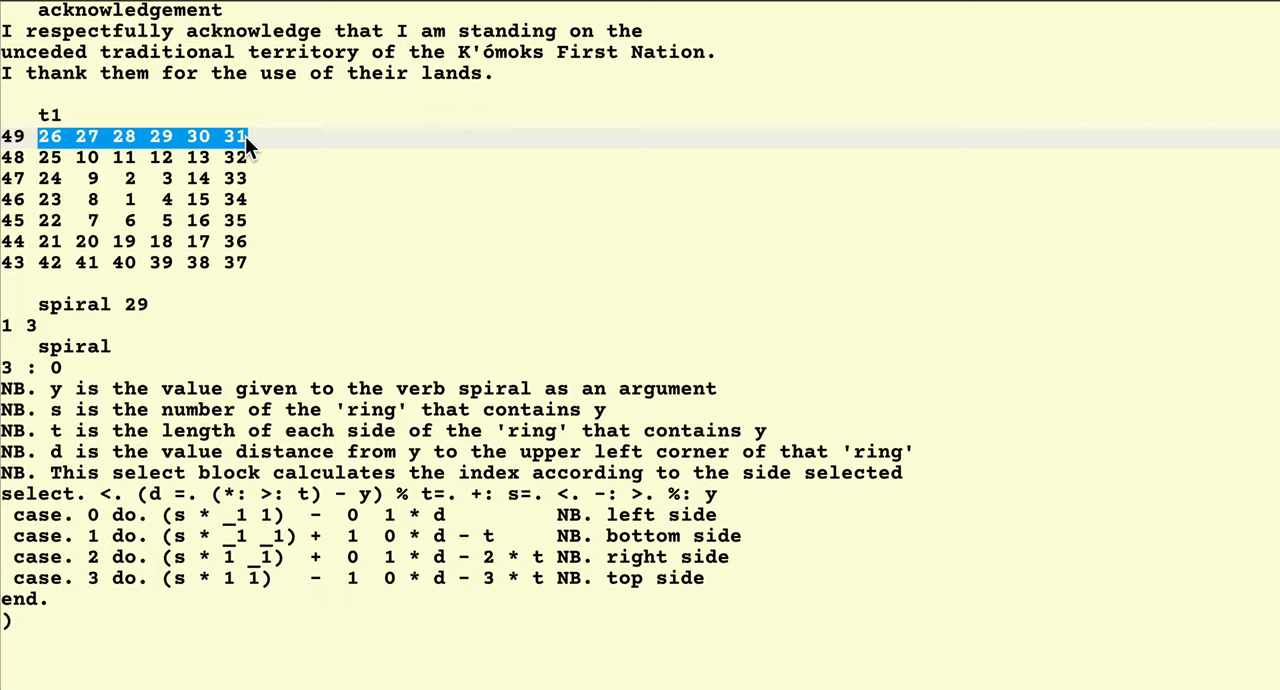
mouse_move(278, 204)
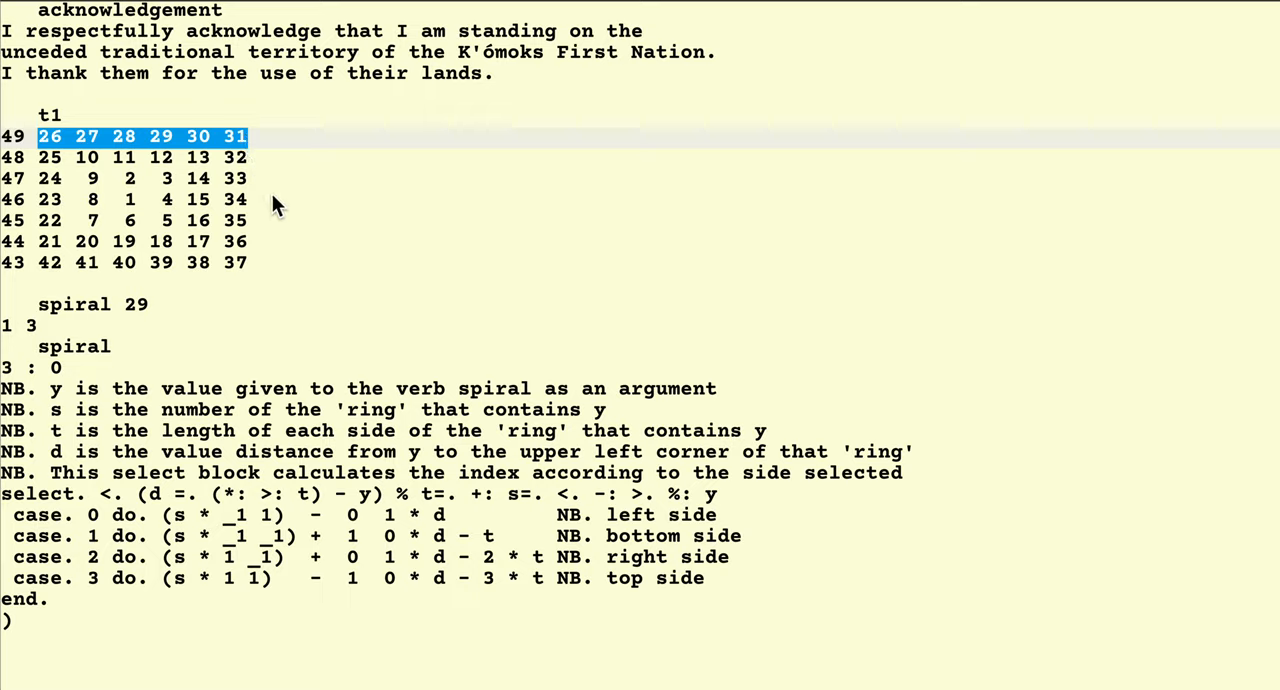
mouse_move(420, 512)
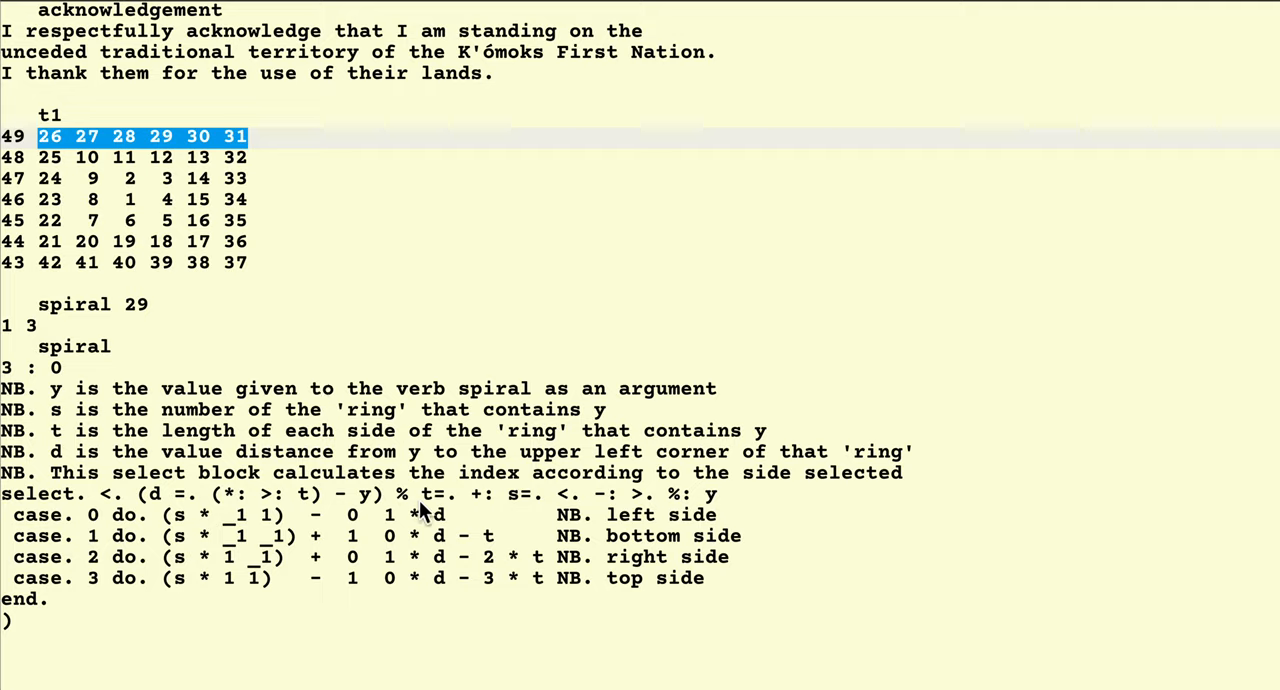
mouse_move(428, 504)
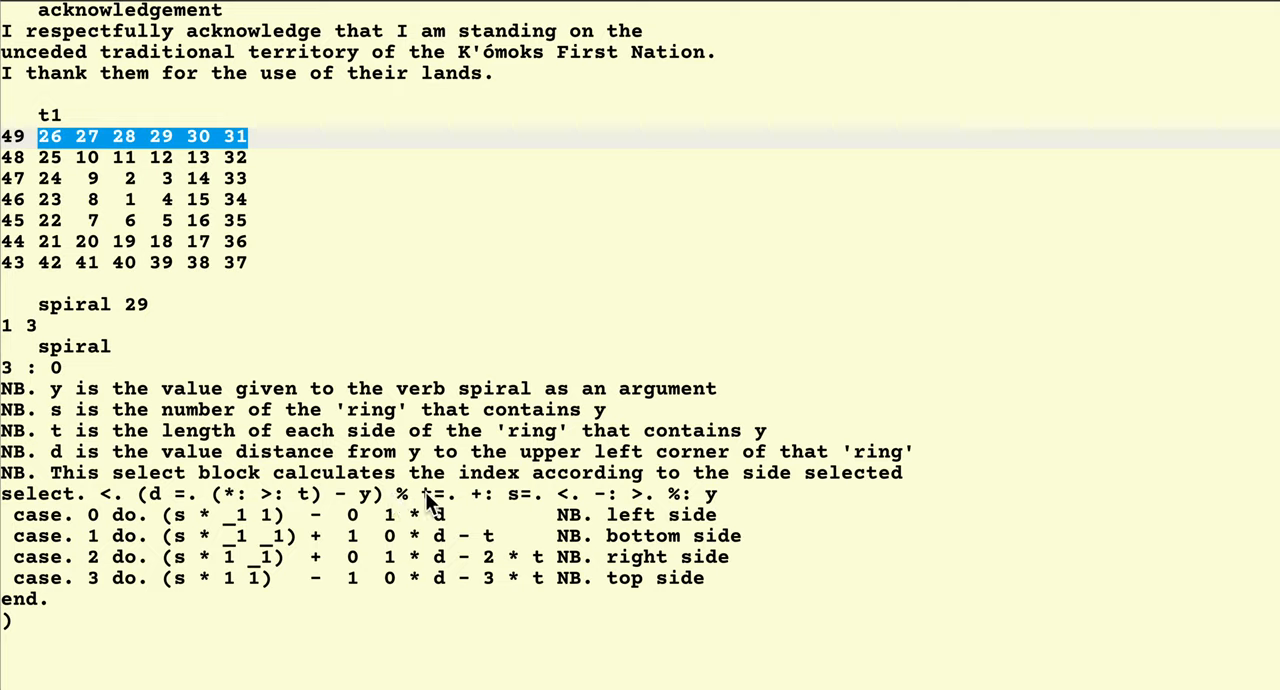
click(396, 492)
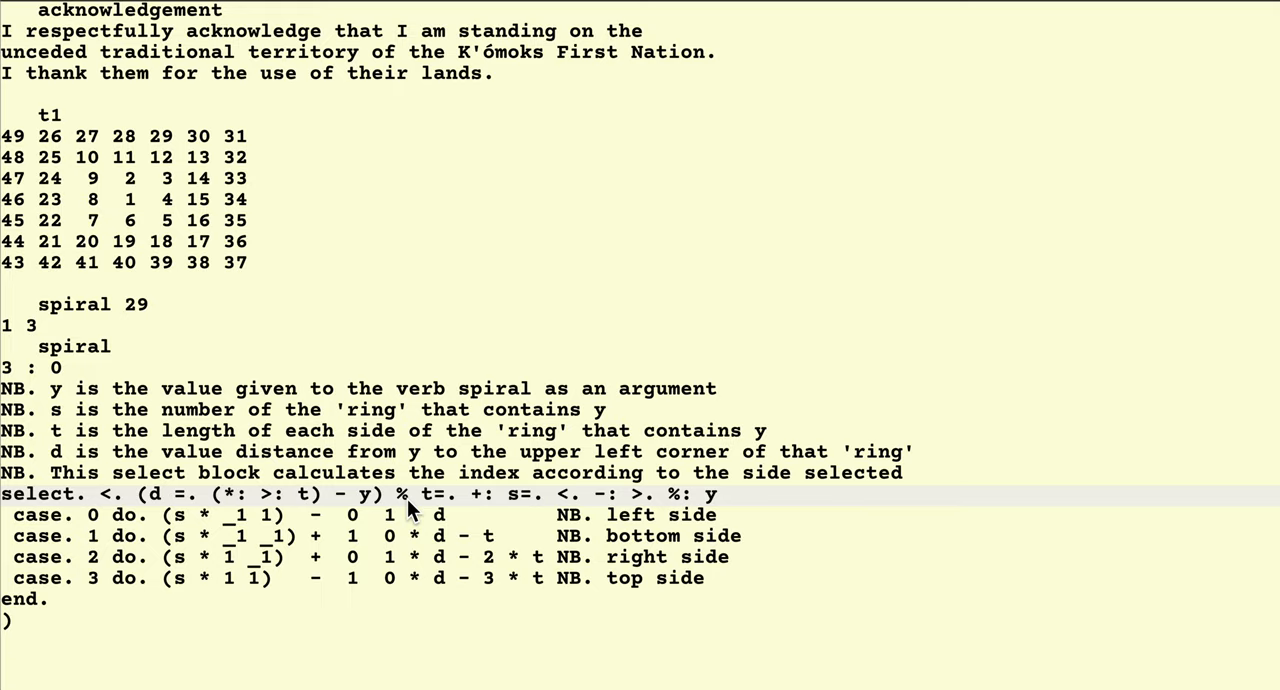
mouse_move(410, 508)
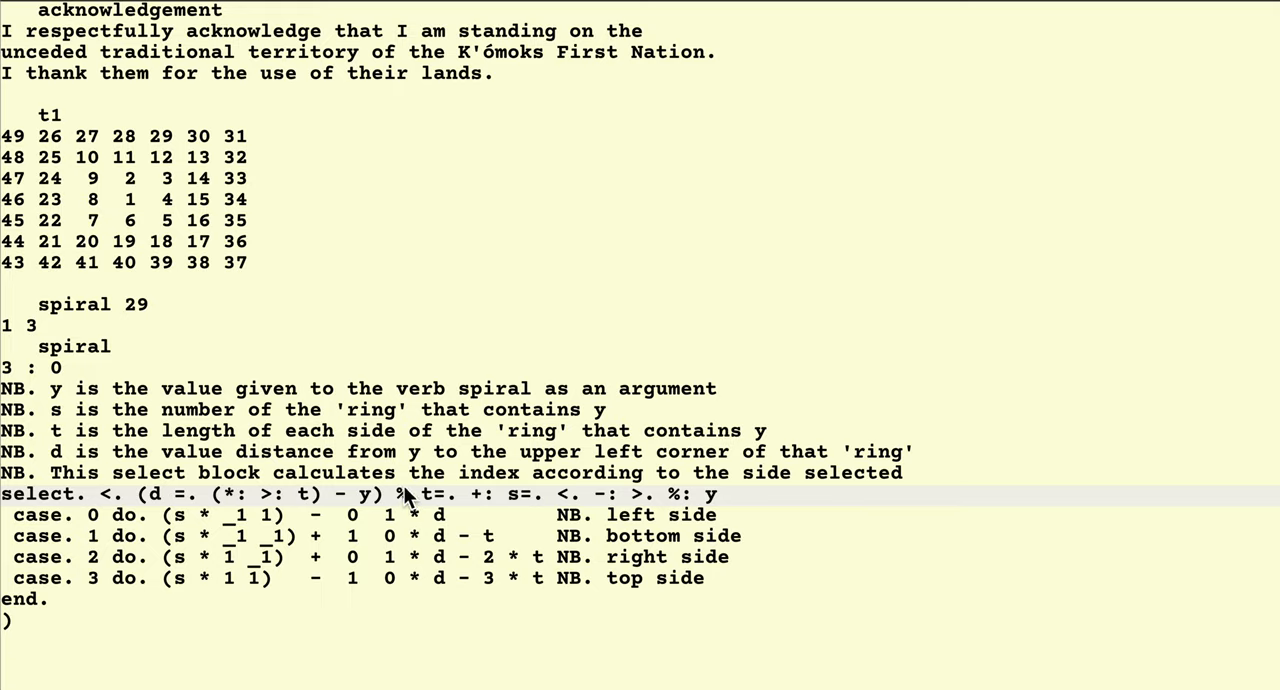
mouse_move(408, 508)
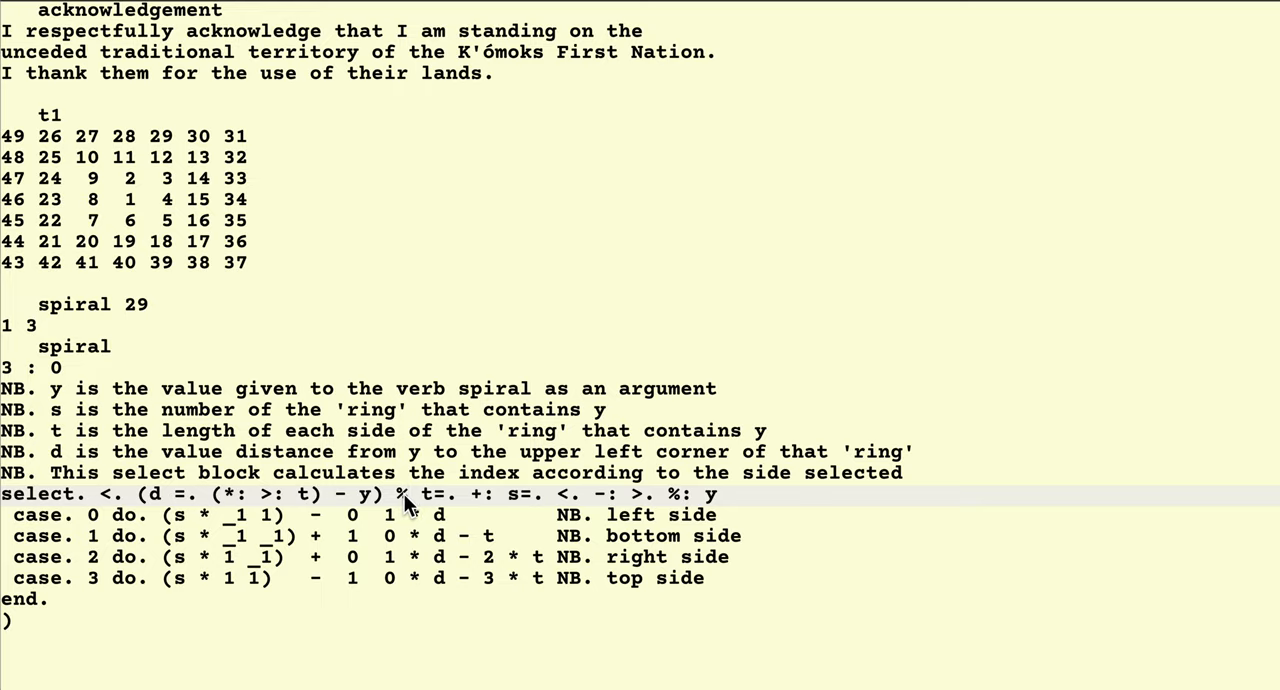
mouse_move(428, 504)
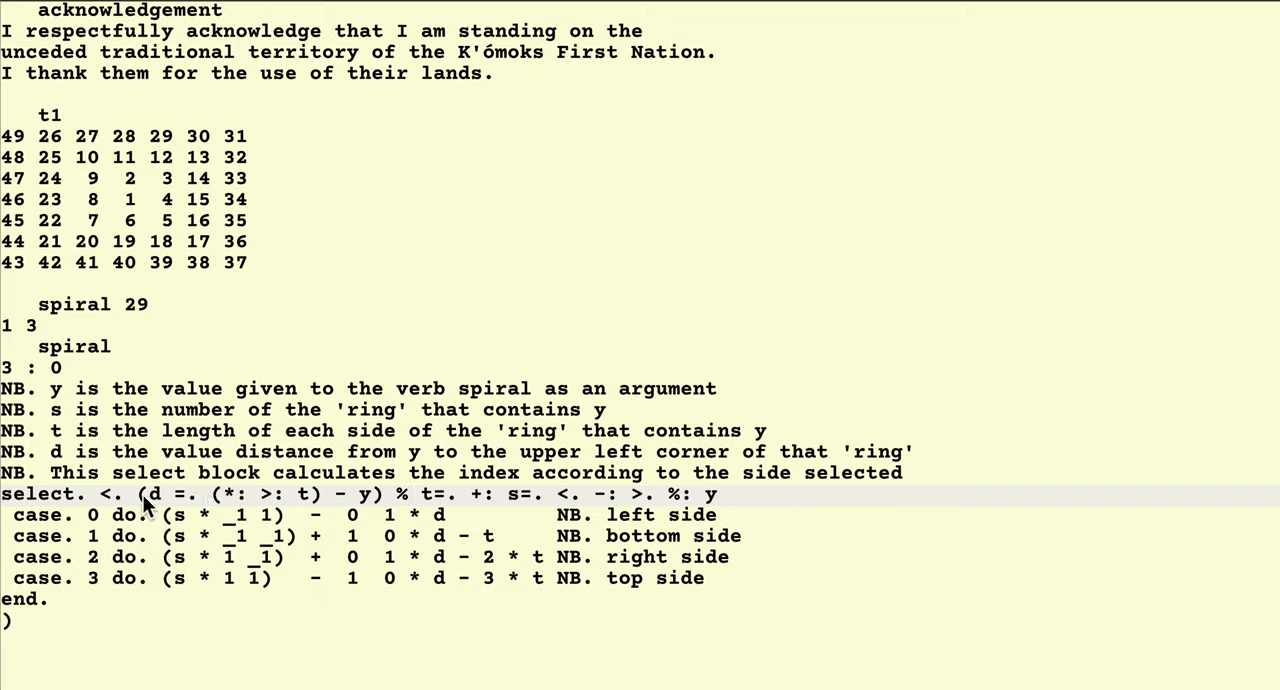
mouse_move(344, 504)
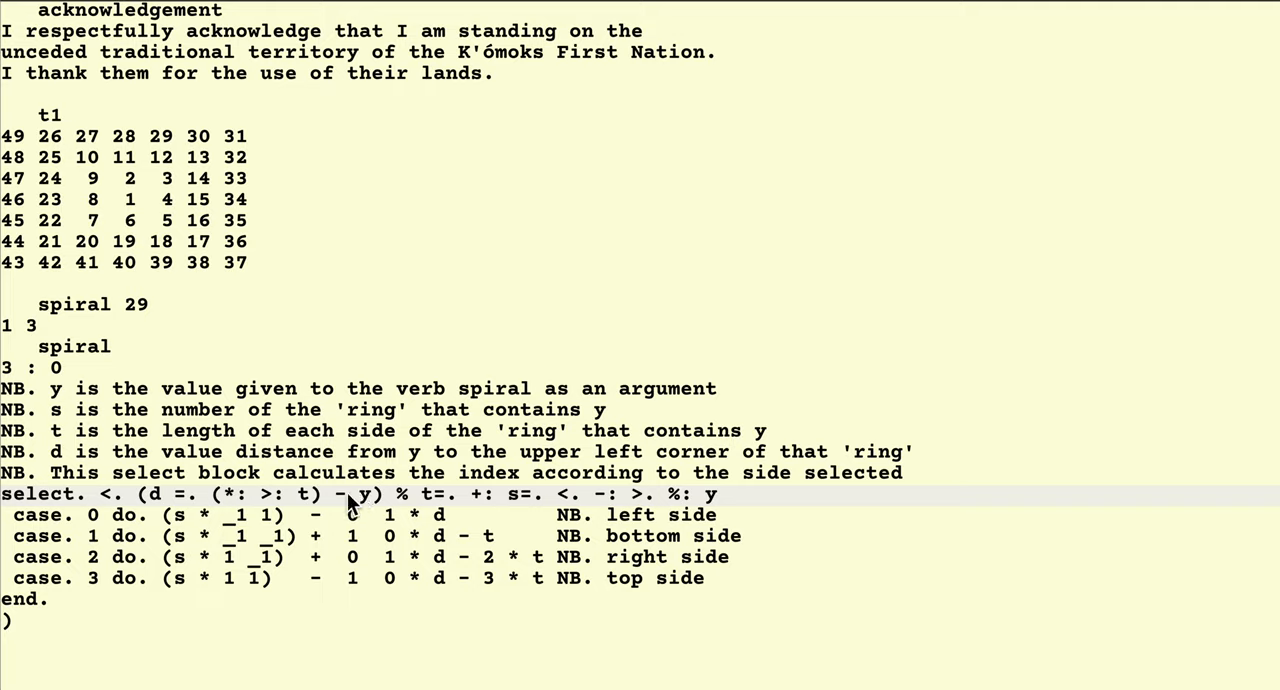
mouse_move(320, 510)
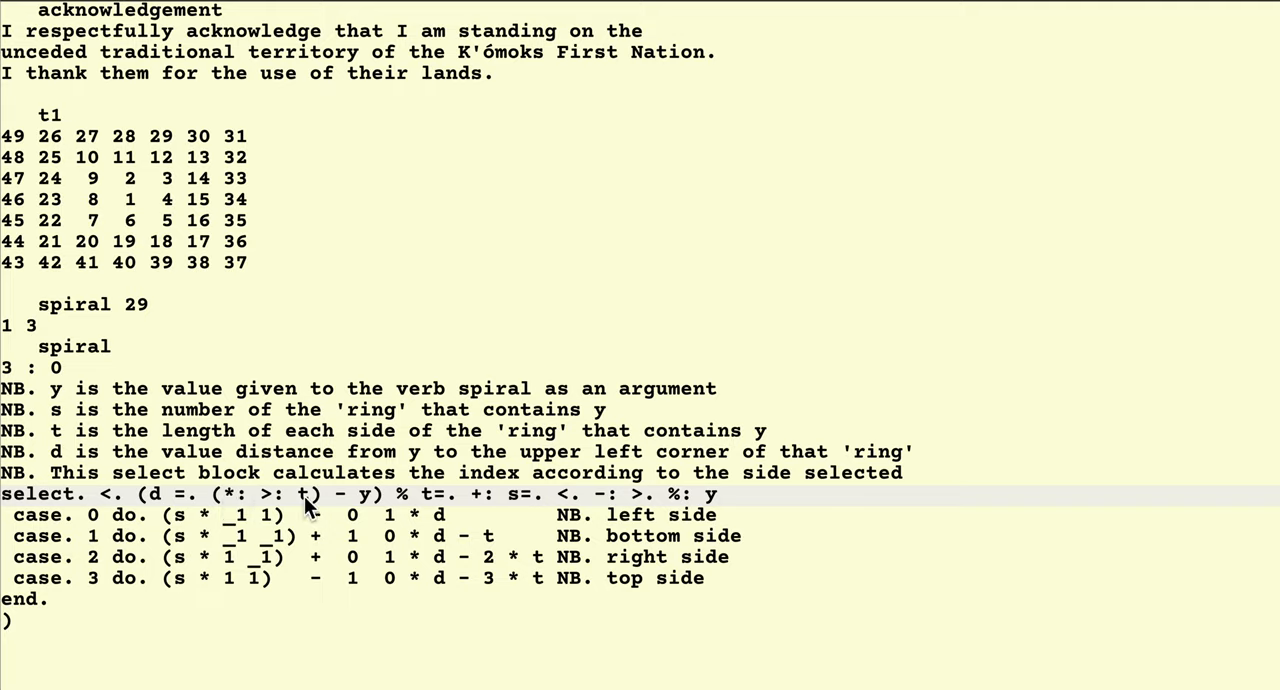
double_click(270, 494)
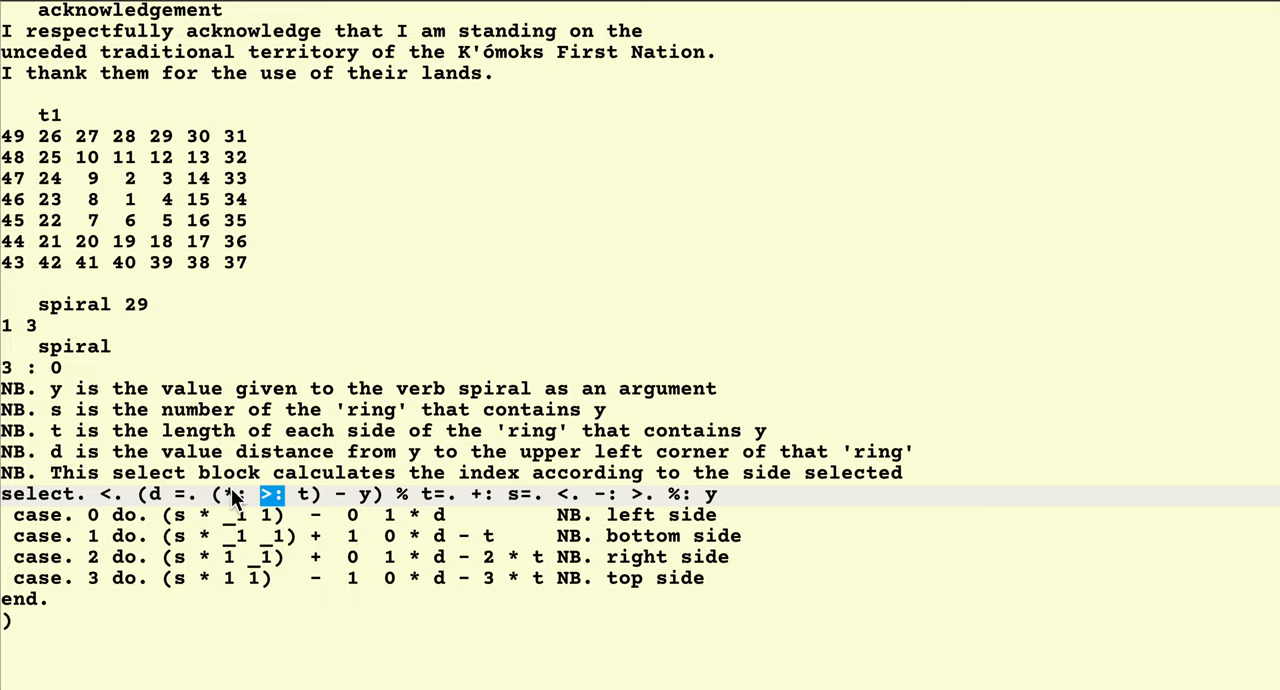
mouse_move(24, 166)
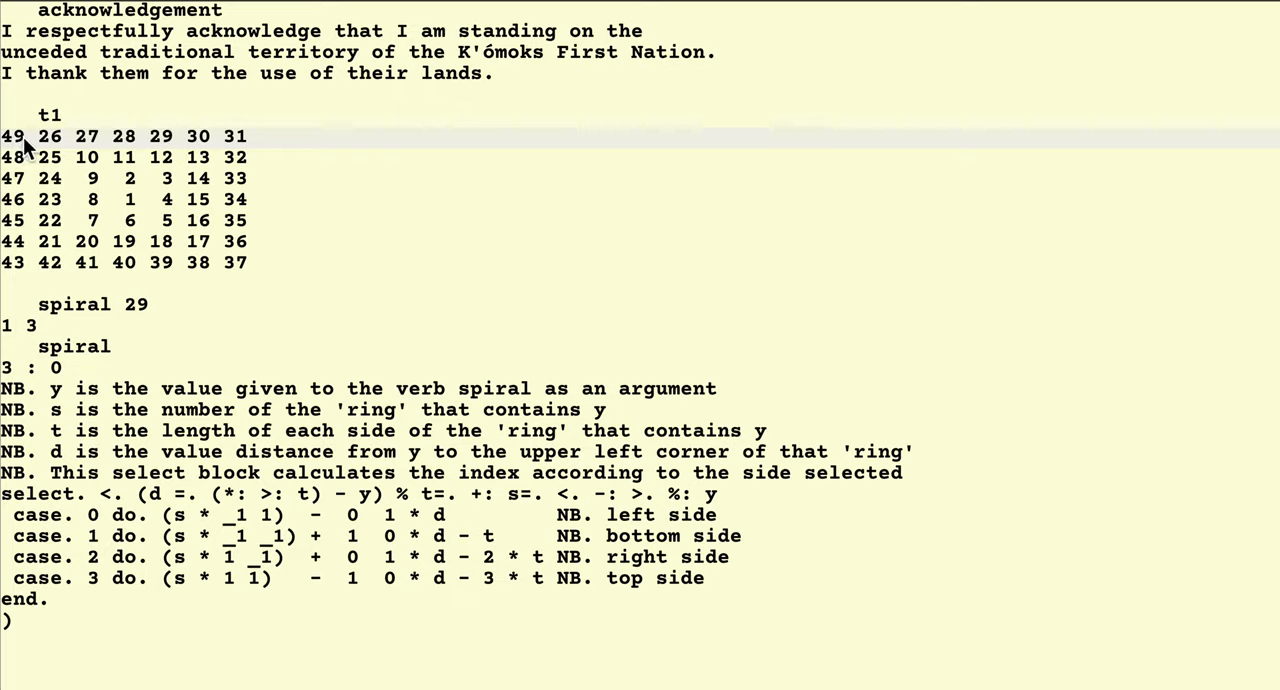
double_click(12, 136)
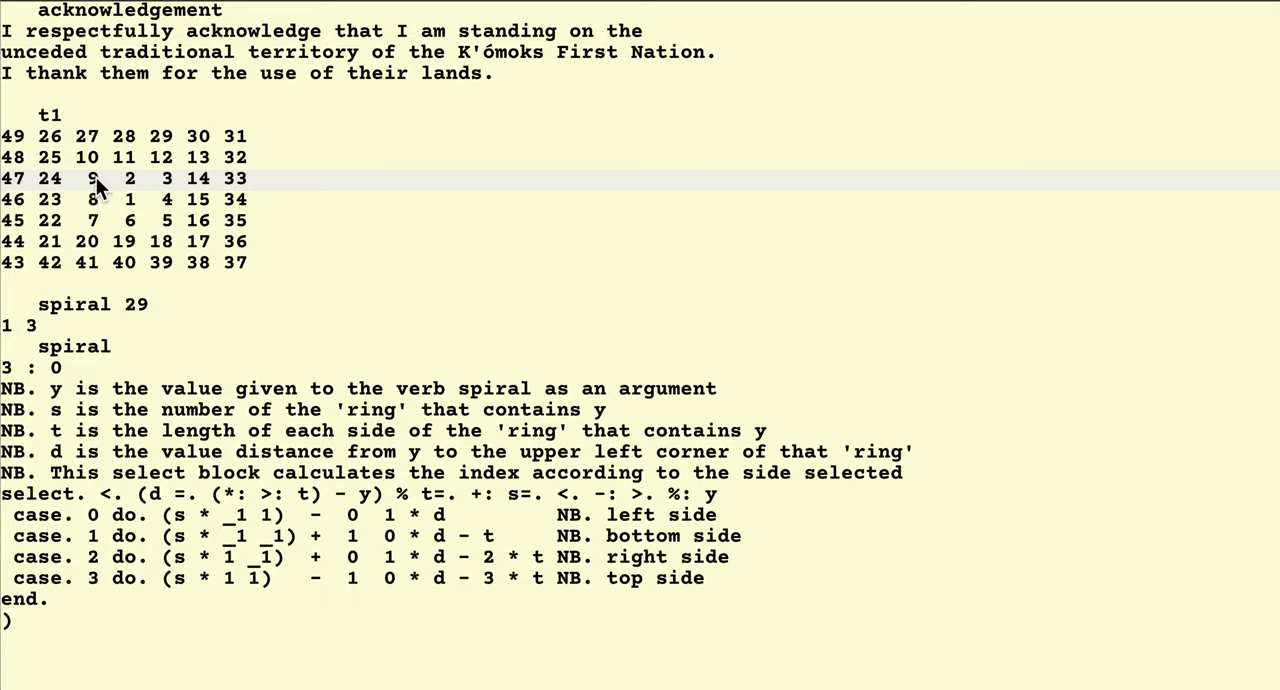
mouse_move(82, 188)
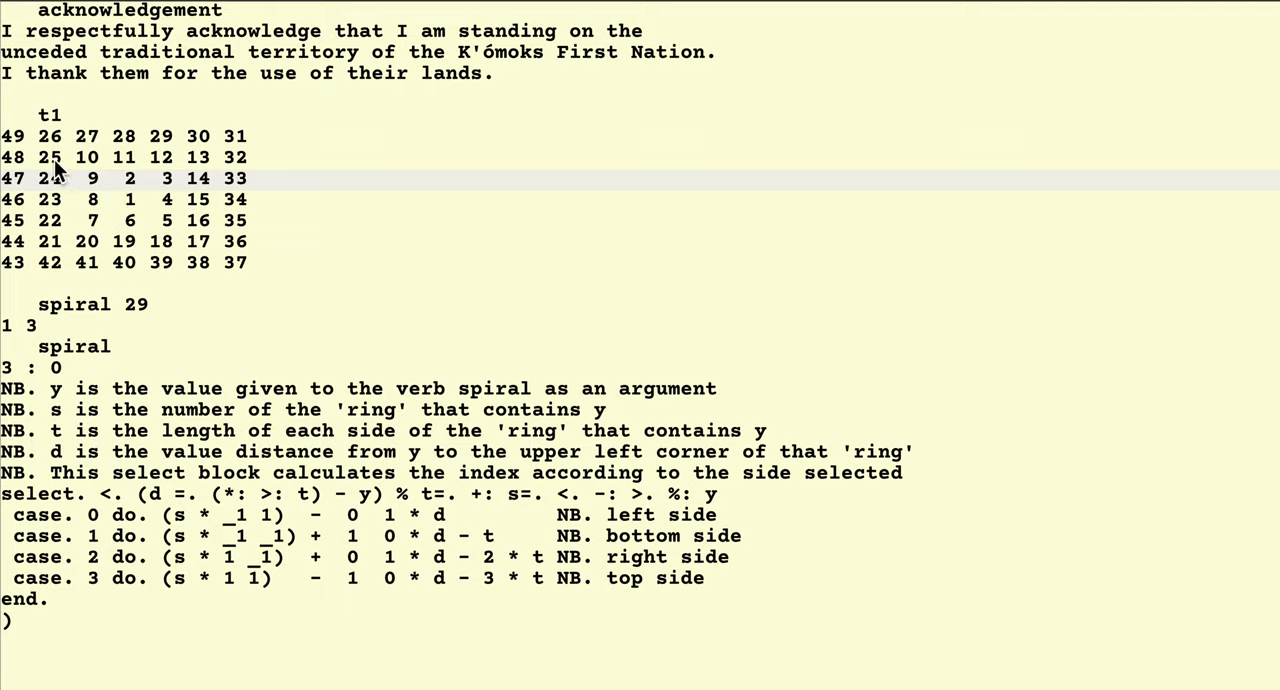
mouse_move(130, 218)
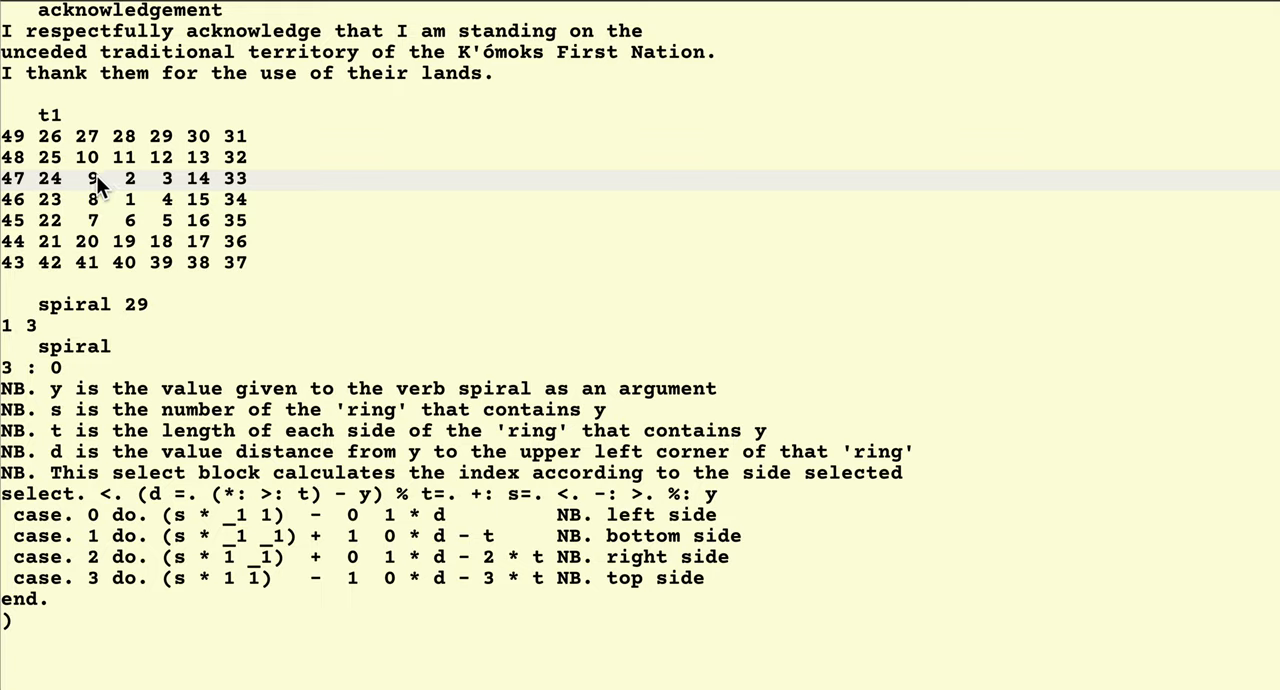
mouse_move(8, 140)
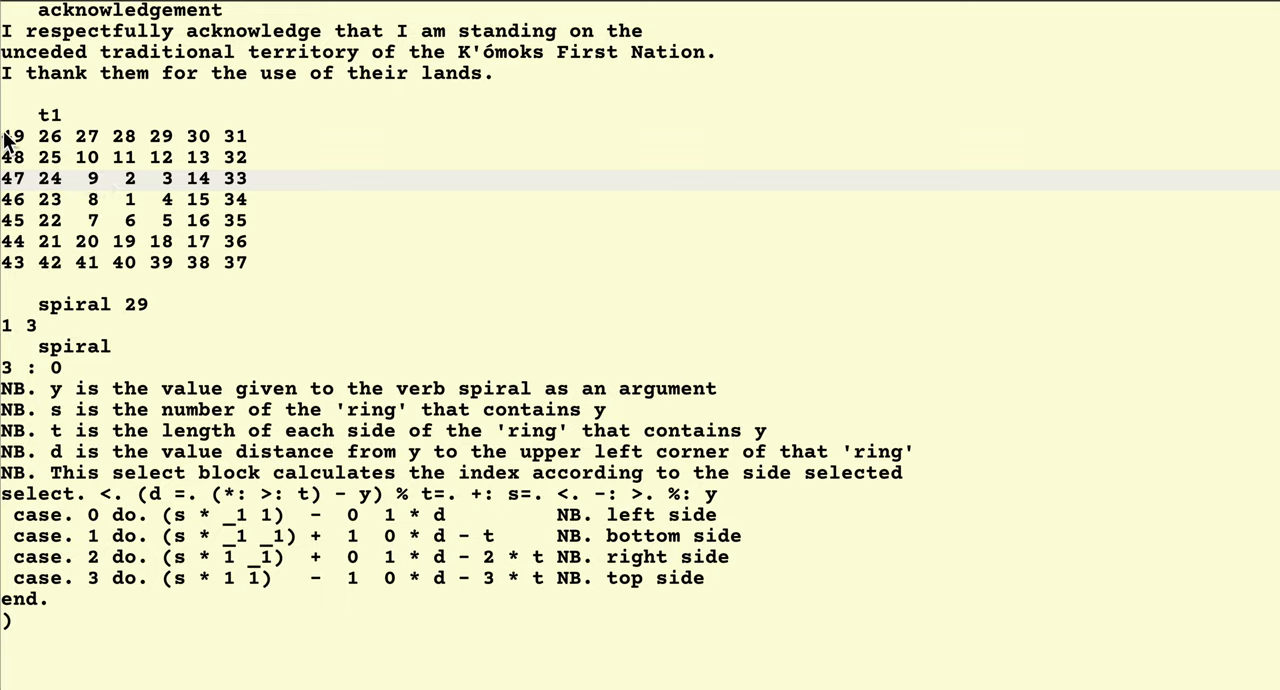
mouse_move(96, 184)
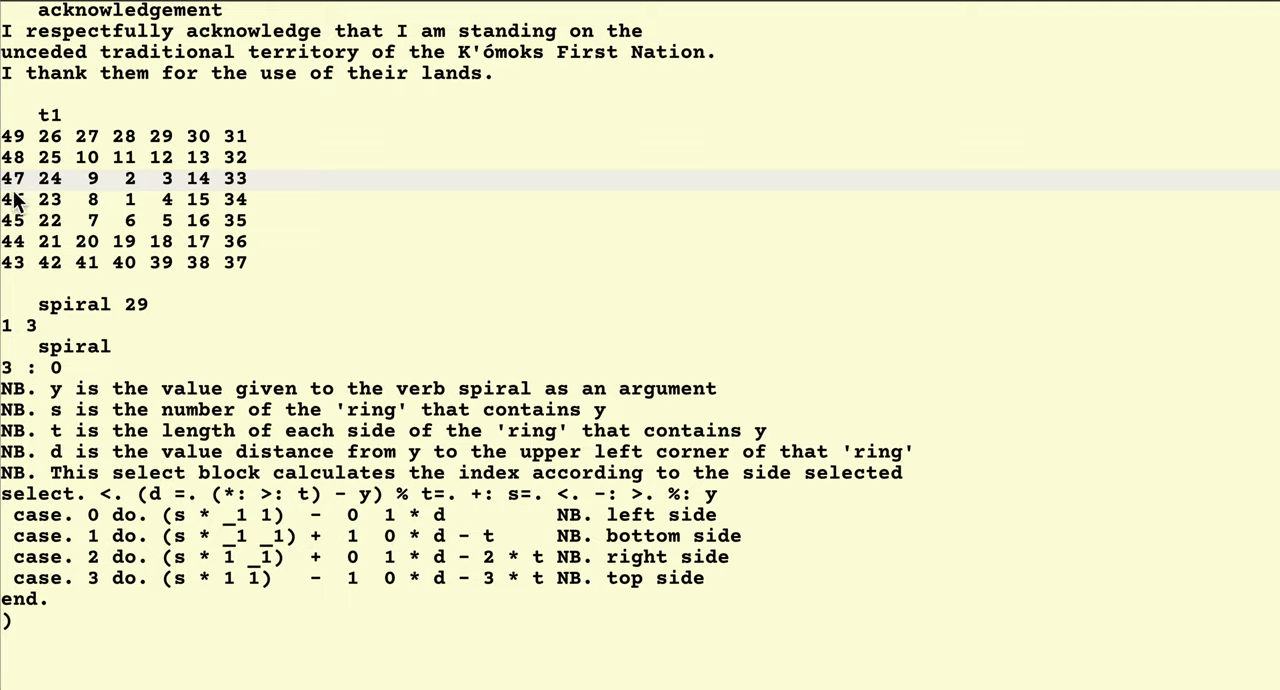
mouse_move(288, 452)
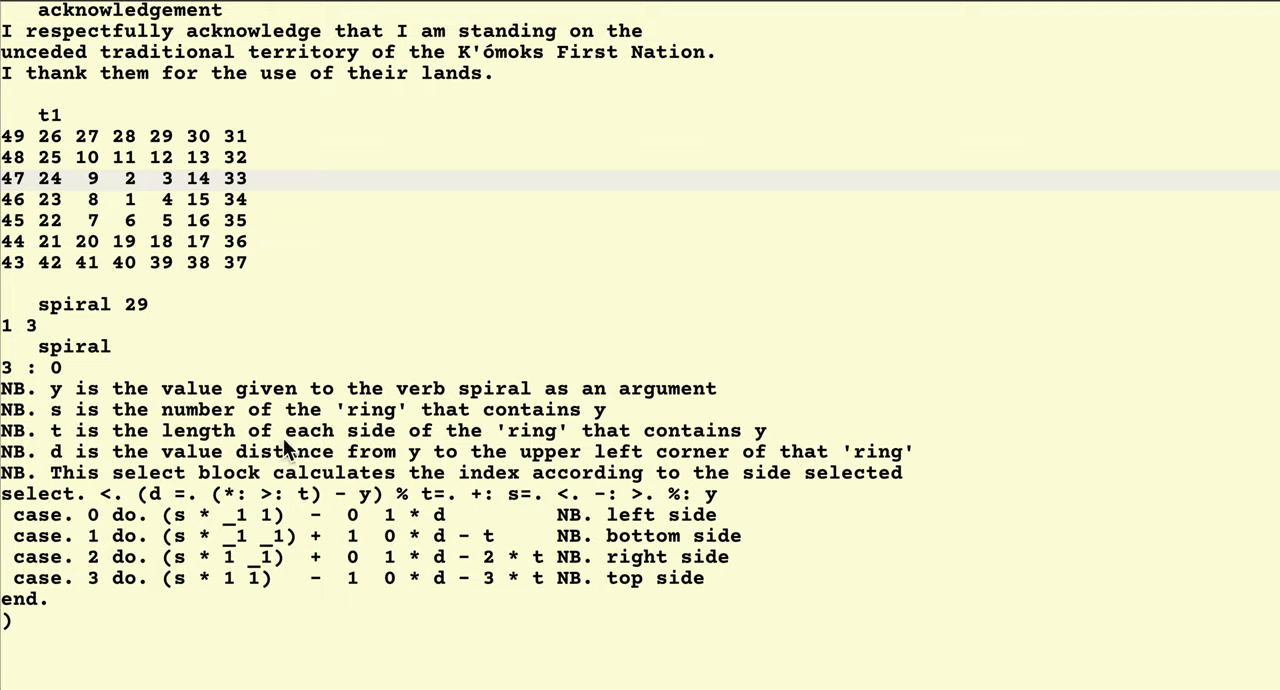
mouse_move(320, 504)
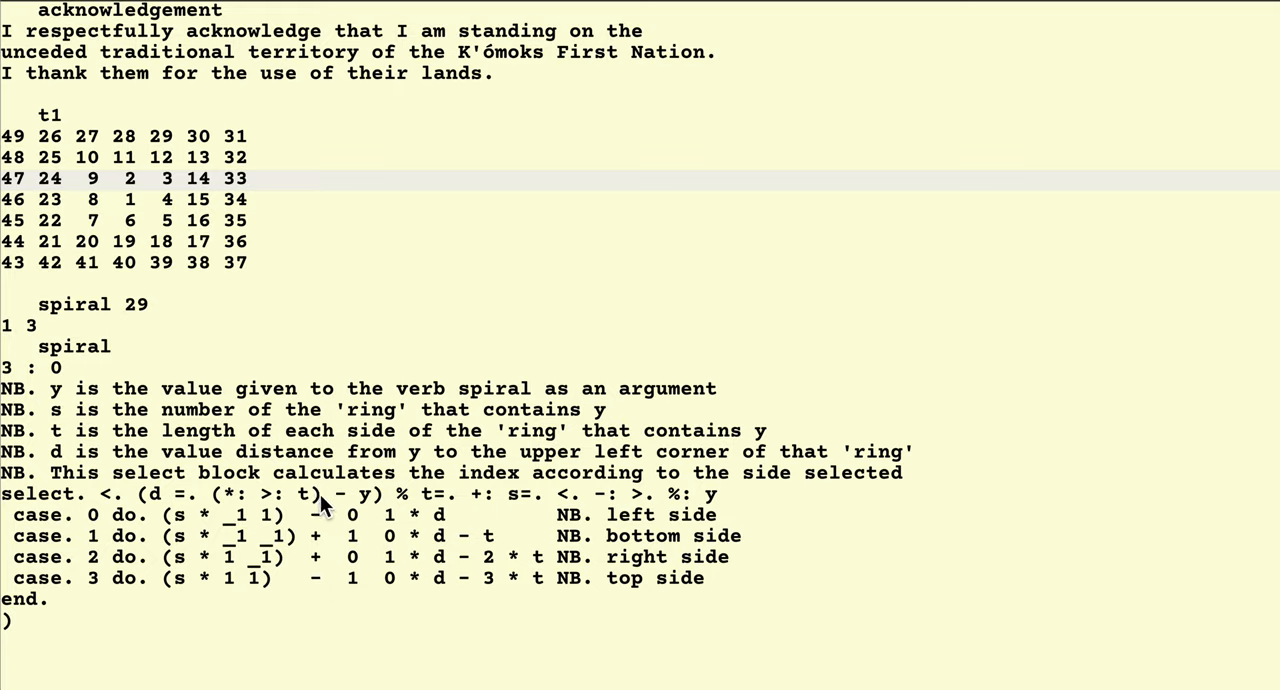
mouse_move(320, 504)
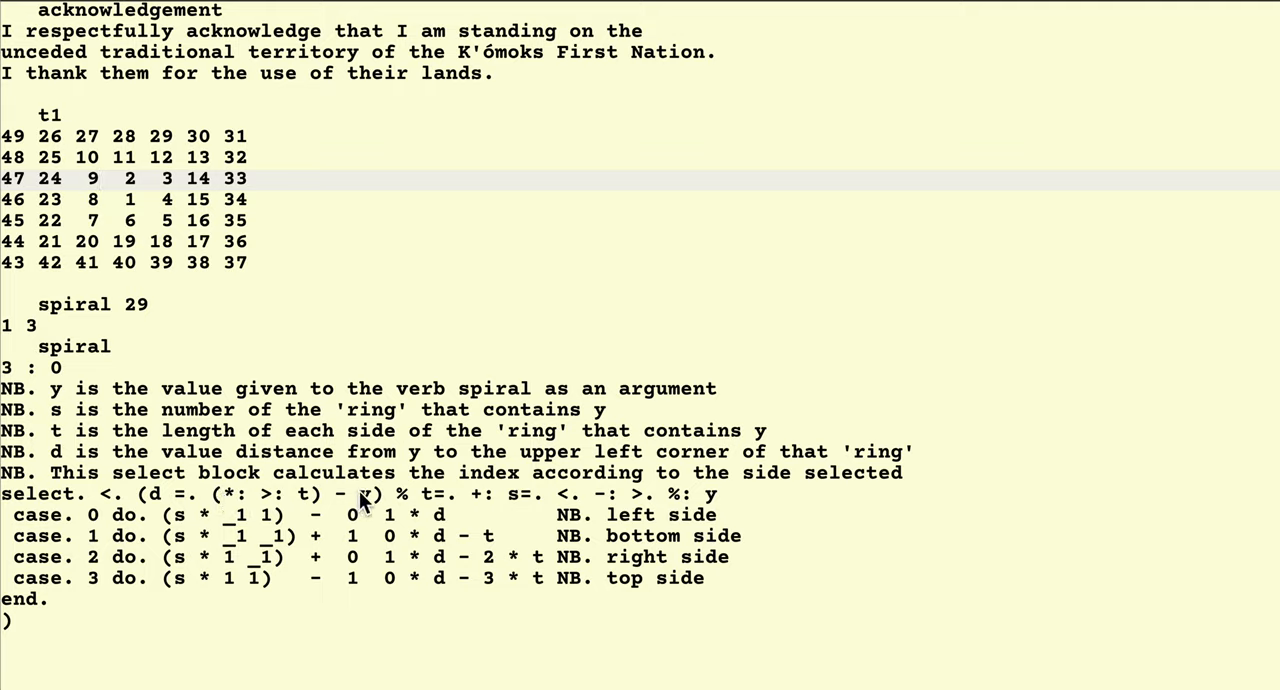
mouse_move(148, 168)
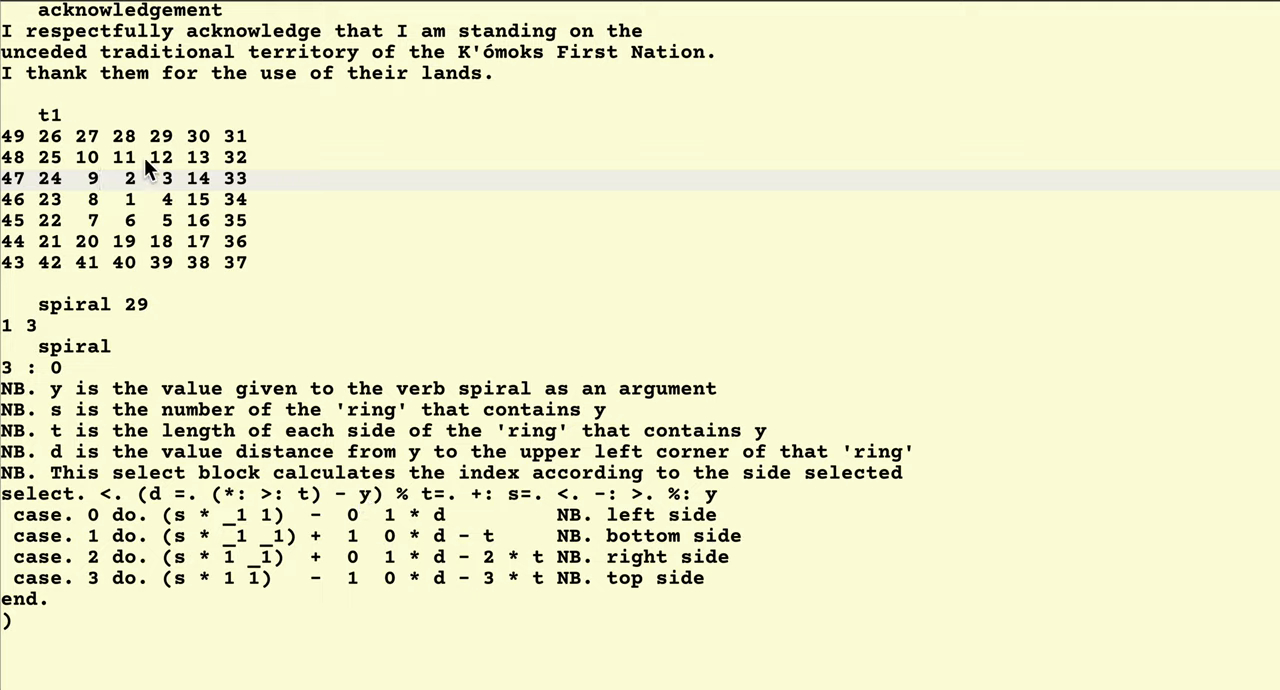
mouse_move(64, 148)
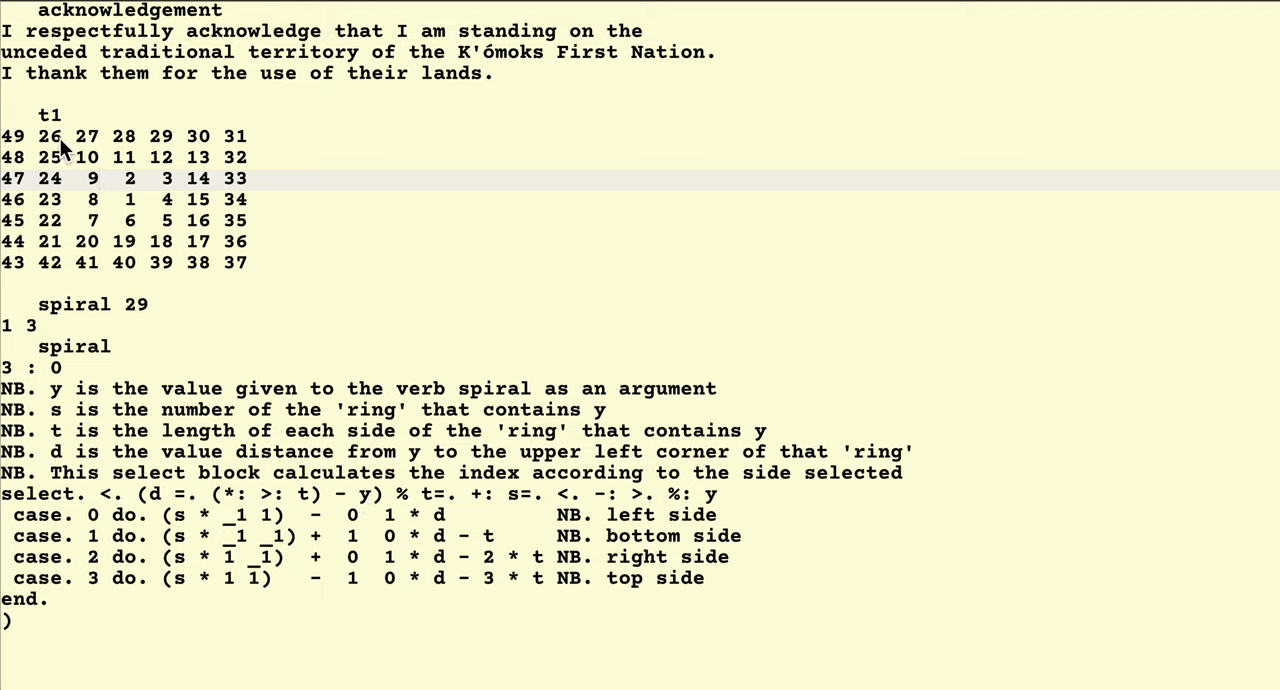
mouse_move(168, 468)
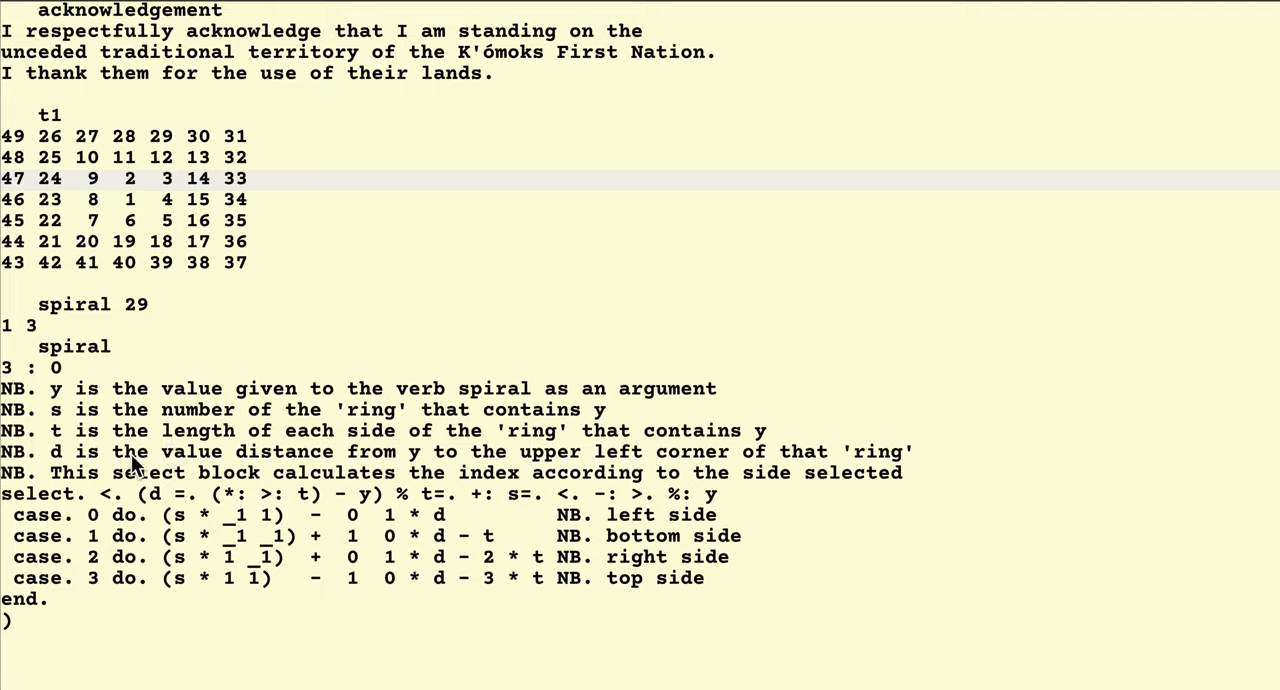
mouse_move(12, 140)
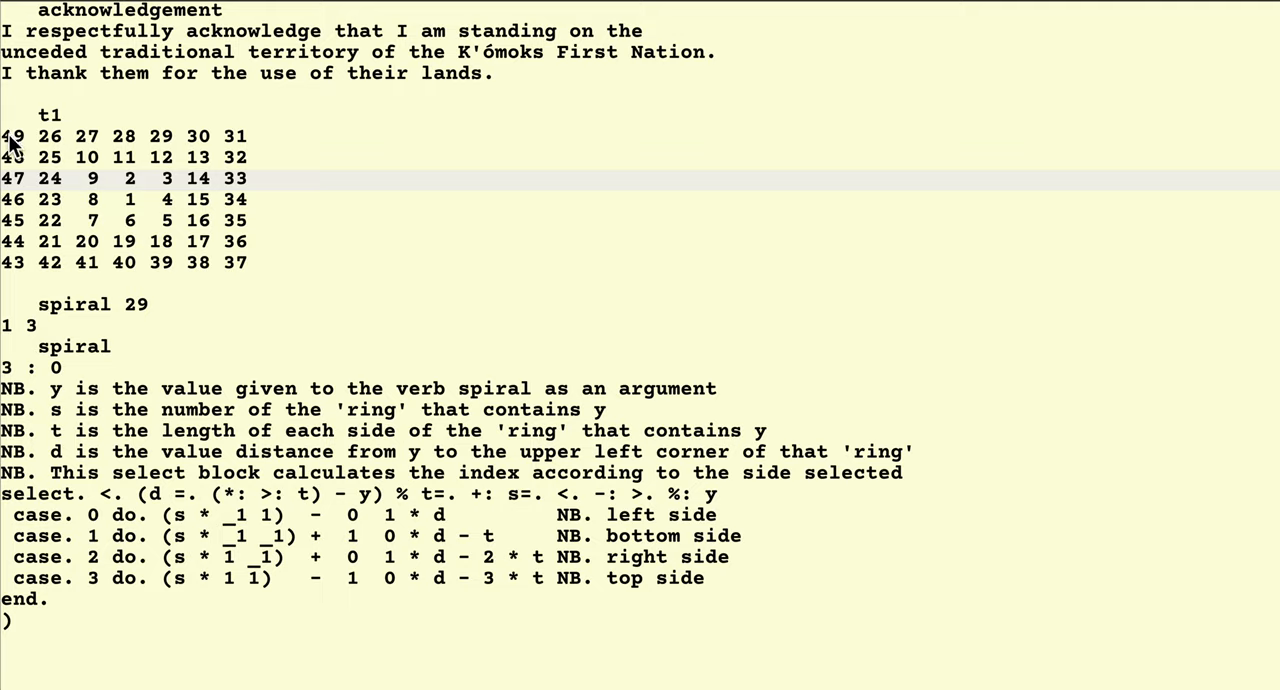
mouse_move(76, 436)
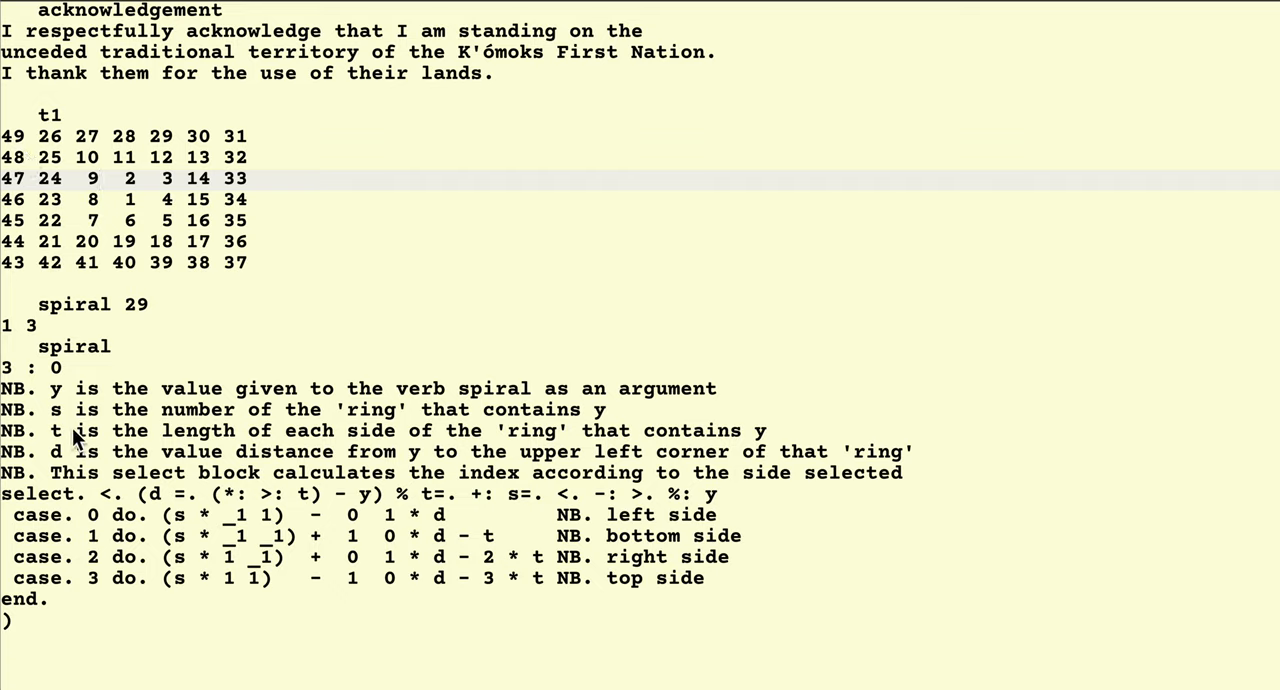
mouse_move(66, 396)
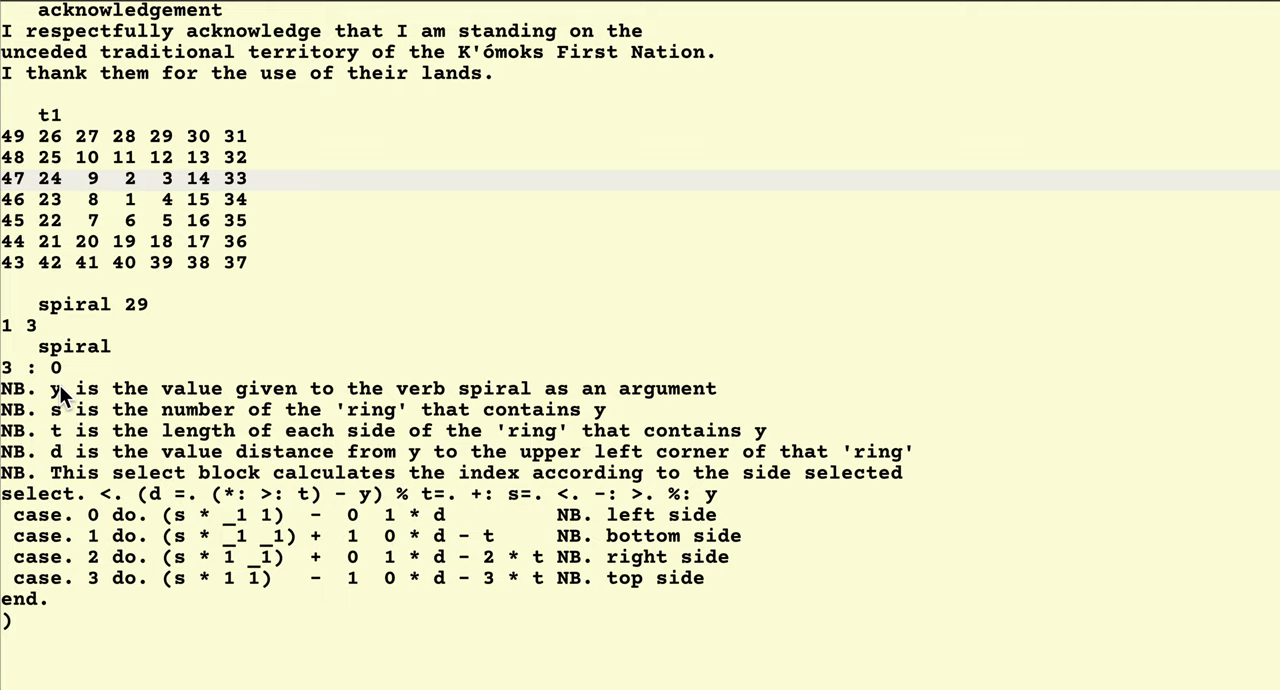
mouse_move(156, 500)
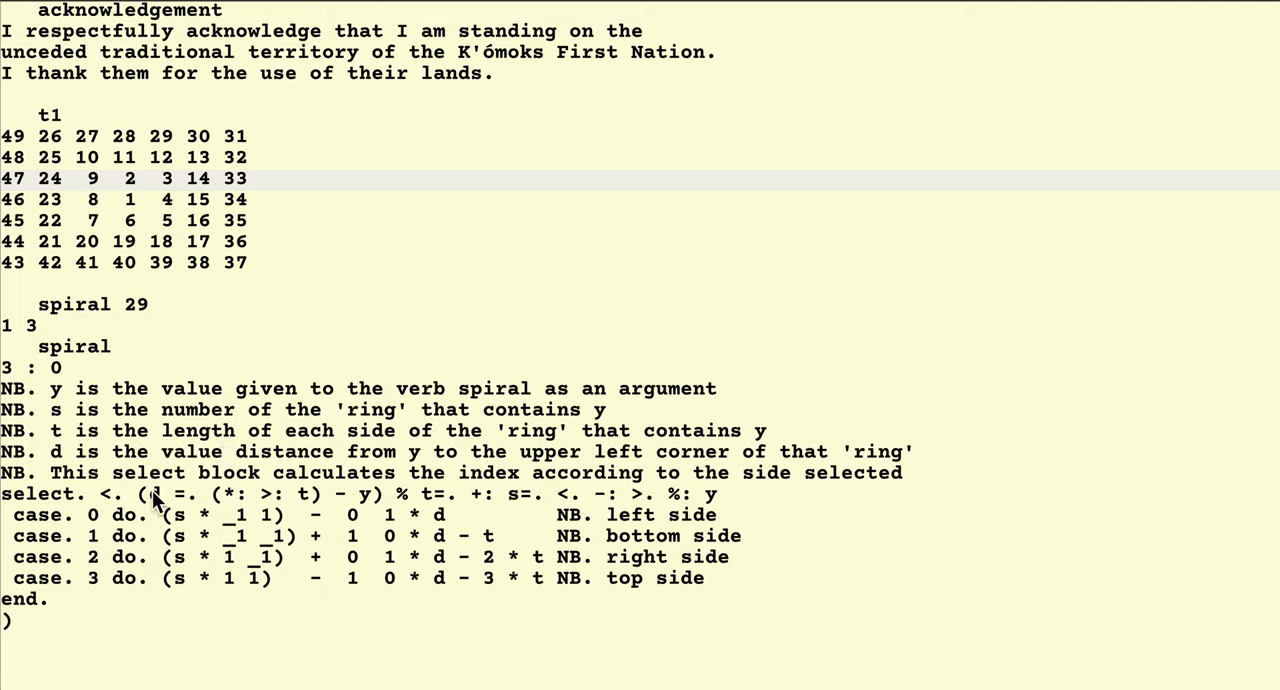
mouse_move(148, 504)
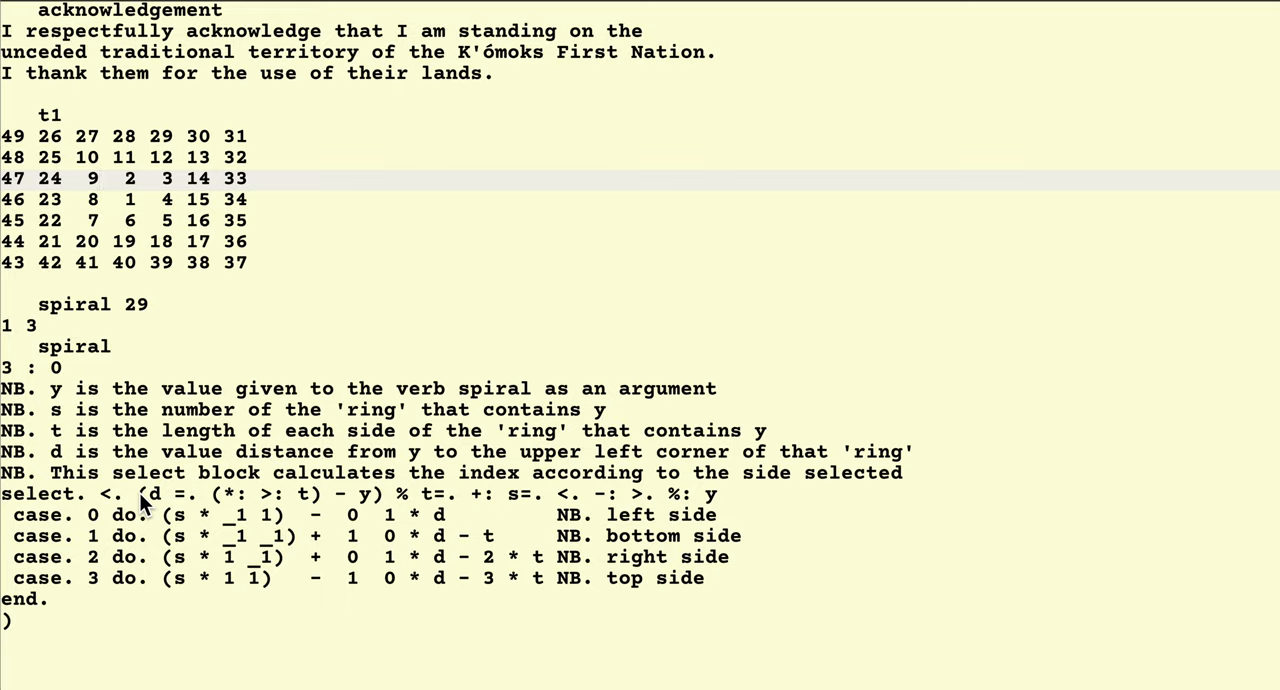
mouse_move(220, 508)
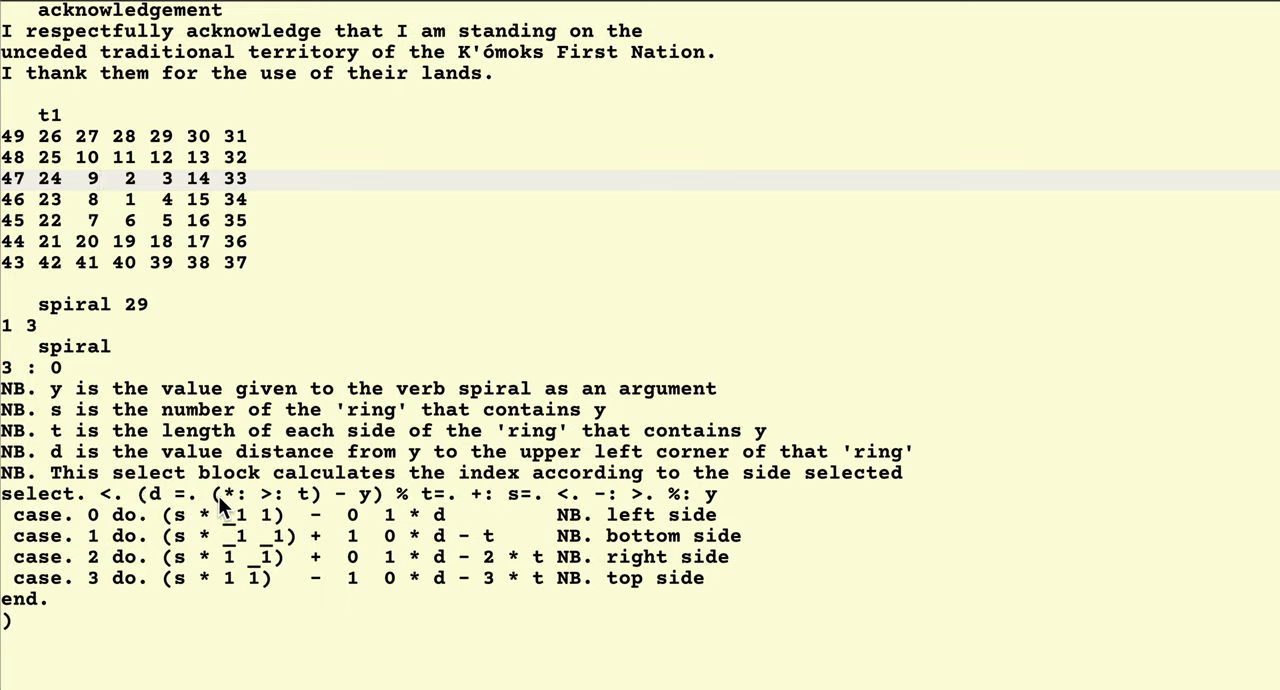
mouse_move(364, 504)
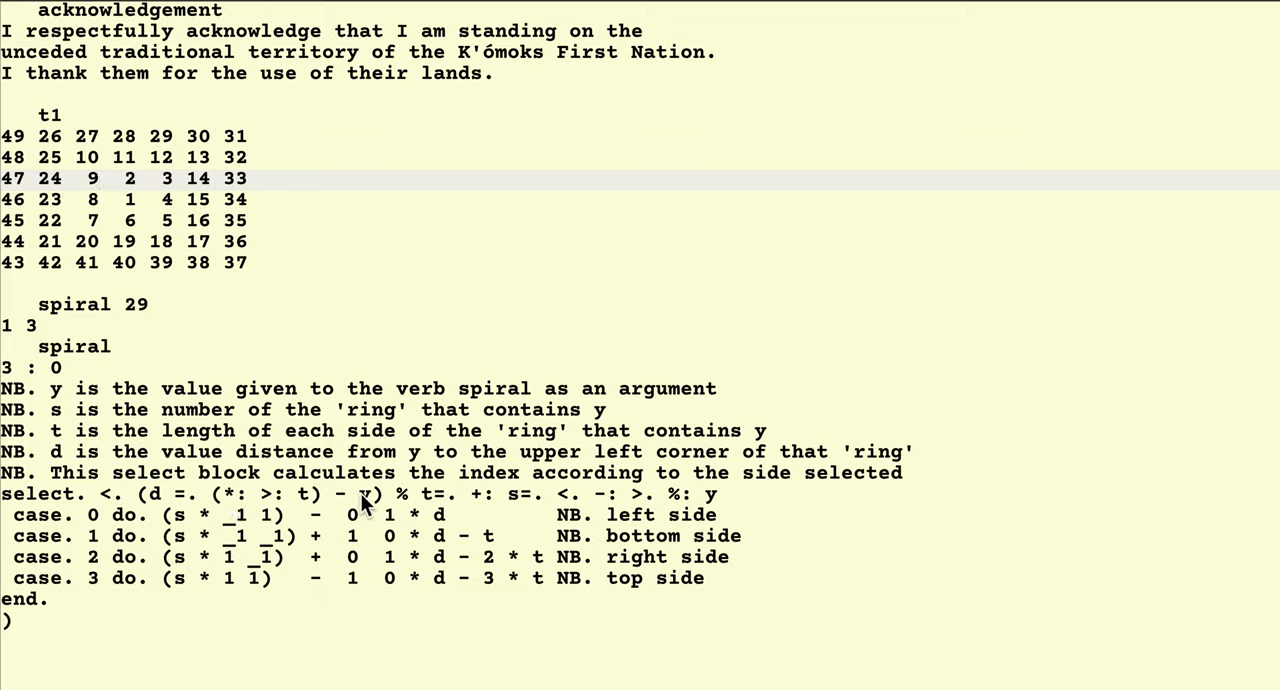
mouse_move(420, 504)
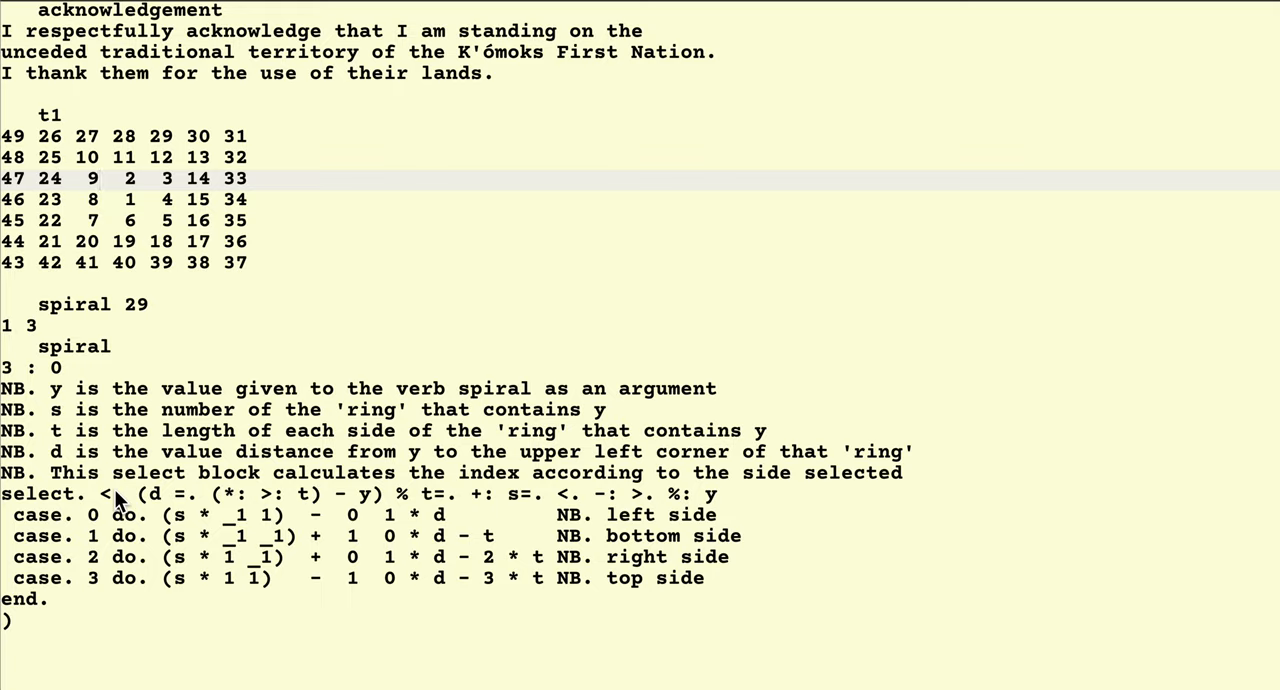
mouse_move(144, 500)
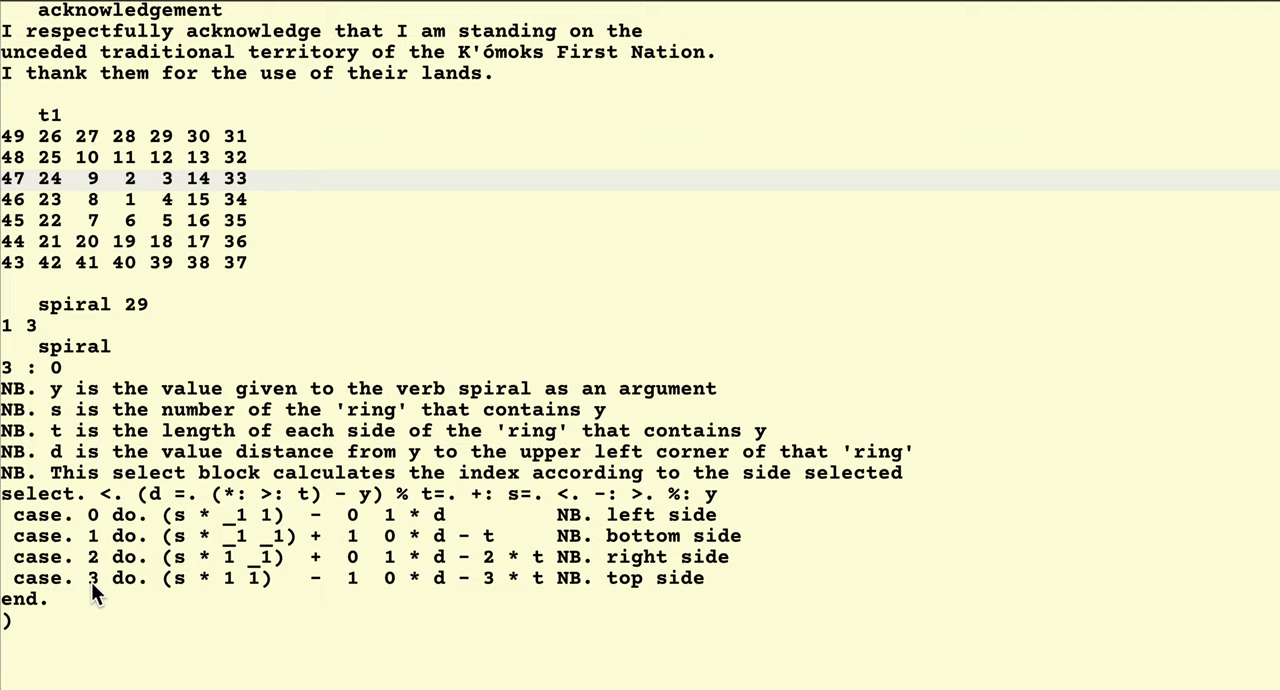
mouse_move(600, 592)
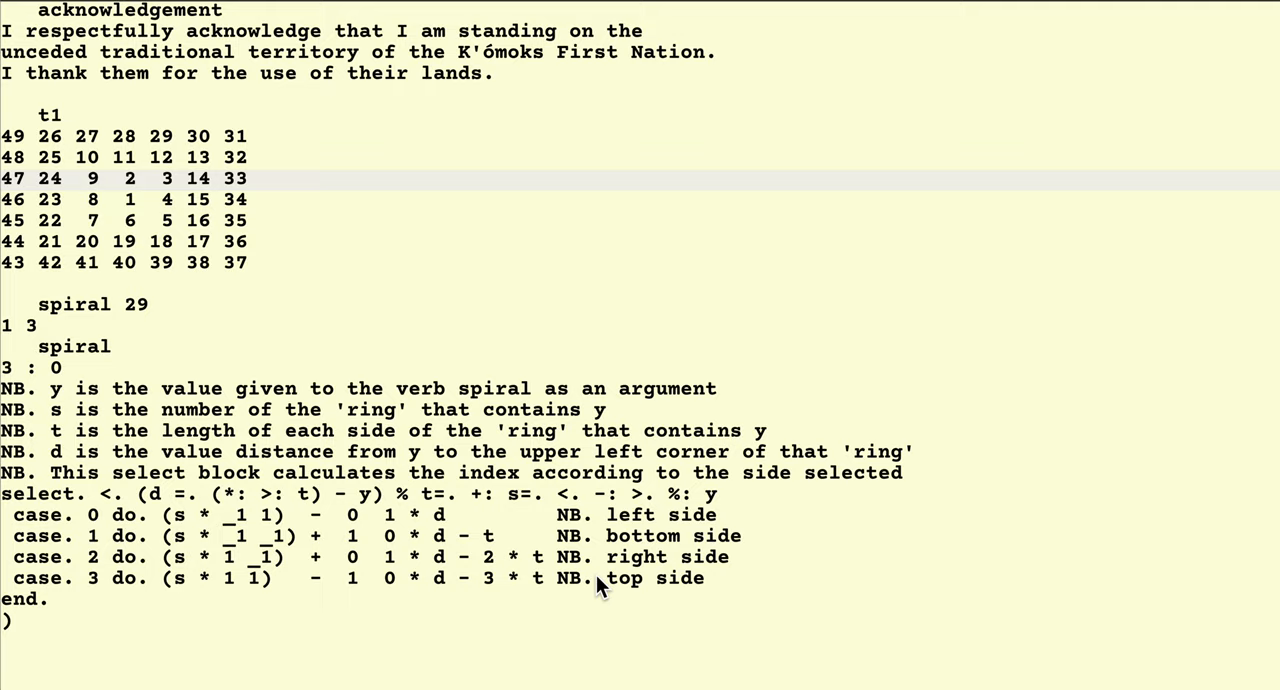
mouse_move(704, 584)
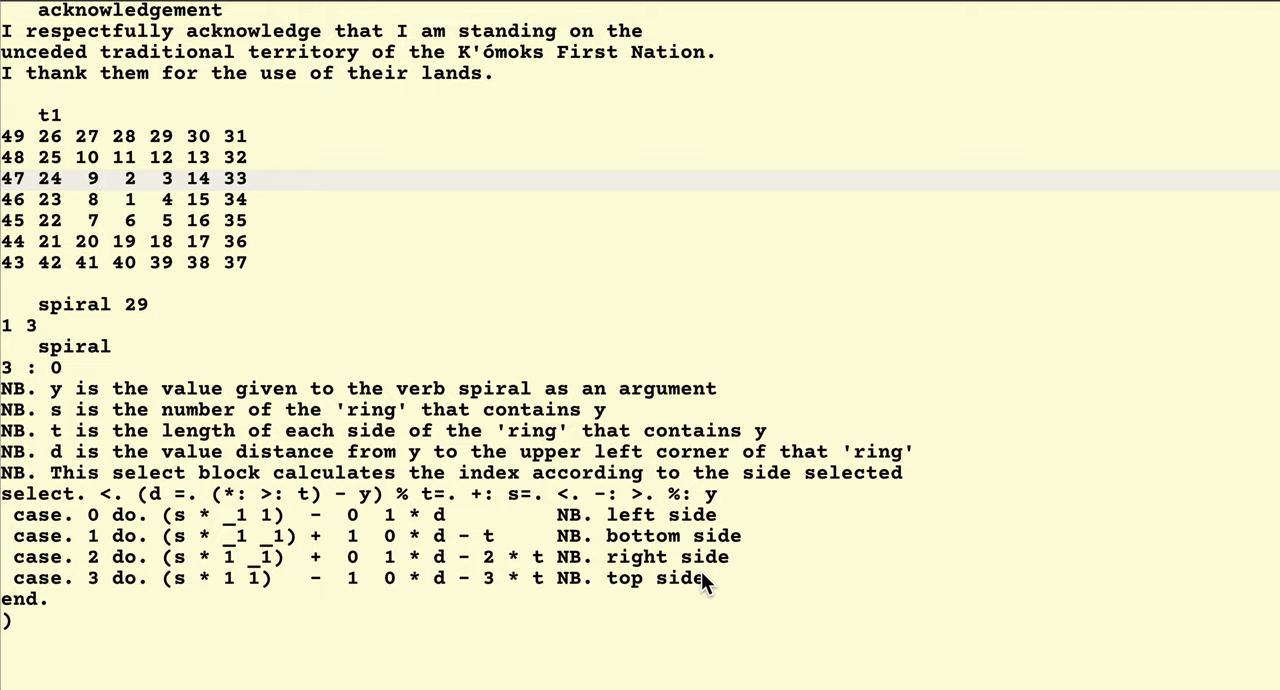
mouse_move(390, 490)
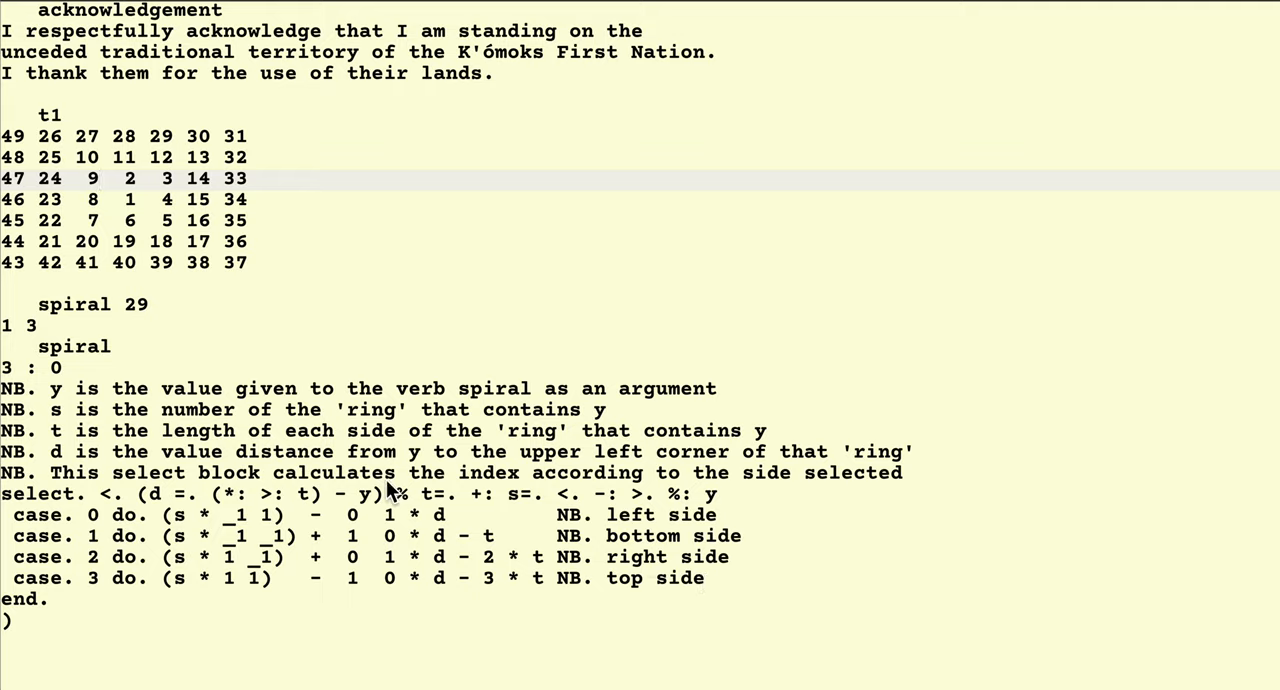
mouse_move(14, 136)
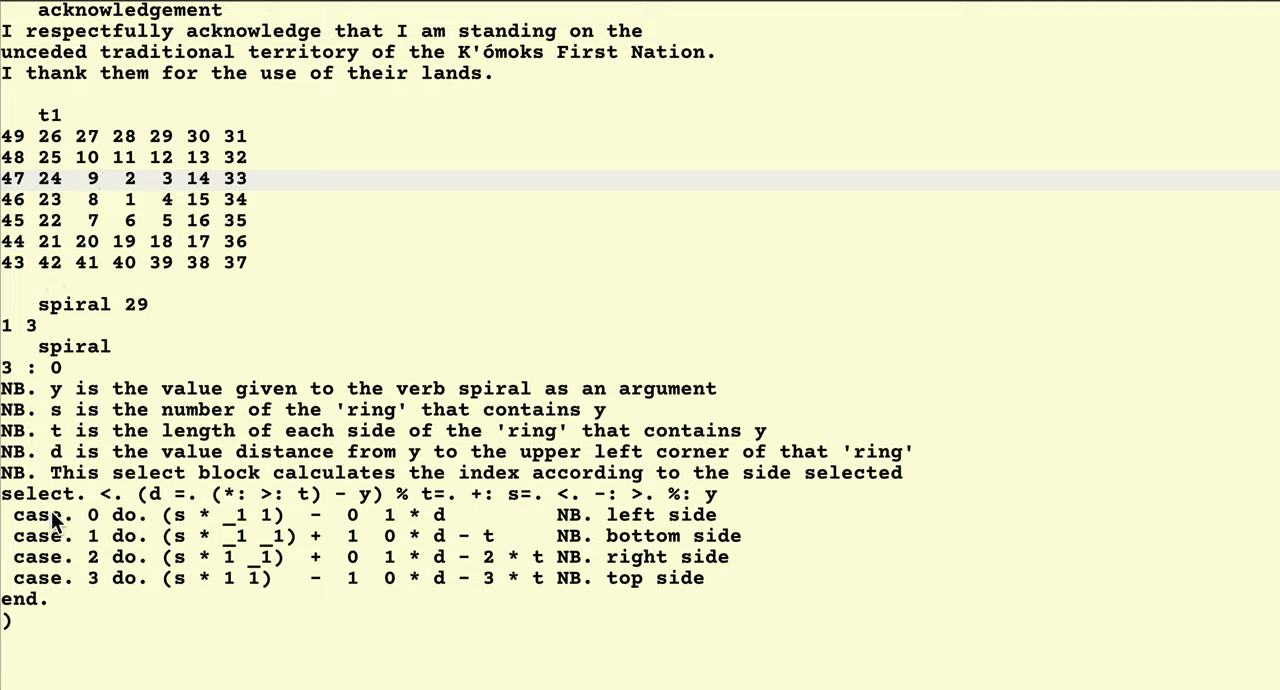
mouse_move(50, 450)
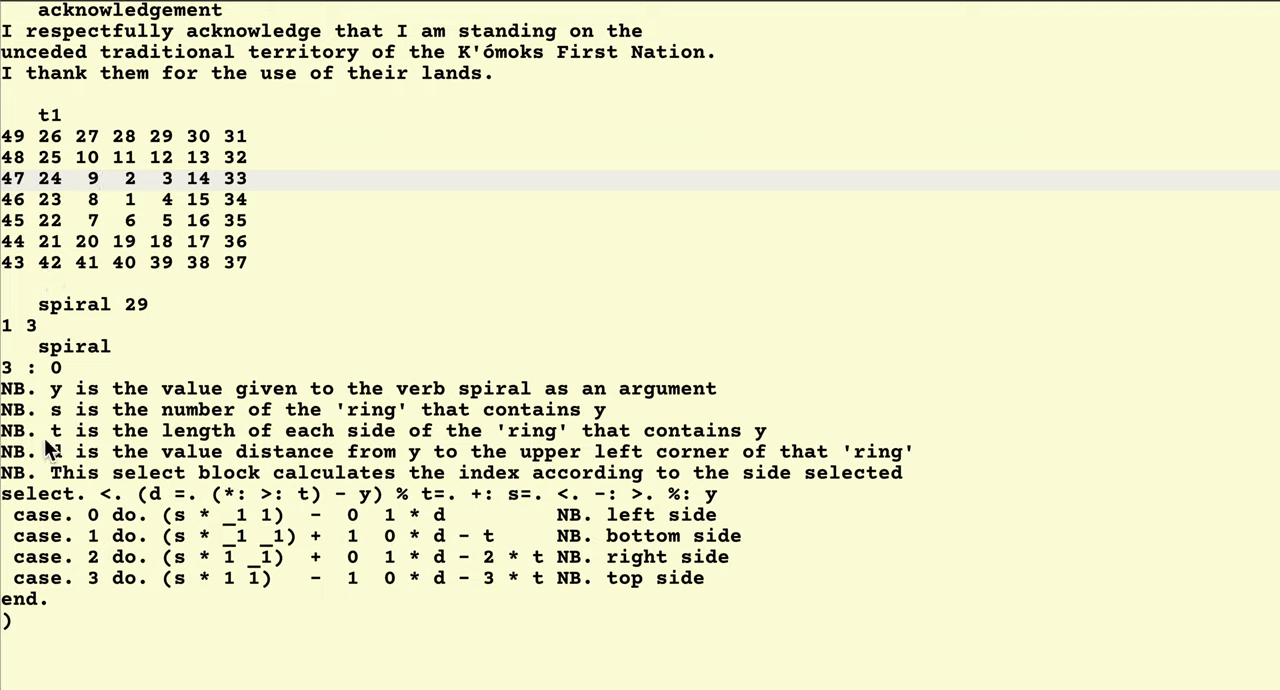
mouse_move(30, 164)
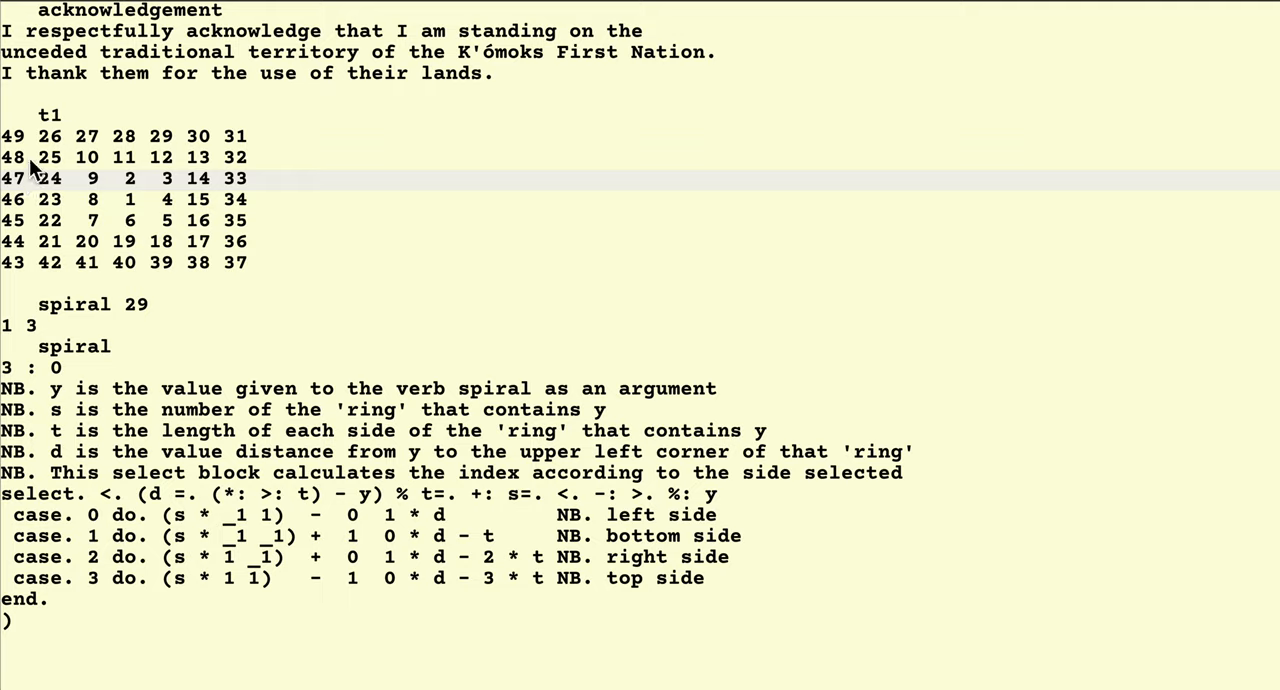
mouse_move(248, 504)
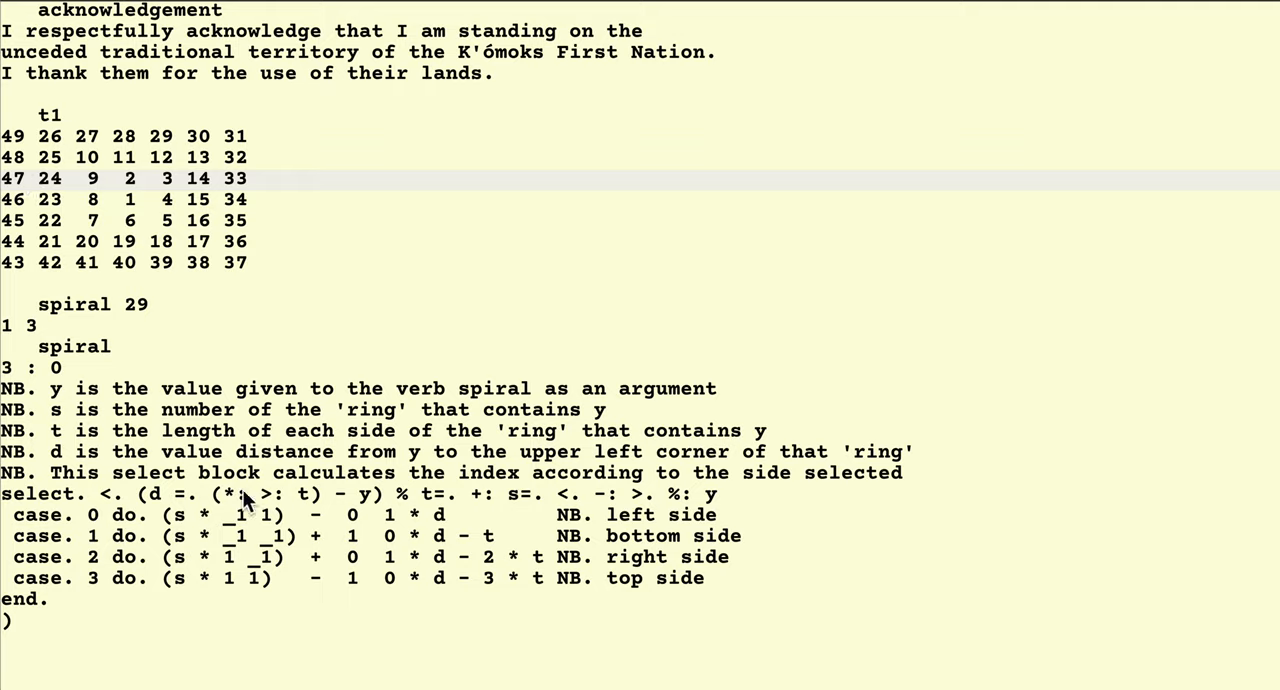
mouse_move(420, 504)
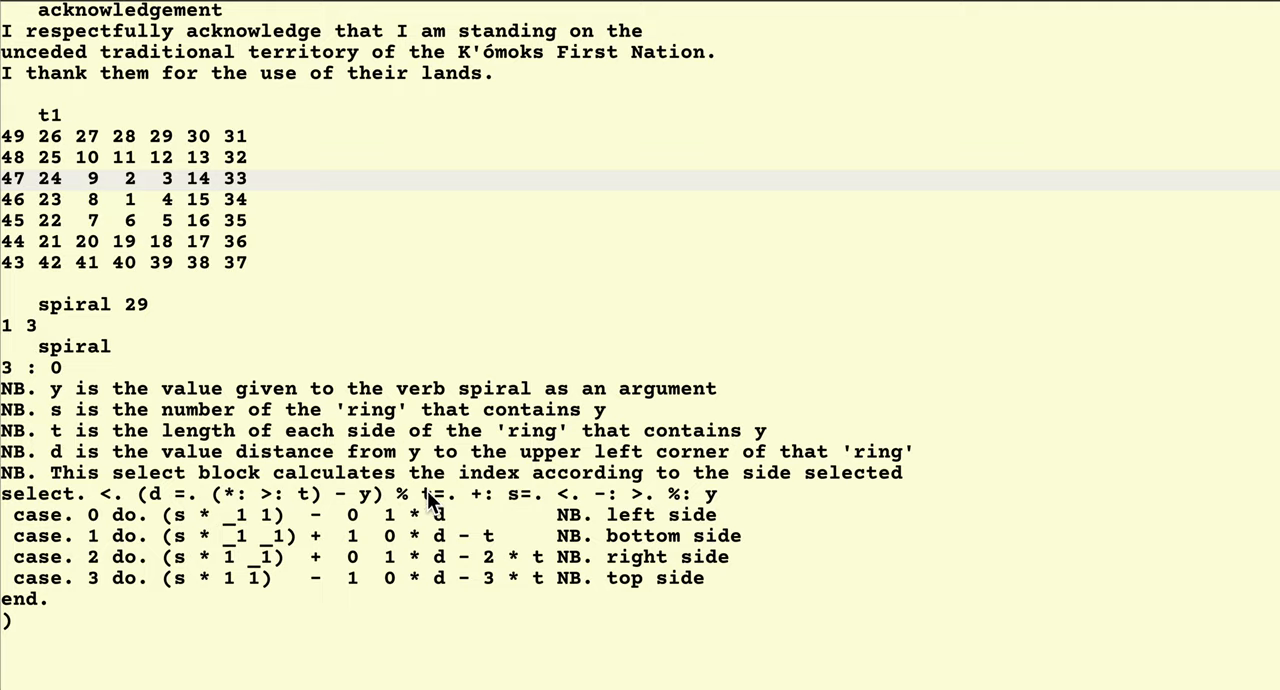
mouse_move(16, 150)
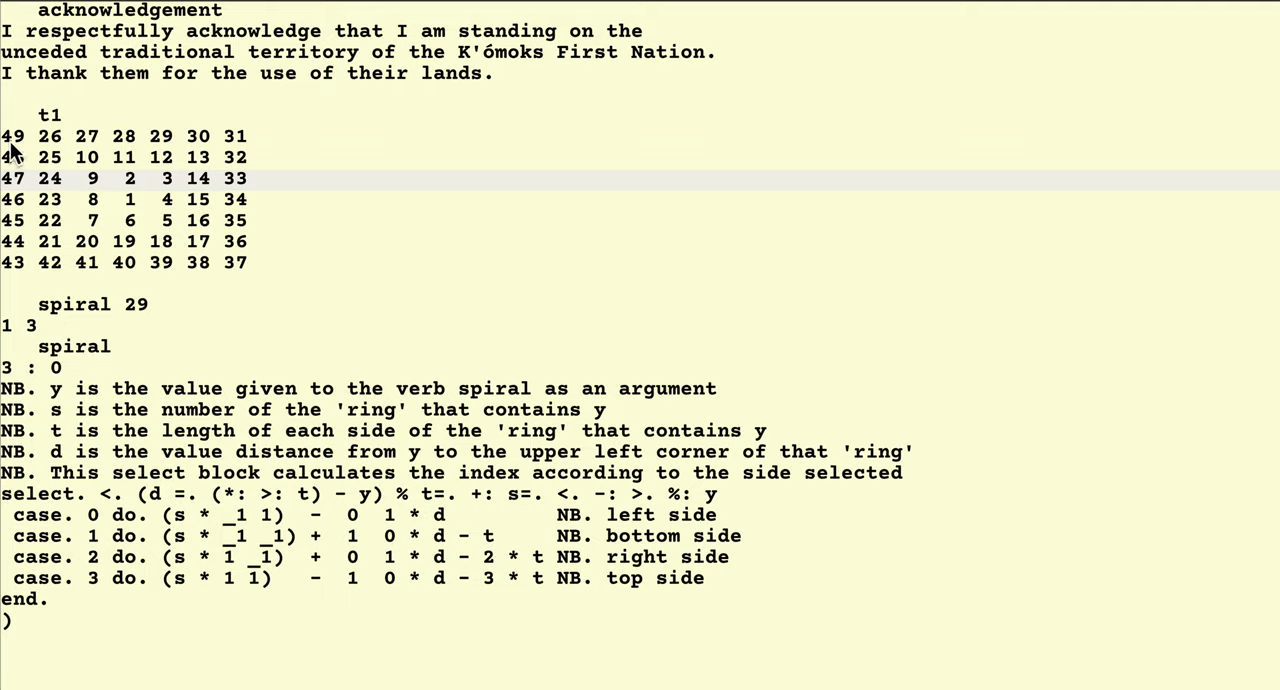
mouse_move(16, 188)
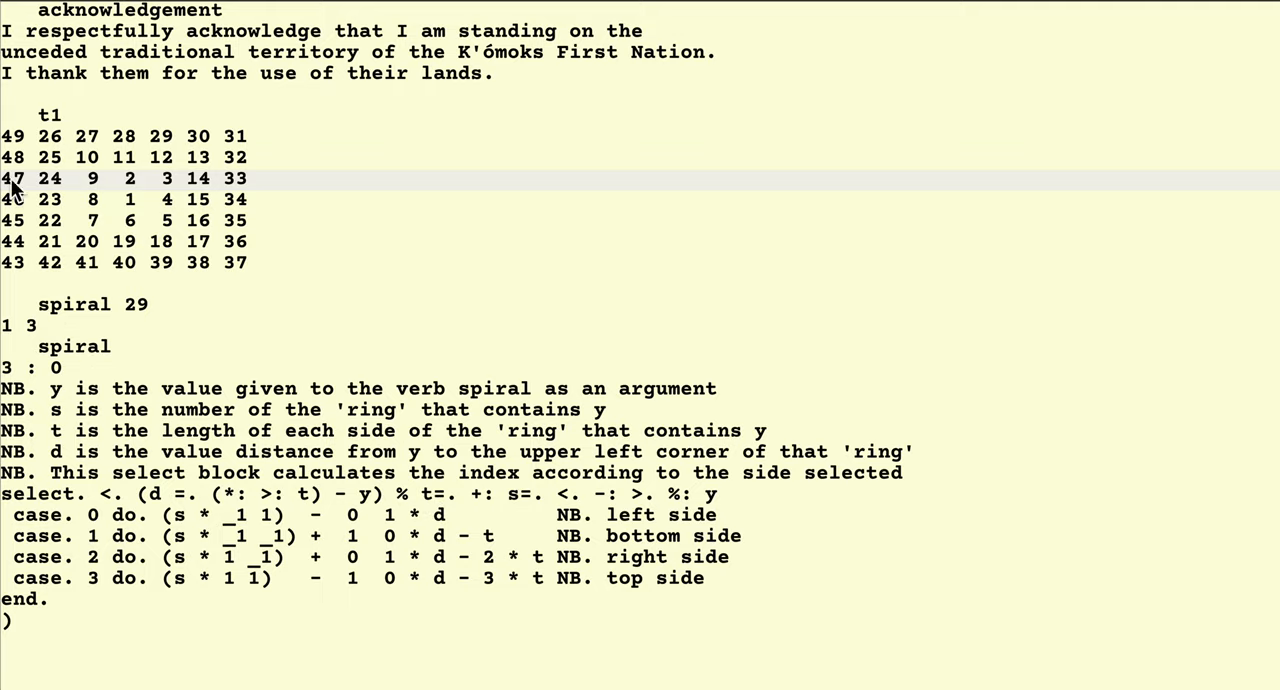
mouse_move(16, 268)
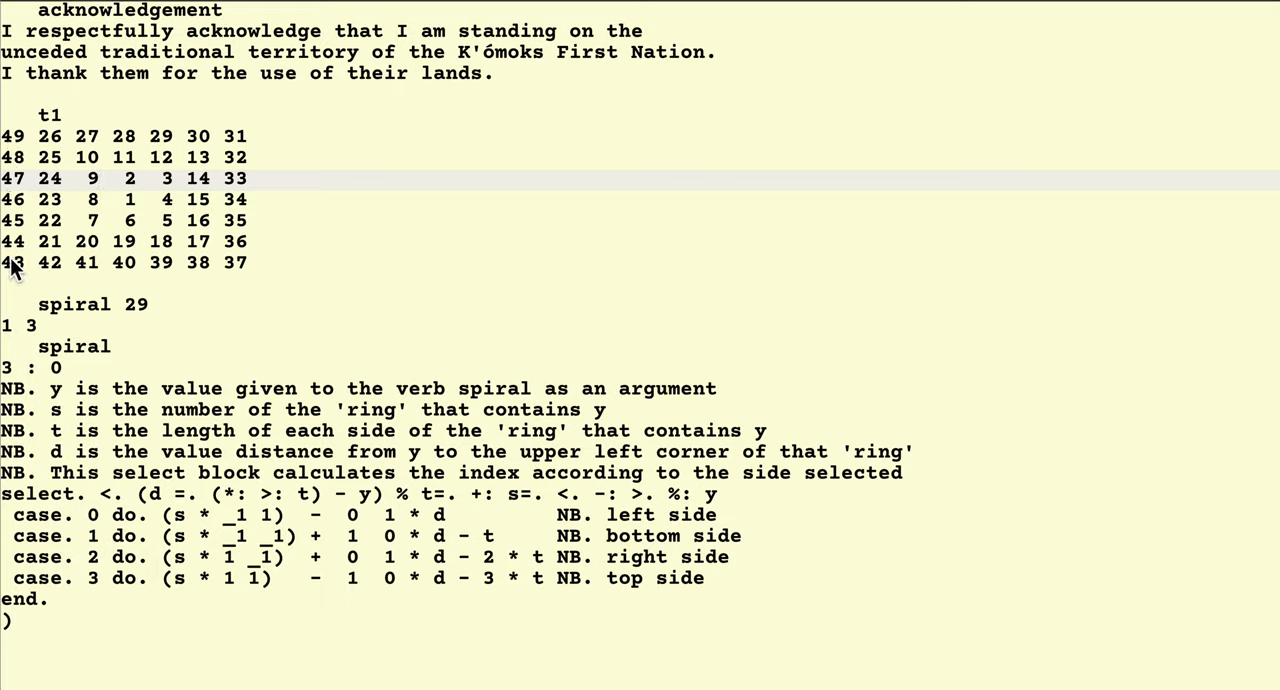
mouse_move(18, 244)
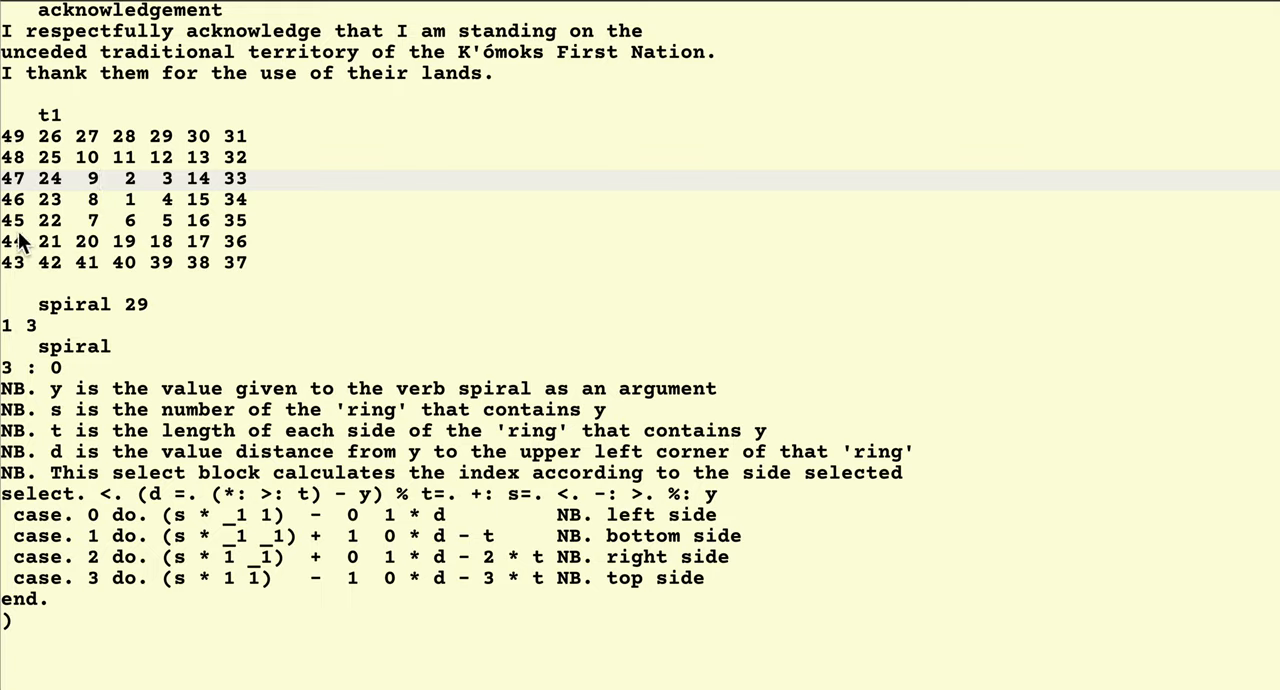
mouse_move(14, 222)
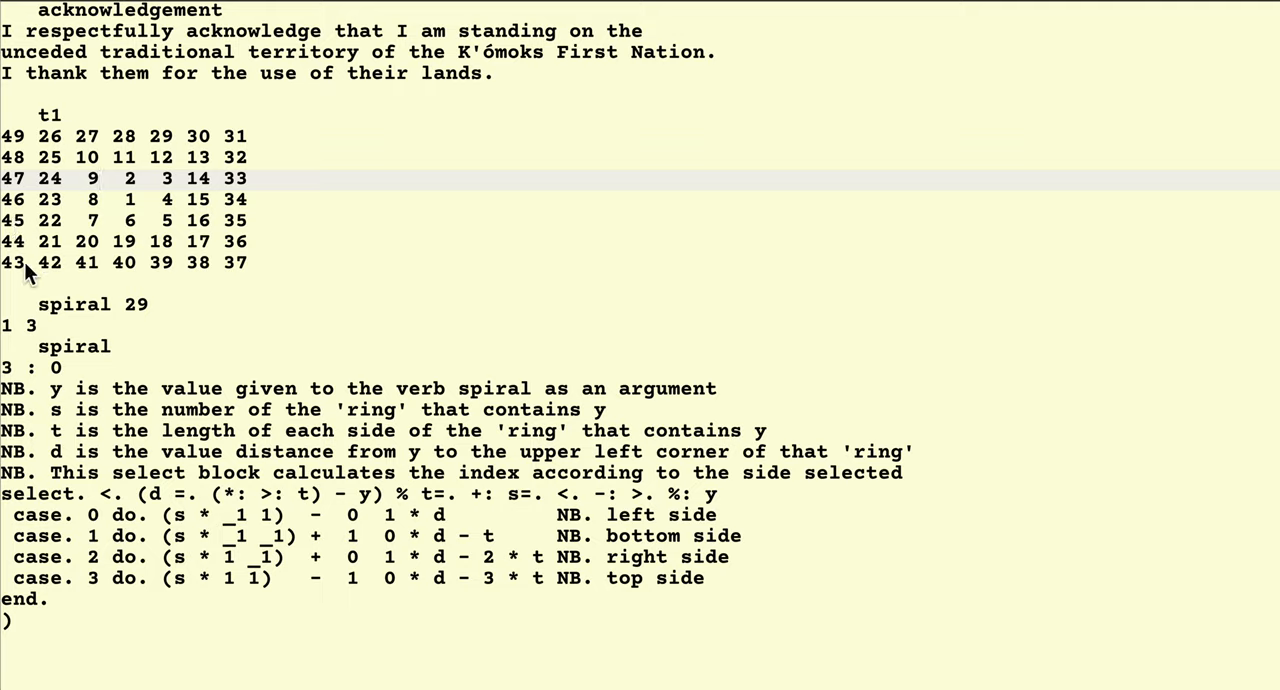
mouse_move(96, 528)
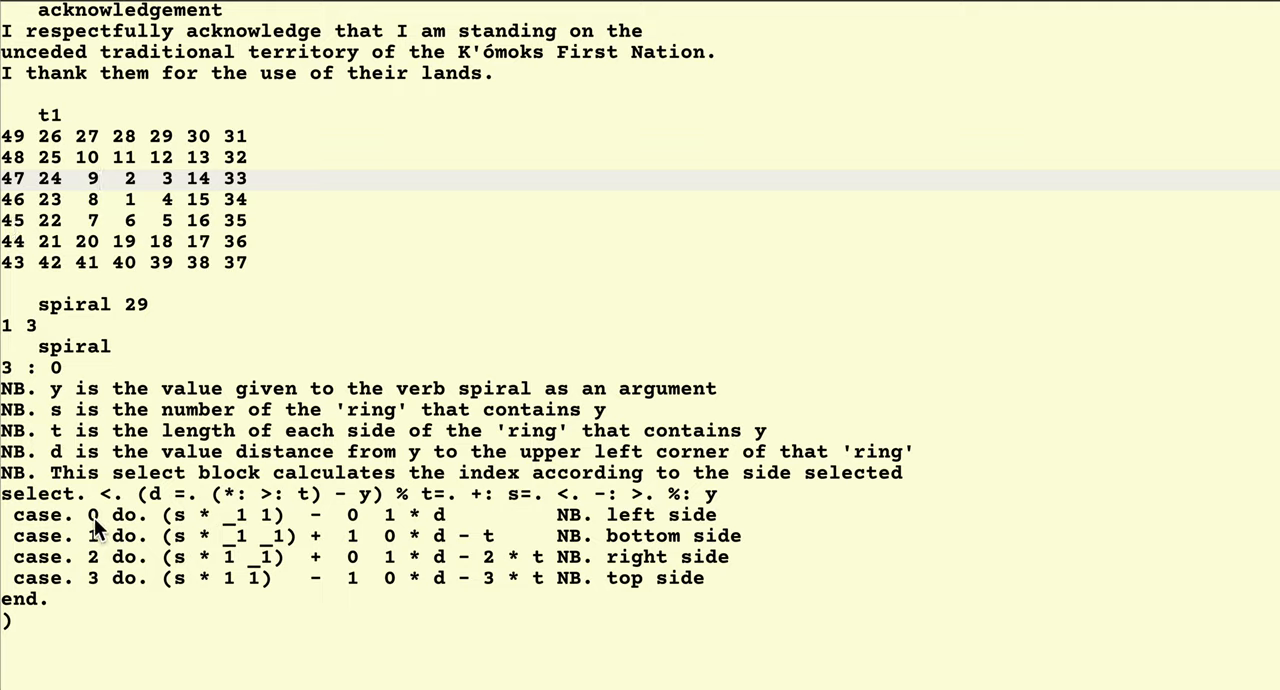
mouse_move(676, 528)
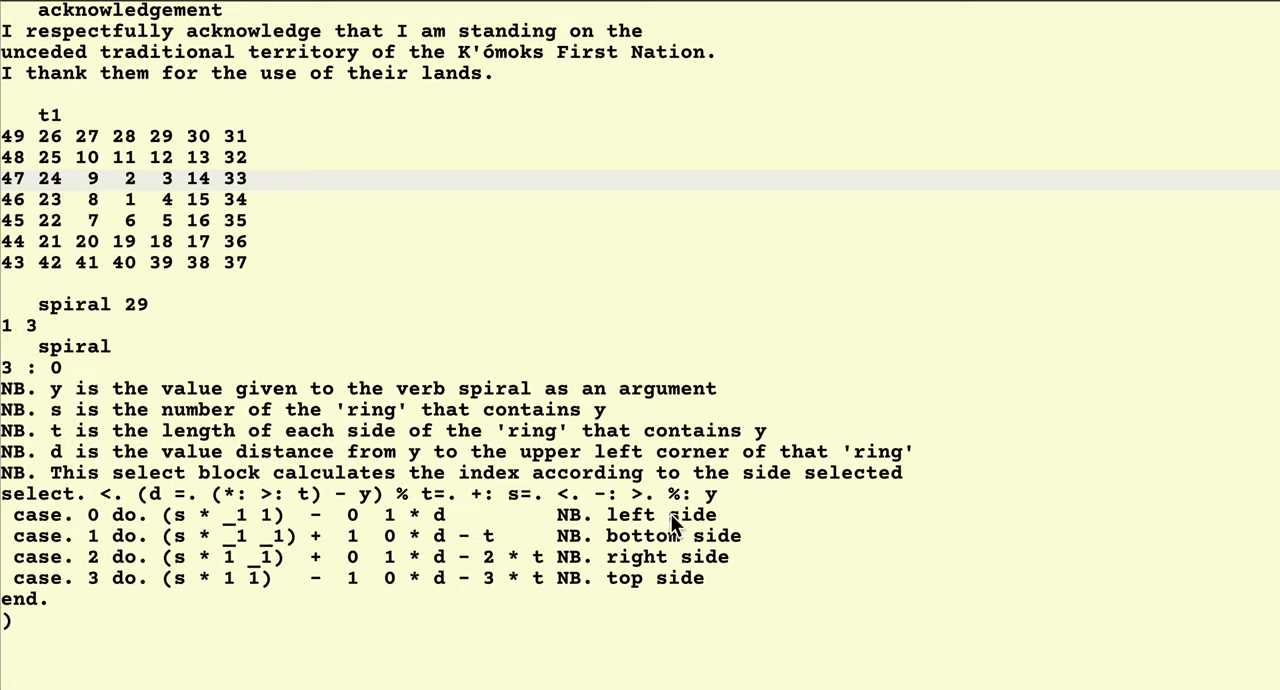
mouse_move(44, 196)
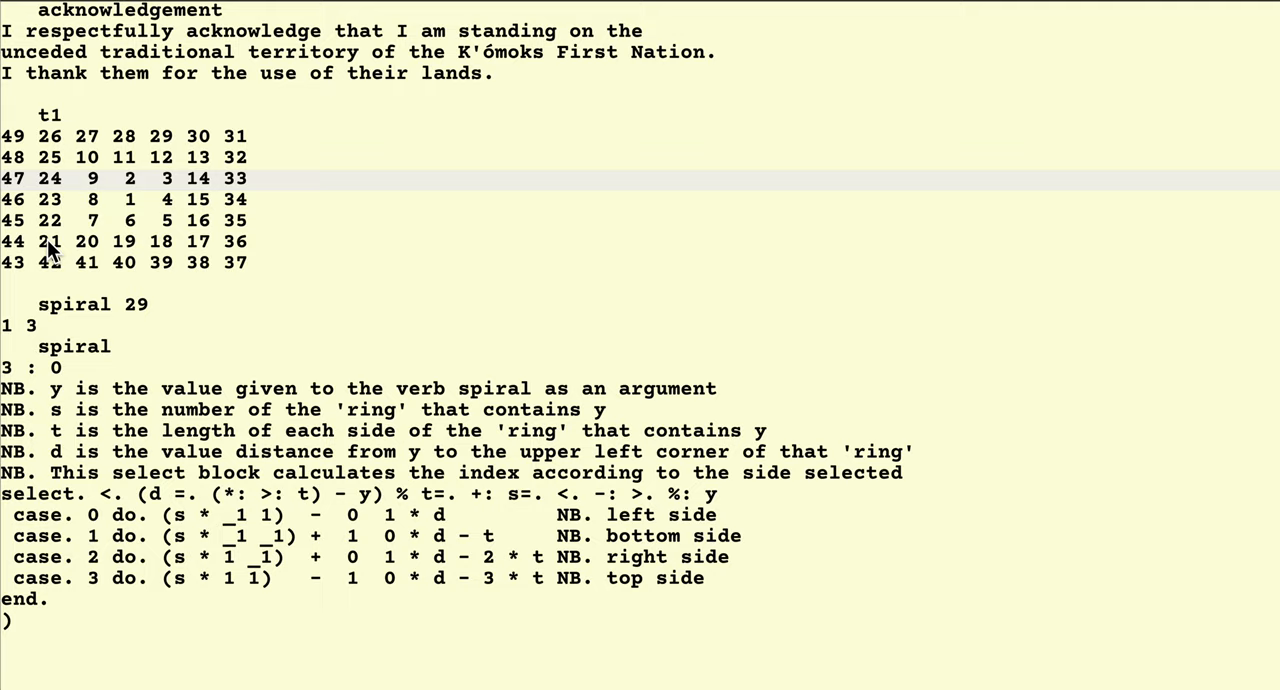
mouse_move(16, 284)
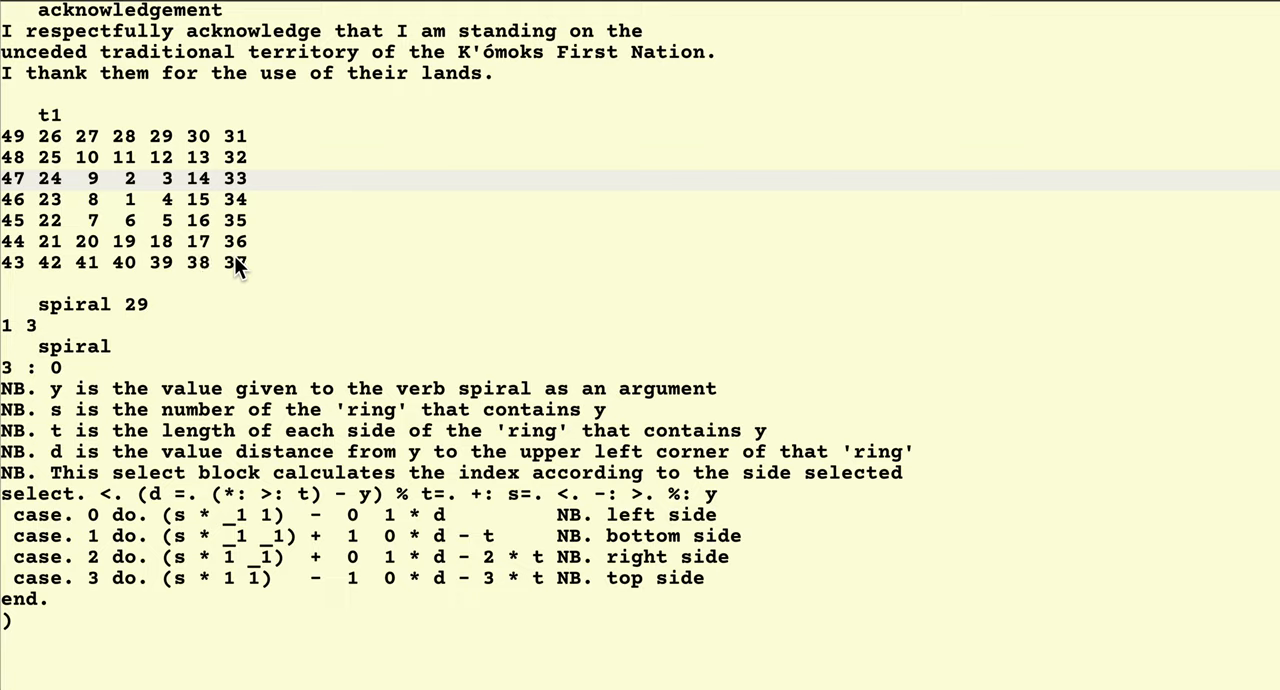
mouse_move(248, 270)
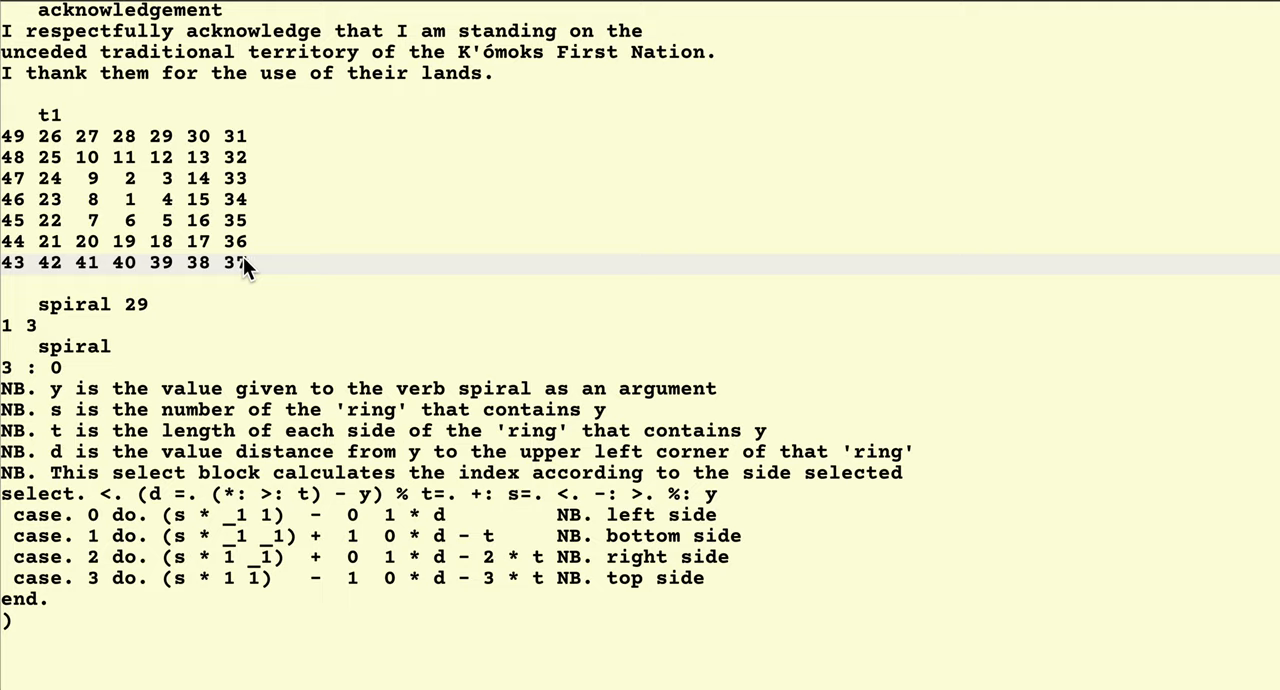
mouse_move(248, 216)
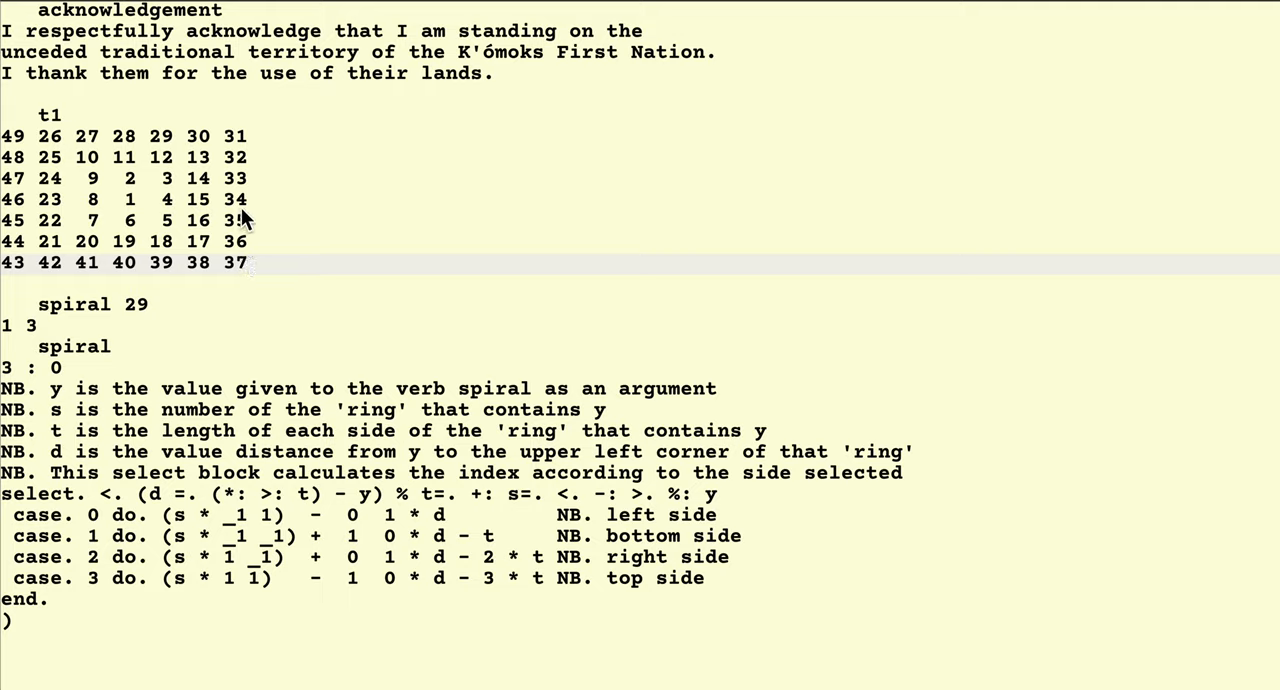
mouse_move(246, 138)
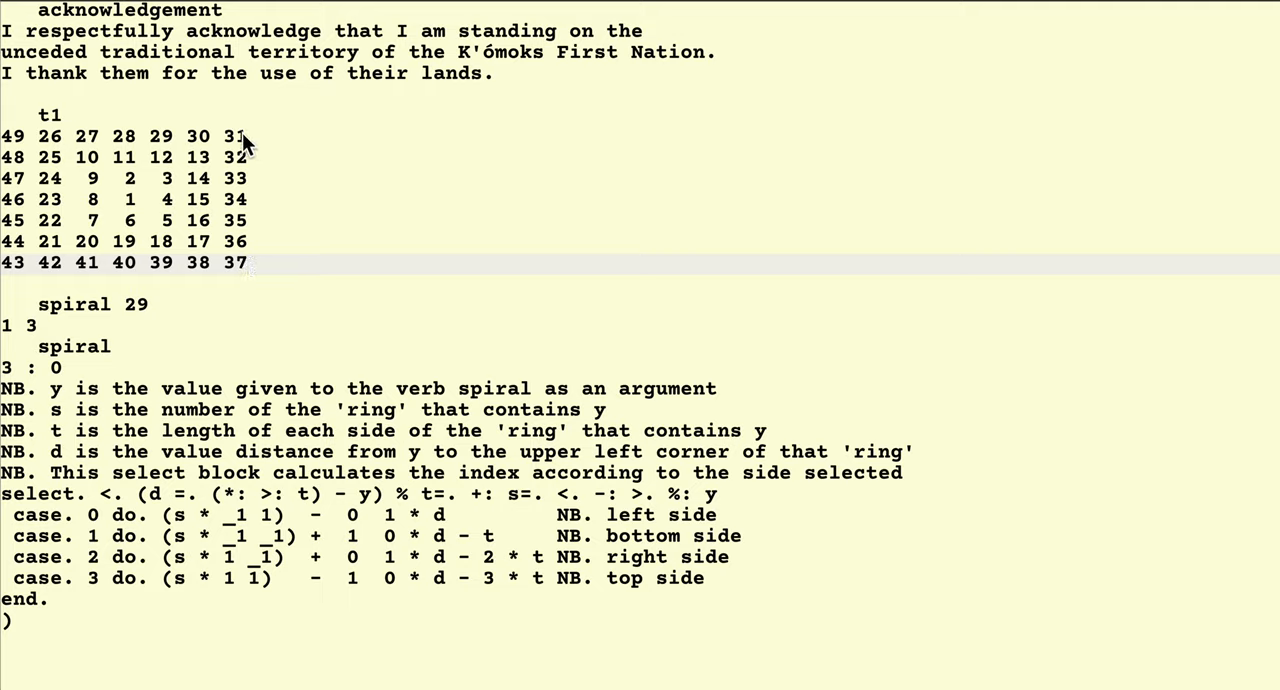
mouse_move(60, 148)
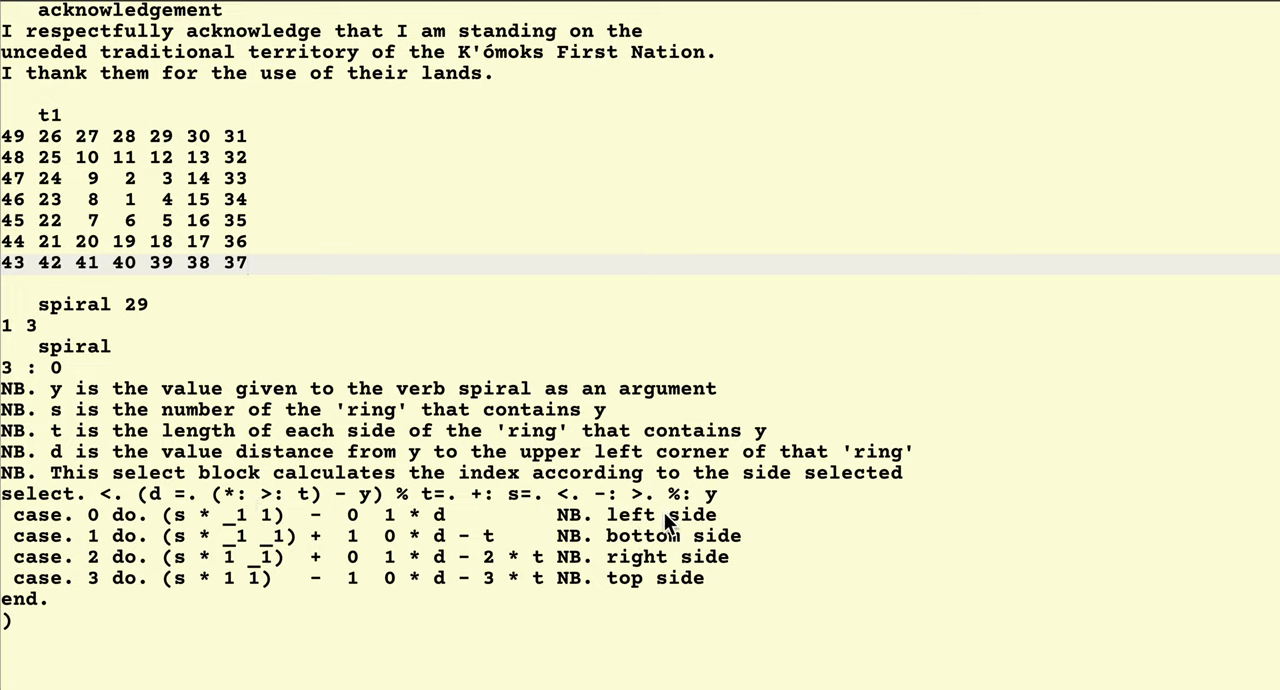
mouse_move(668, 586)
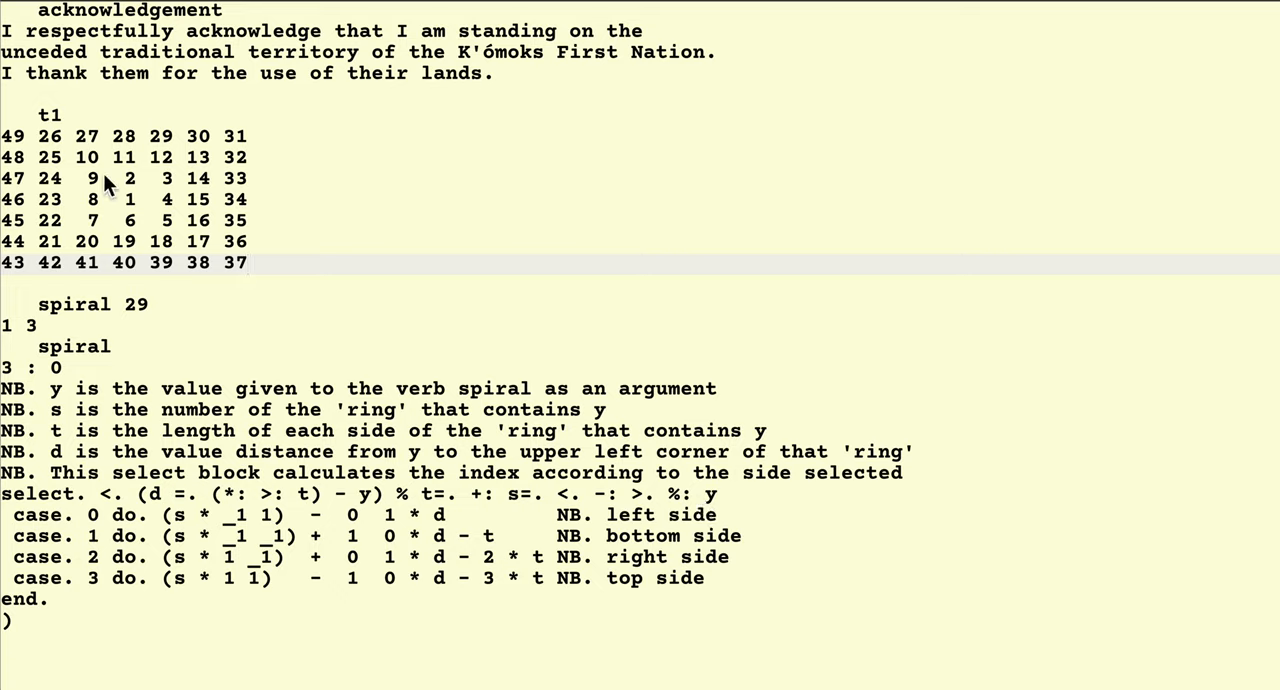
mouse_move(64, 168)
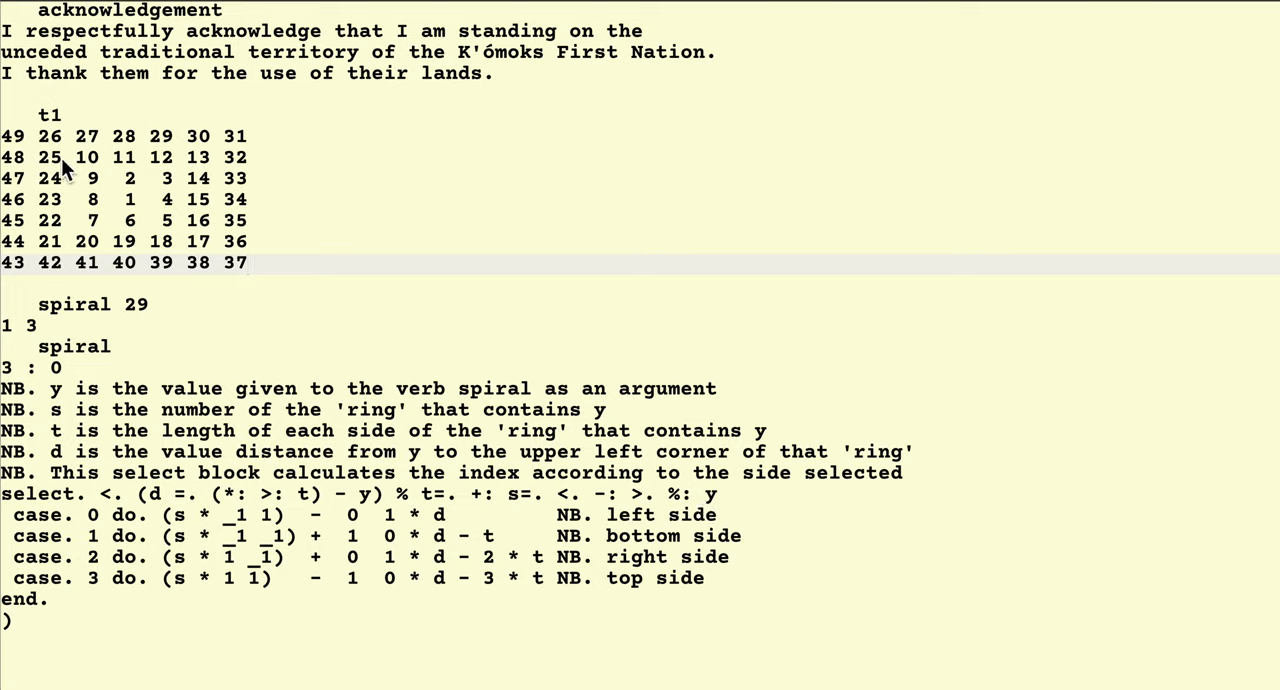
mouse_move(76, 178)
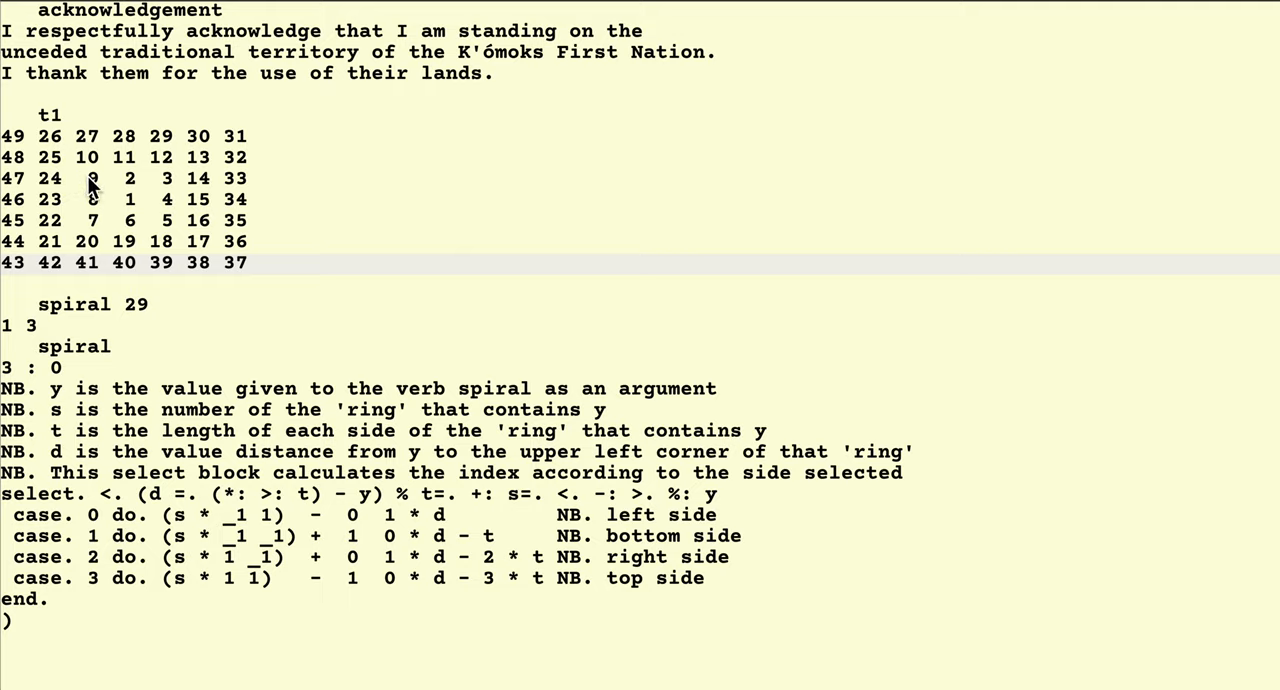
mouse_move(96, 190)
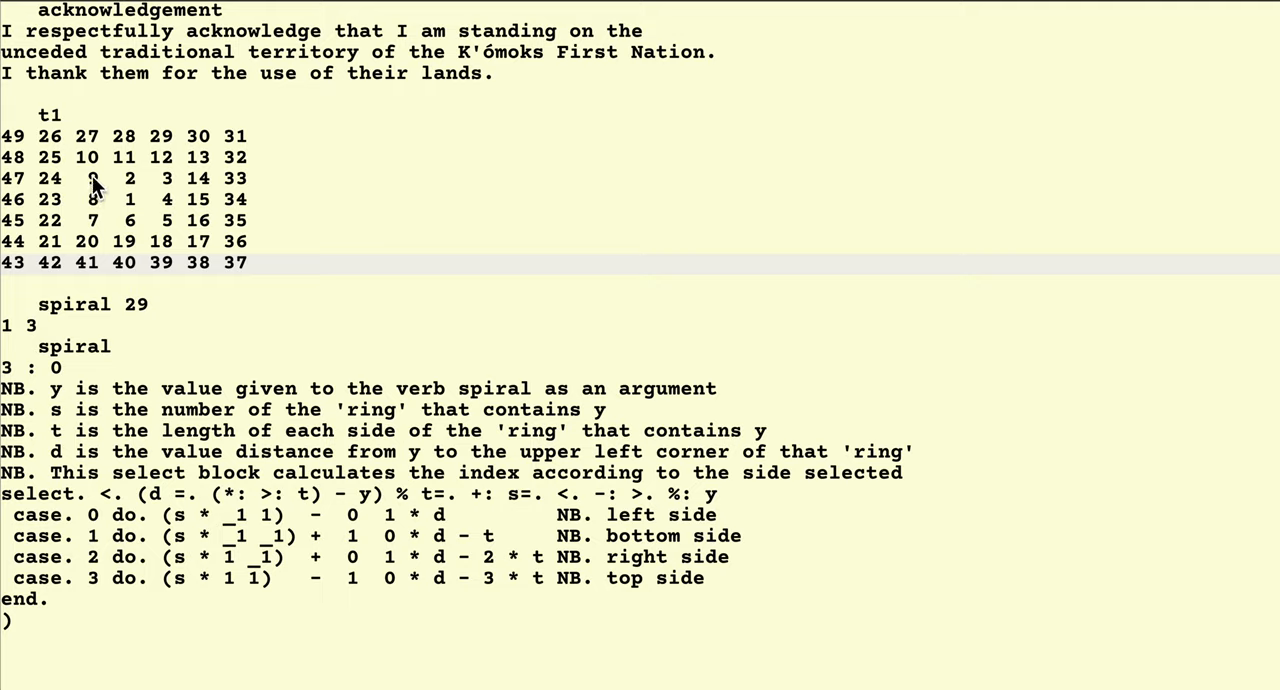
mouse_move(50, 156)
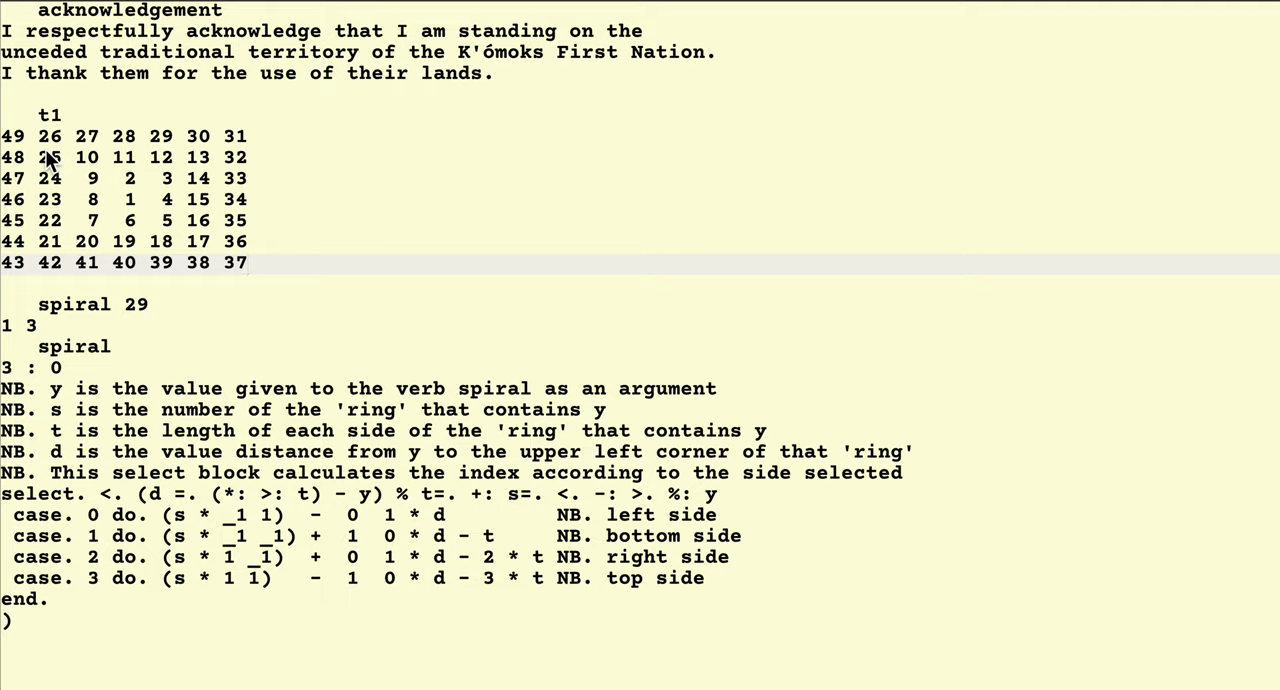
mouse_move(10, 138)
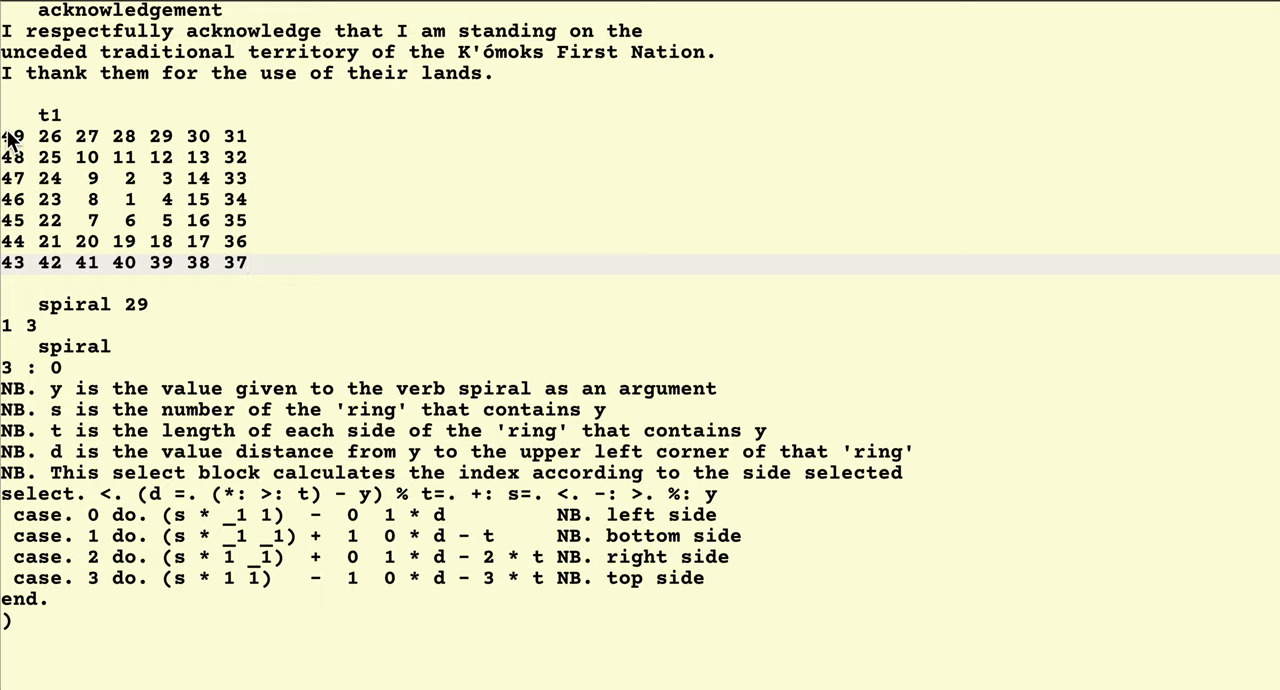
mouse_move(80, 204)
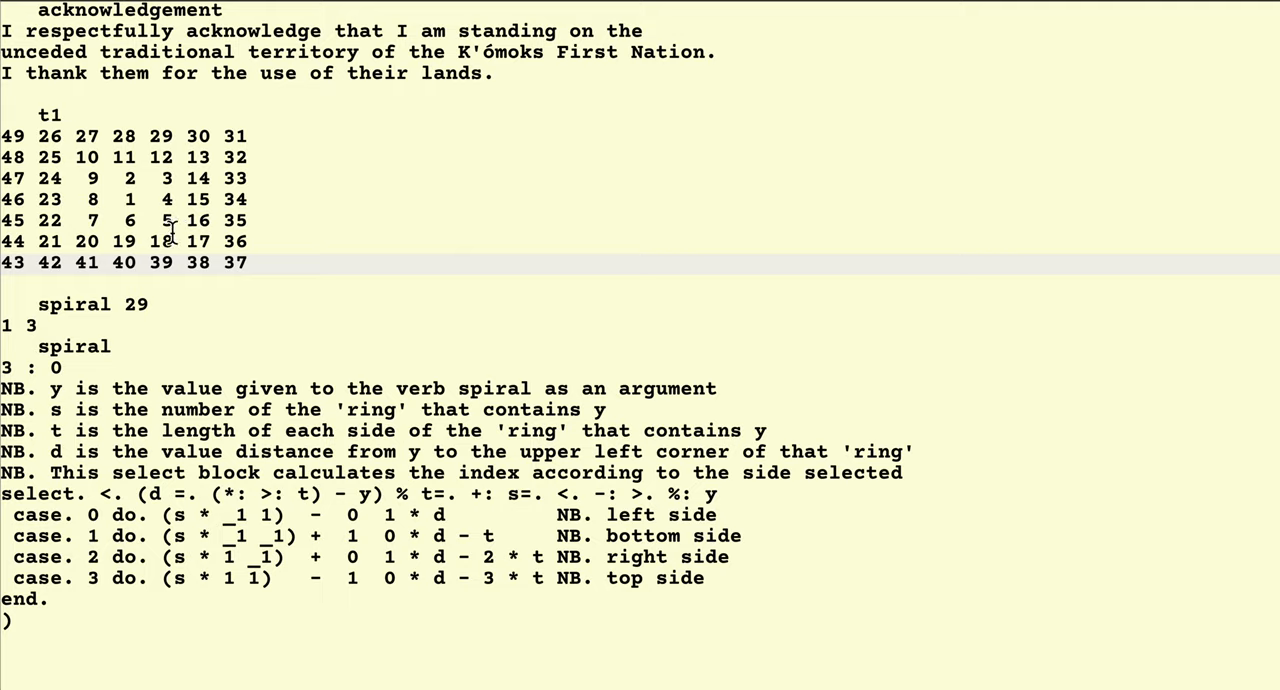
mouse_move(150, 200)
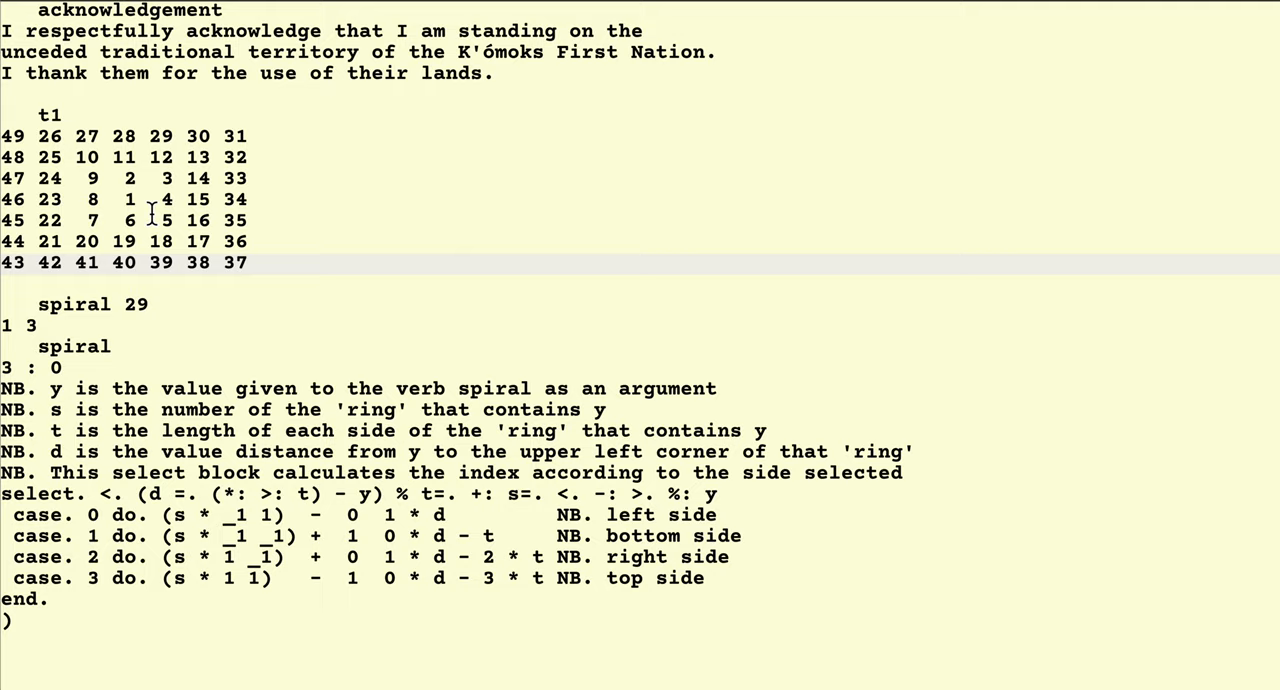
mouse_move(178, 238)
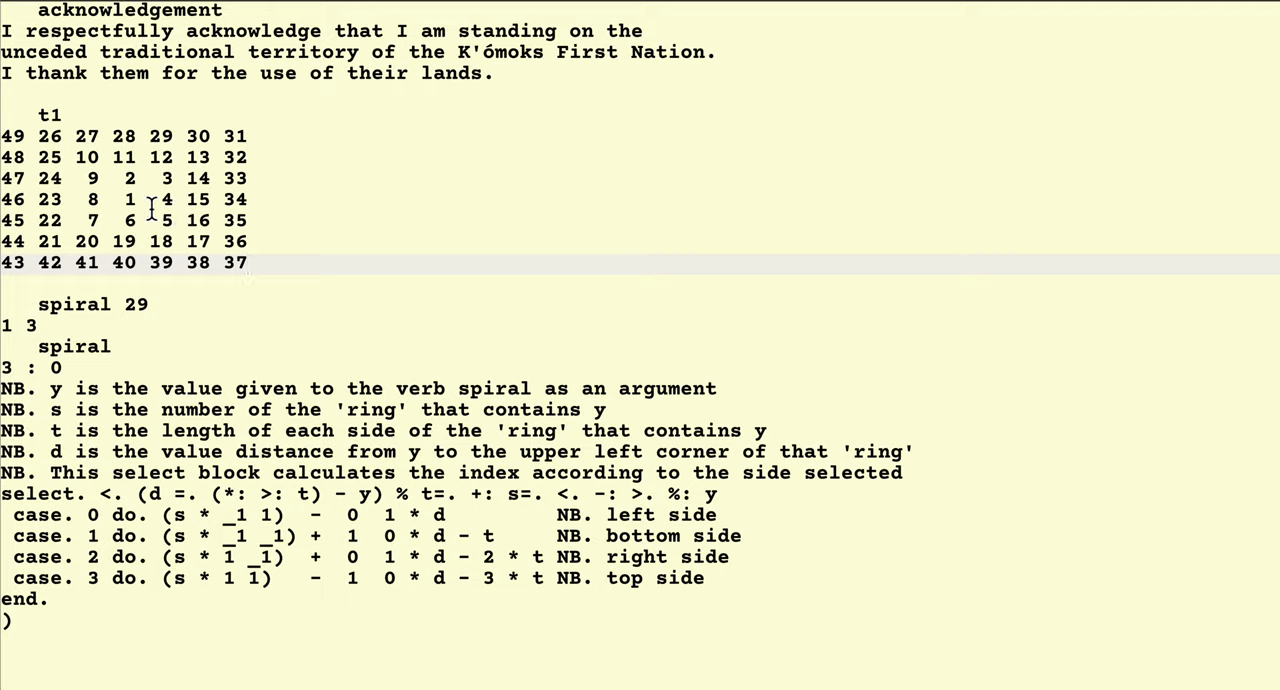
mouse_move(98, 228)
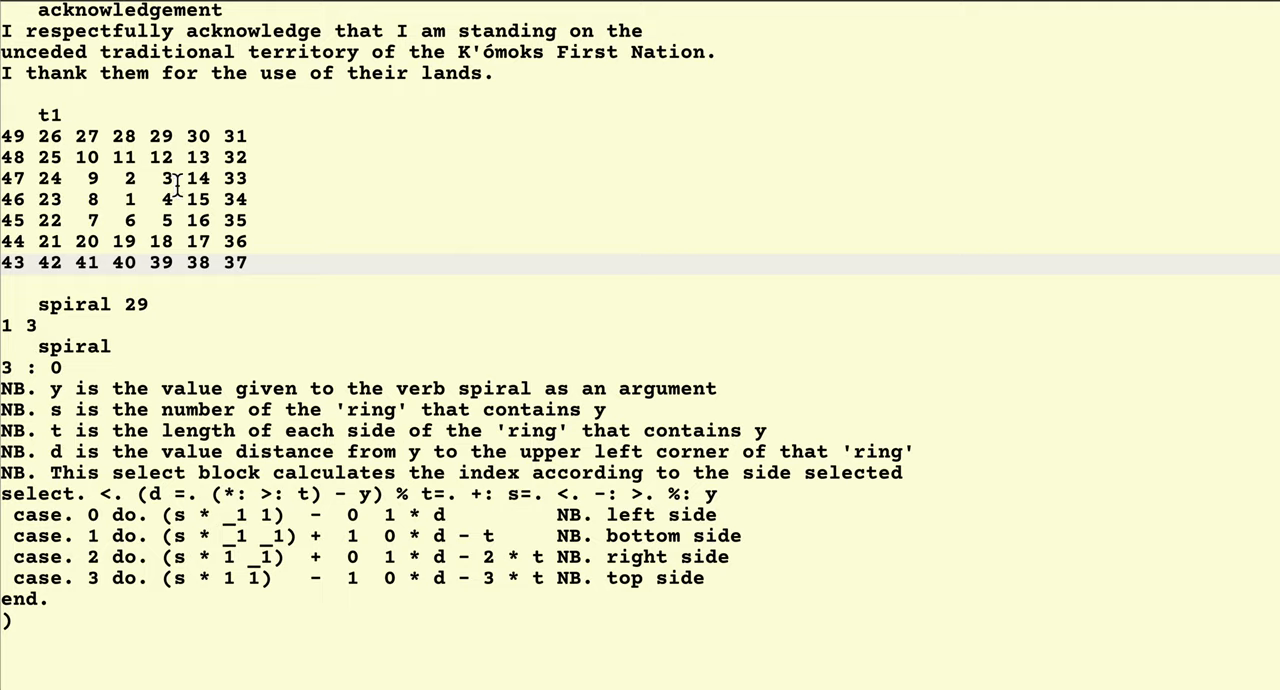
mouse_move(200, 168)
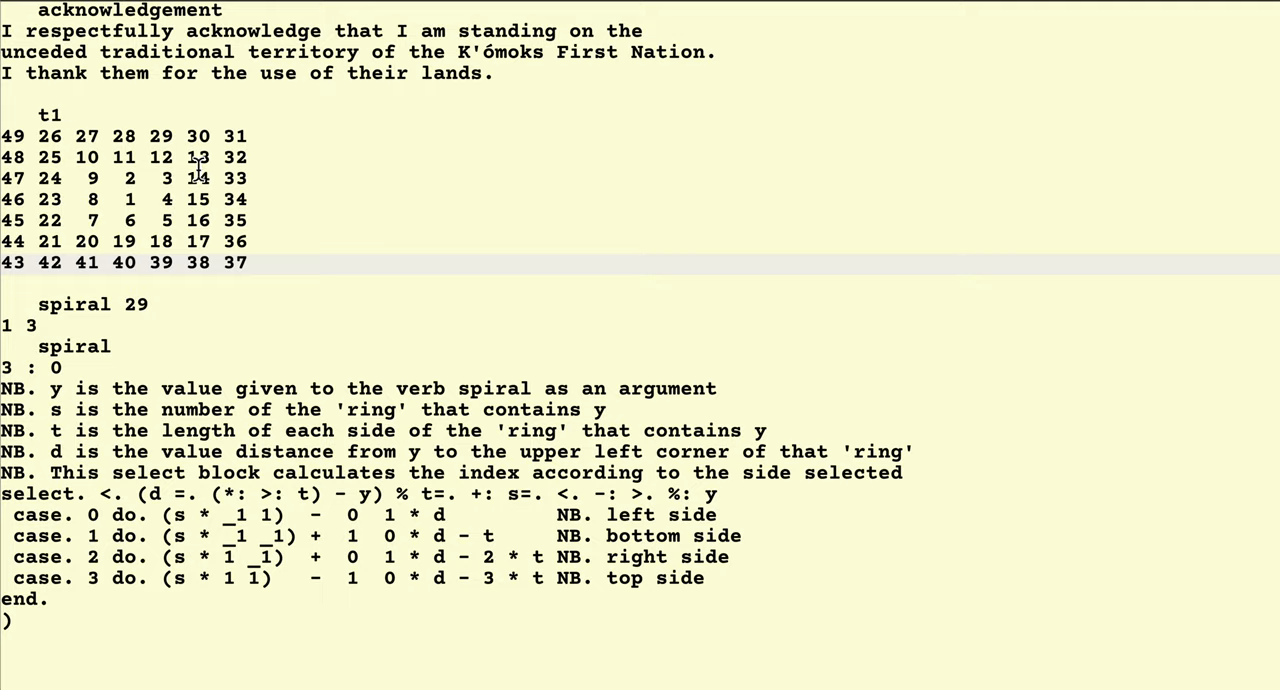
mouse_move(176, 200)
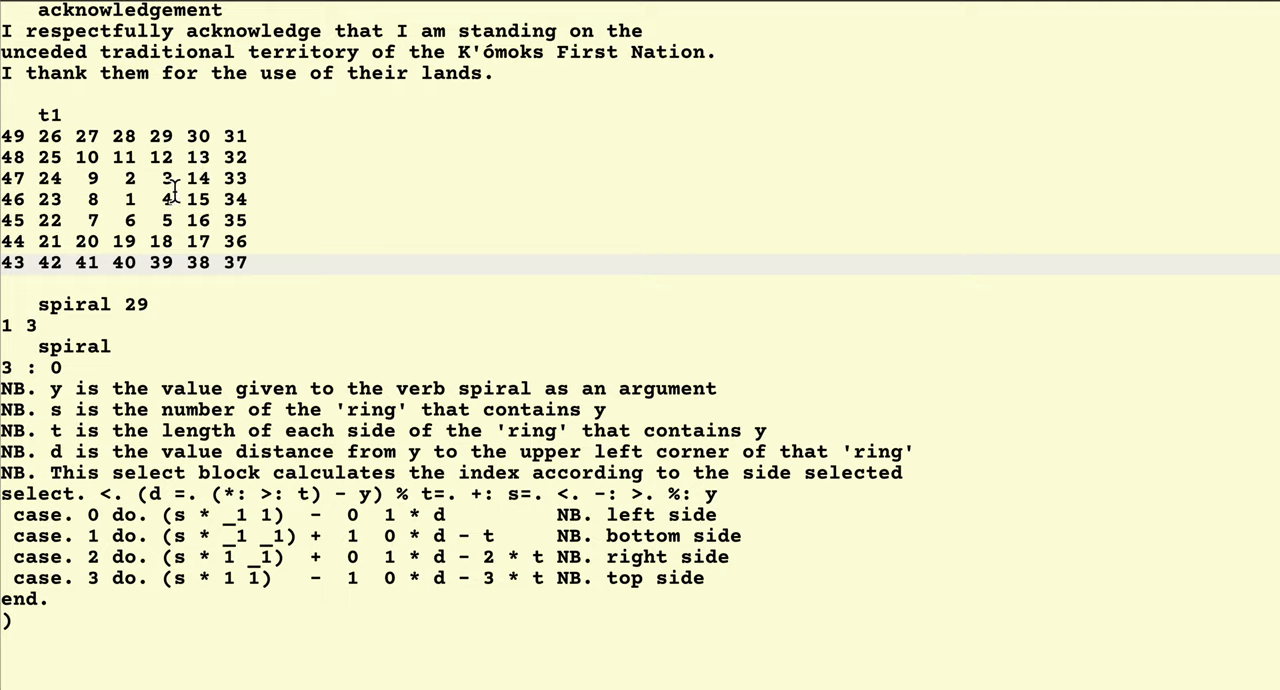
mouse_move(18, 156)
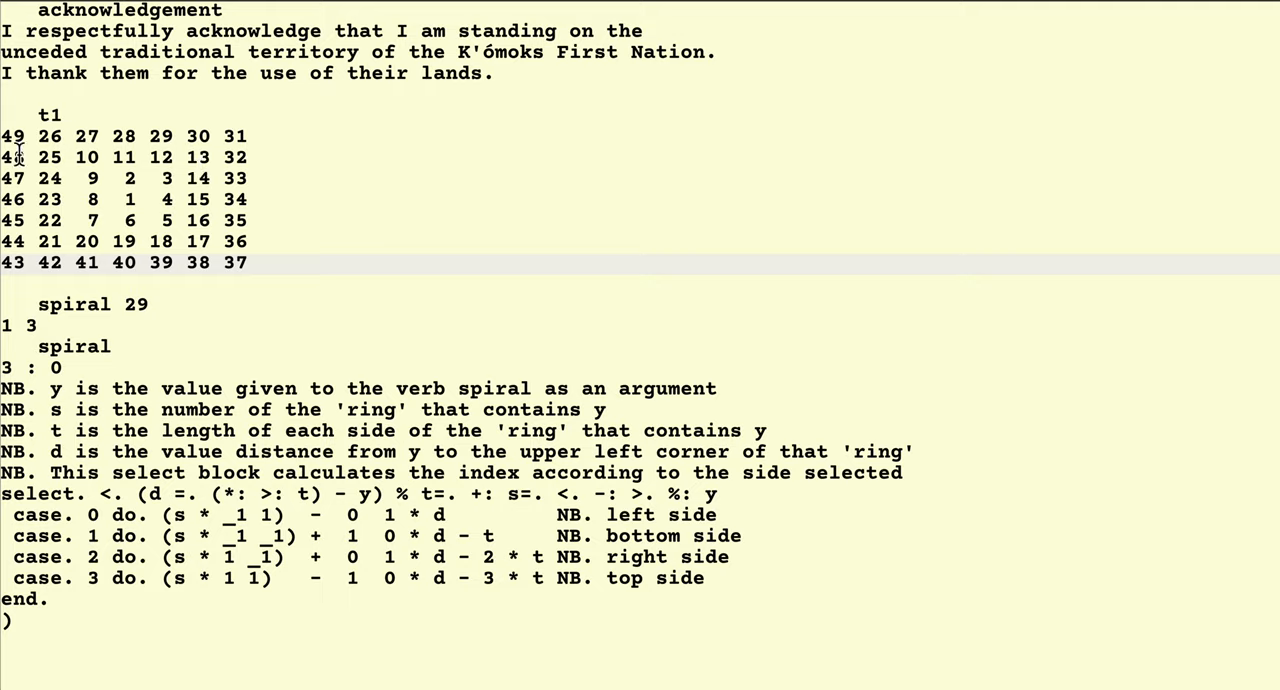
mouse_move(130, 220)
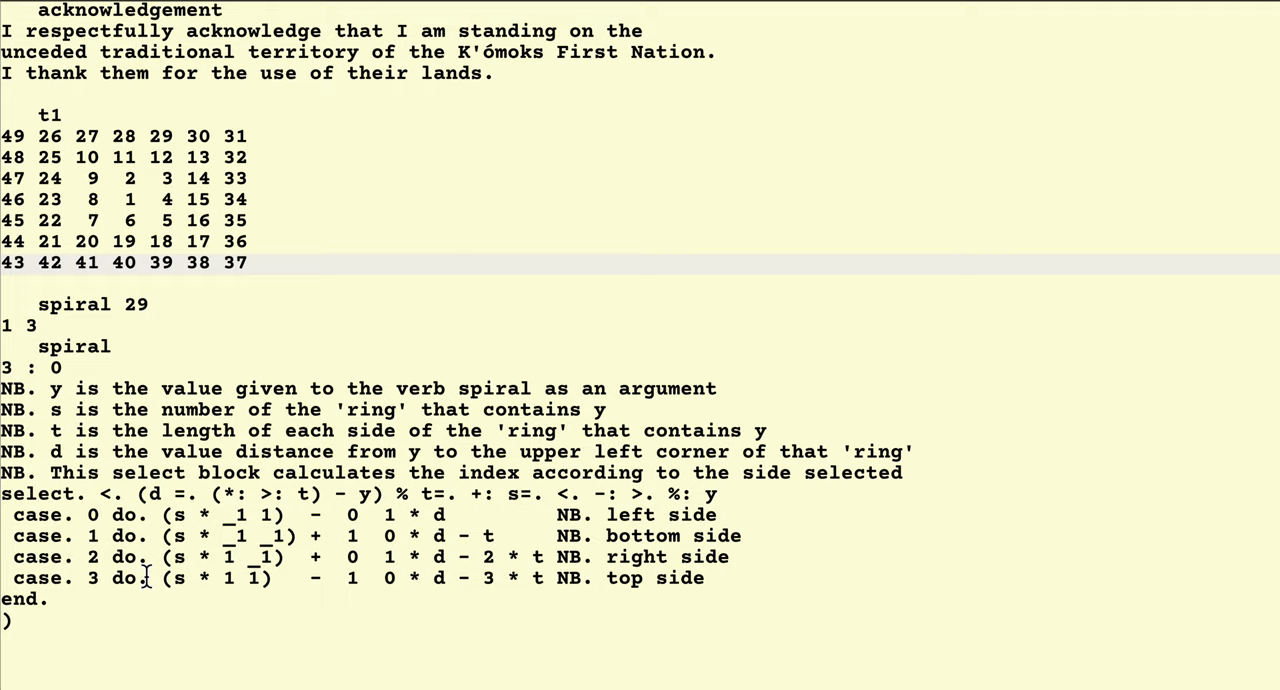
mouse_move(152, 600)
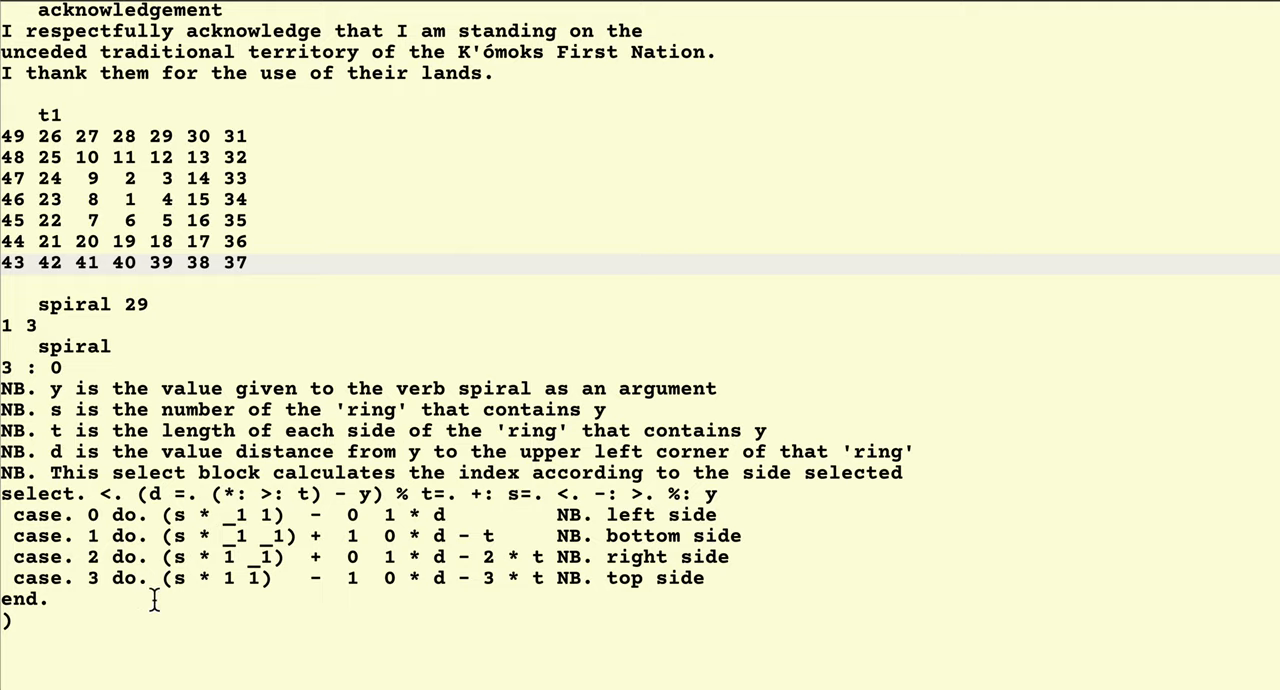
mouse_move(528, 584)
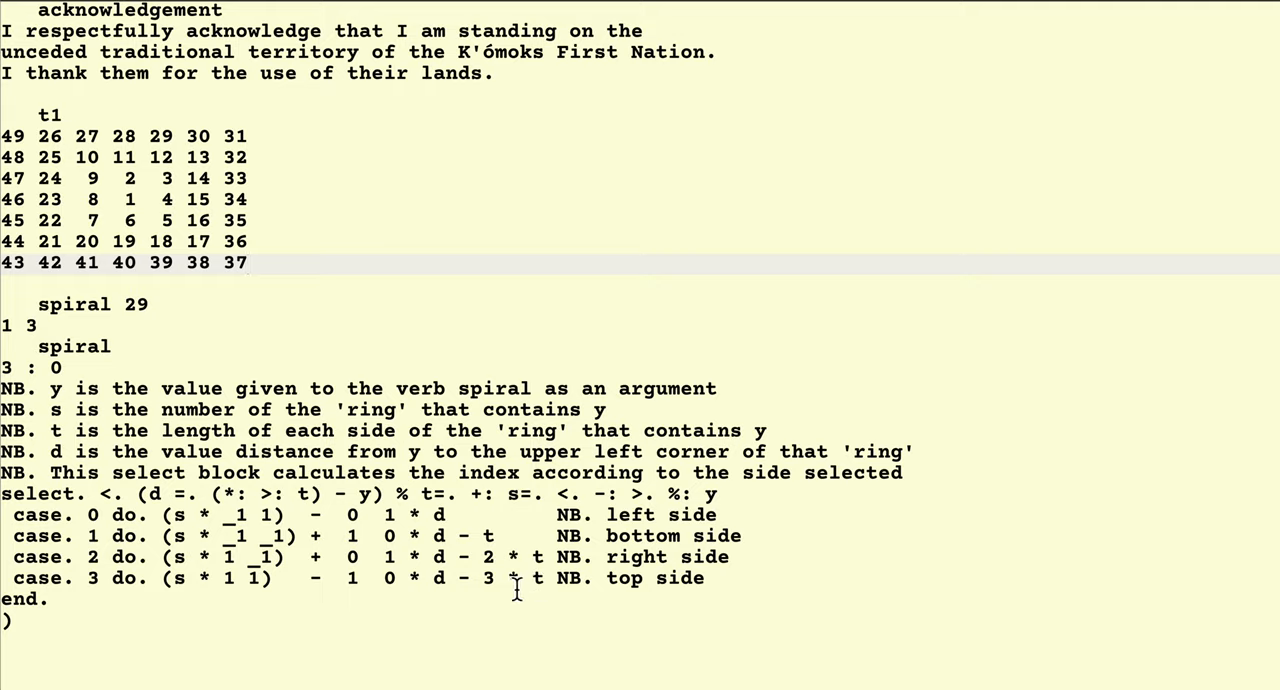
mouse_move(488, 590)
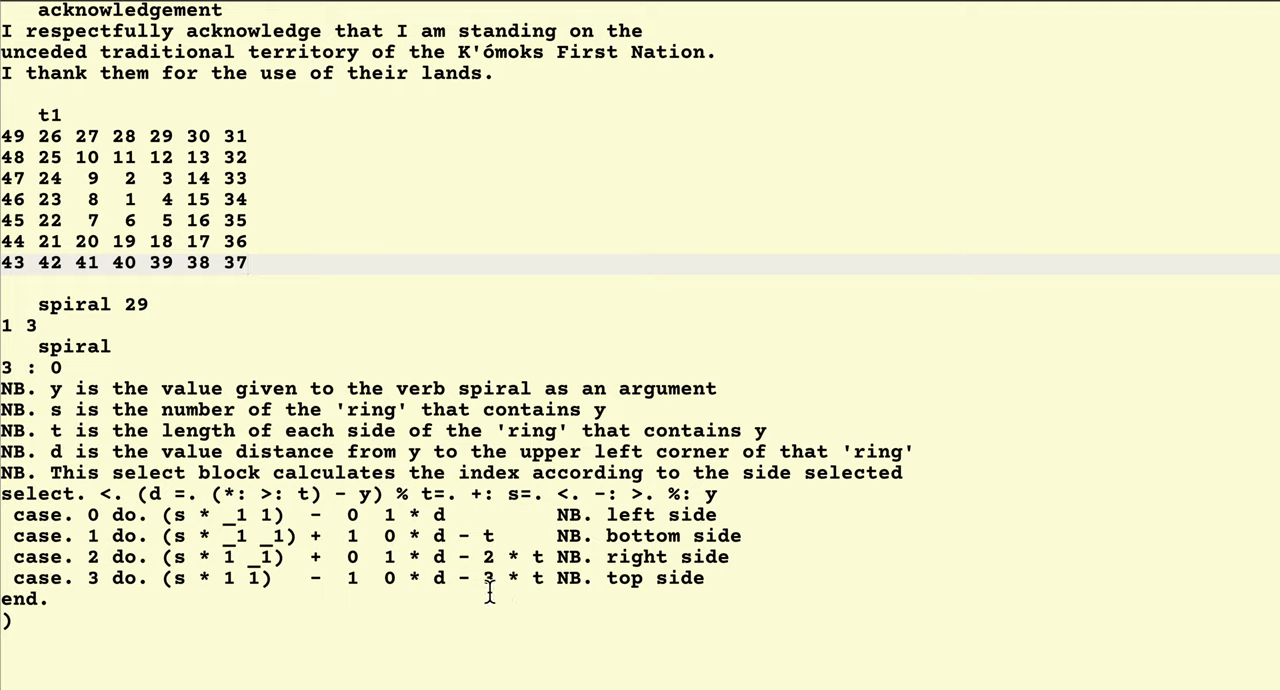
mouse_move(448, 596)
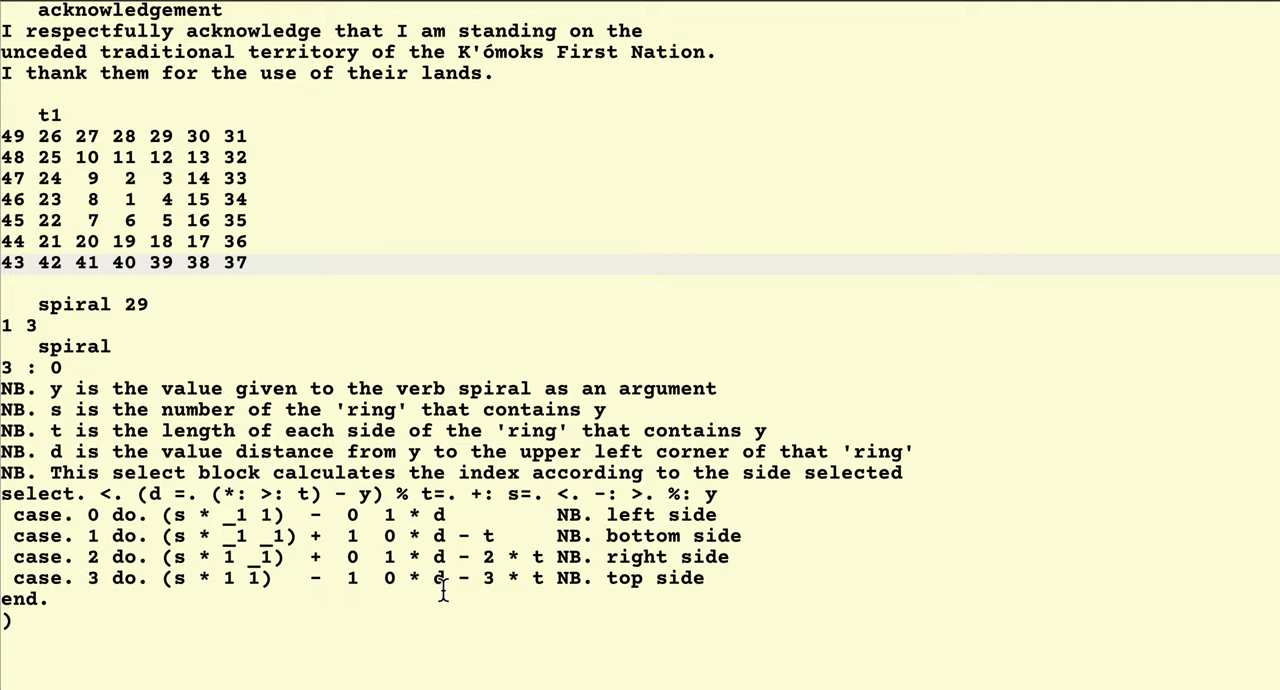
mouse_move(264, 402)
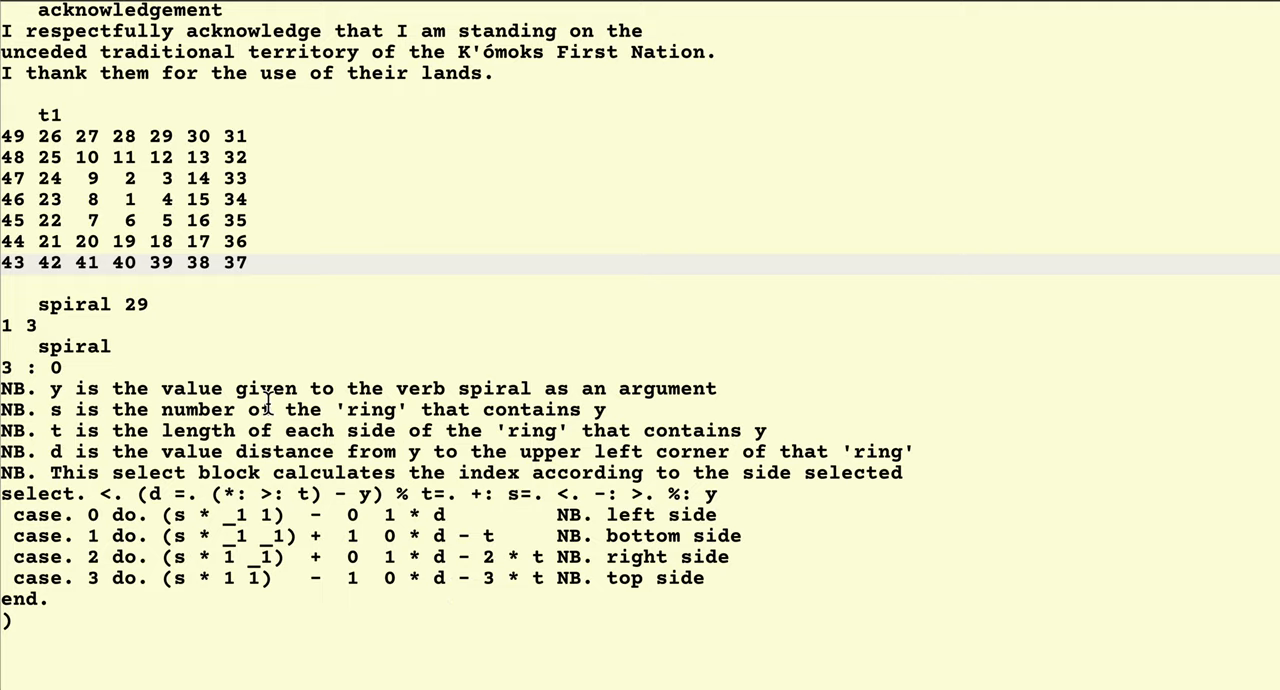
mouse_move(16, 144)
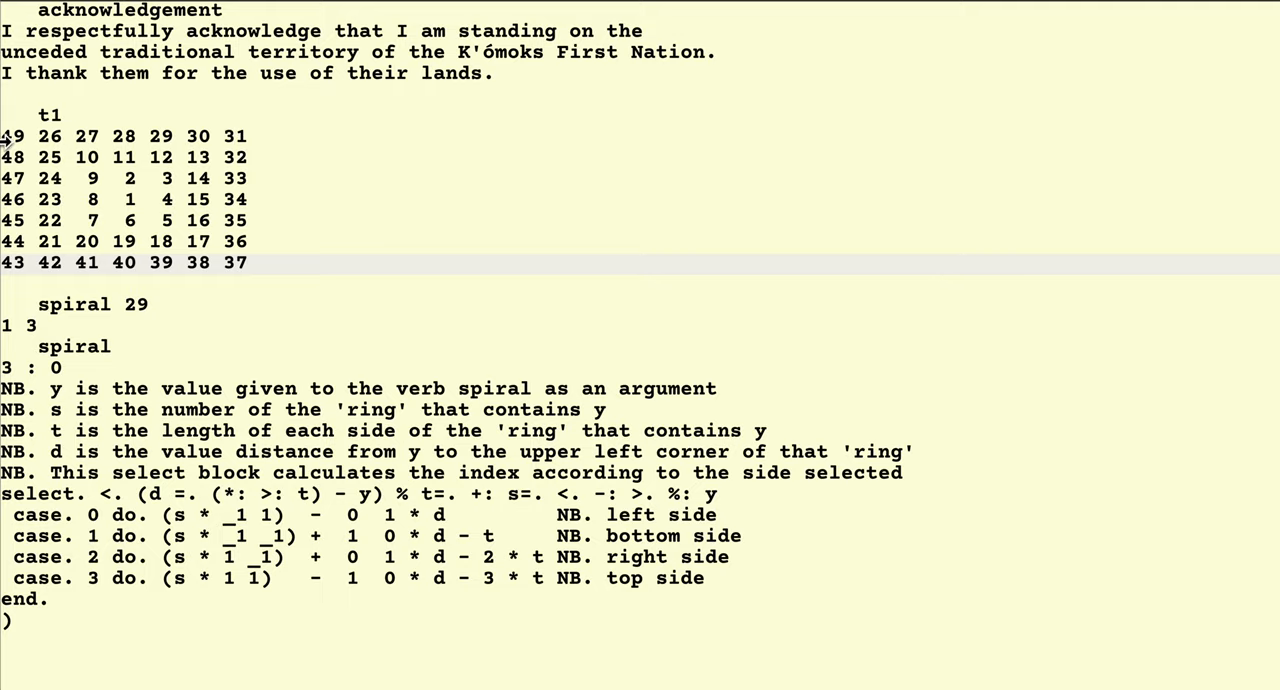
mouse_move(12, 150)
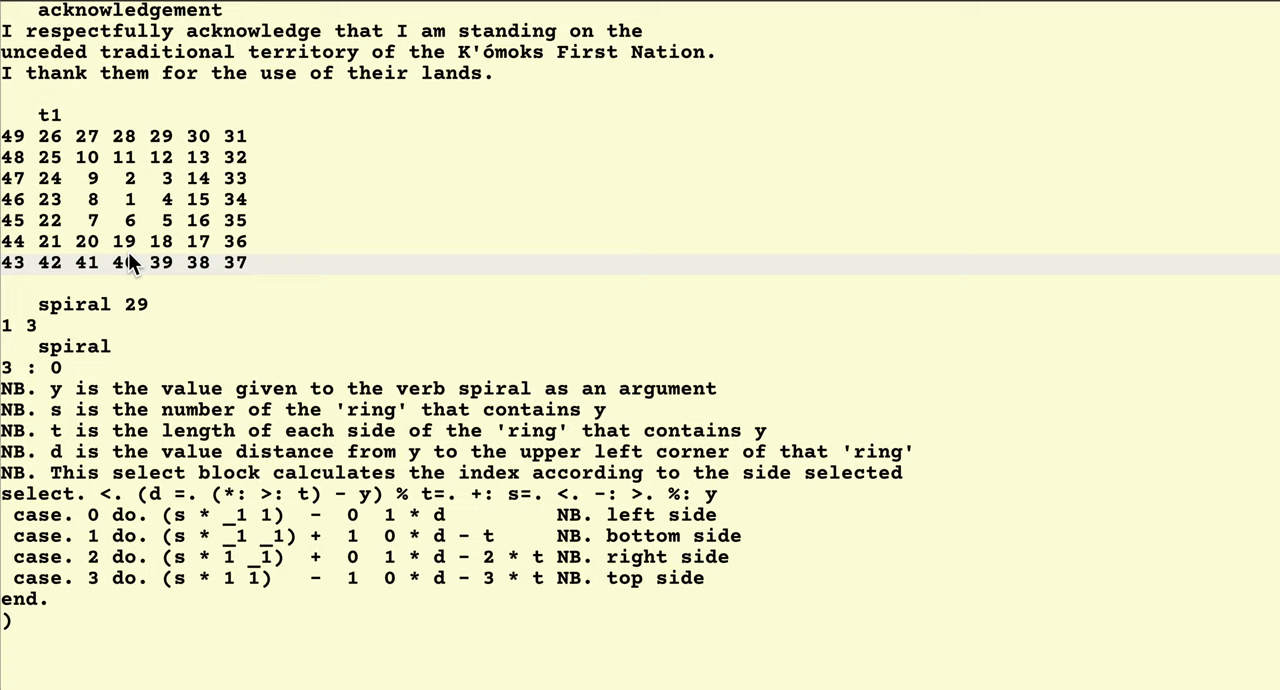
mouse_move(232, 144)
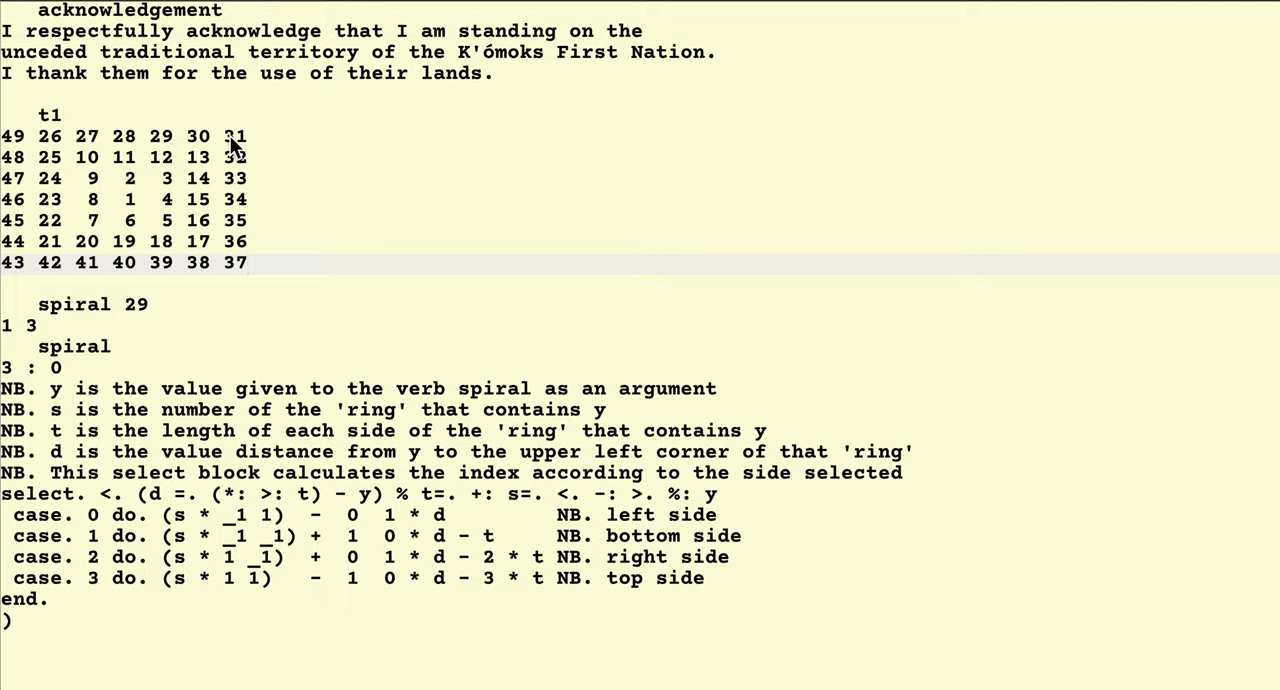
mouse_move(338, 438)
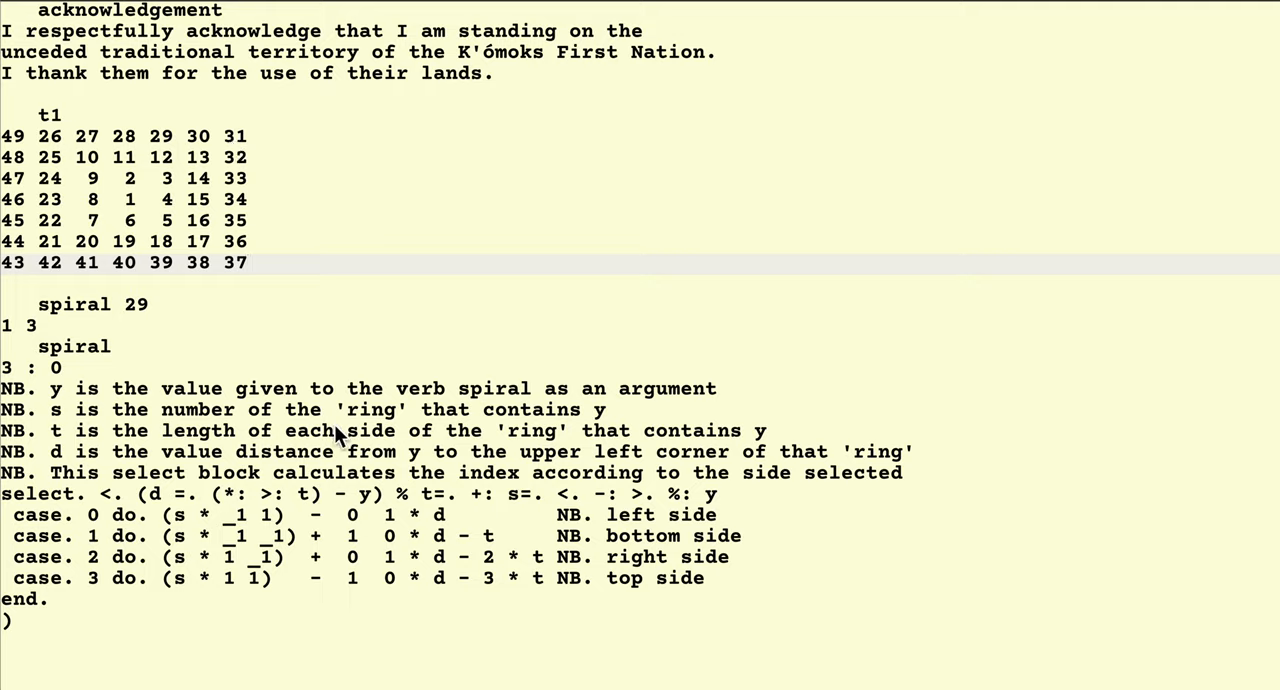
mouse_move(352, 592)
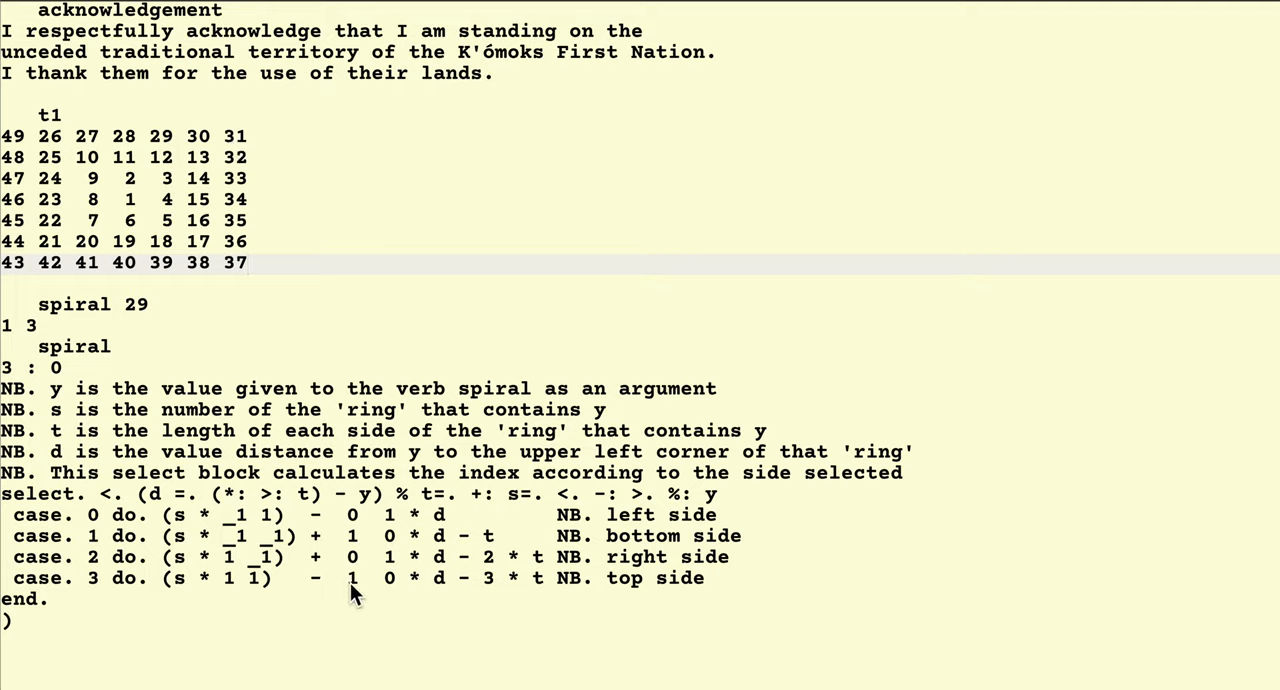
mouse_move(390, 590)
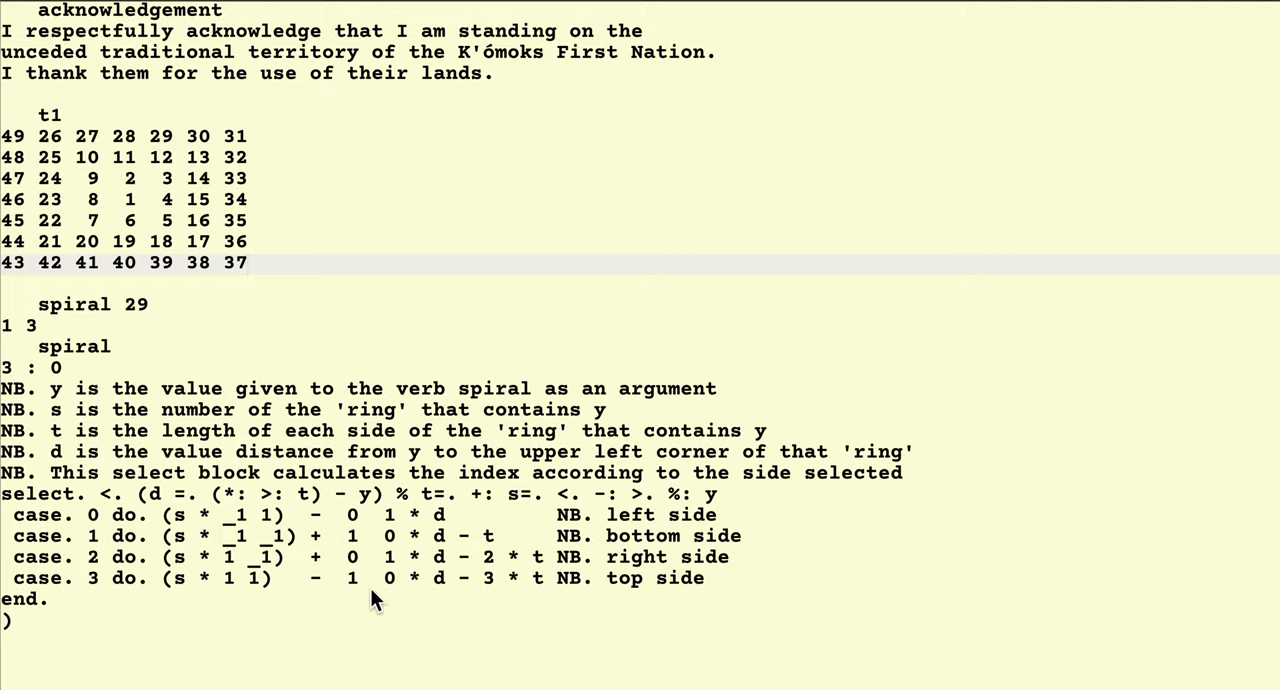
mouse_move(368, 590)
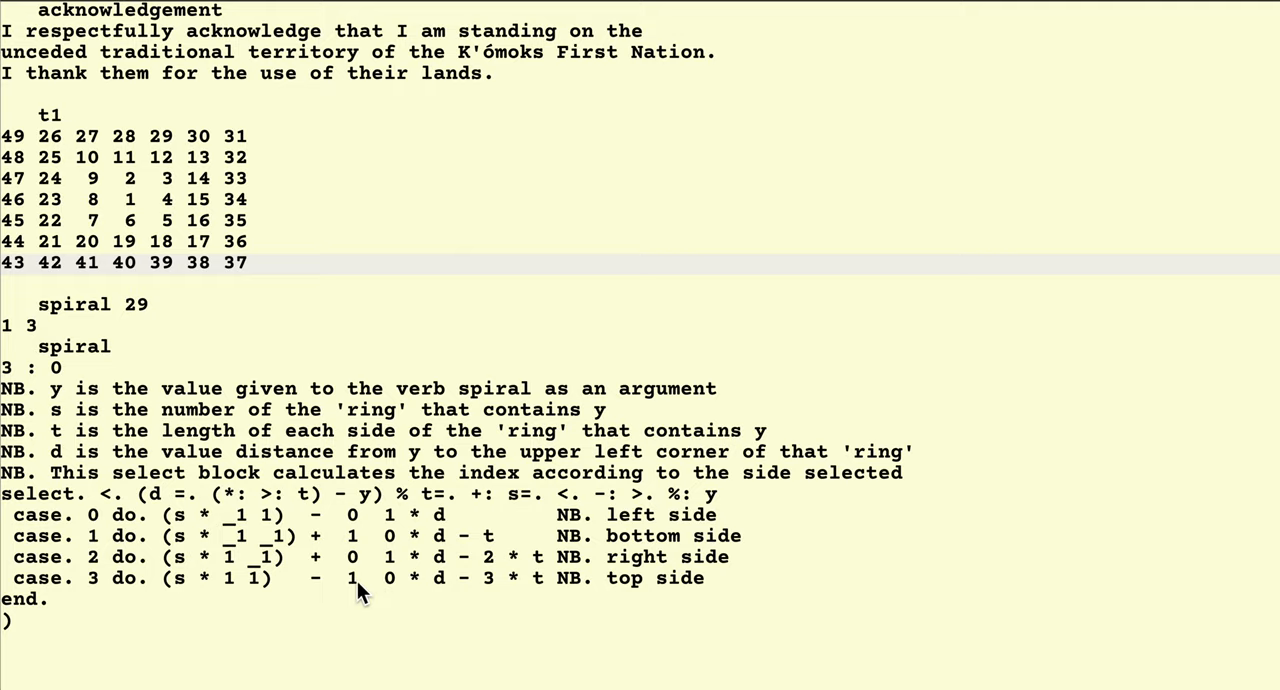
mouse_move(240, 144)
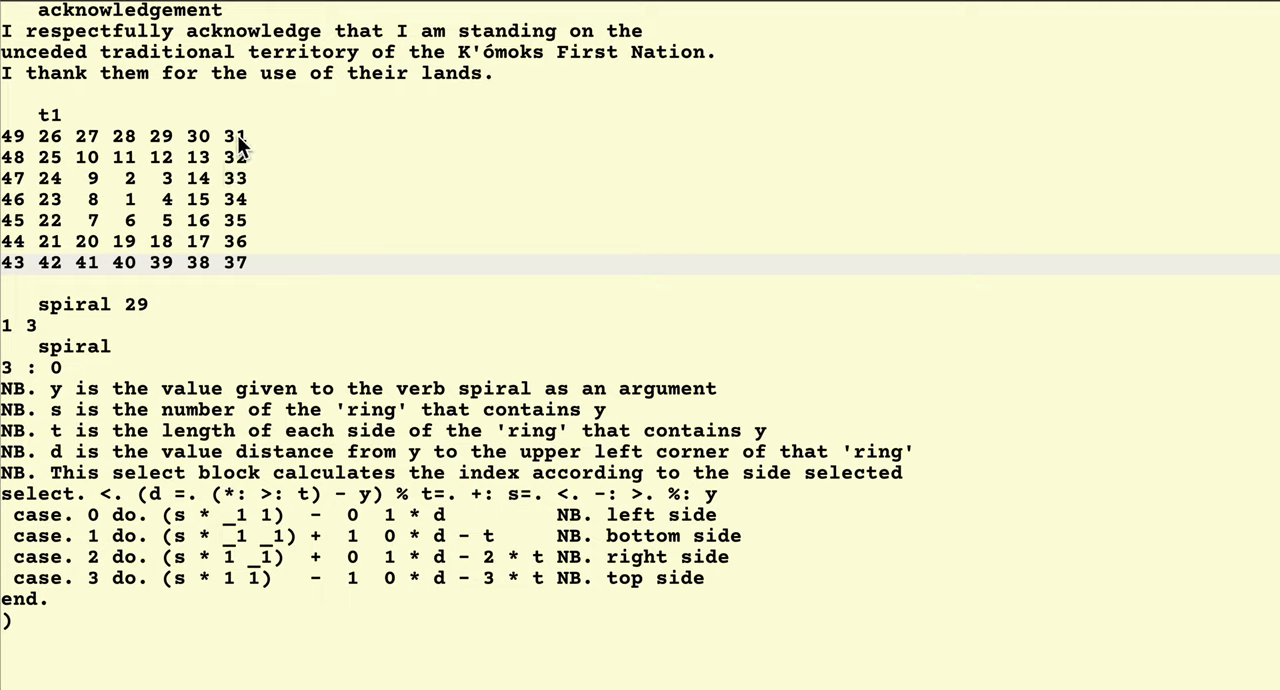
mouse_move(194, 148)
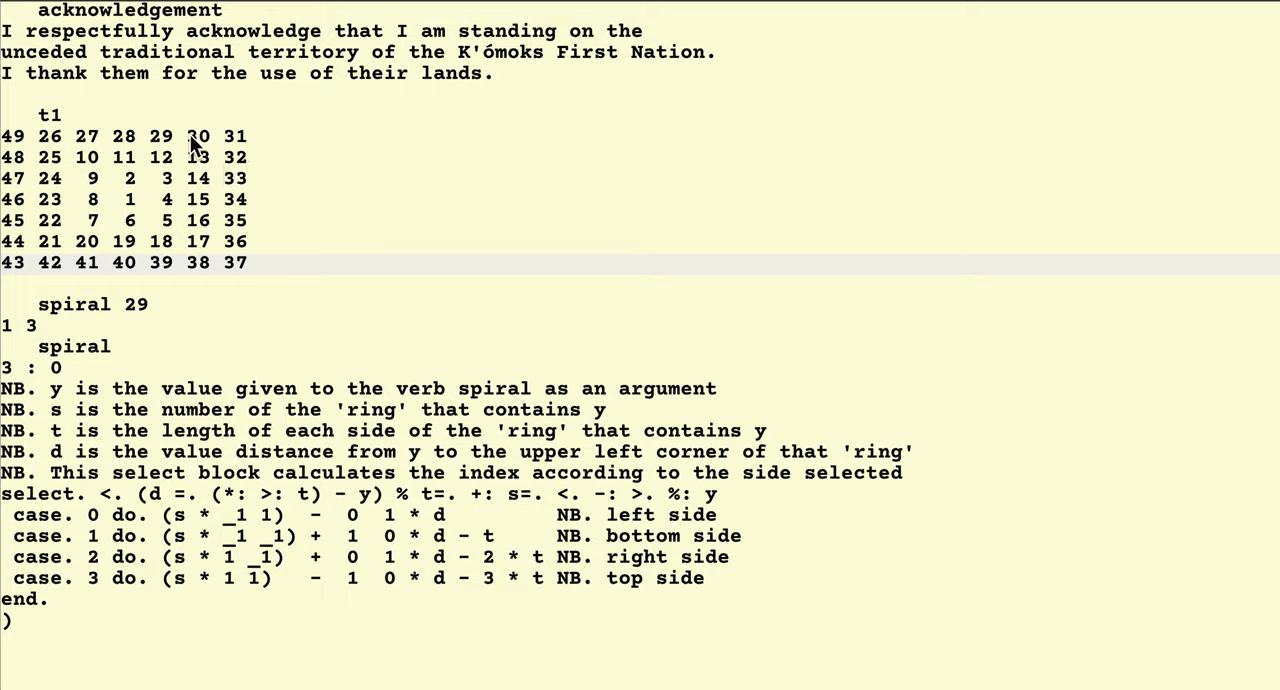
mouse_move(168, 152)
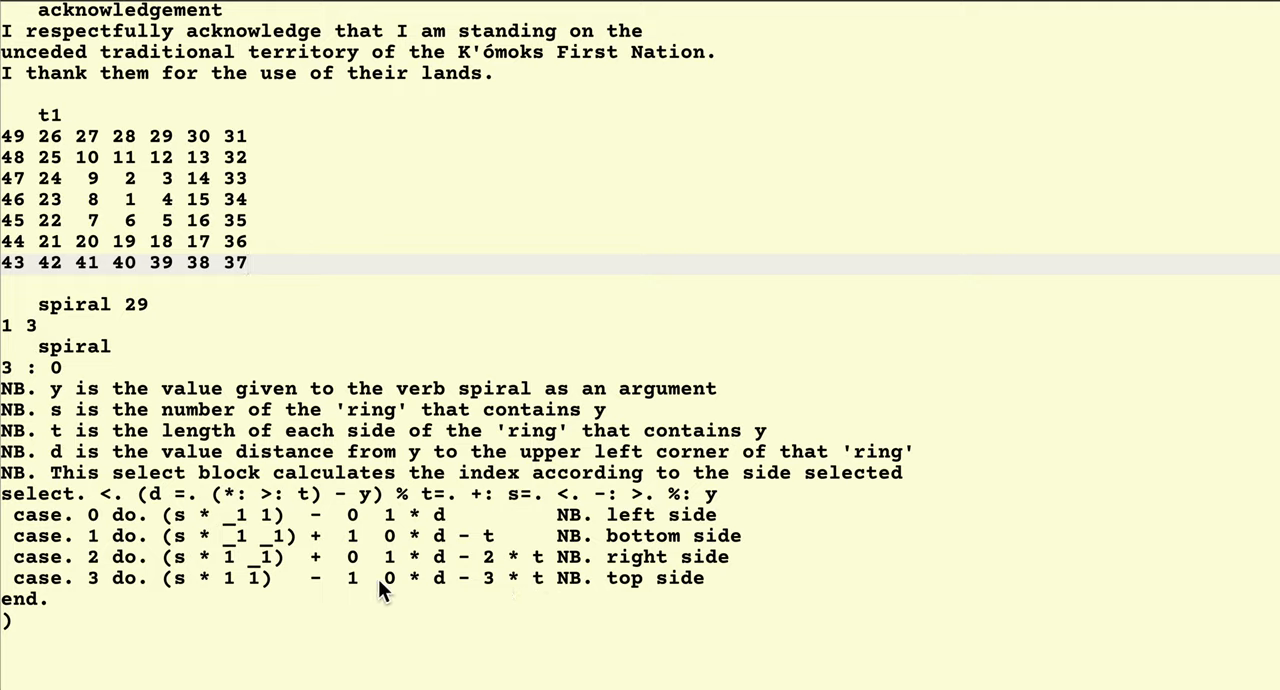
mouse_move(358, 590)
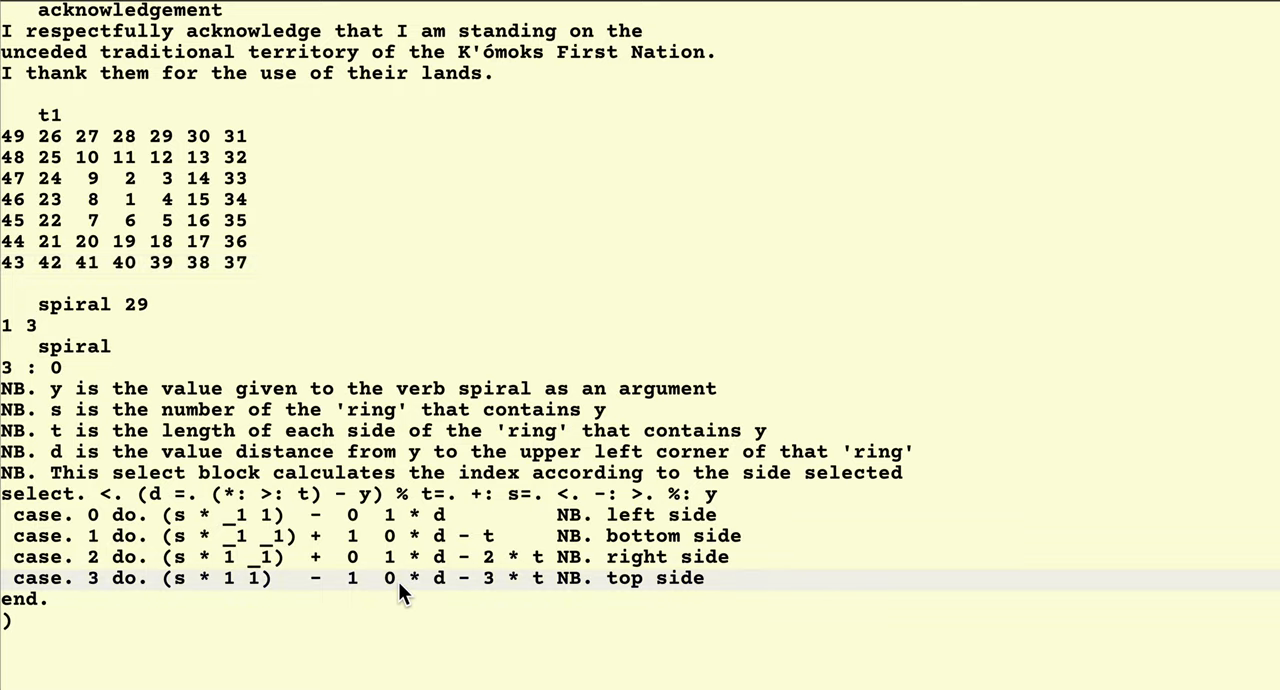
mouse_move(176, 592)
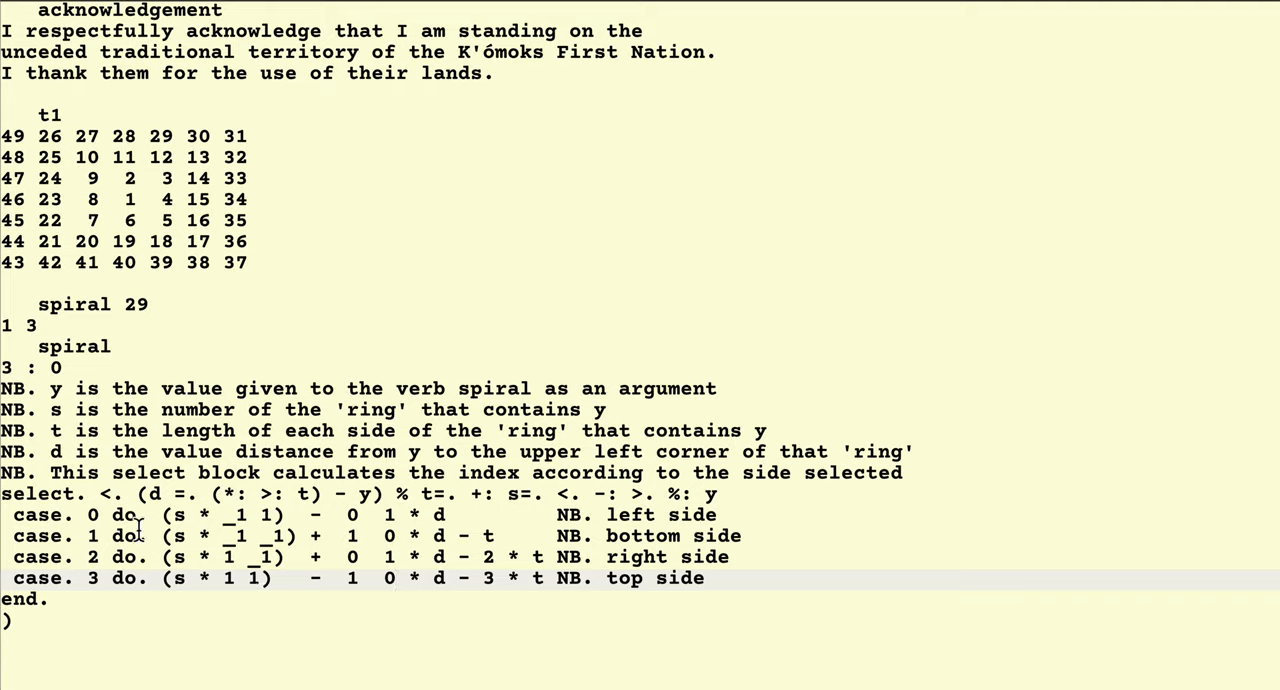
mouse_move(236, 156)
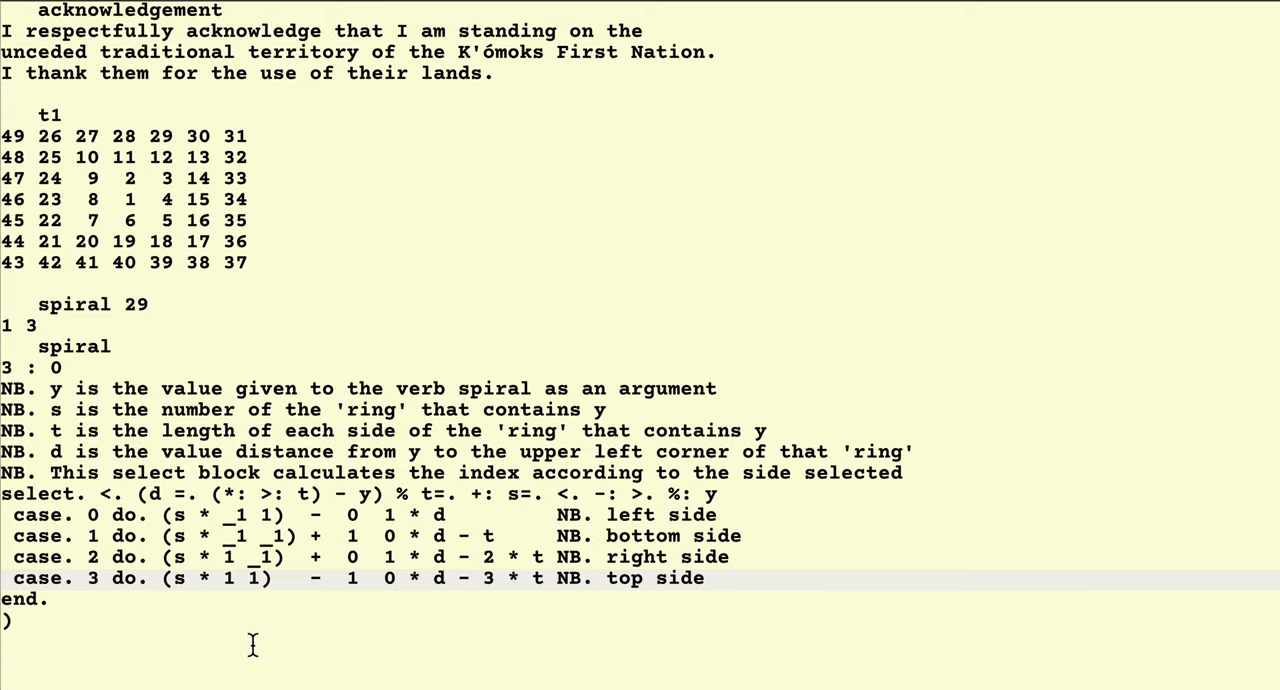
mouse_move(244, 592)
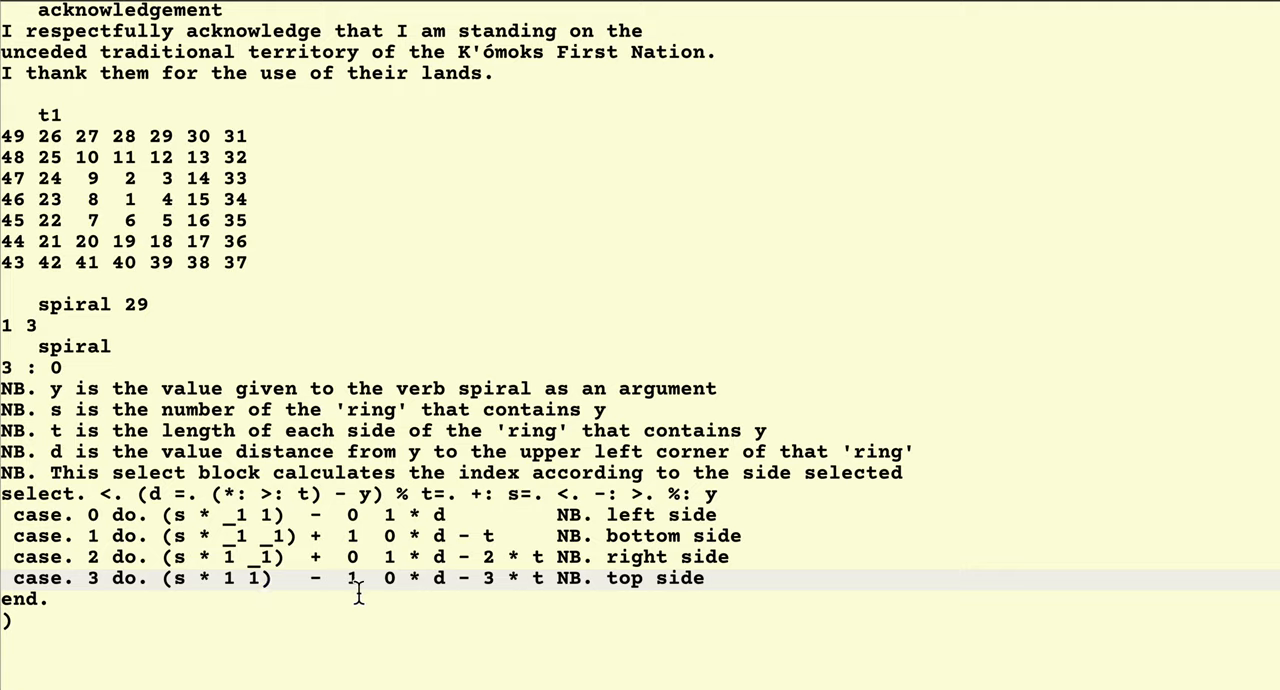
mouse_move(392, 592)
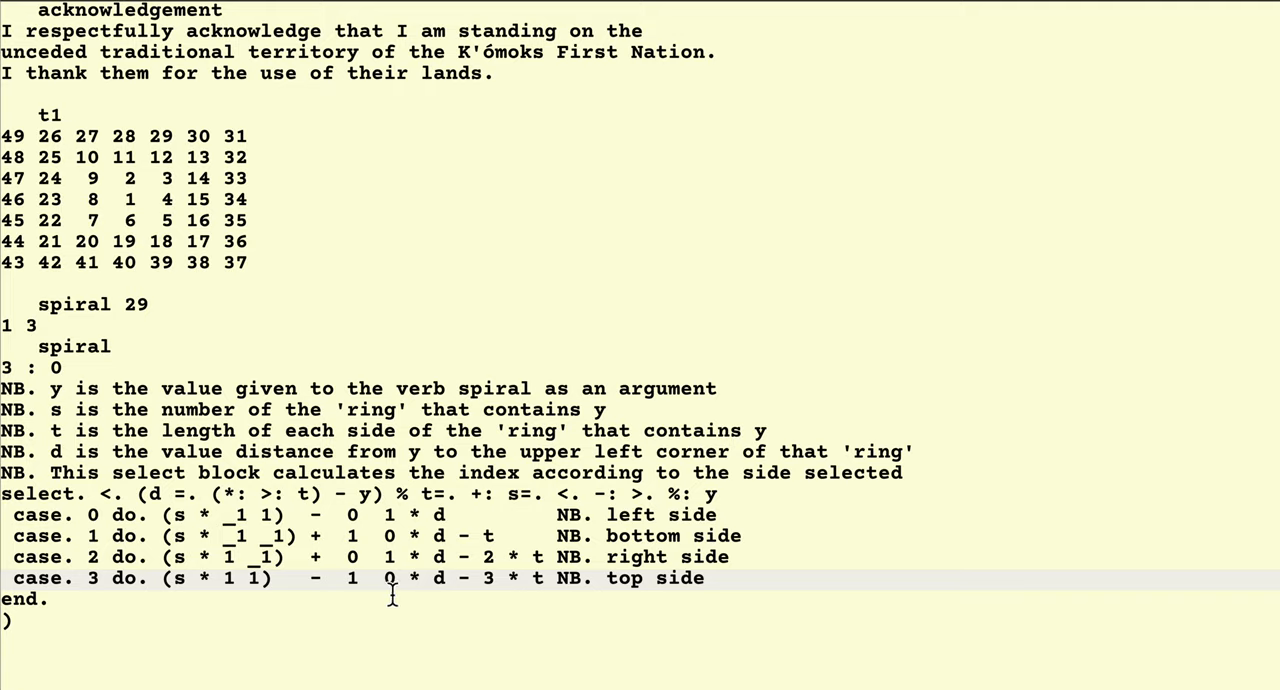
mouse_move(36, 336)
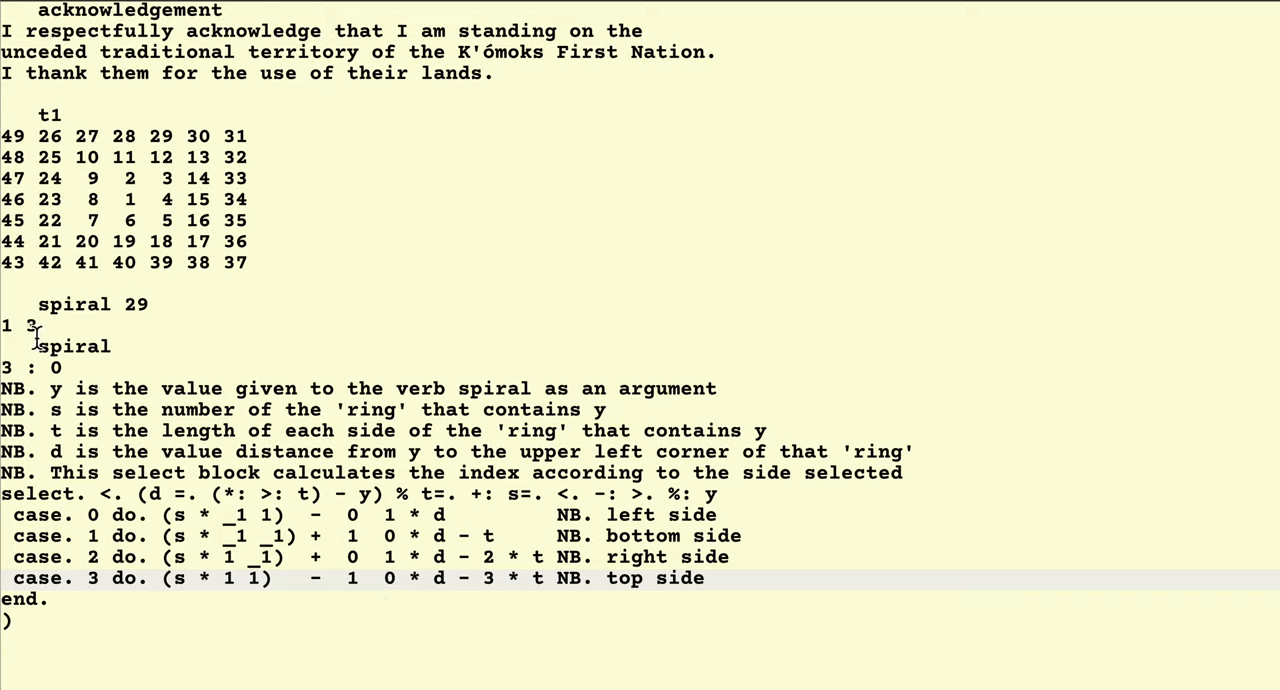
mouse_move(80, 656)
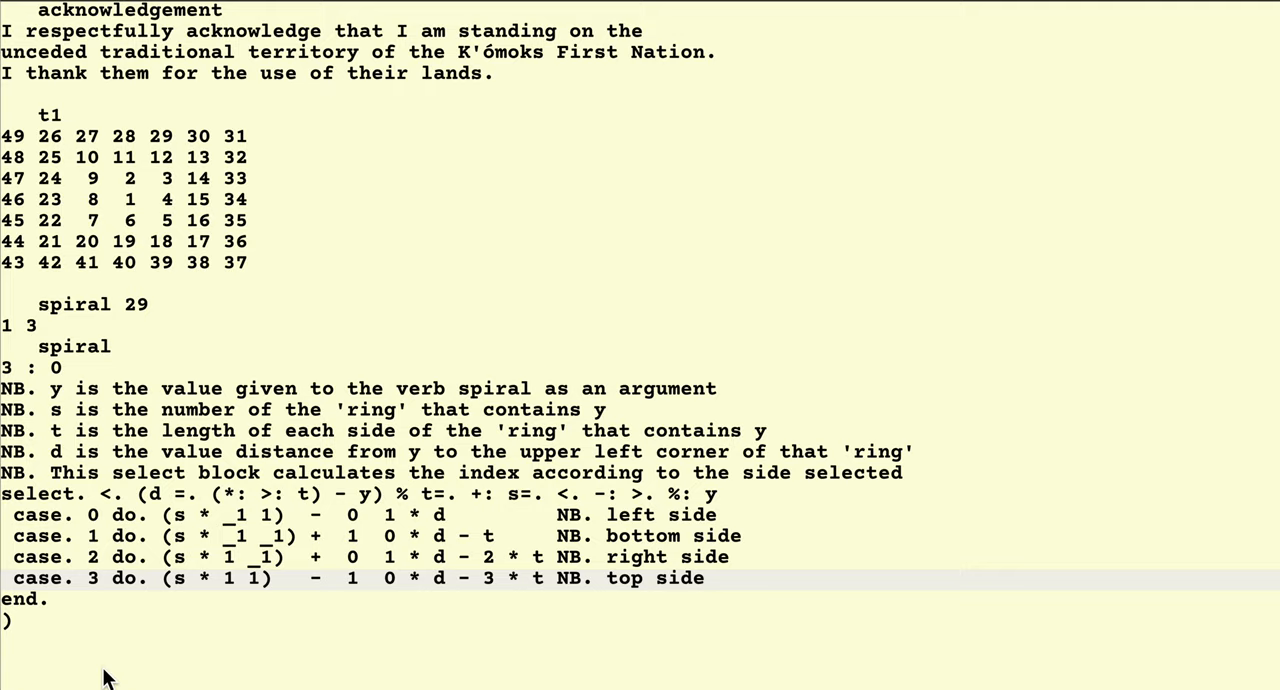
mouse_move(256, 164)
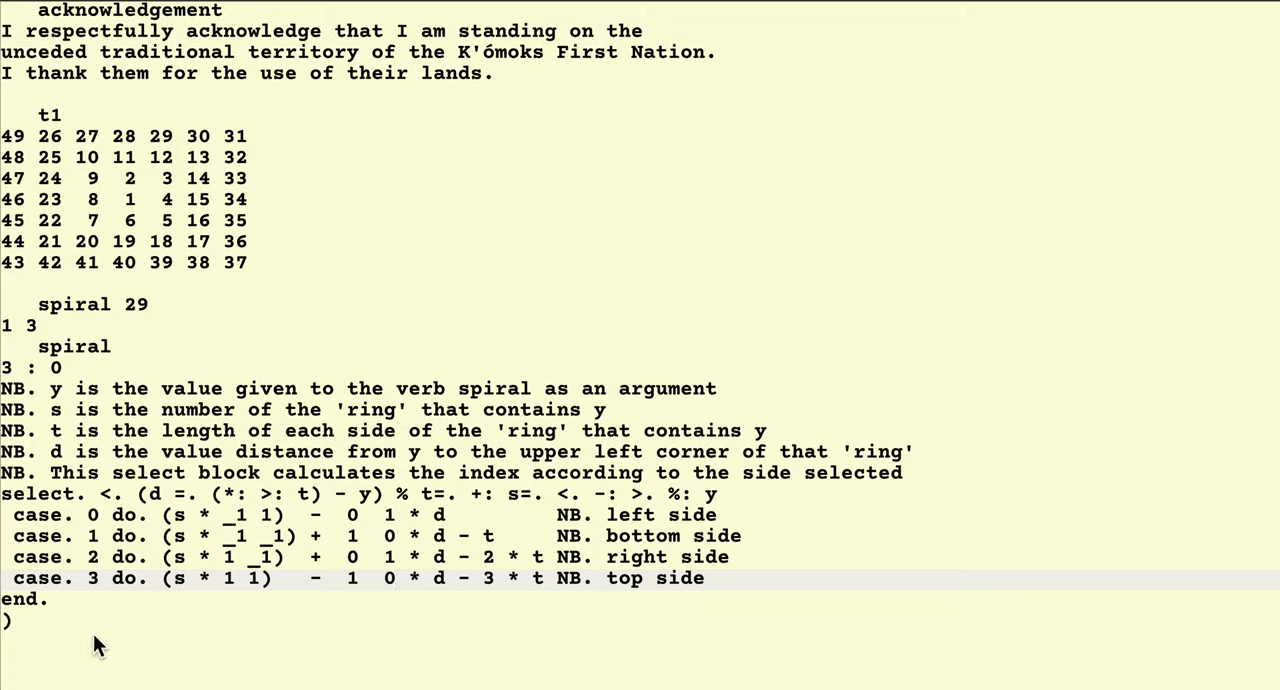
mouse_move(98, 584)
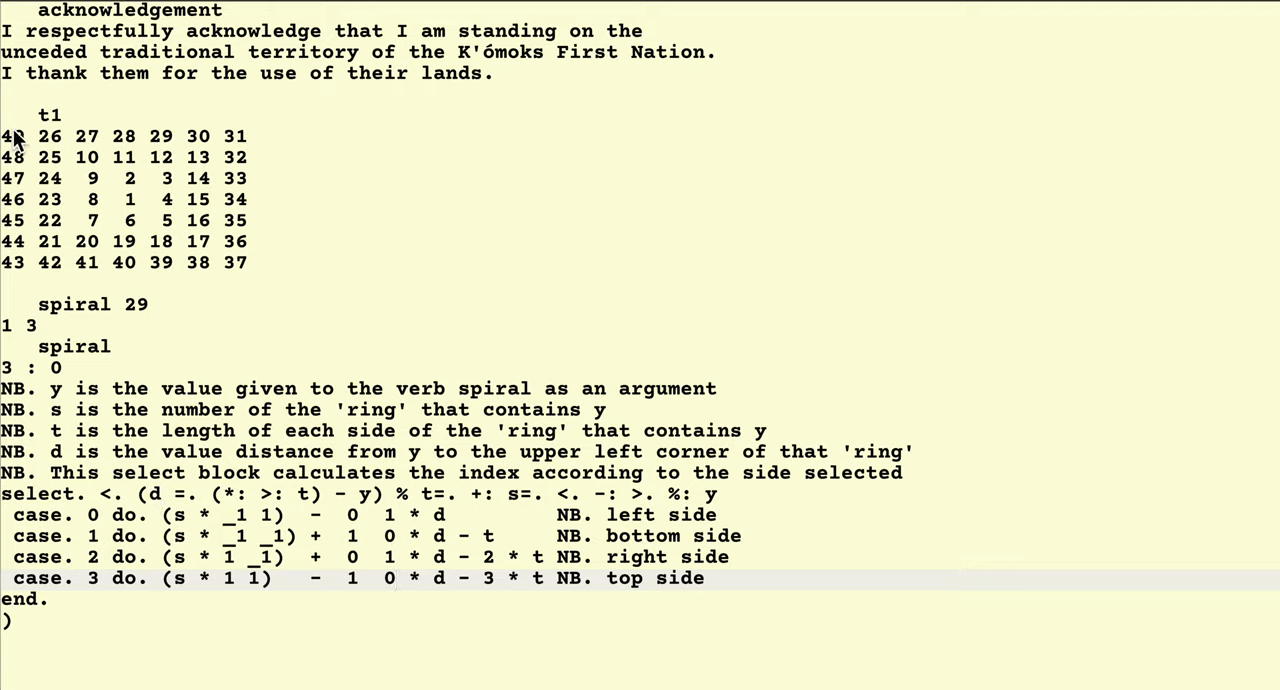
mouse_move(56, 170)
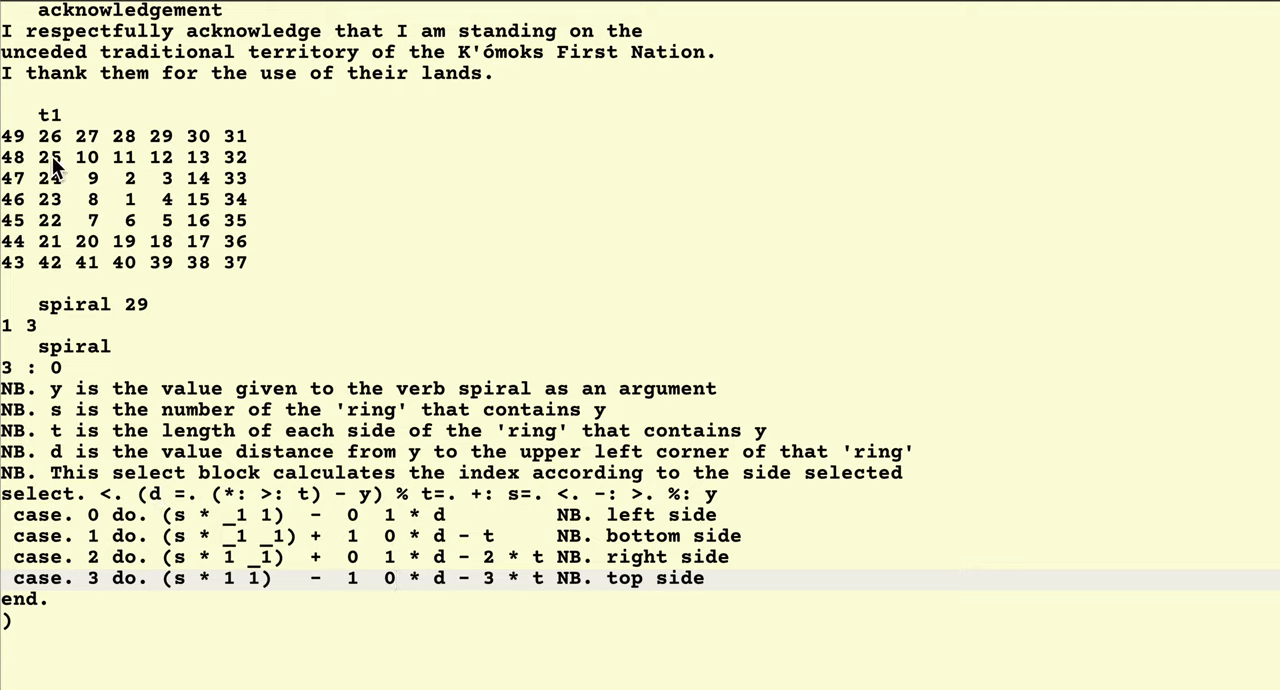
mouse_move(118, 540)
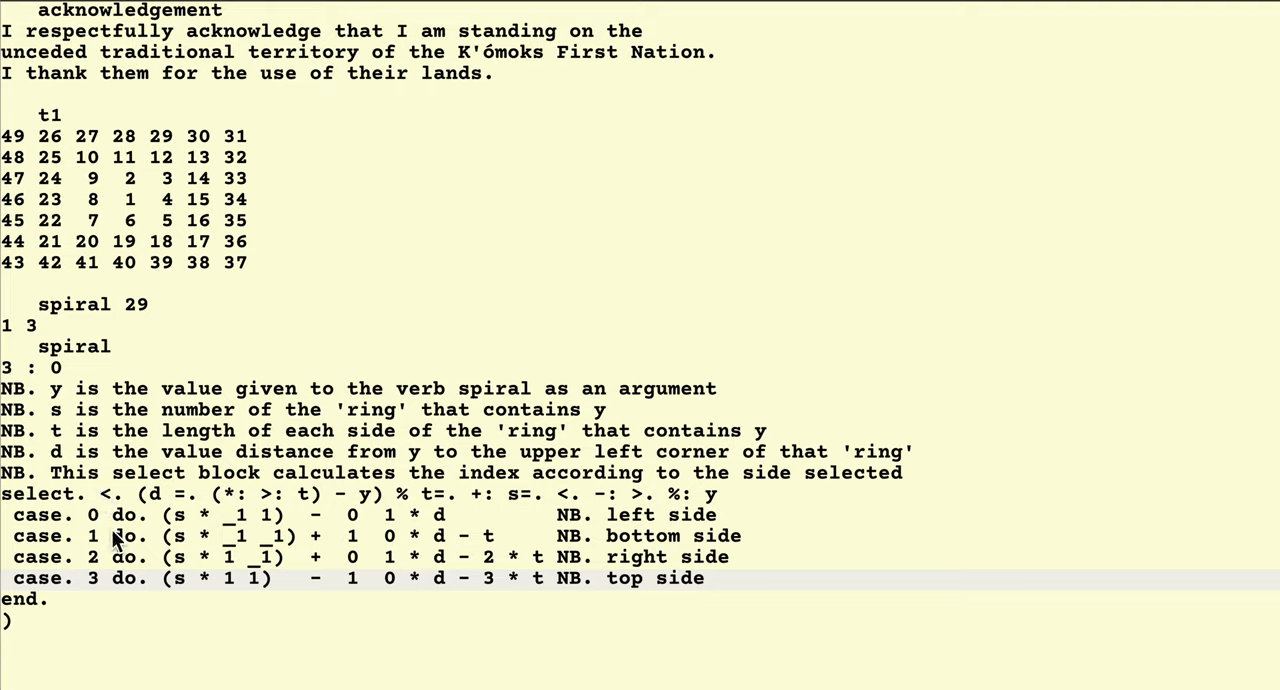
mouse_move(528, 588)
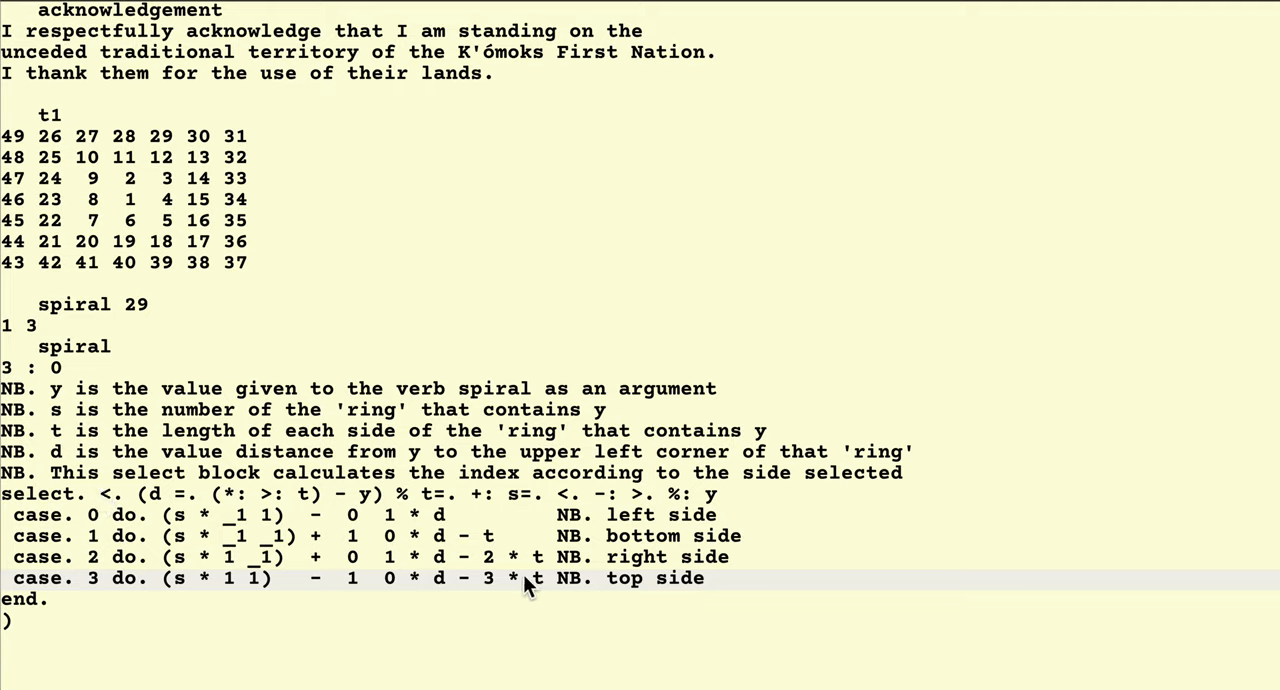
mouse_move(510, 588)
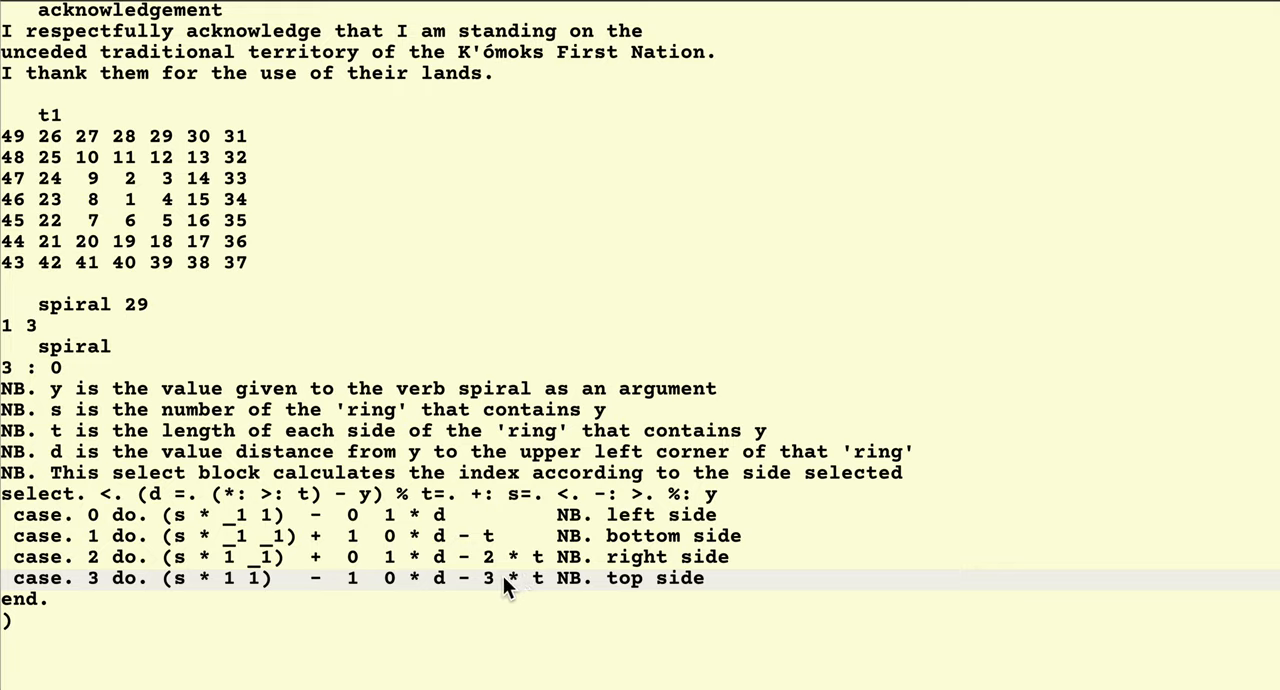
mouse_move(400, 516)
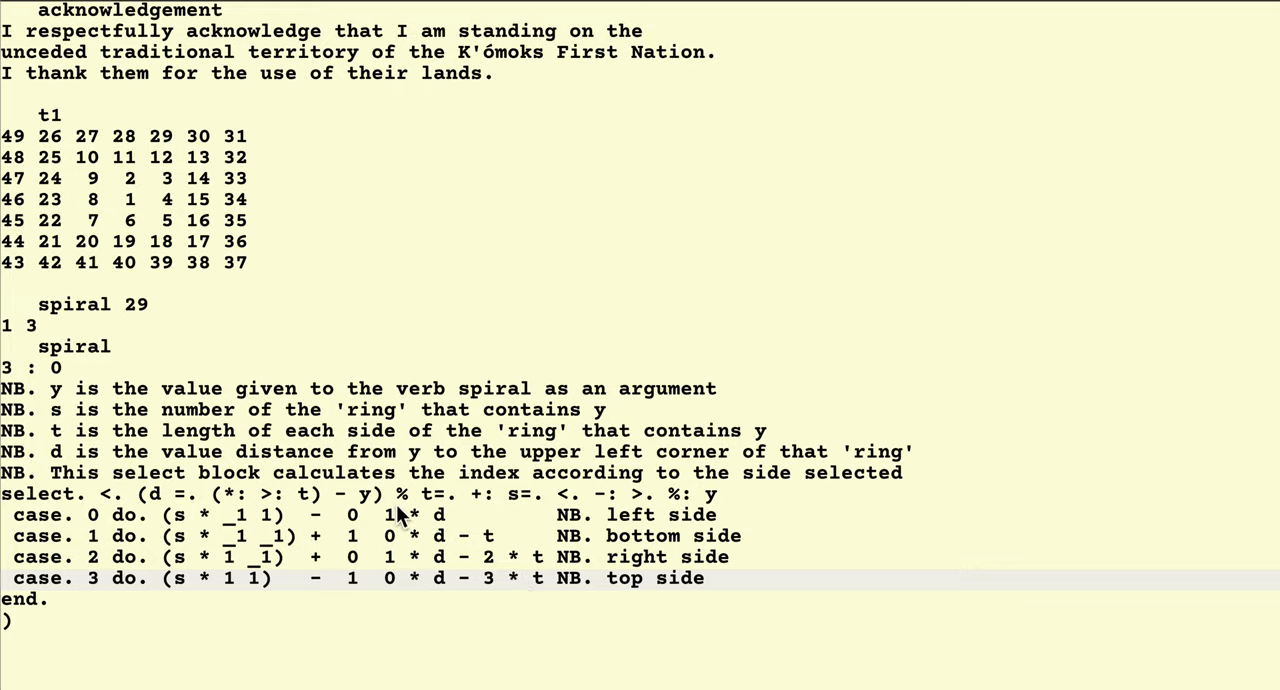
mouse_move(398, 580)
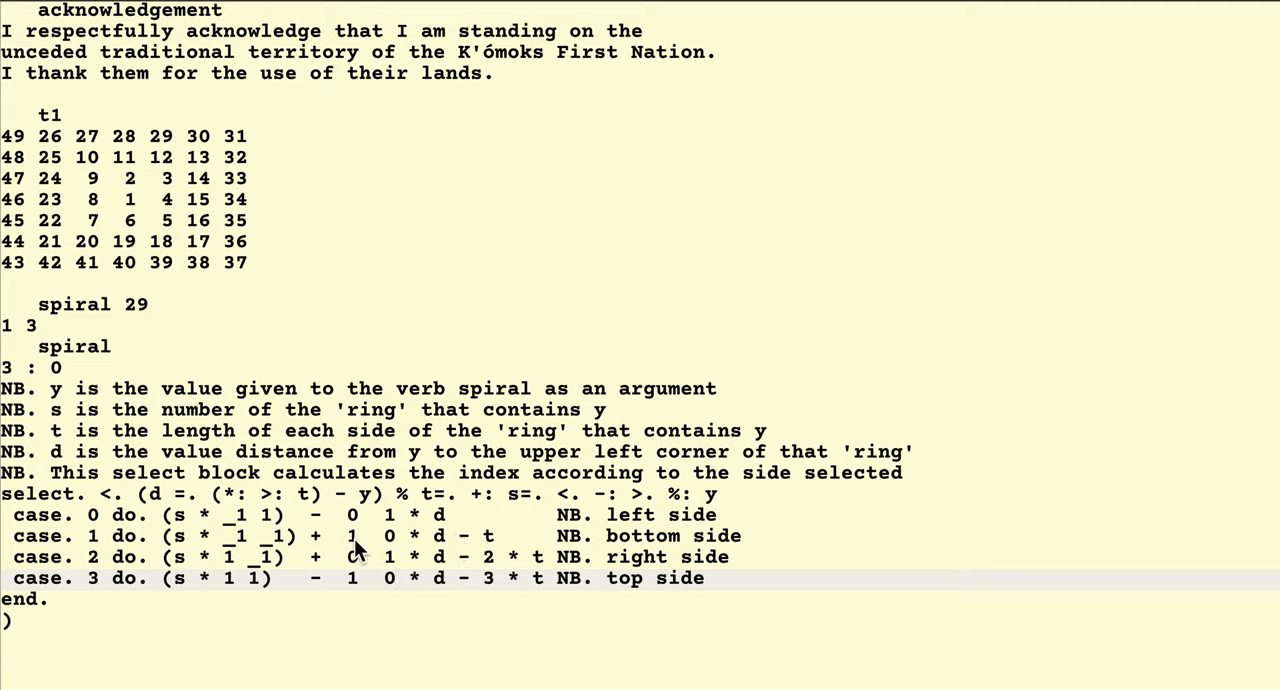
mouse_move(376, 550)
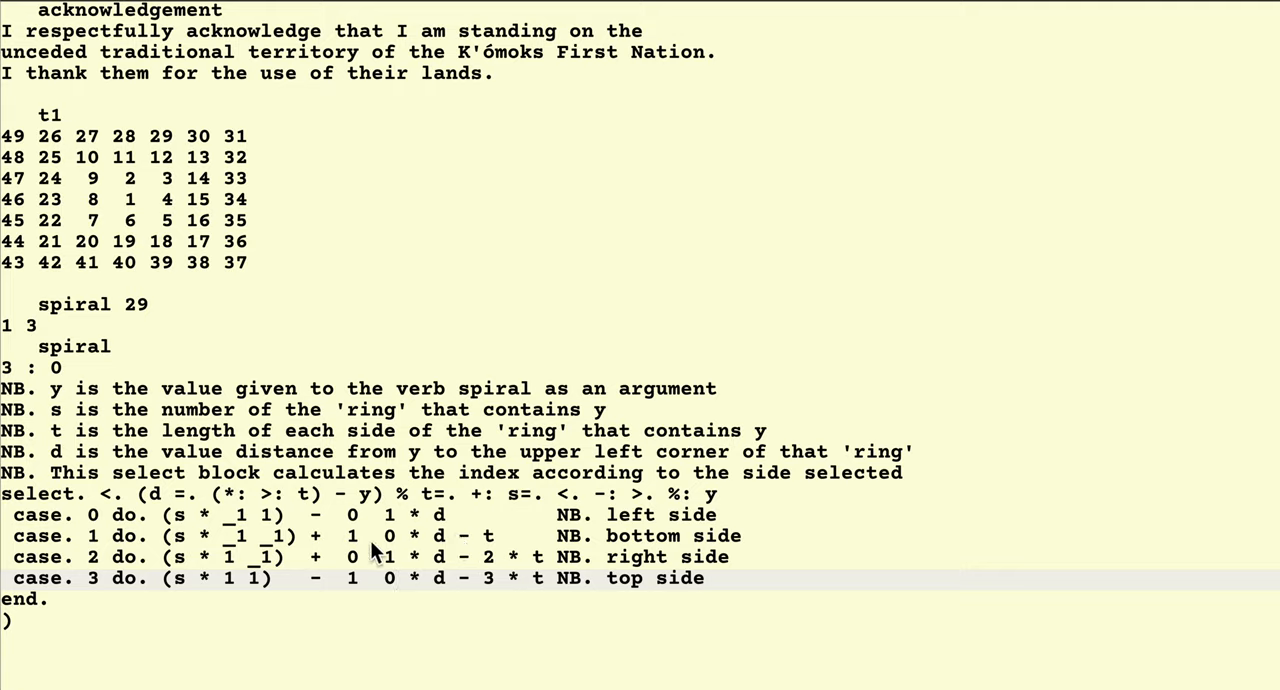
mouse_move(360, 590)
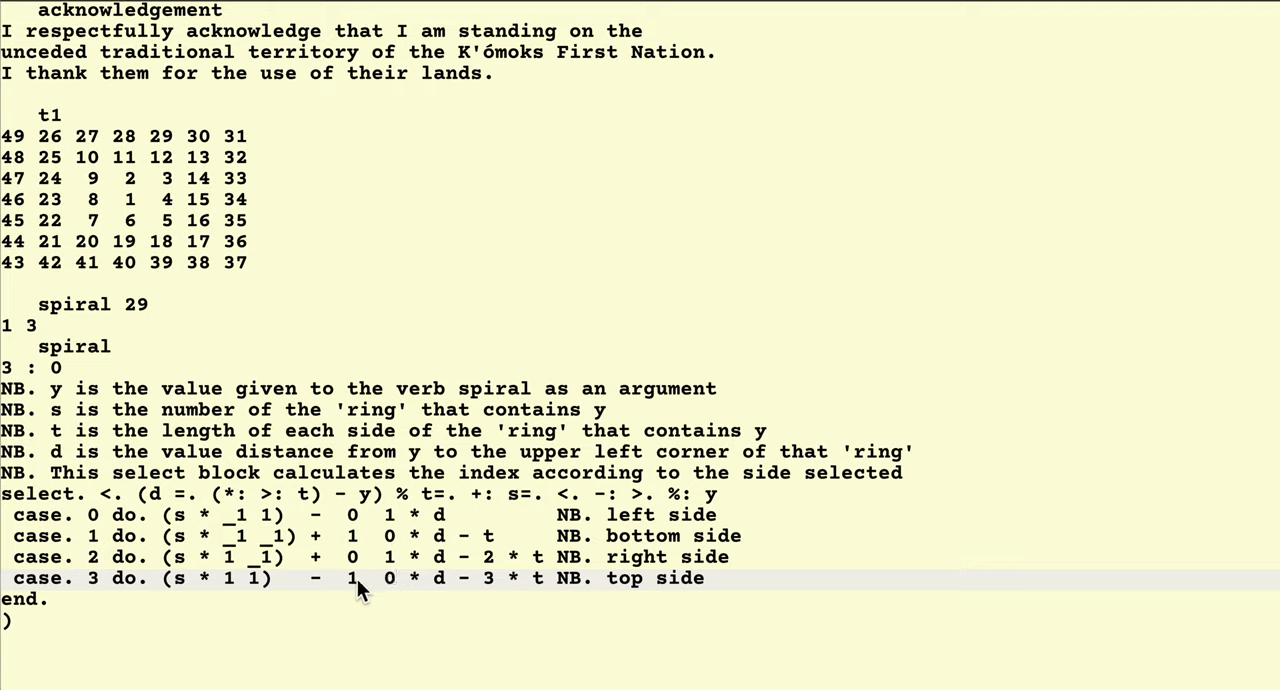
mouse_move(588, 570)
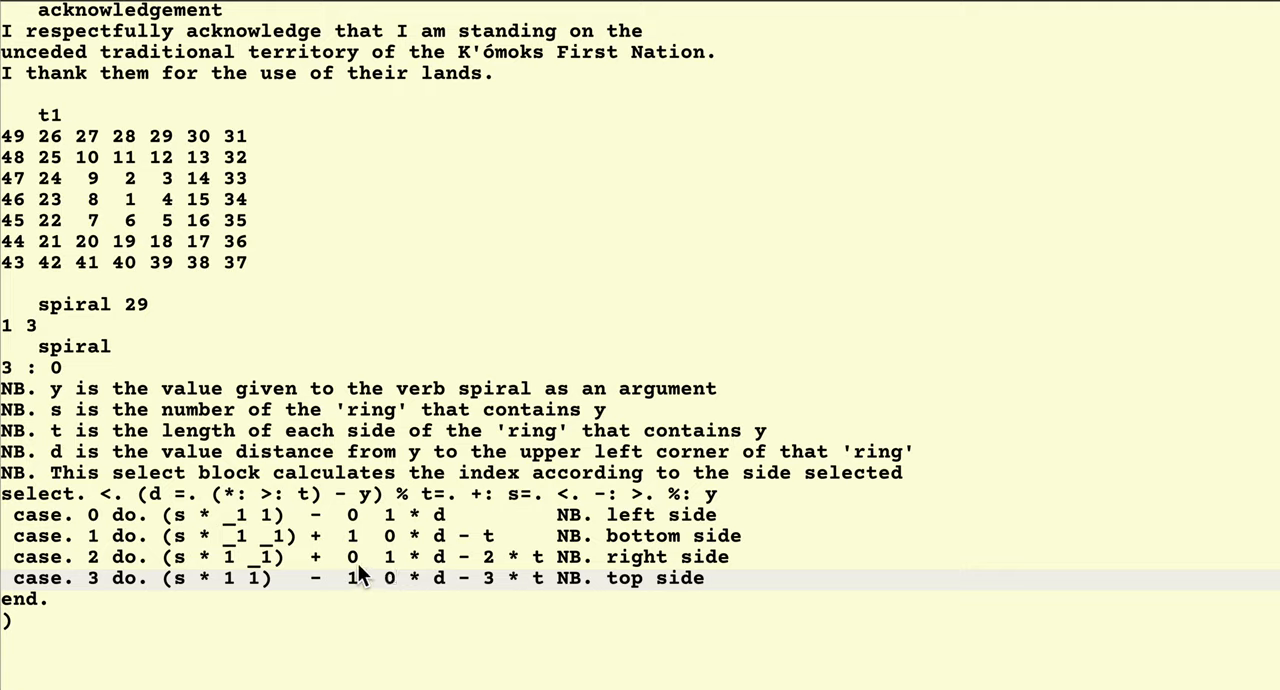
mouse_move(392, 564)
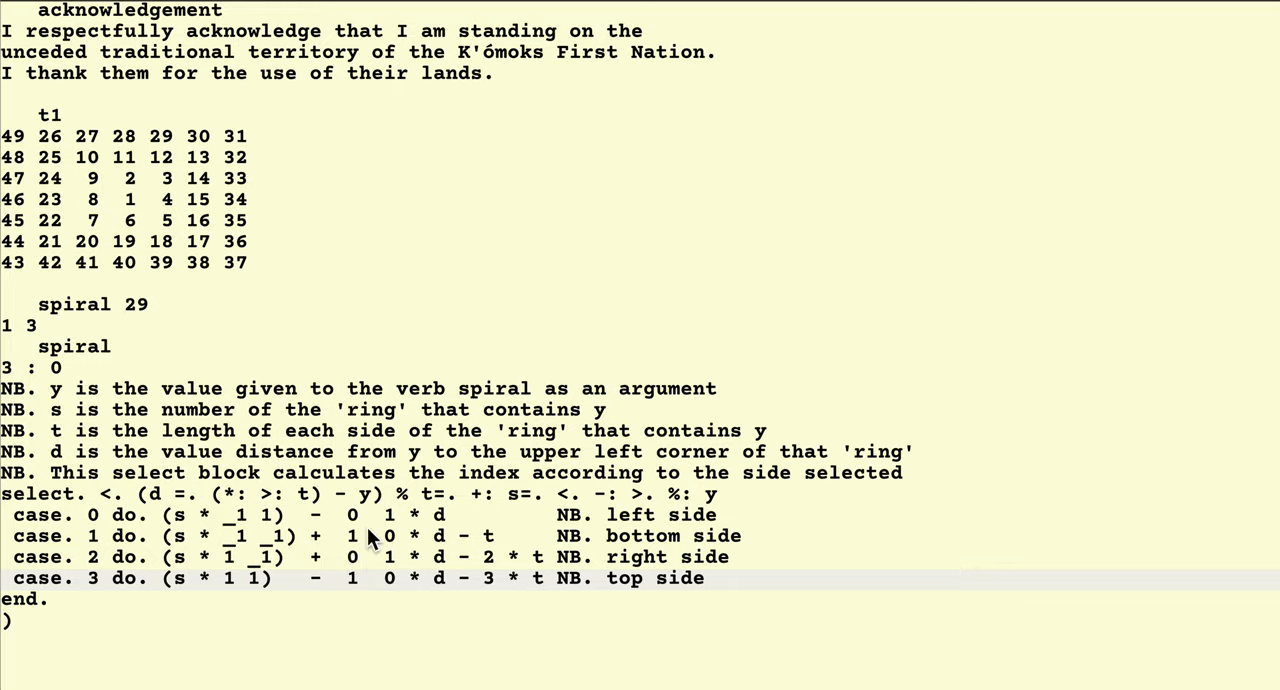
mouse_move(310, 570)
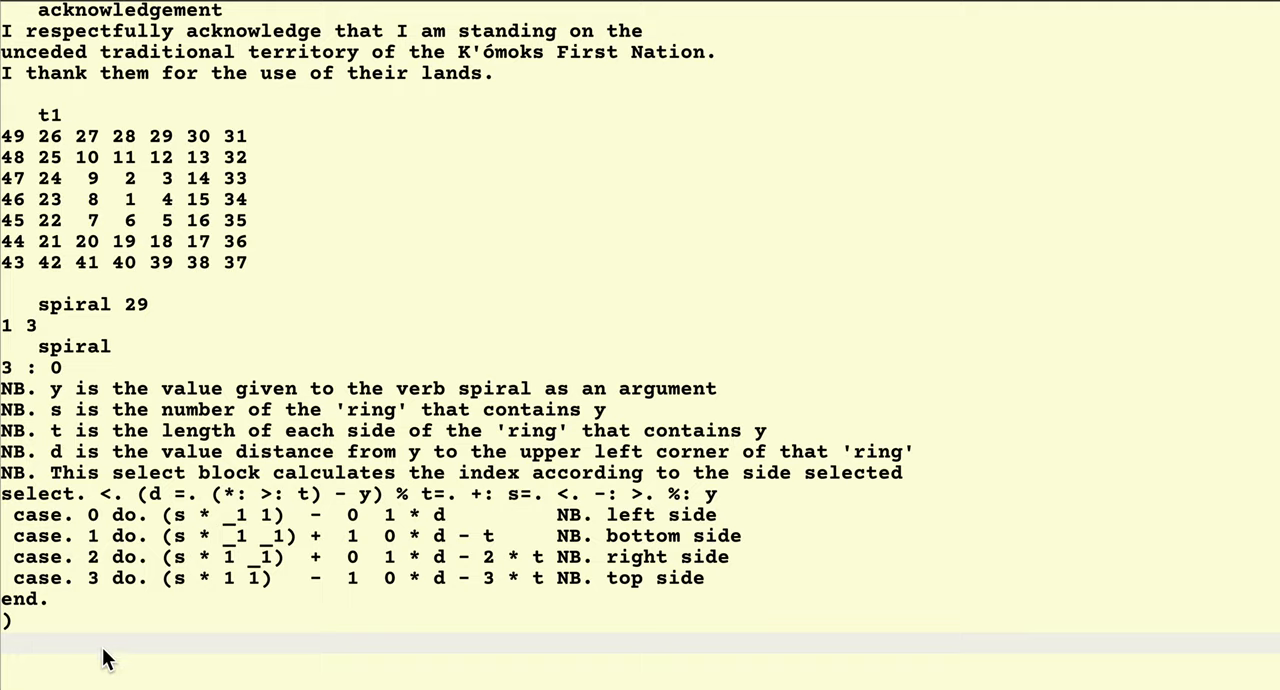
Step: Run 1000 timespacex 'spiral 29', returning 1.336e_6 seconds and 2496 bytes
text(1000 time)
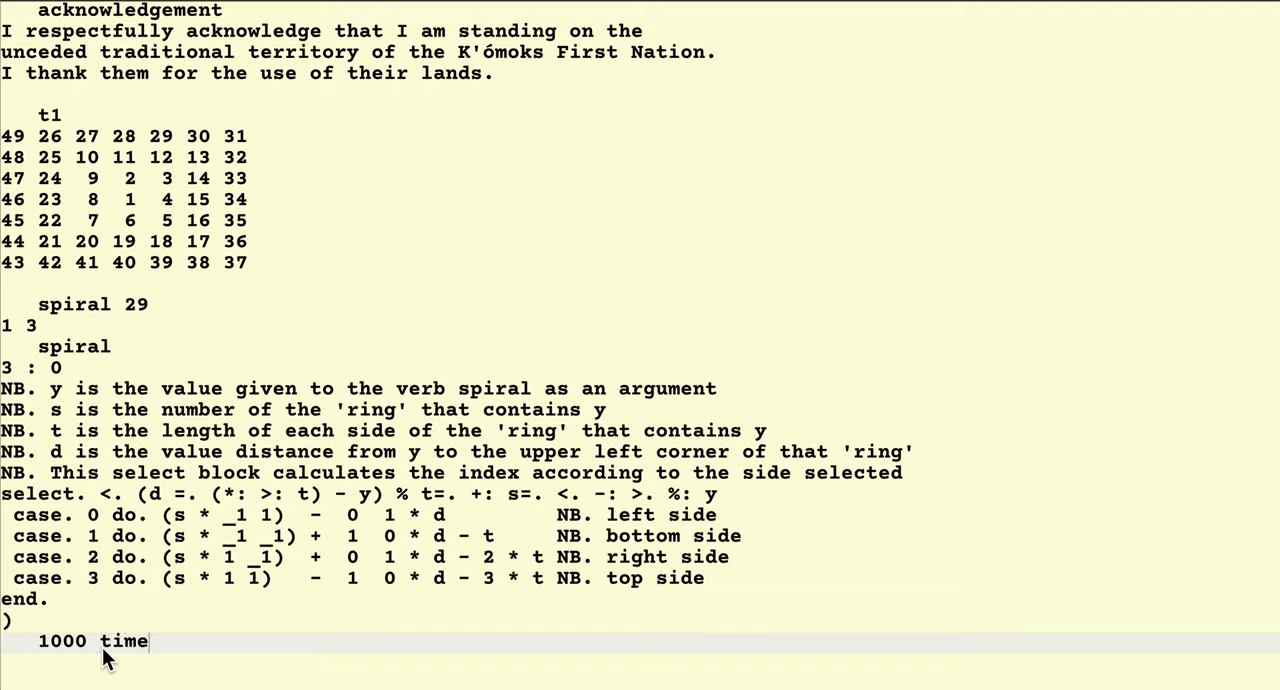
text(spa)
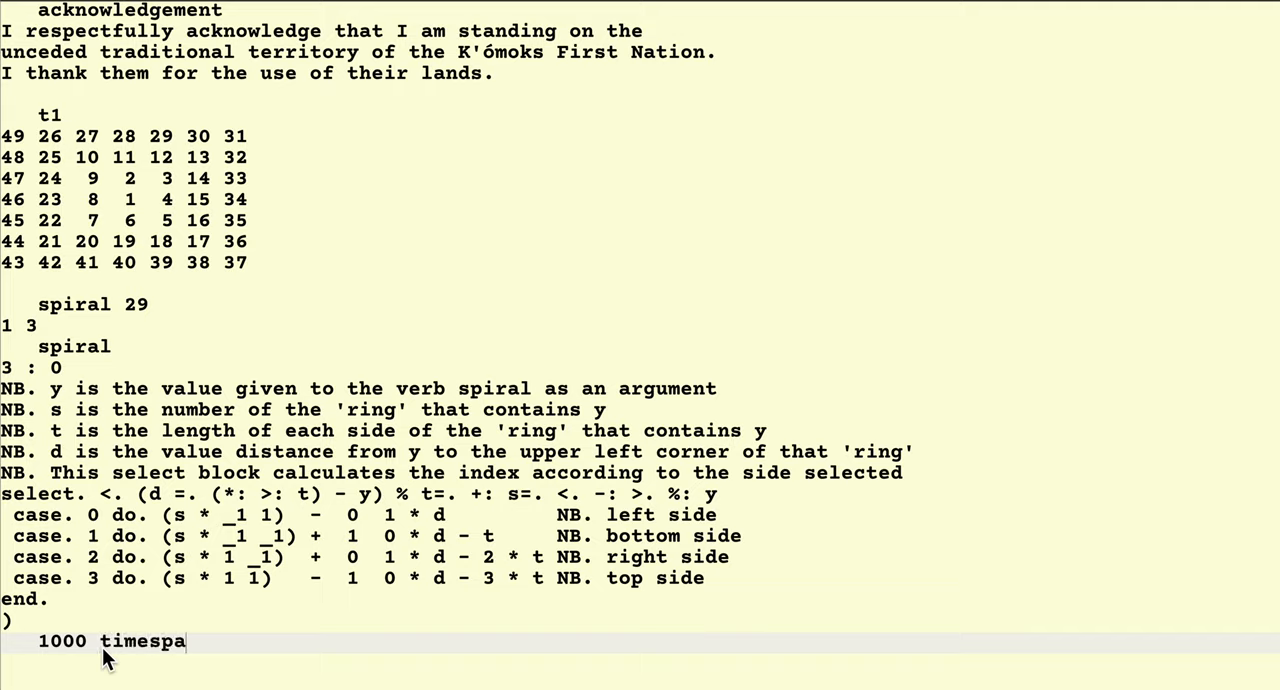
text(cex)
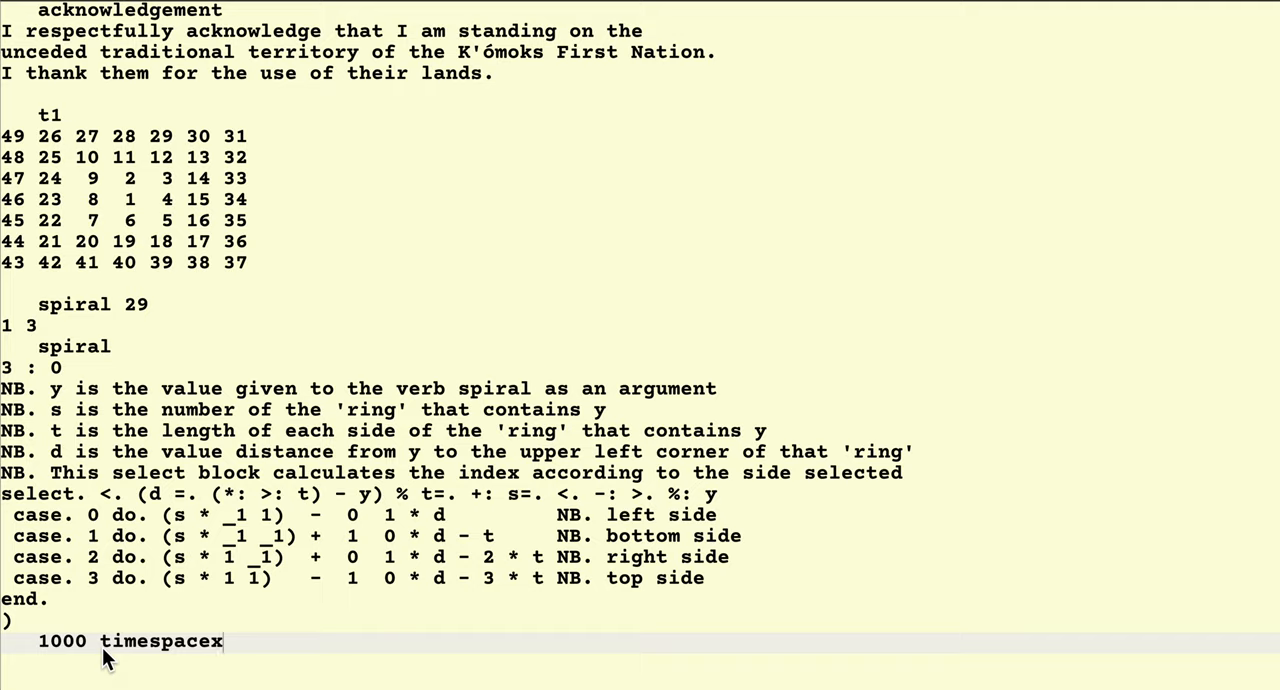
text(')
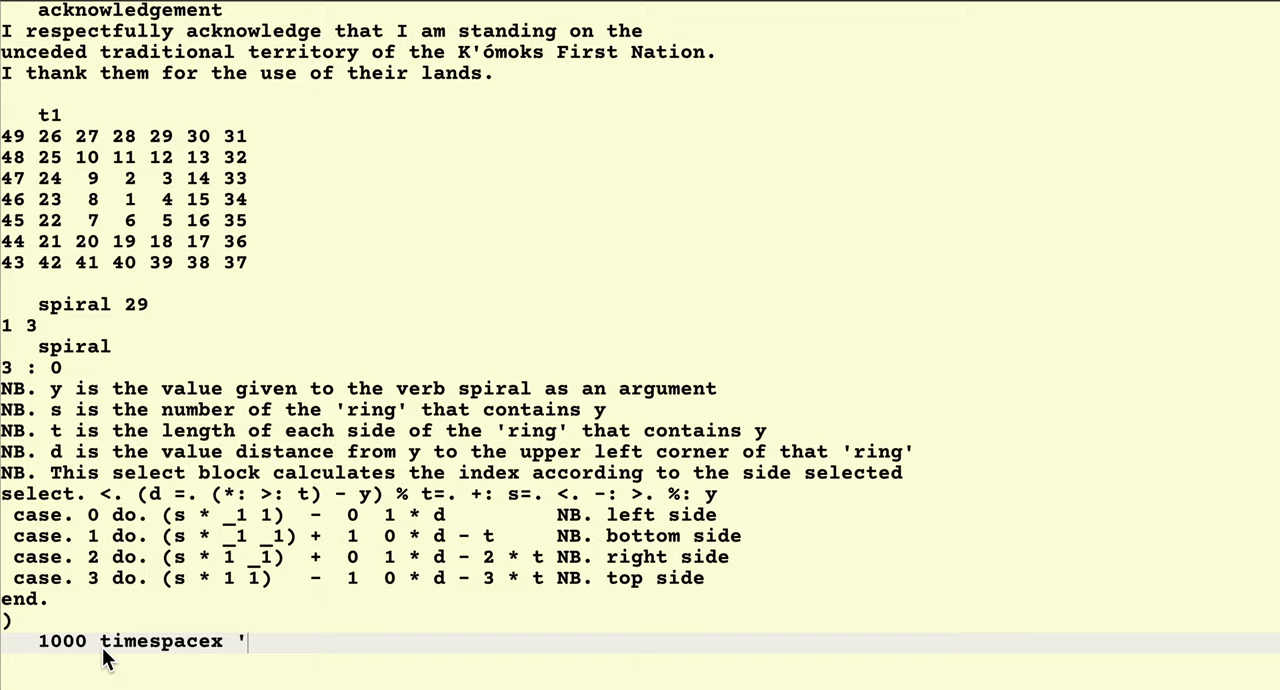
text(spi)
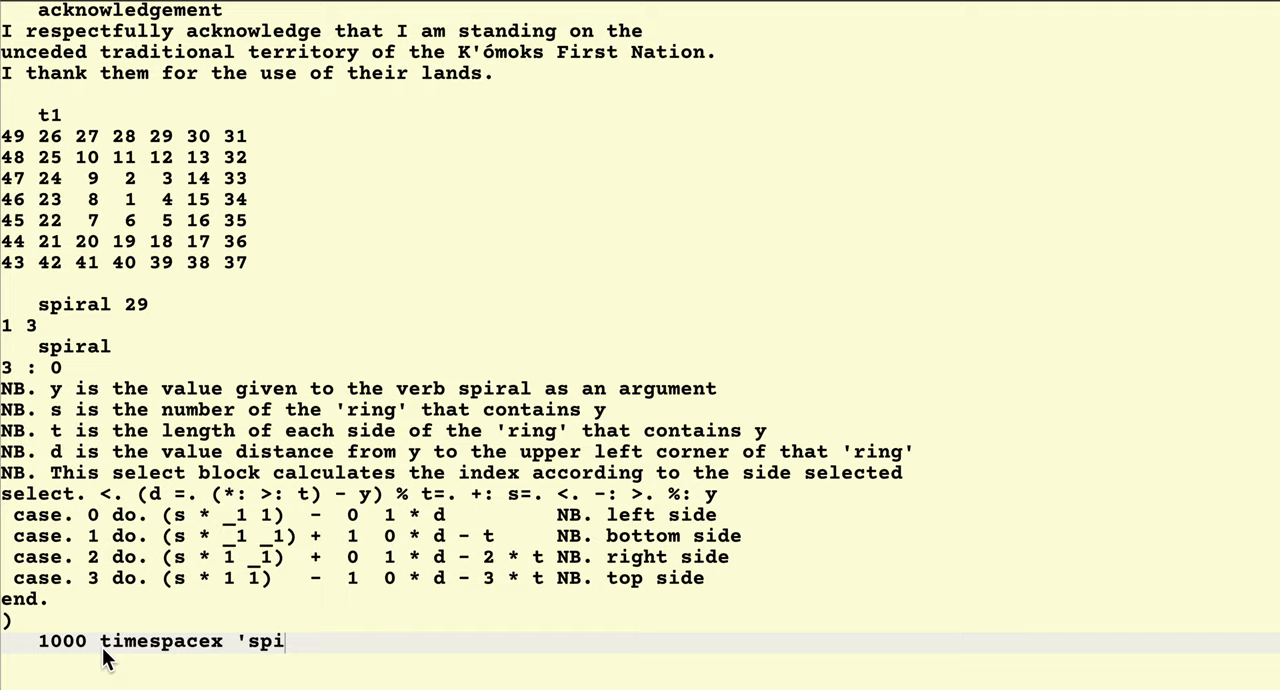
text(ral)
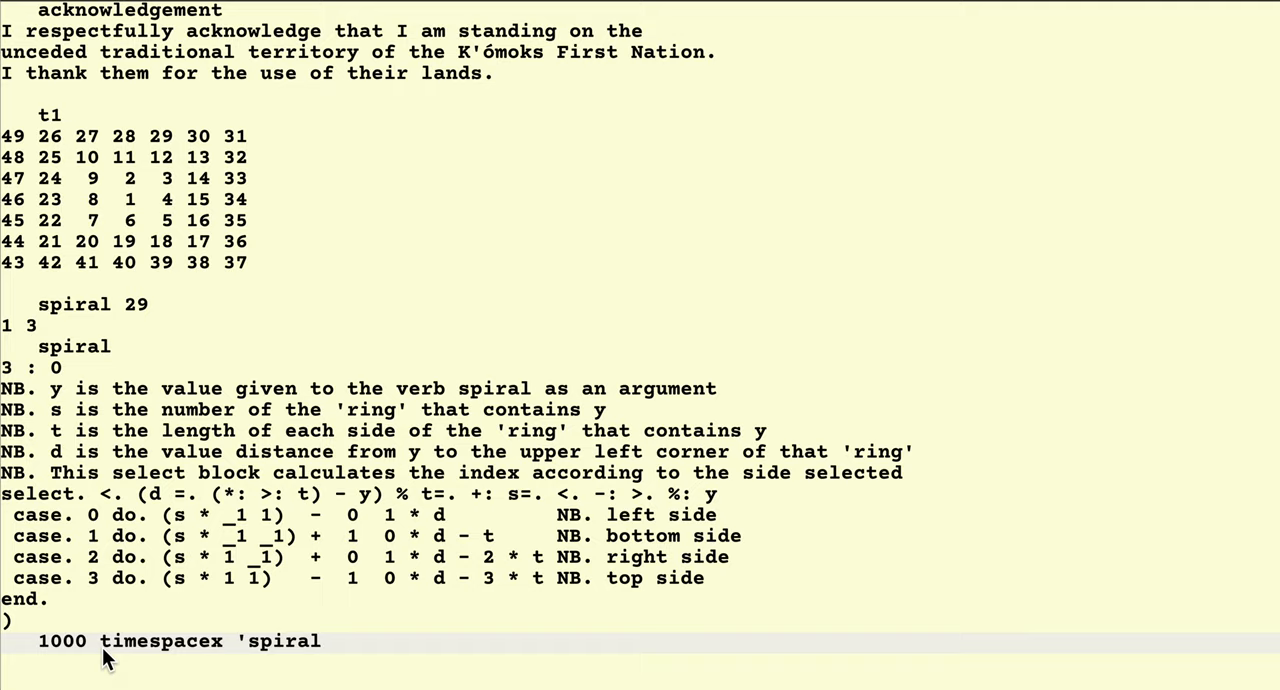
text(29)
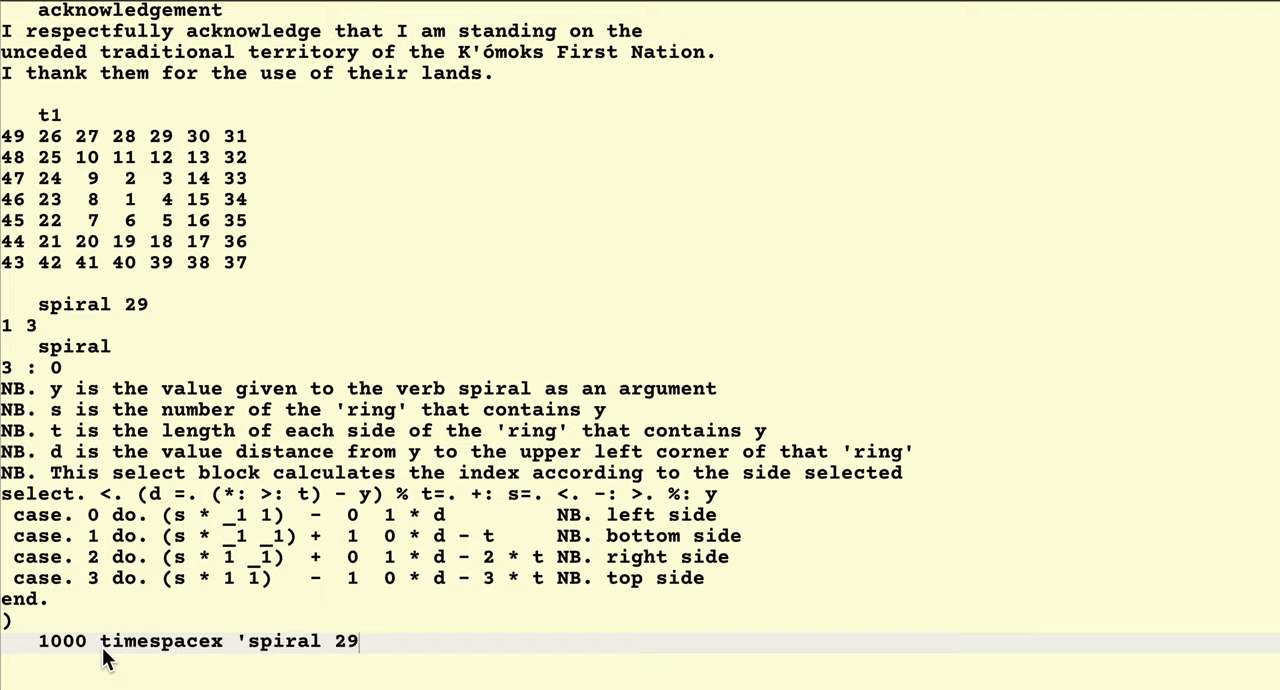
text(')
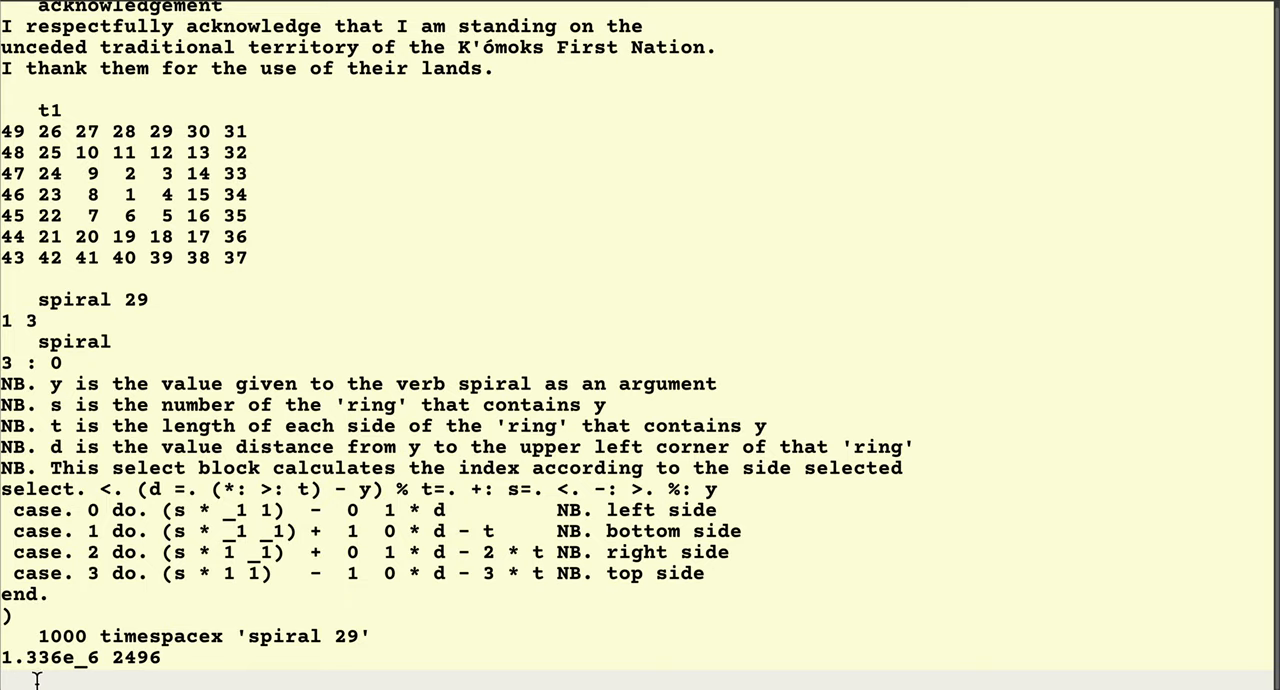
mouse_move(96, 678)
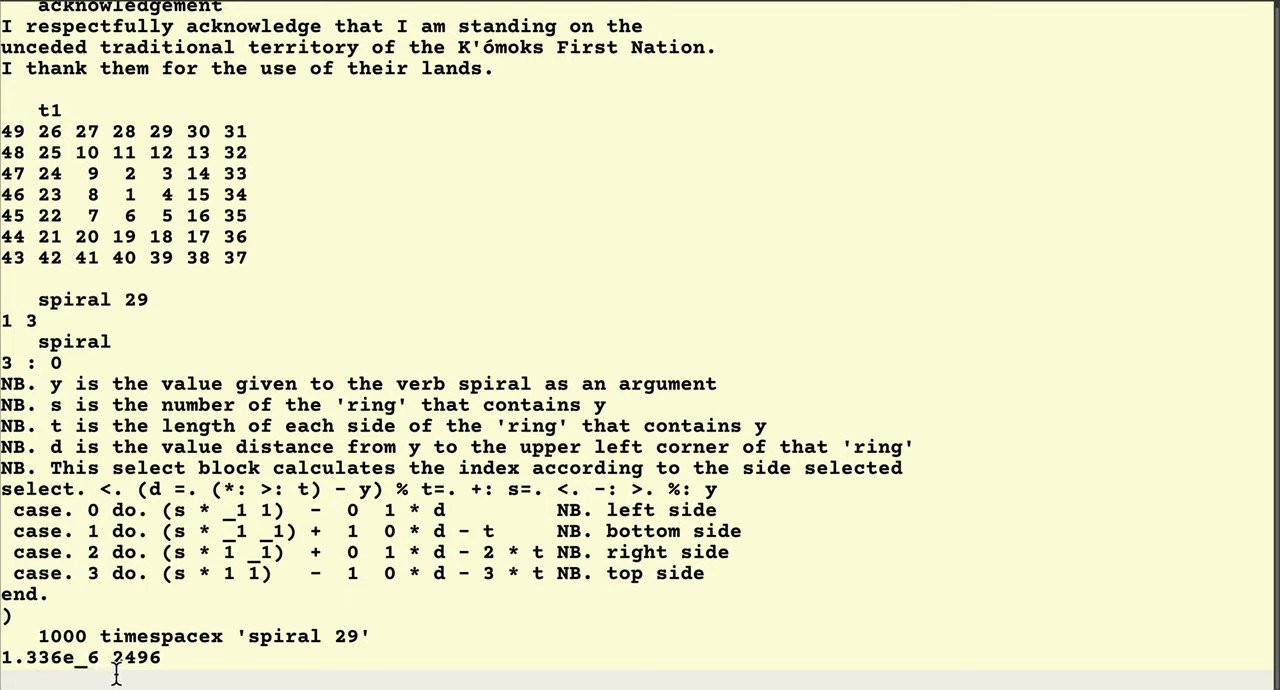
mouse_move(168, 676)
text(1000 timespacex 'spiral1 29')
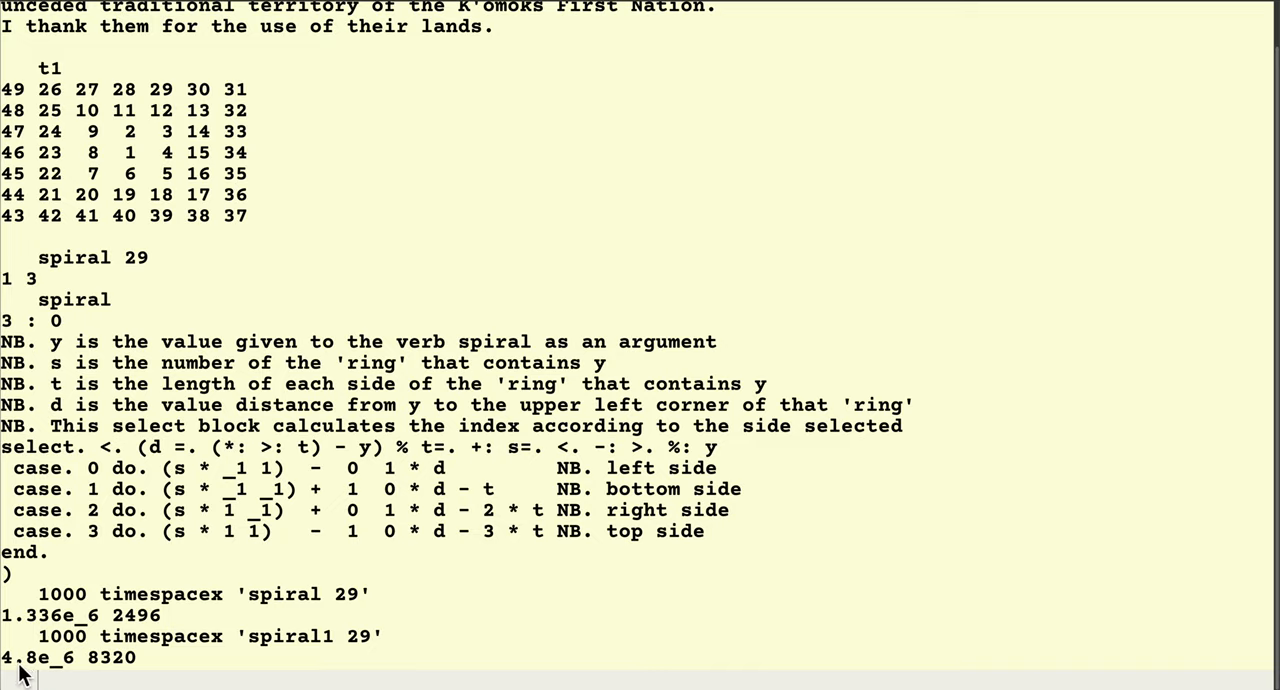
mouse_move(96, 670)
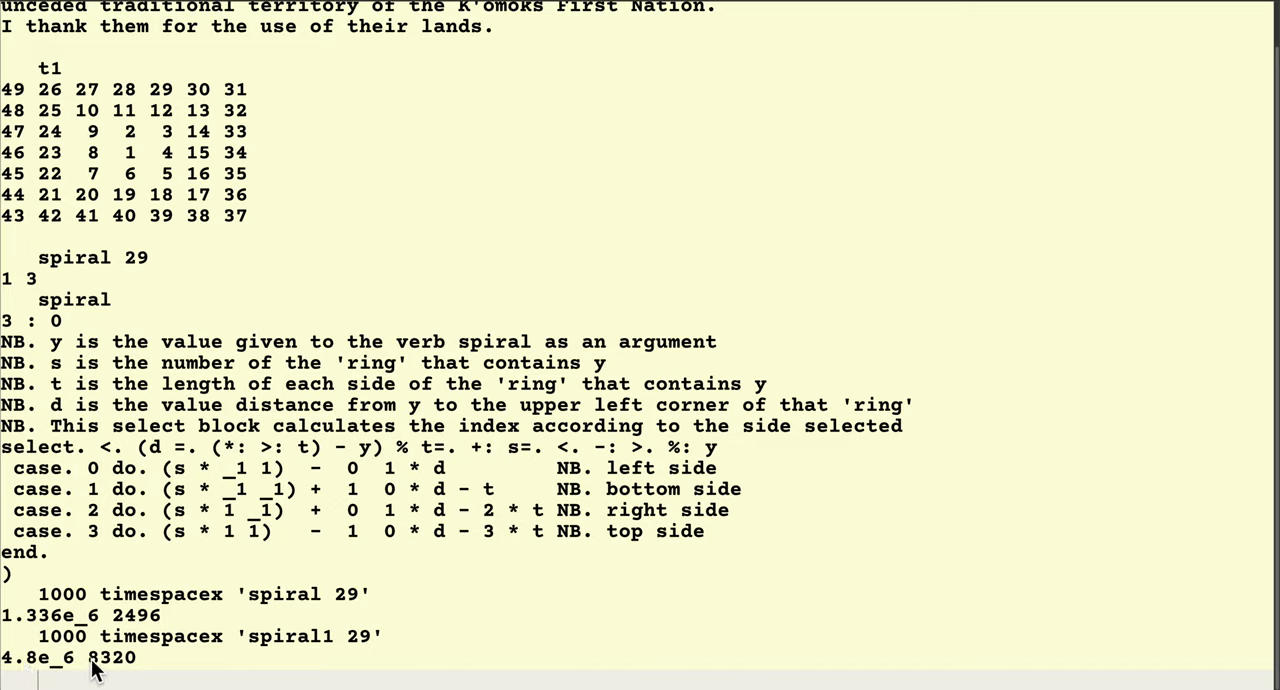
mouse_move(24, 676)
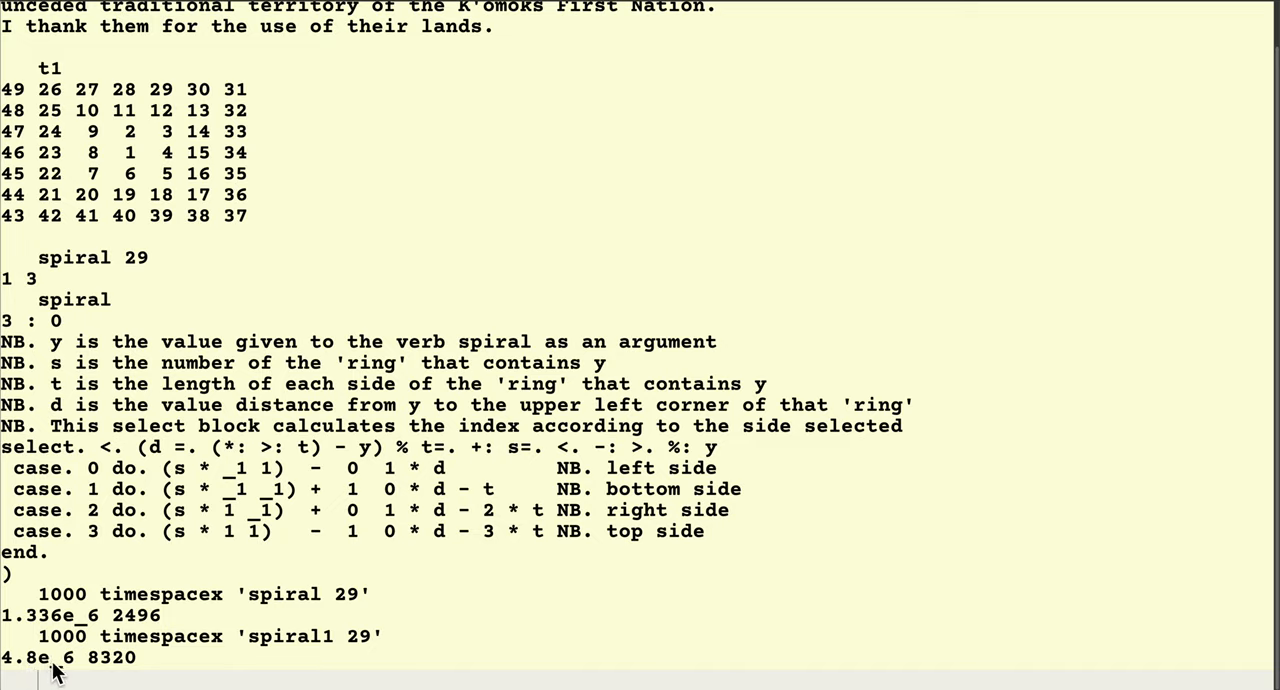
mouse_move(96, 668)
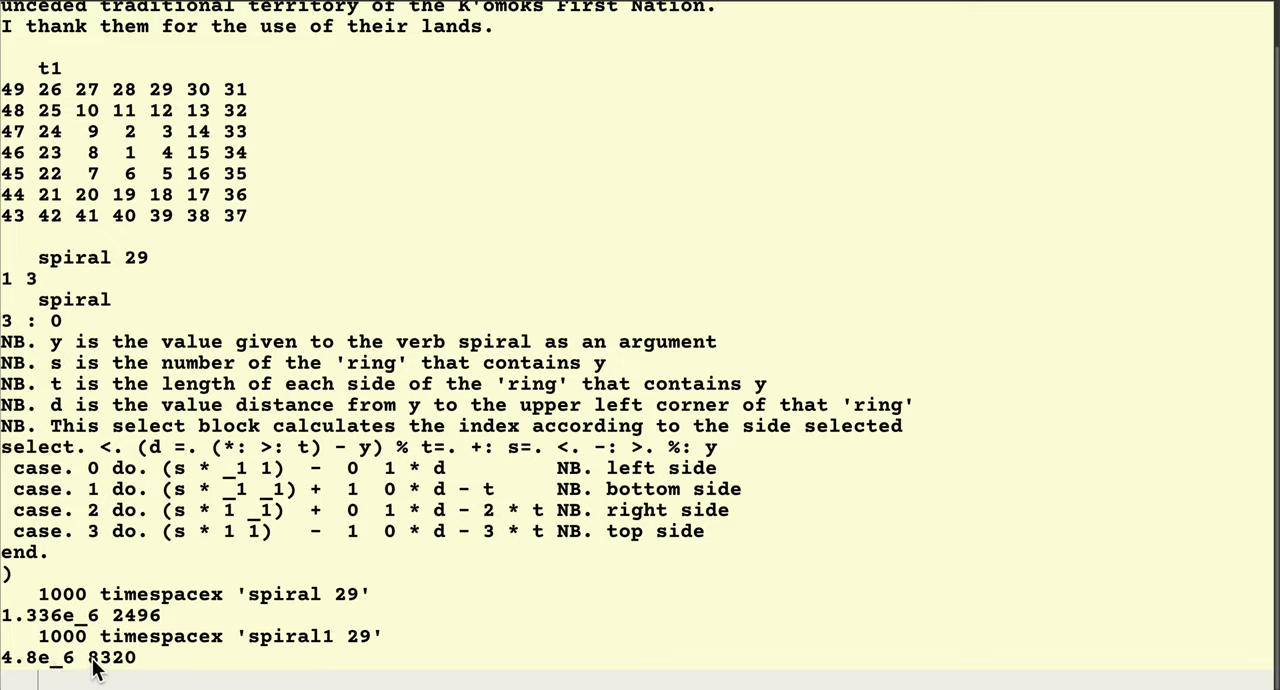
mouse_move(136, 670)
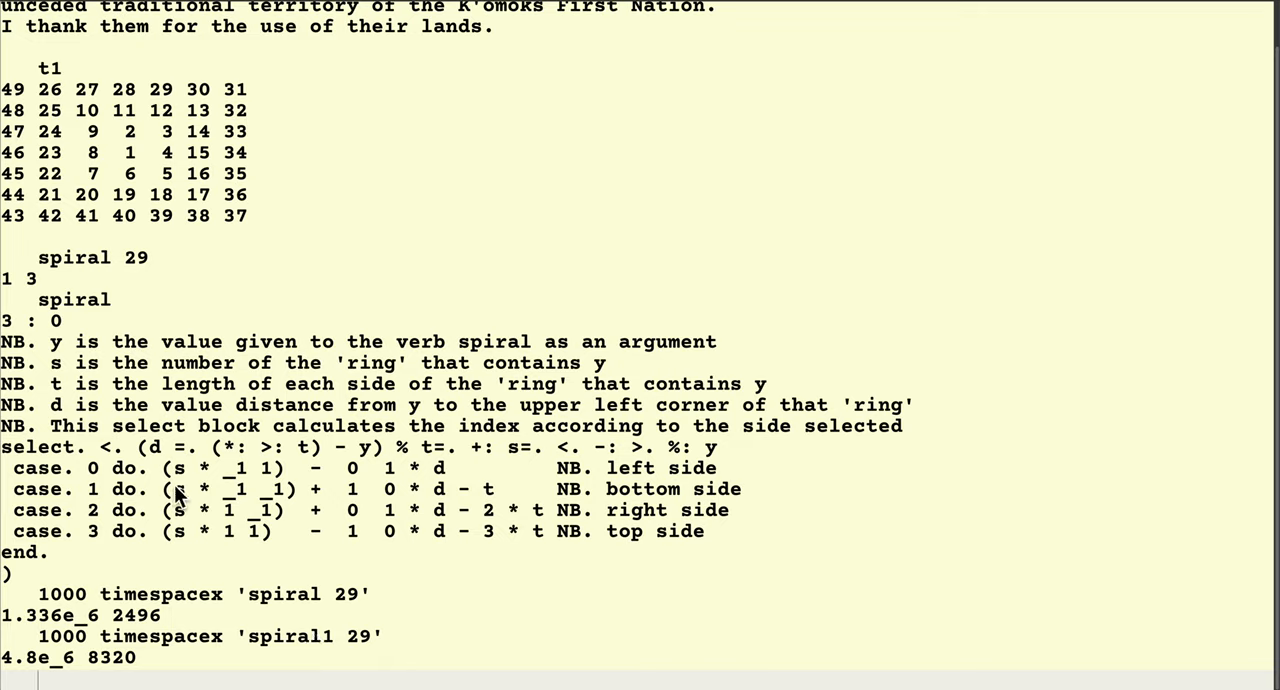
mouse_move(62, 120)
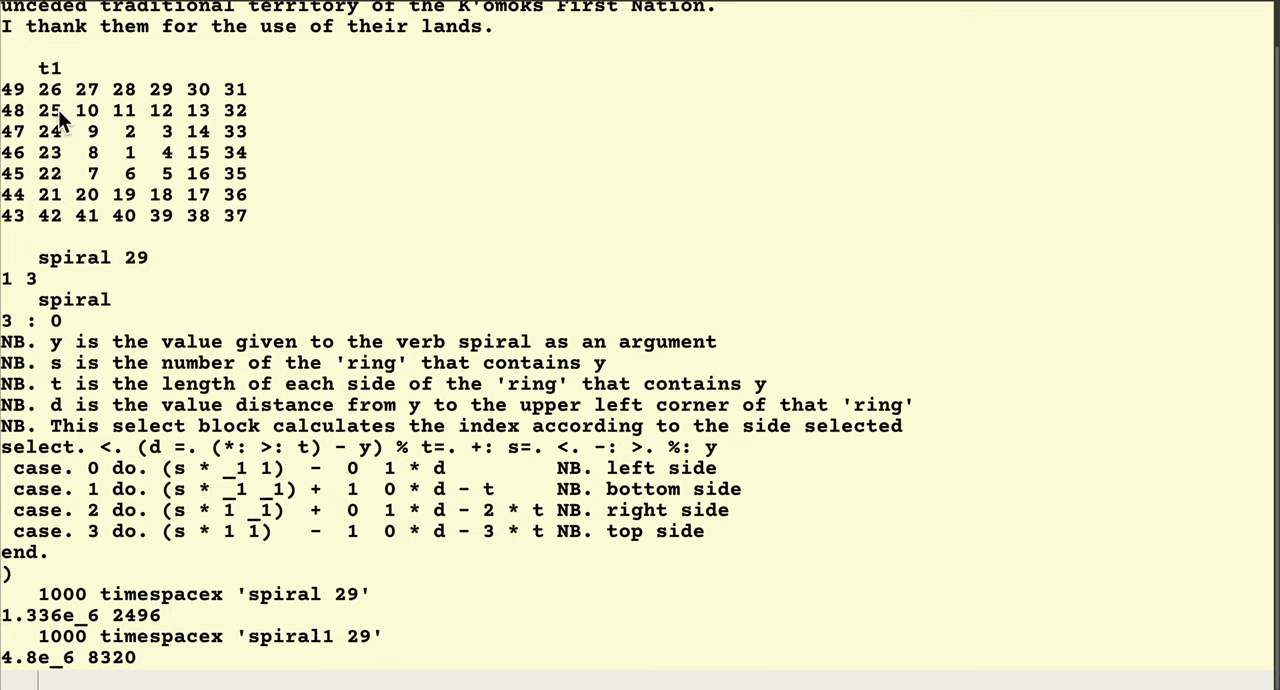
mouse_move(8, 222)
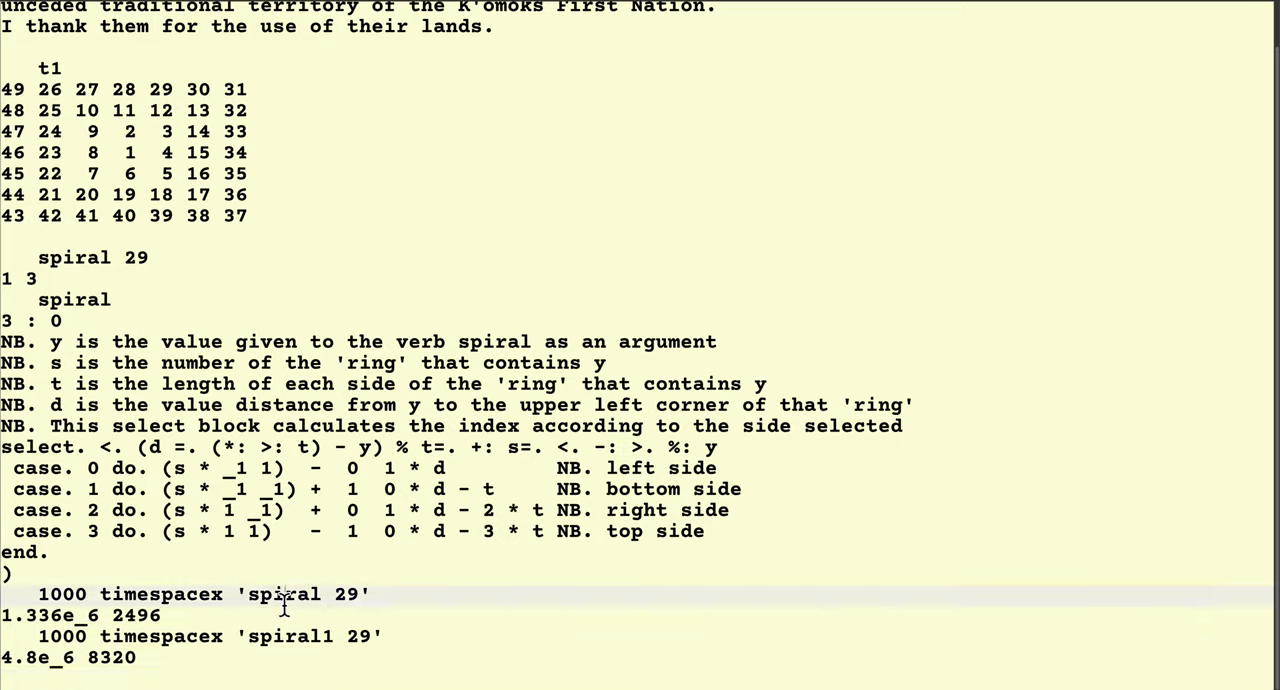
Step: Rerun the benchmark as 1000 timespacex 'spiral 40400', returning 1.104e_6 and 2752
text(1000 timespacex 'spiral 29')
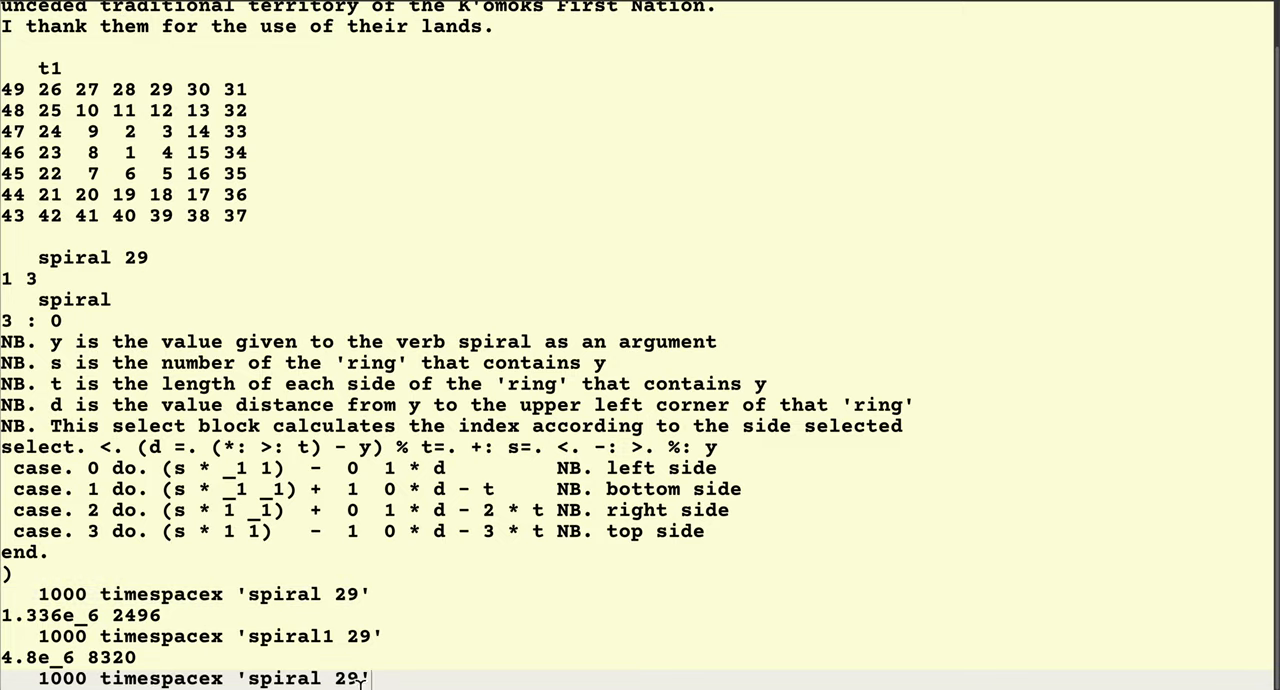
double_click(348, 678)
text(4)
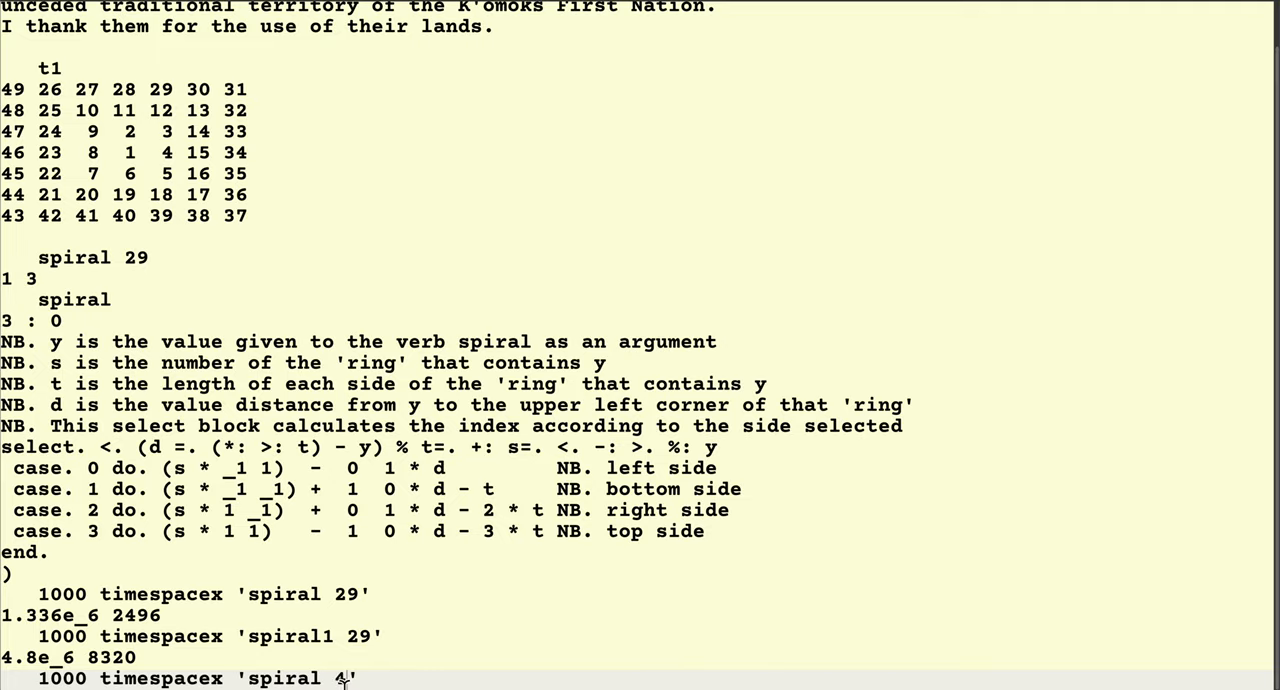
text(0400)
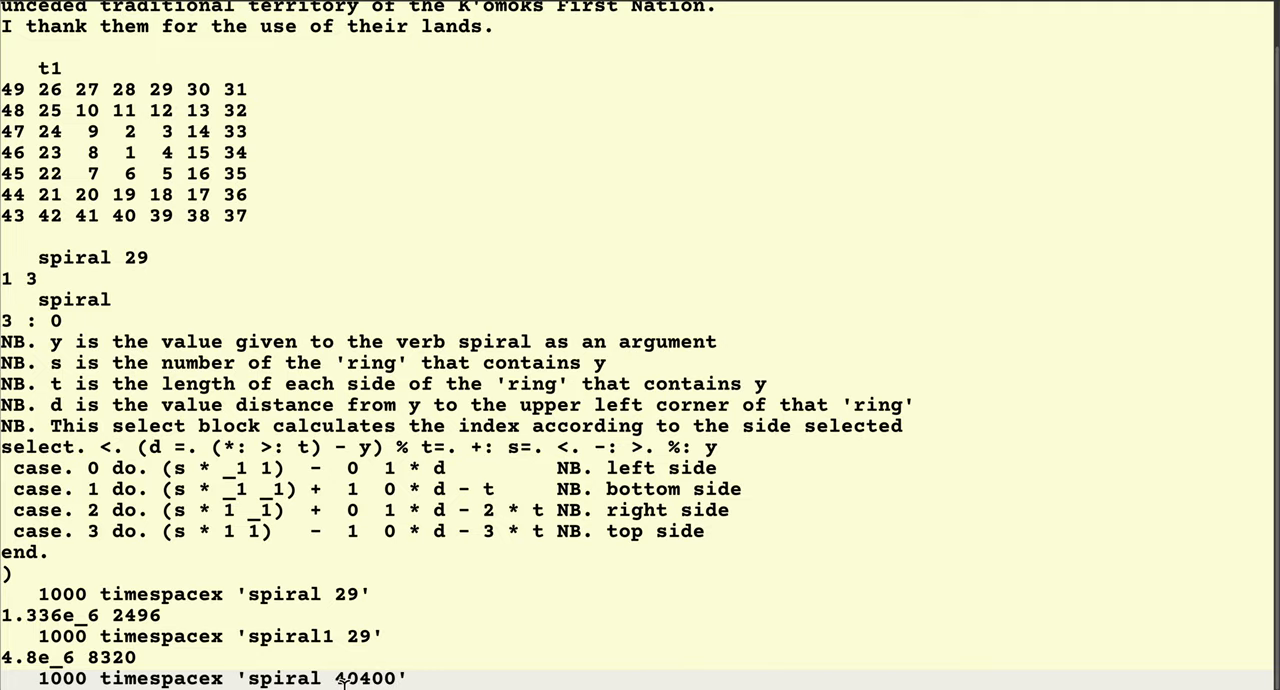
scroll(down, 3)
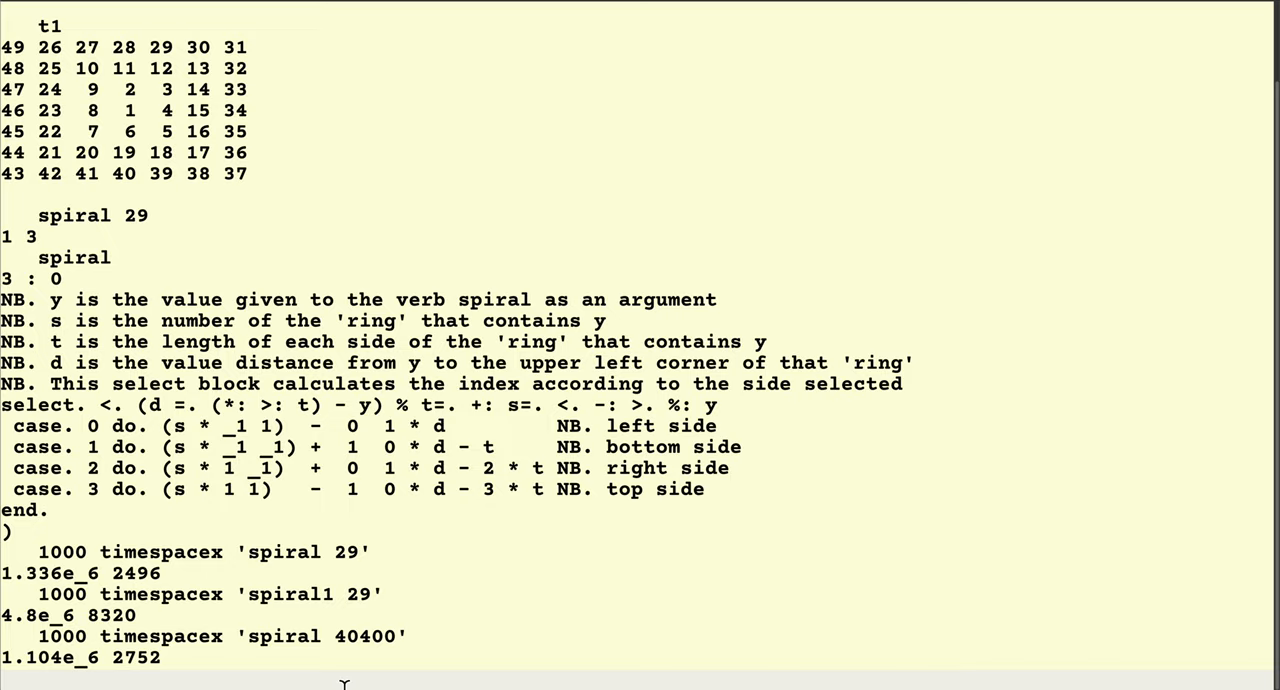
mouse_move(16, 670)
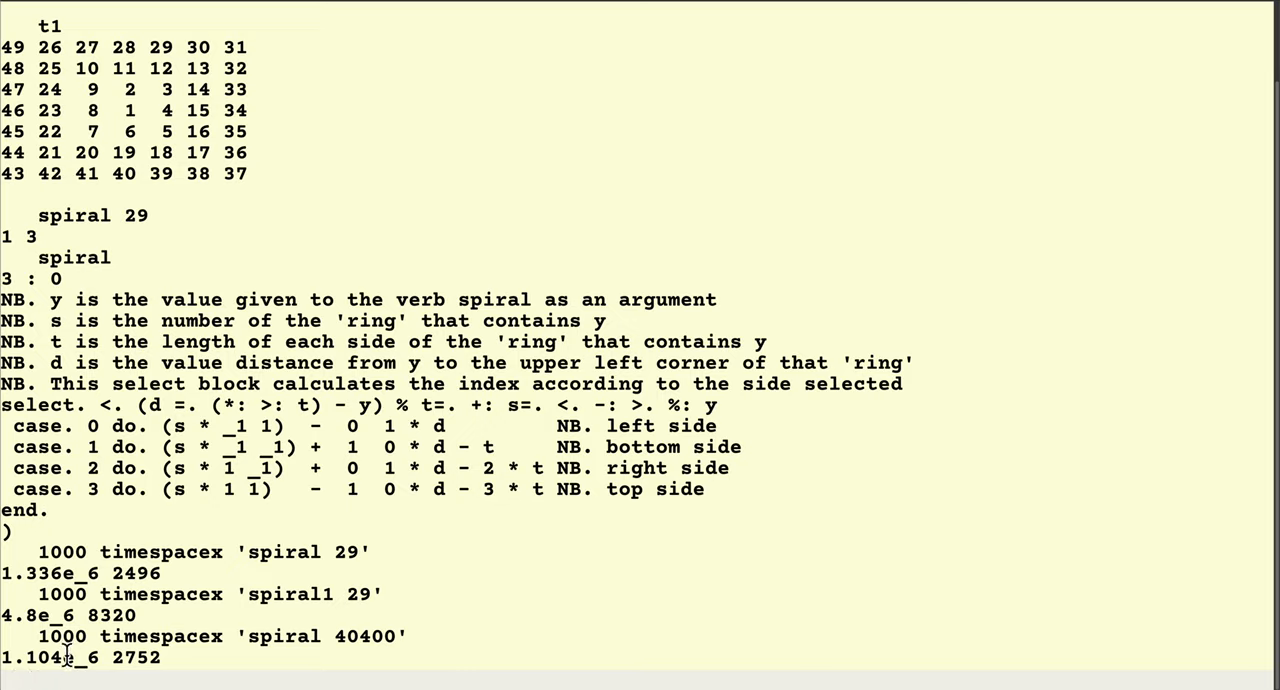
mouse_move(40, 676)
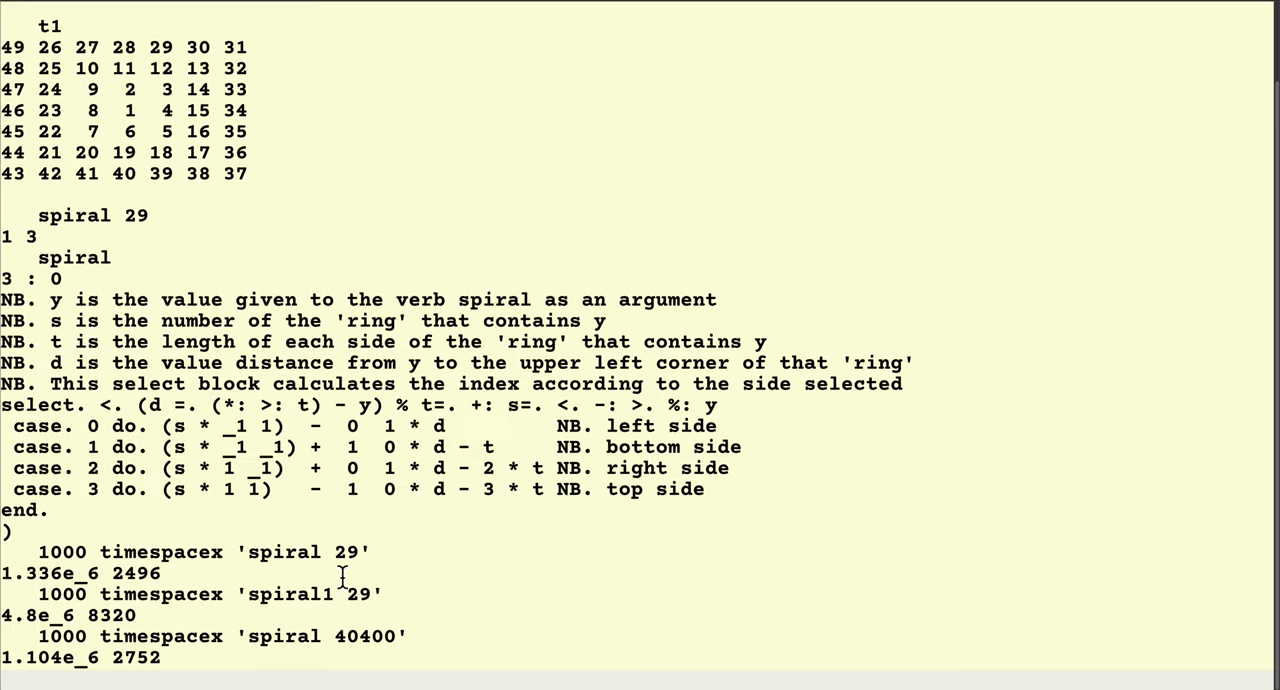
mouse_move(372, 656)
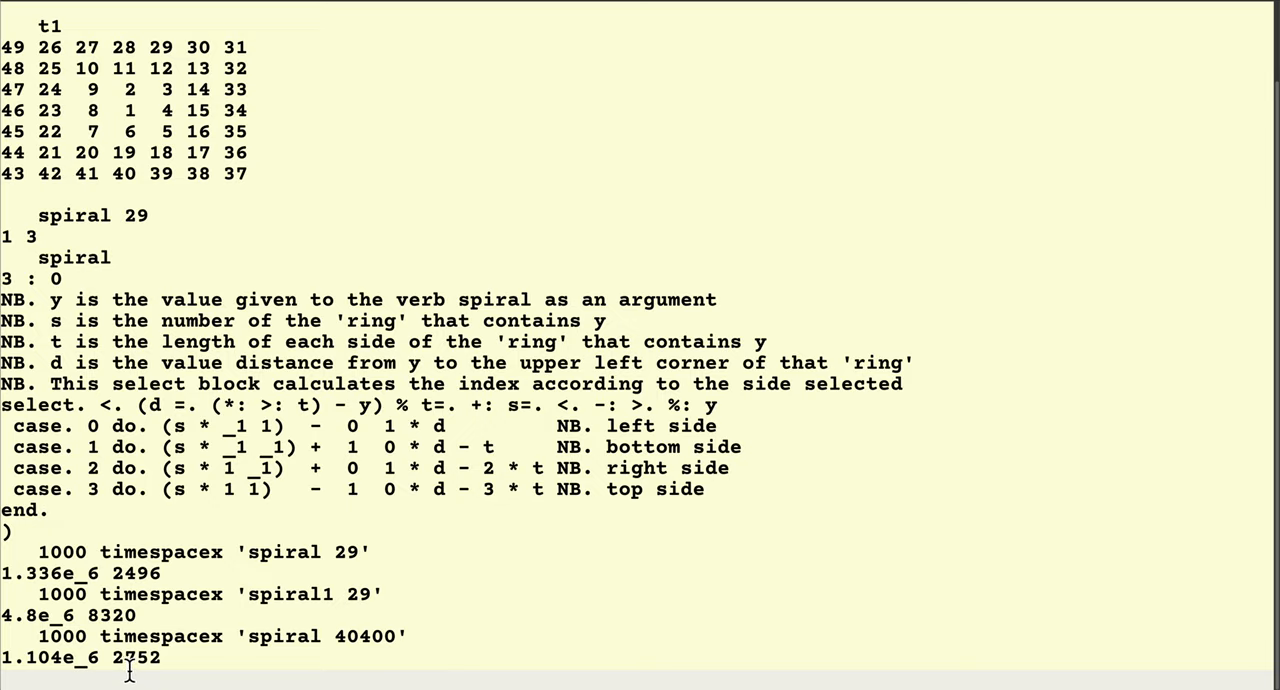
mouse_move(368, 662)
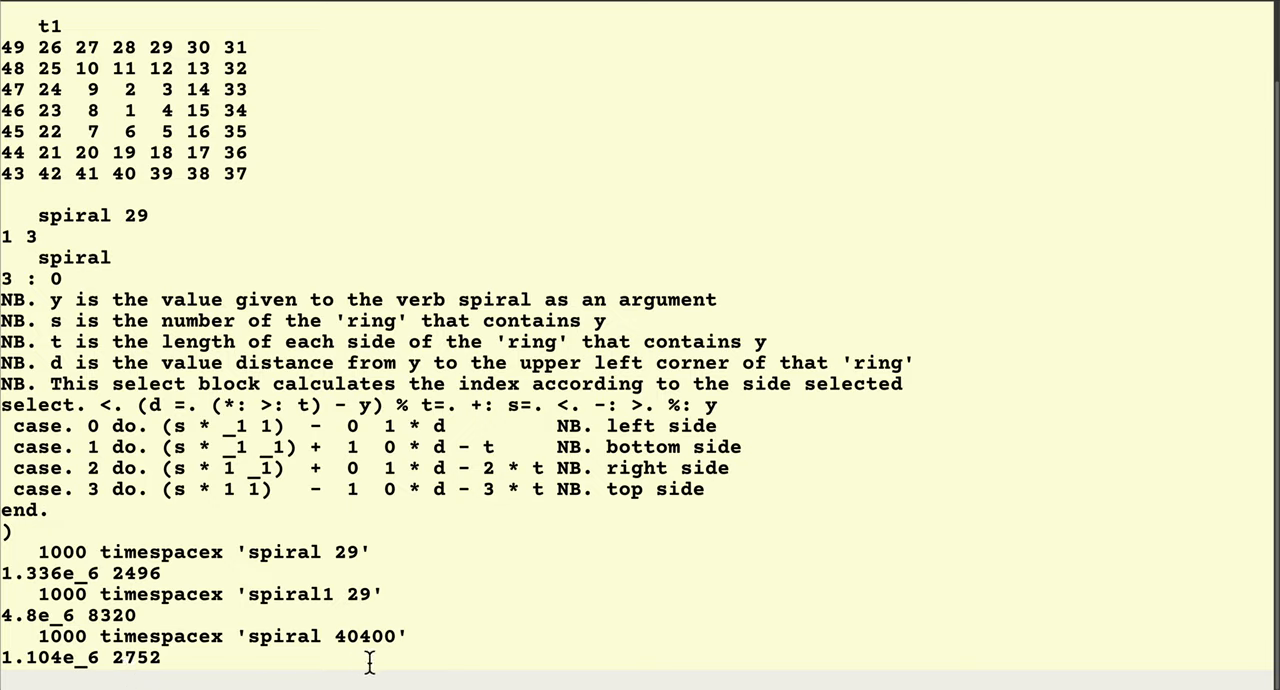
mouse_move(256, 664)
text(1000 timespacex 'spiral1 40400')
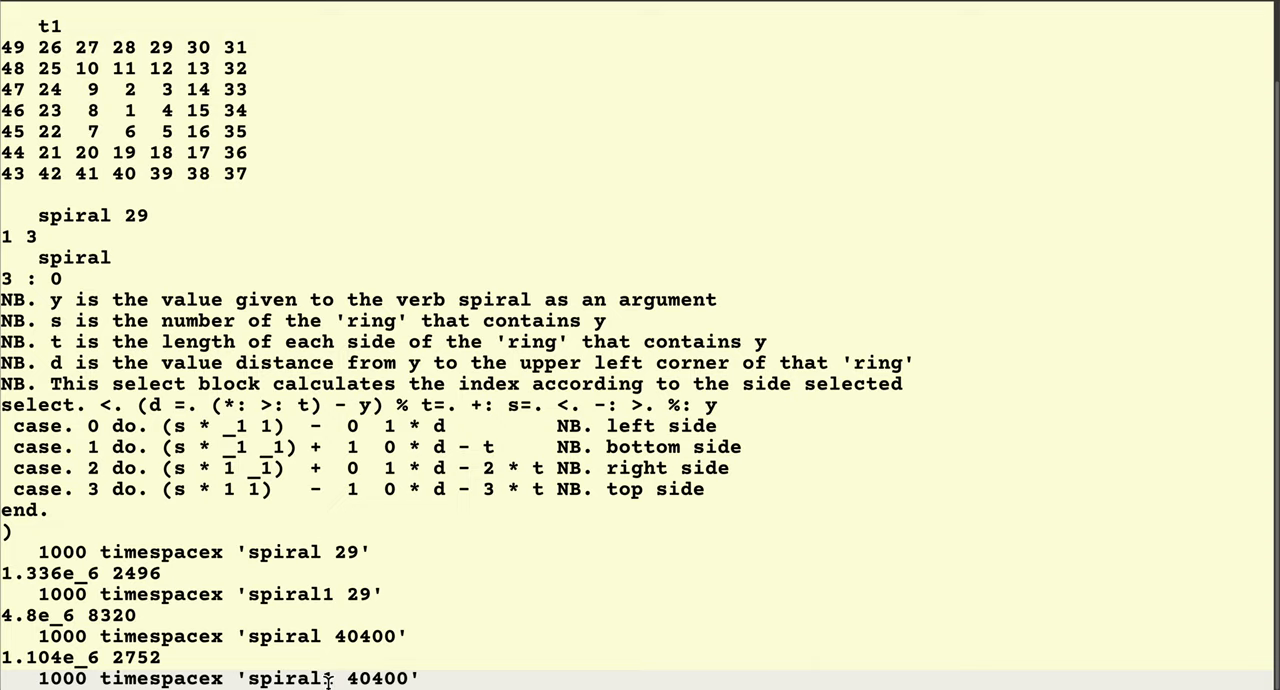
Step: Scroll to the result of 1000 timespacex 'spiral1 40400': 1.9614e_5 and 22048
scroll(down, 3)
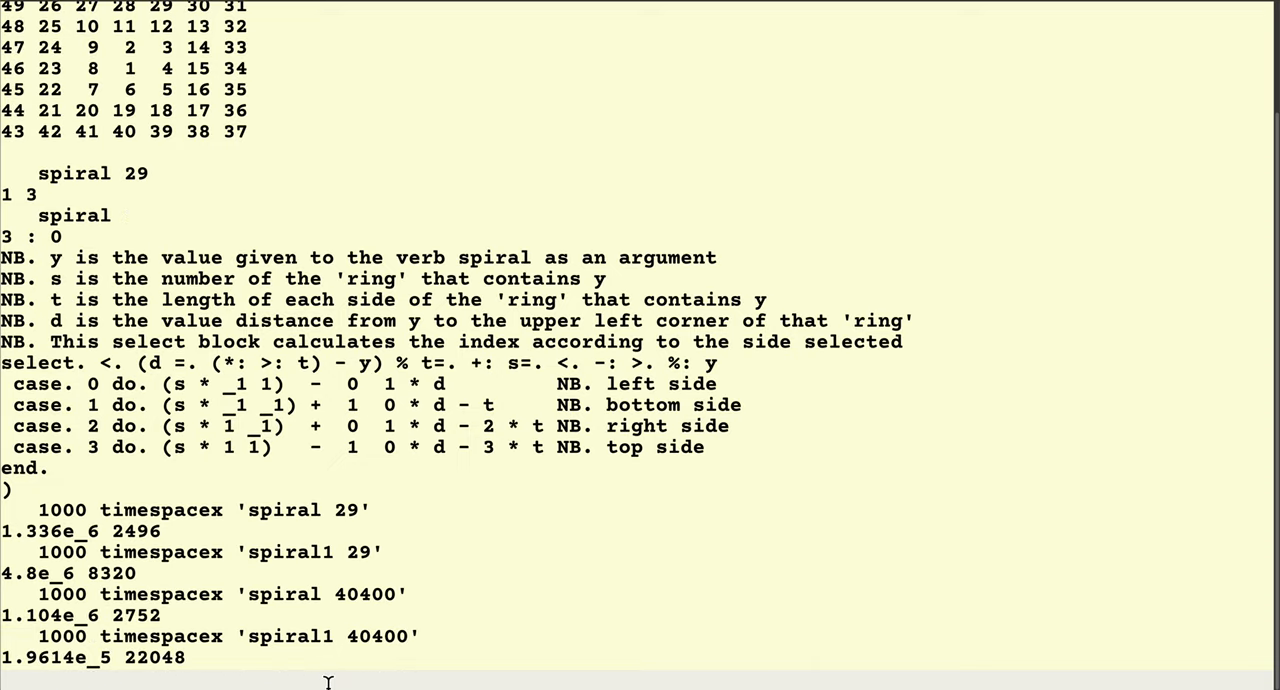
mouse_move(18, 678)
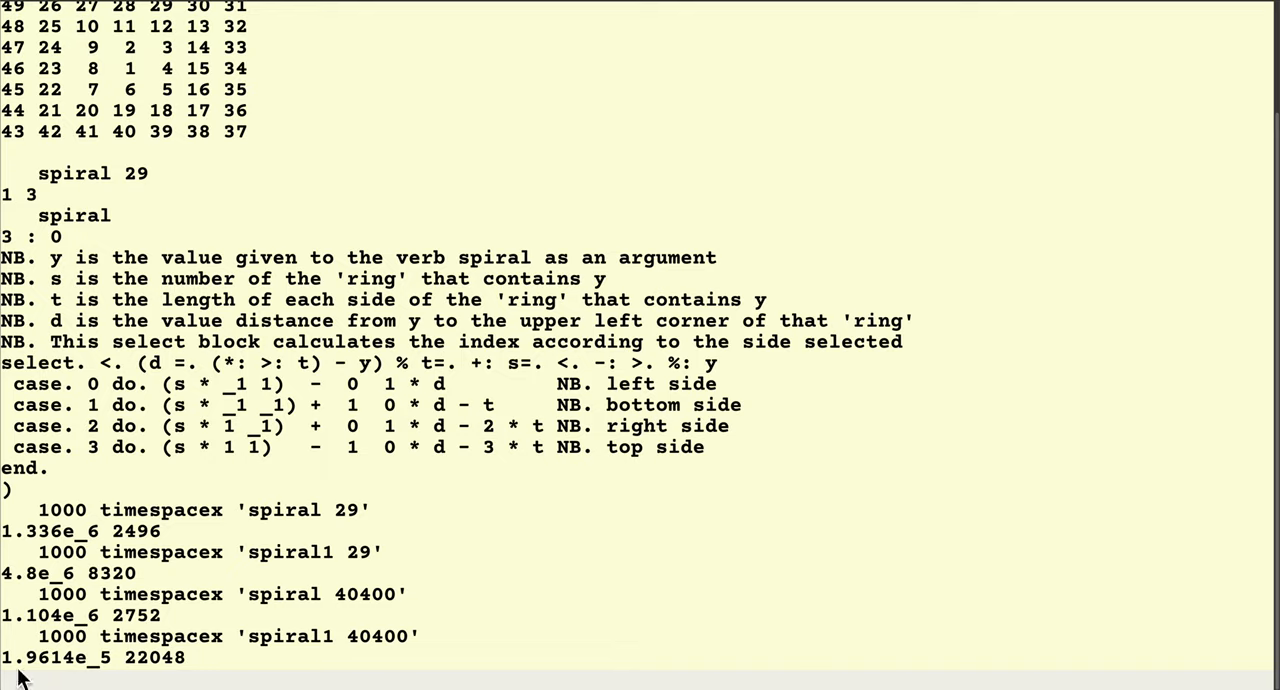
mouse_move(80, 668)
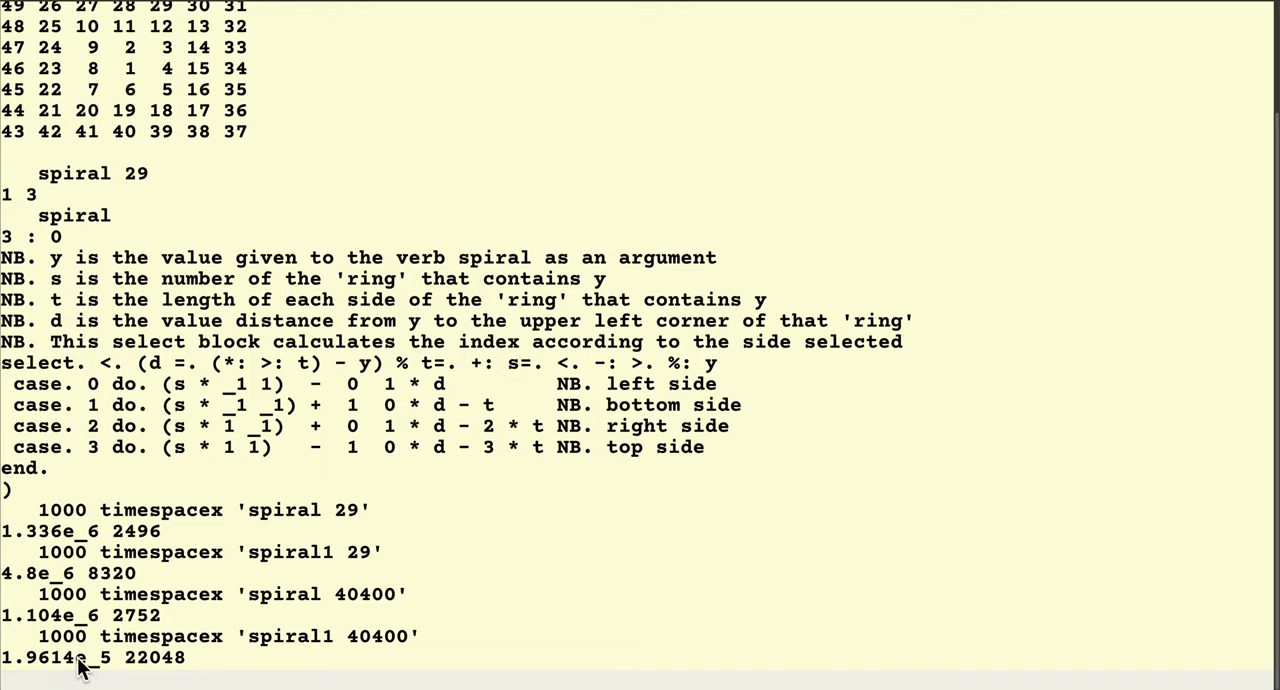
mouse_move(98, 672)
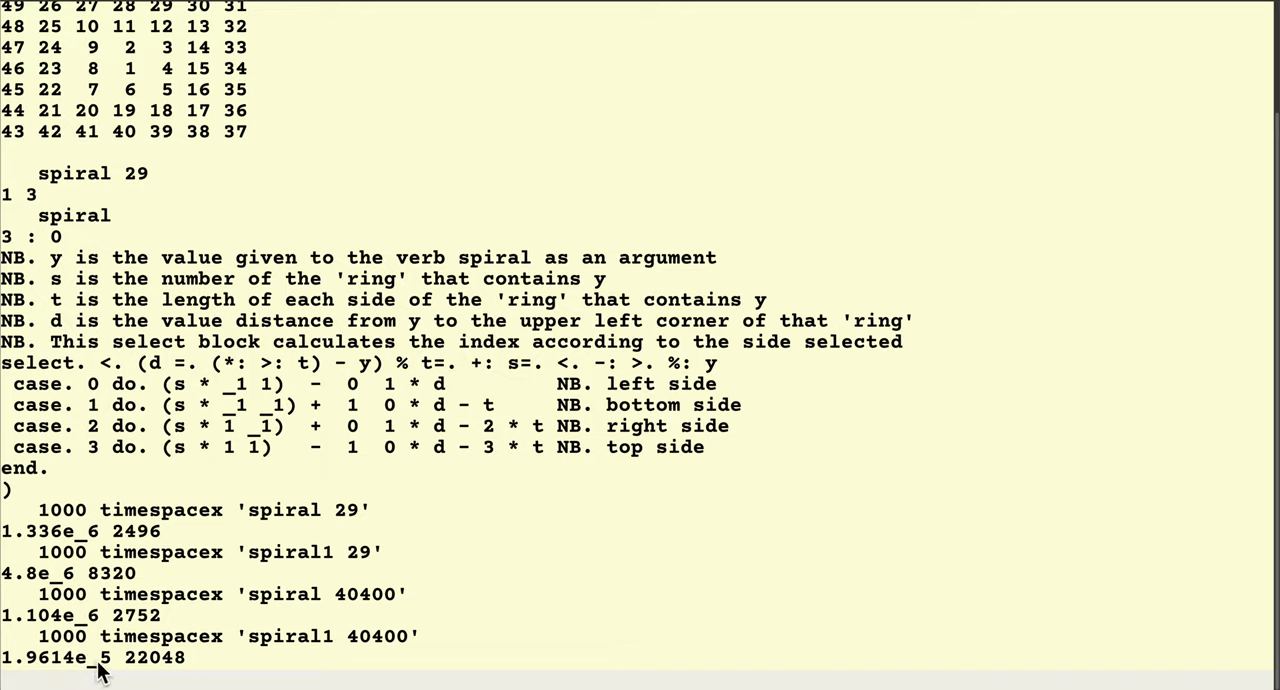
mouse_move(42, 668)
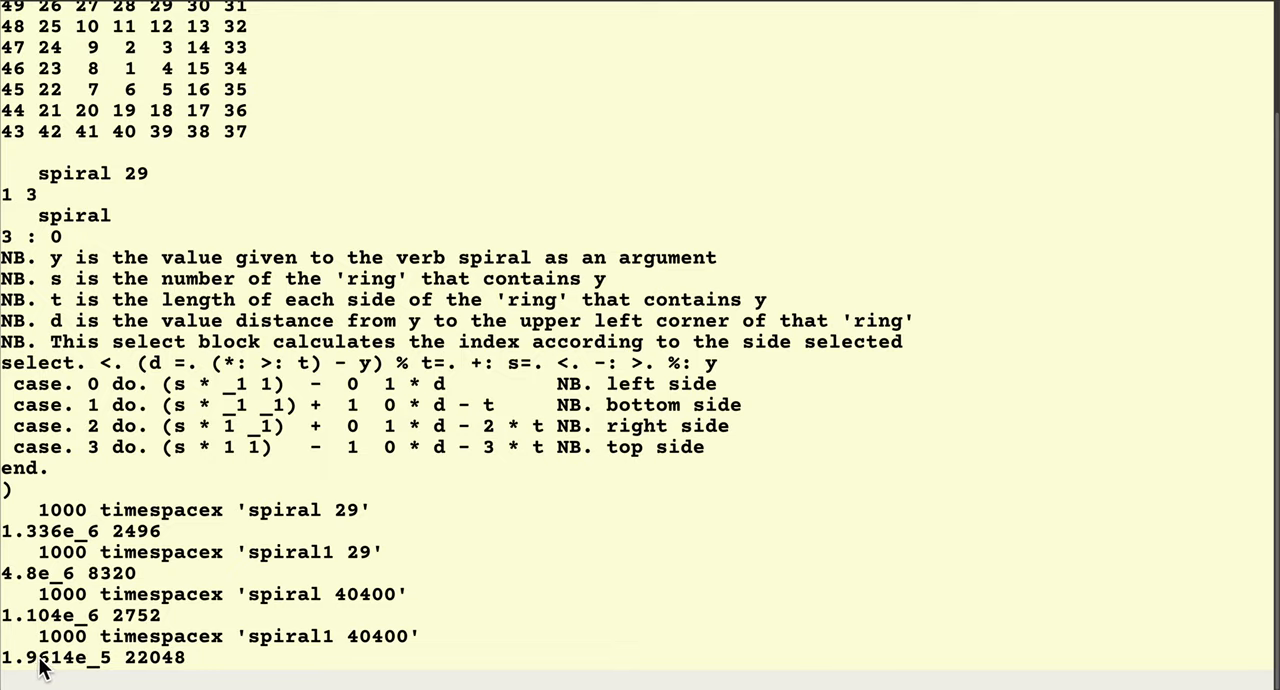
mouse_move(56, 644)
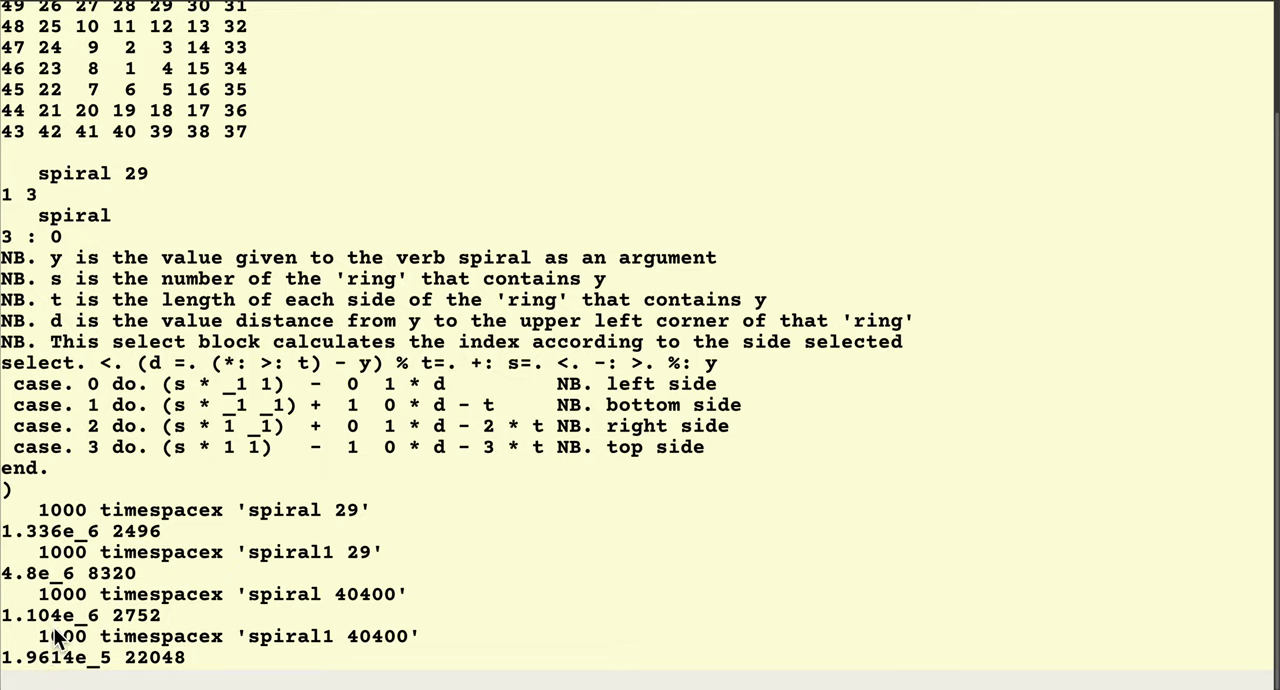
mouse_move(184, 674)
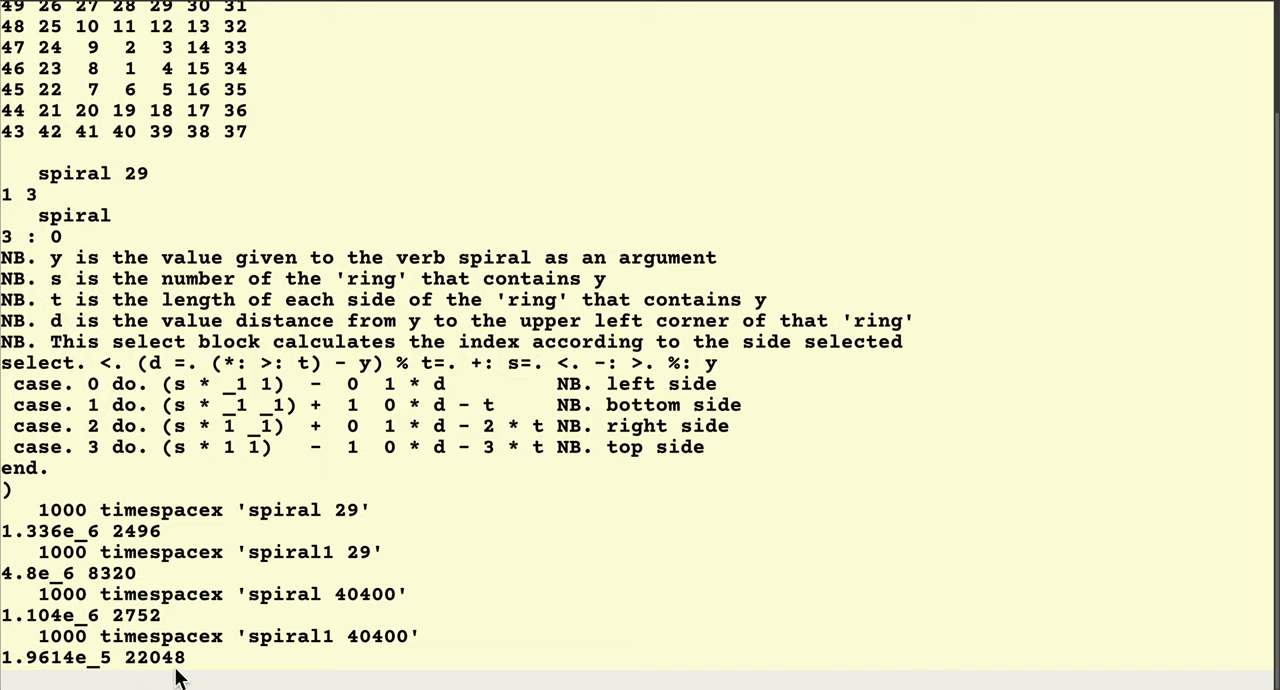
mouse_move(122, 622)
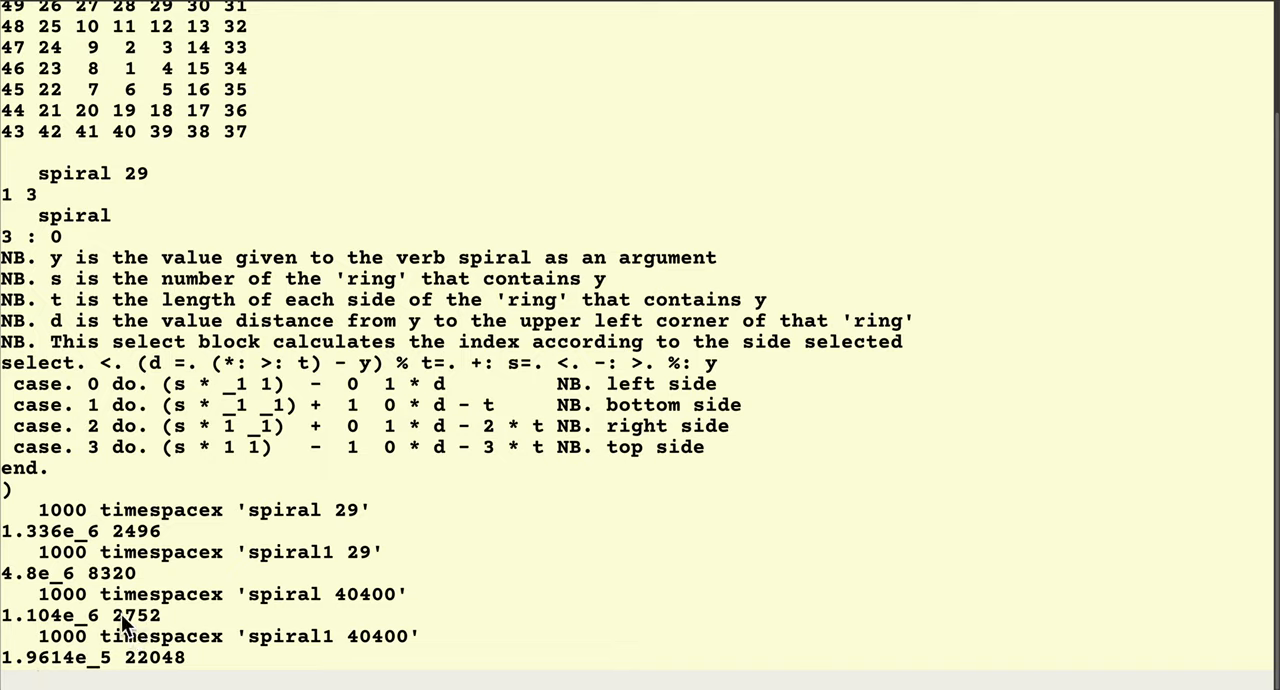
mouse_move(248, 680)
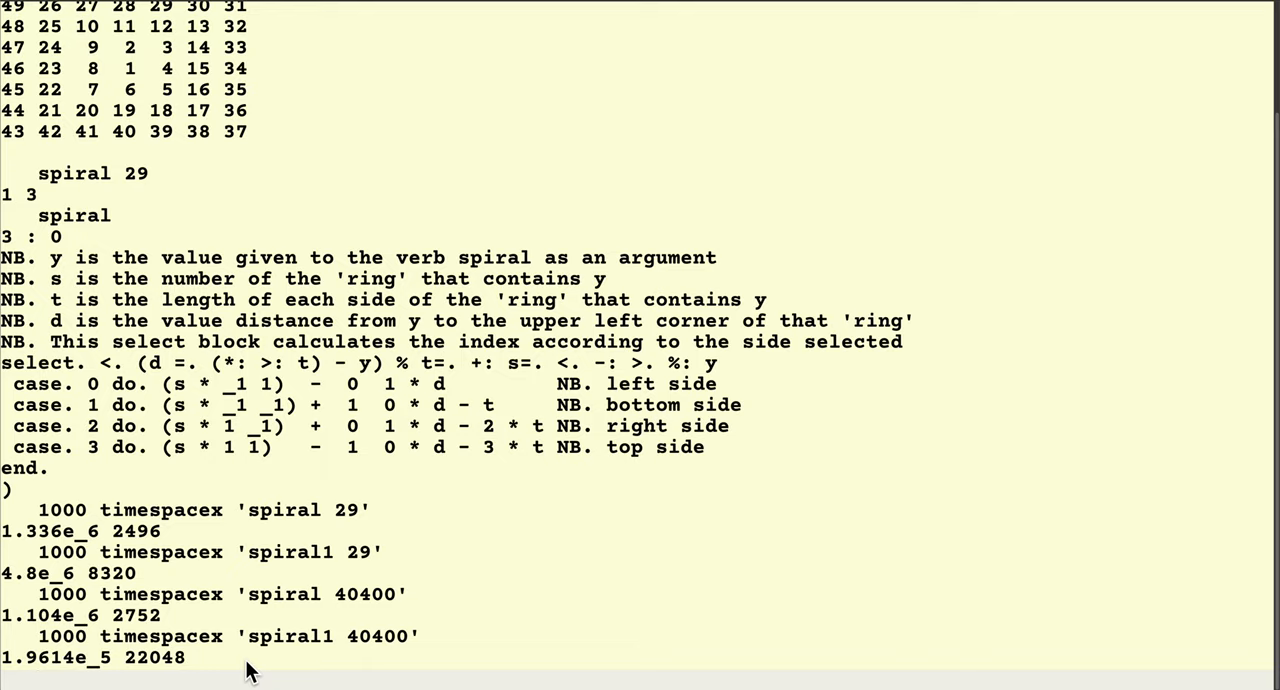
mouse_move(290, 636)
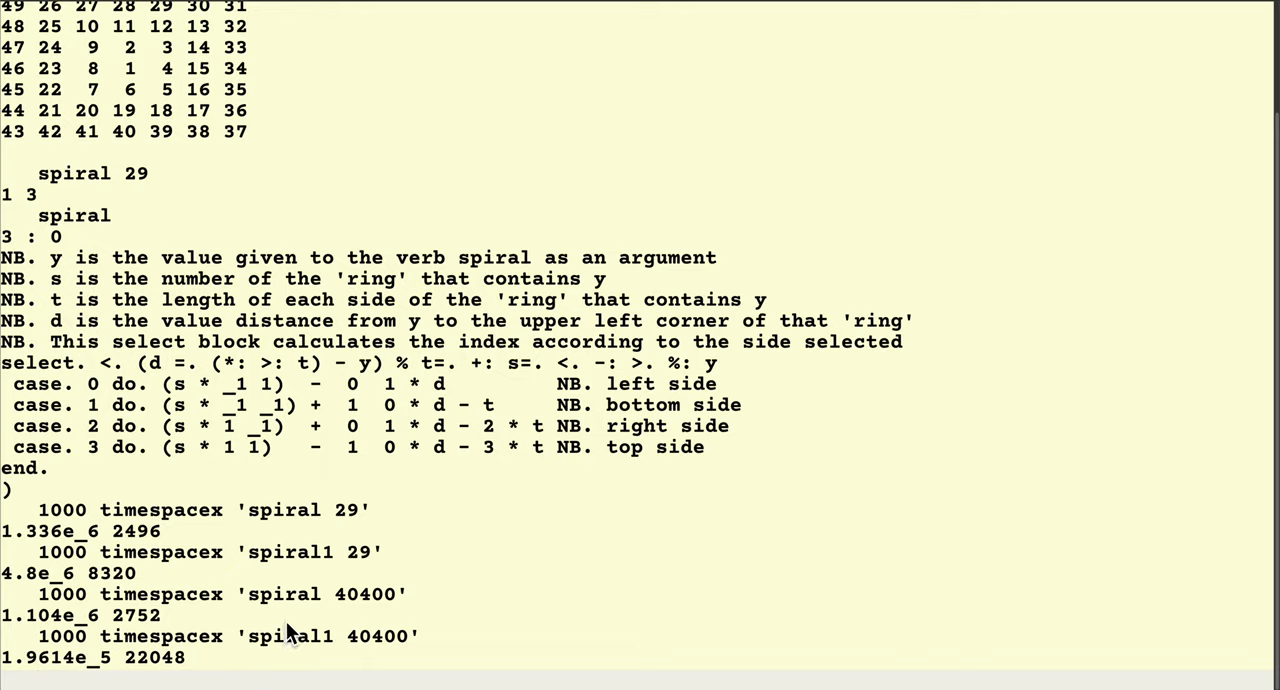
mouse_move(266, 672)
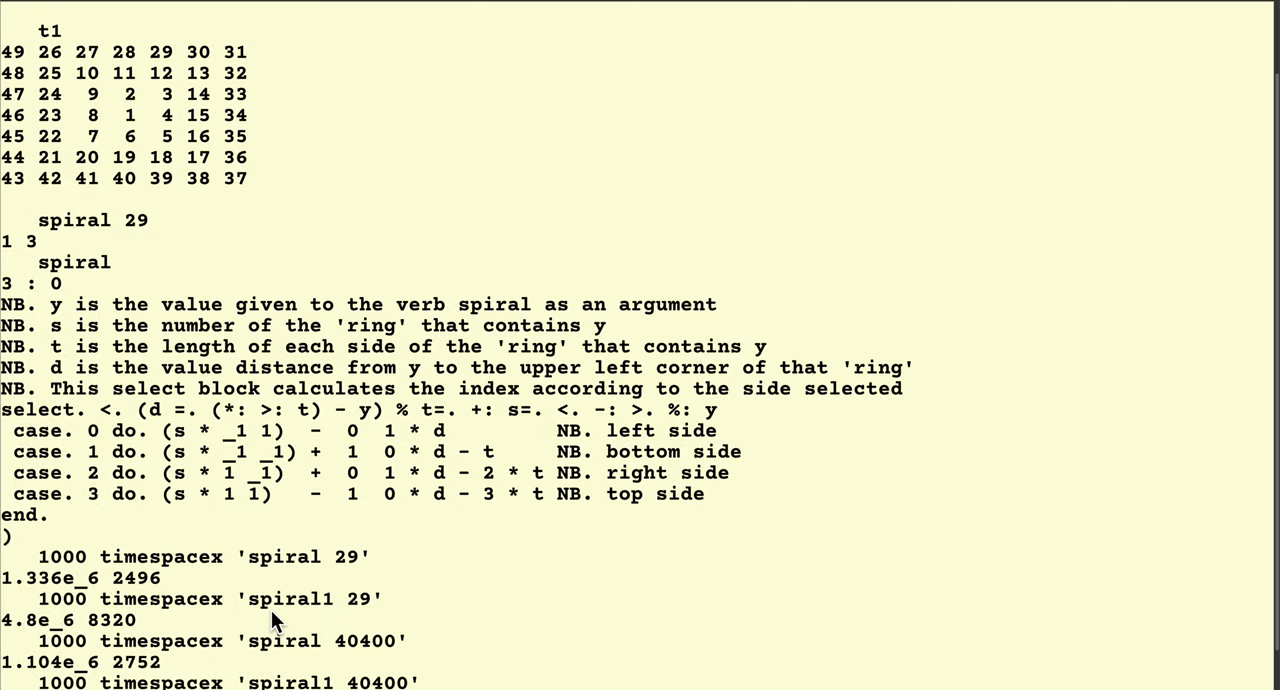
scroll(down, 3)
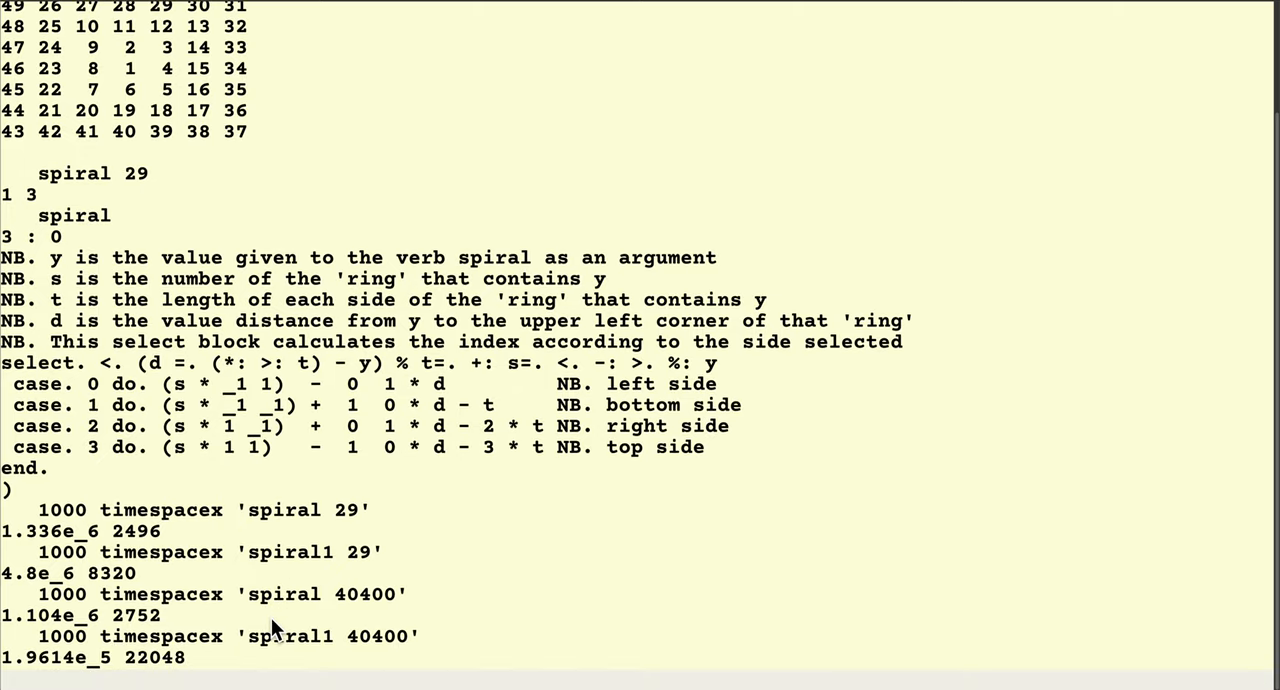